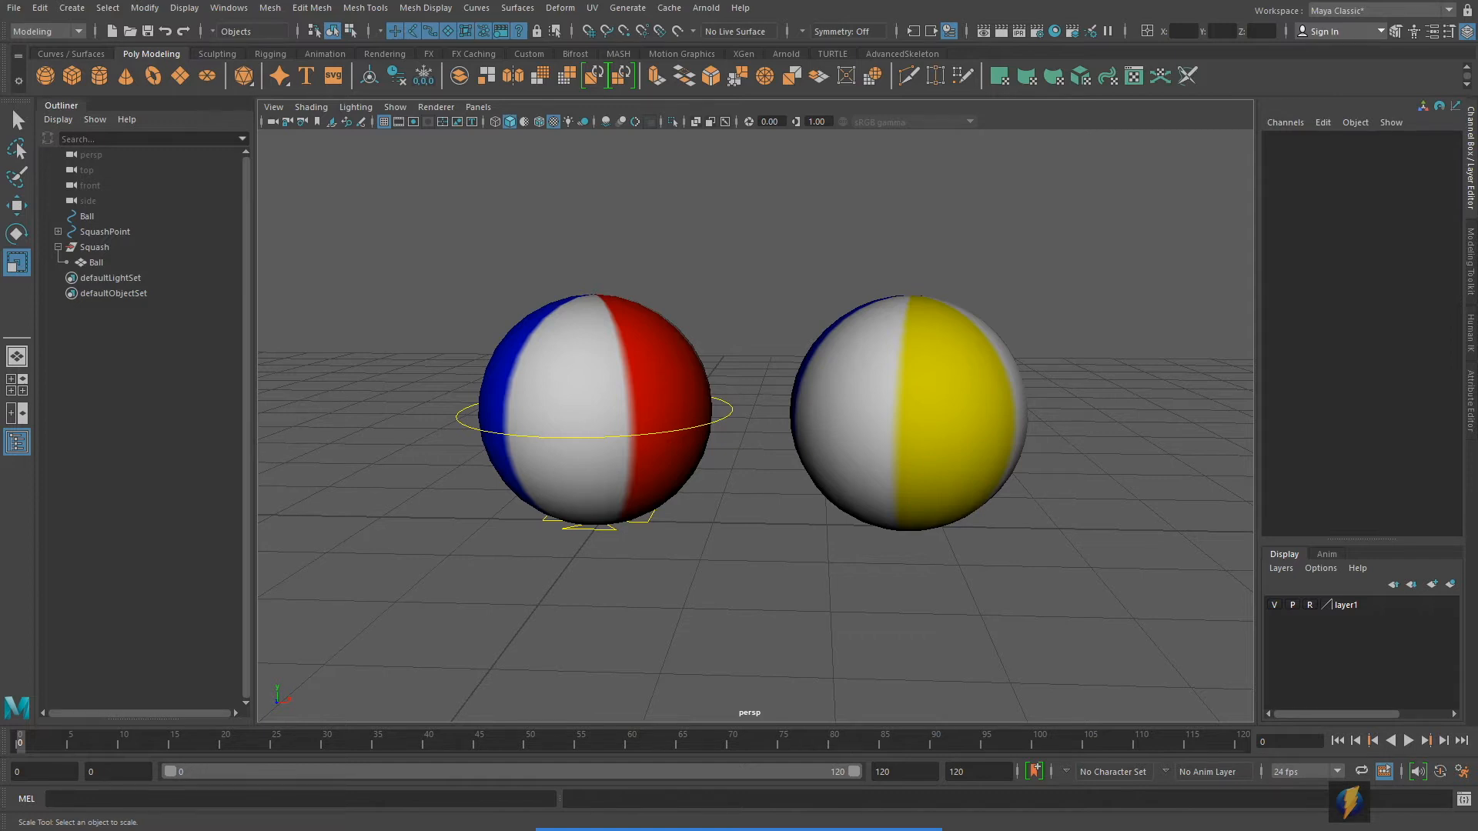
- Flatten the second ball's Squash group wide, then spin the Ball inside it
{"action": "left_click", "coordinate": [915, 419]}
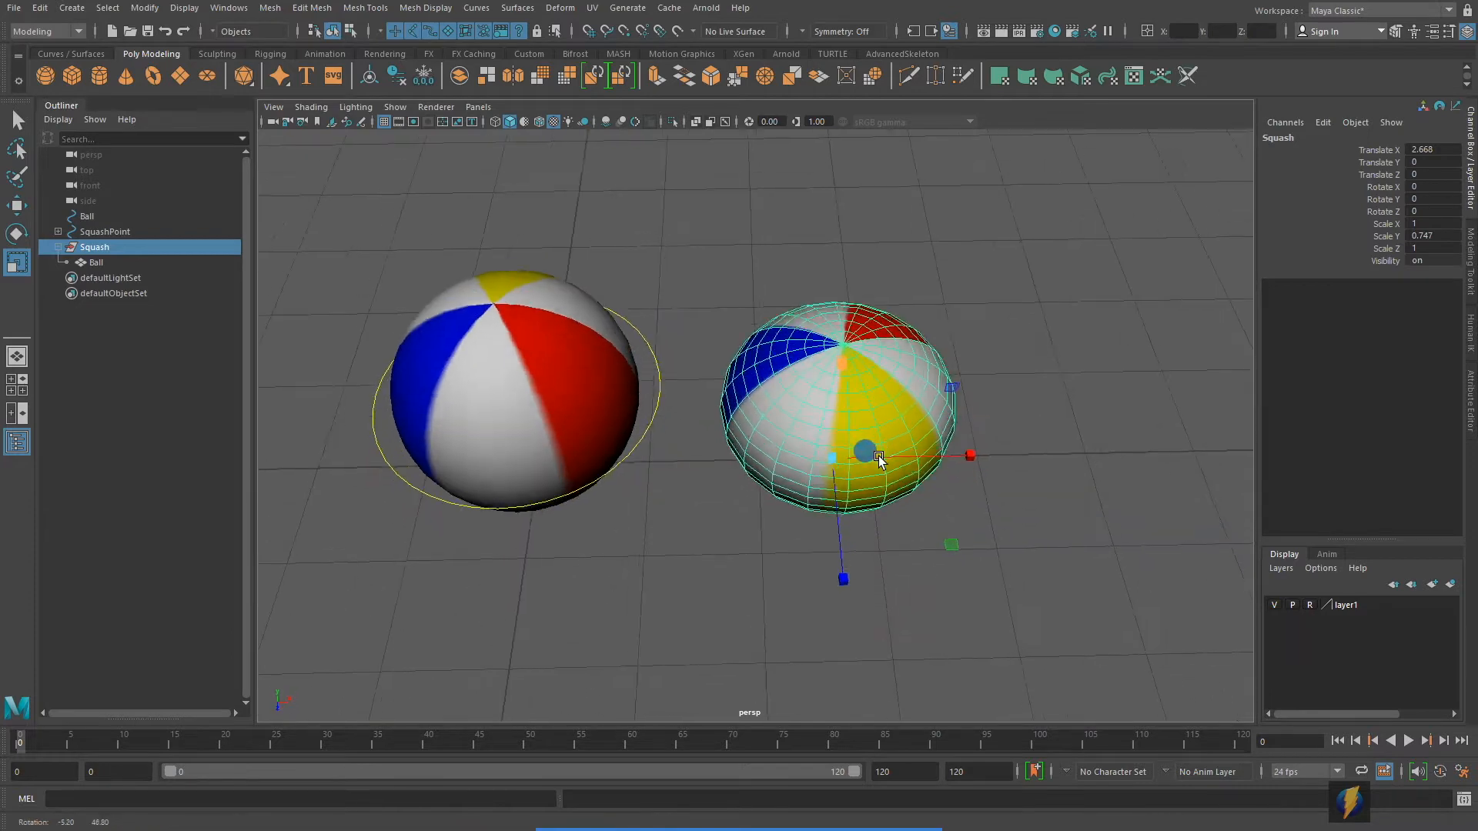
{"action": "left_click_drag", "start_coordinate": [866, 451], "coordinate": [969, 551]}
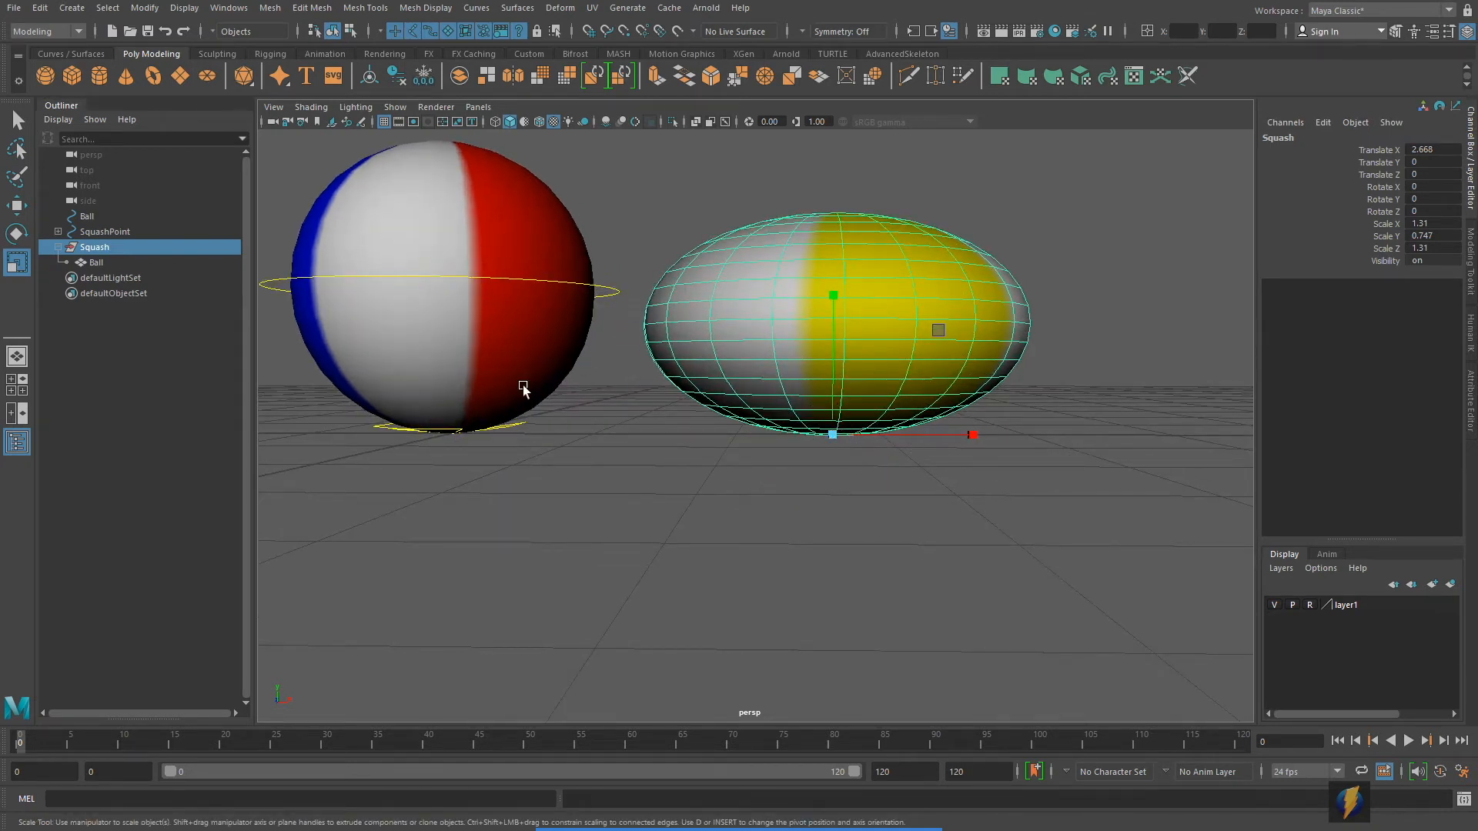
{"action": "left_click", "coordinate": [95, 262]}
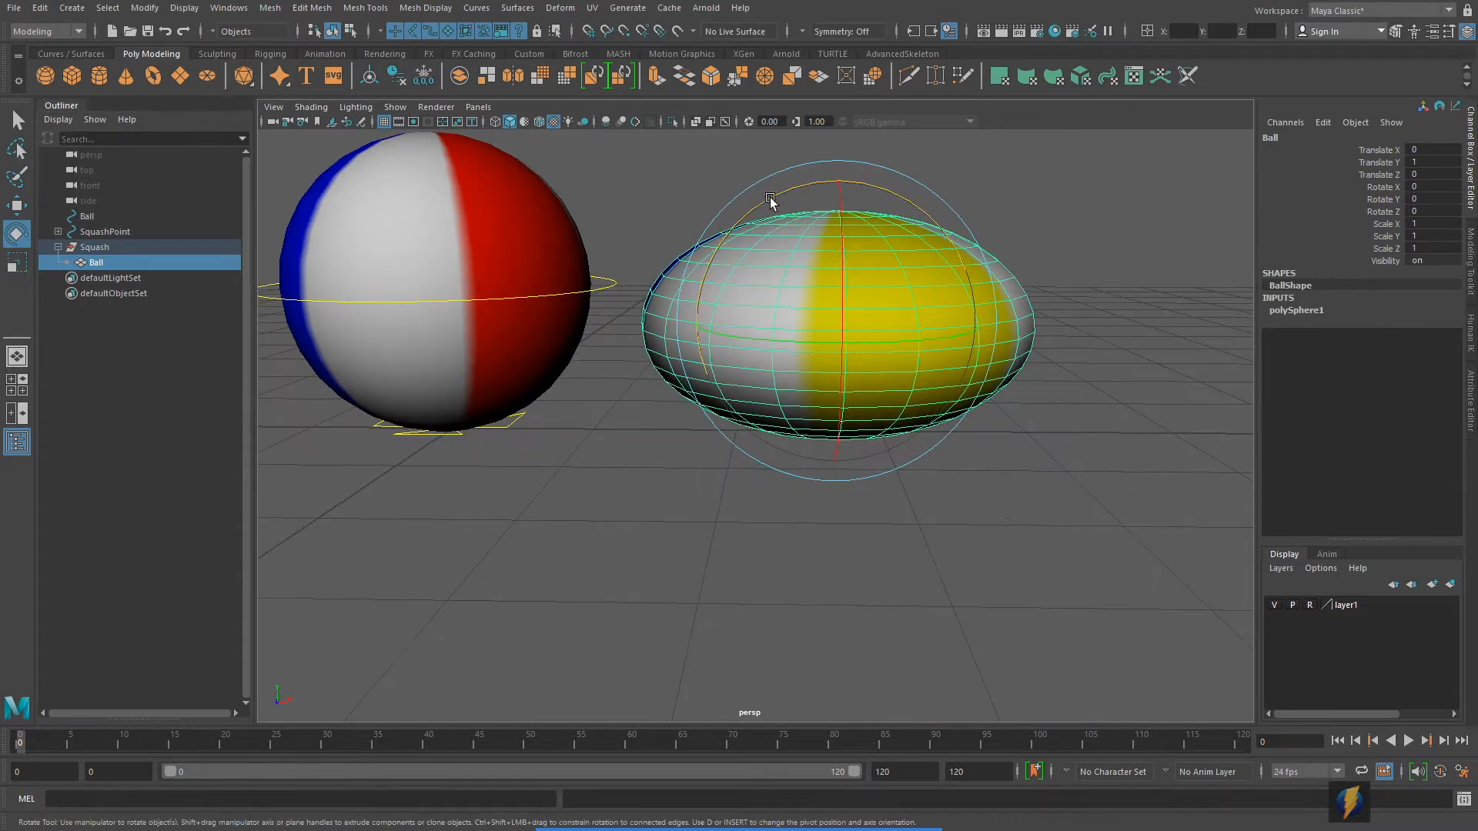
{"action": "left_click_drag", "start_coordinate": [770, 204], "coordinate": [795, 243]}
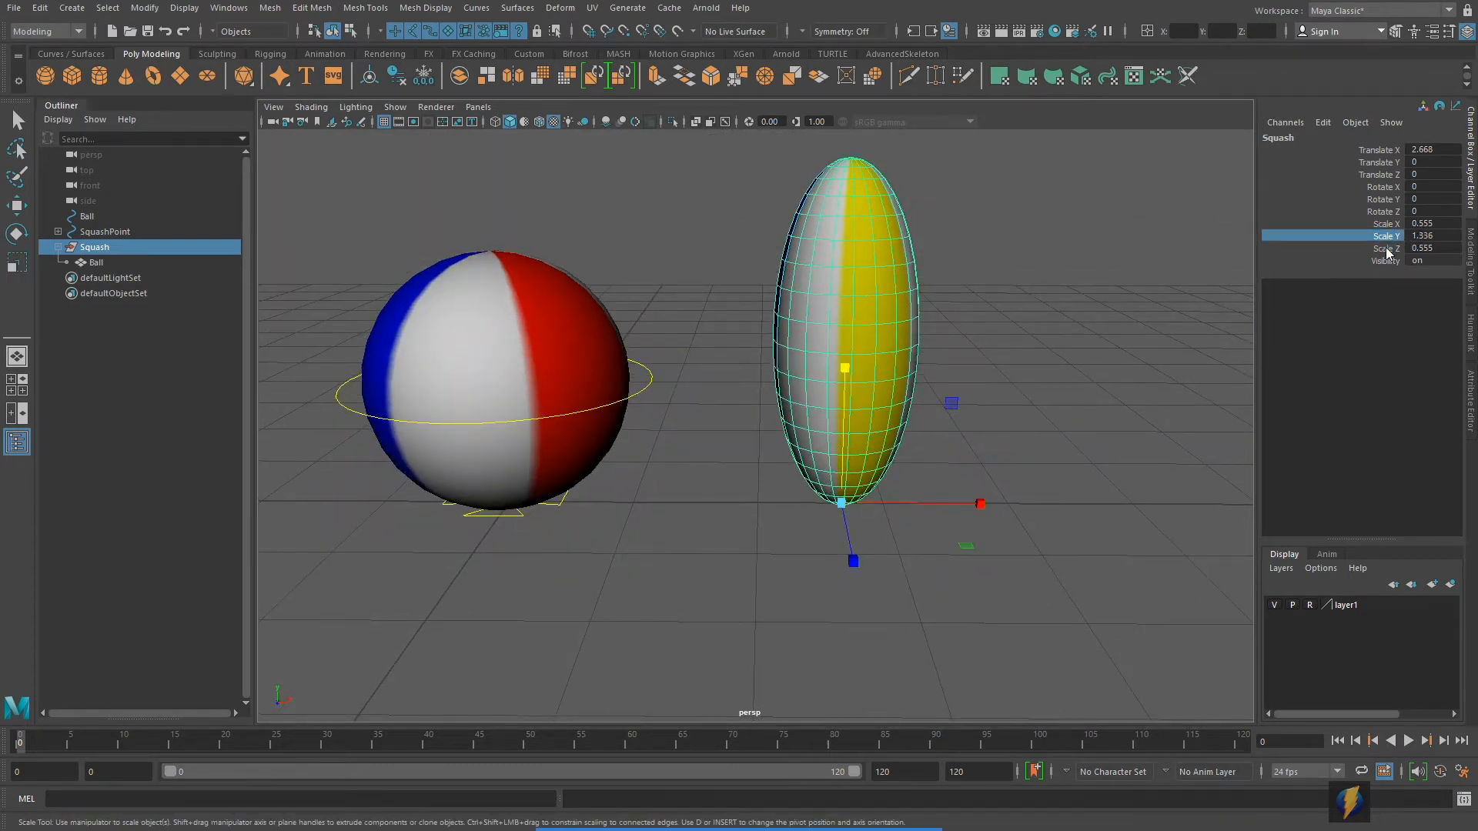
- Reset the Squash group scale to 1 on all axes and spin the round ball
{"action": "left_click", "coordinate": [1386, 248]}
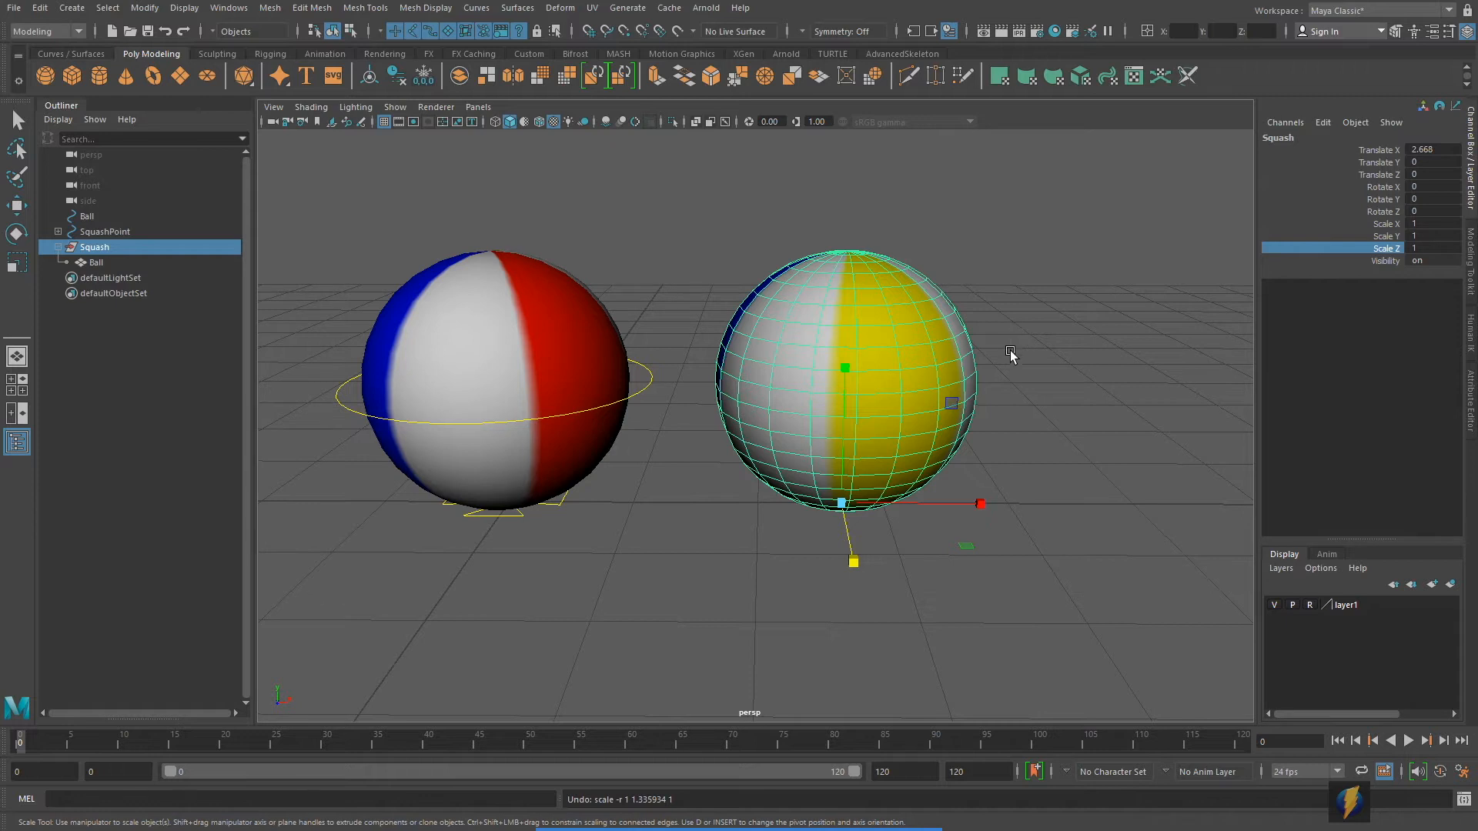
{"action": "left_click", "coordinate": [92, 261]}
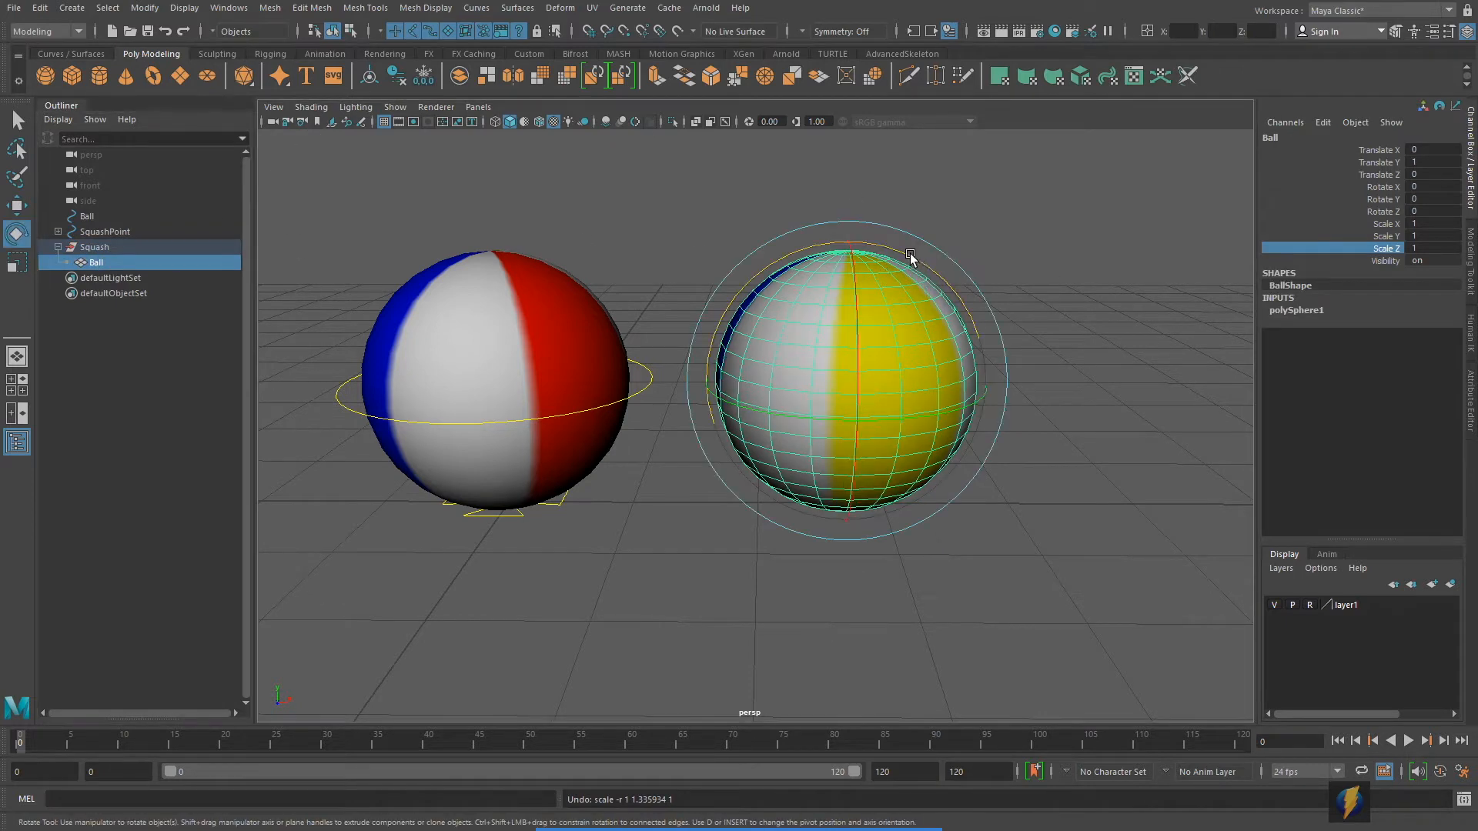
{"action": "left_click_drag", "start_coordinate": [910, 259], "coordinate": [998, 346]}
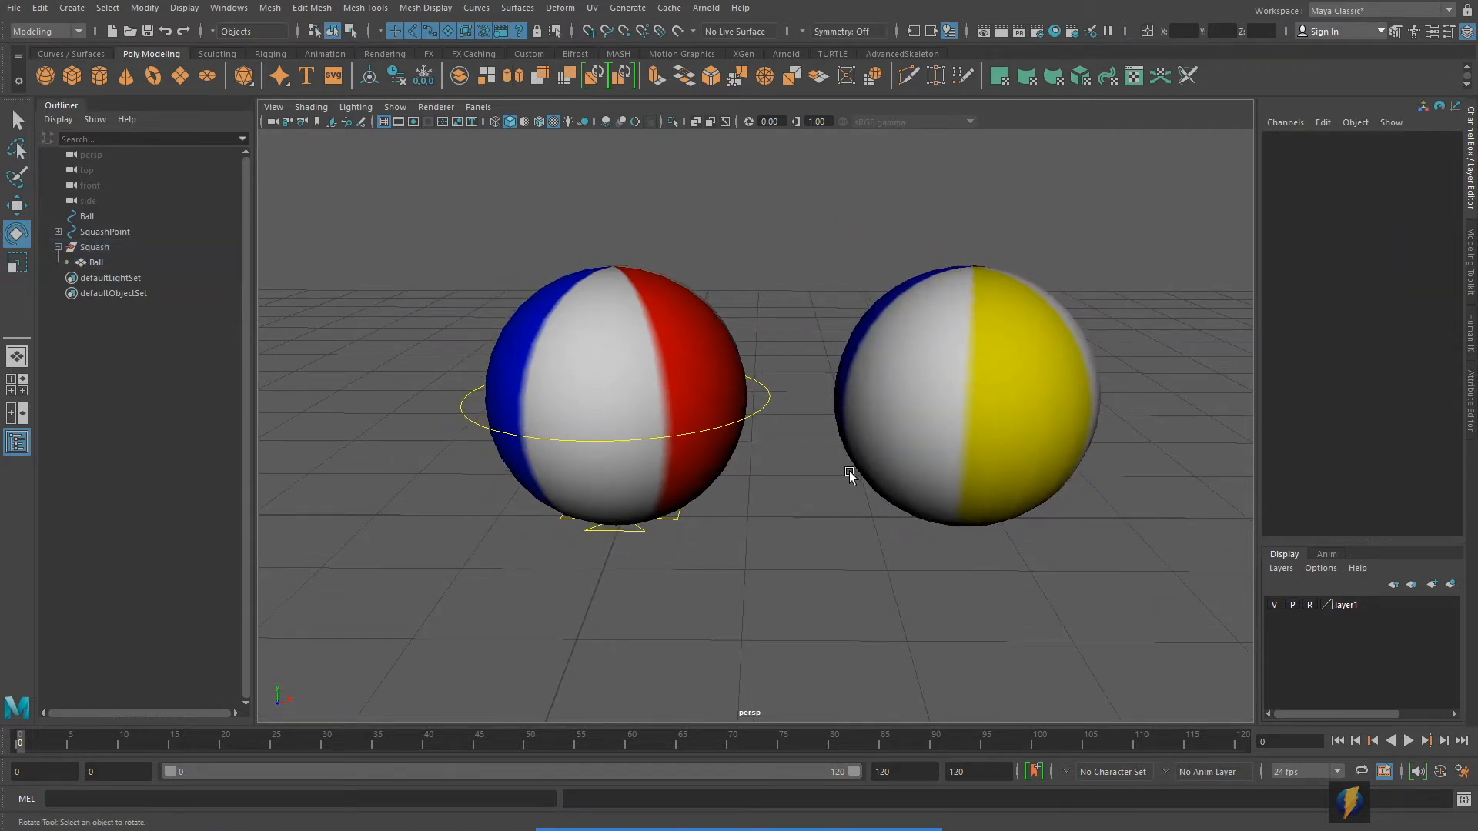
{"action": "mouse_move", "coordinate": [91, 262]}
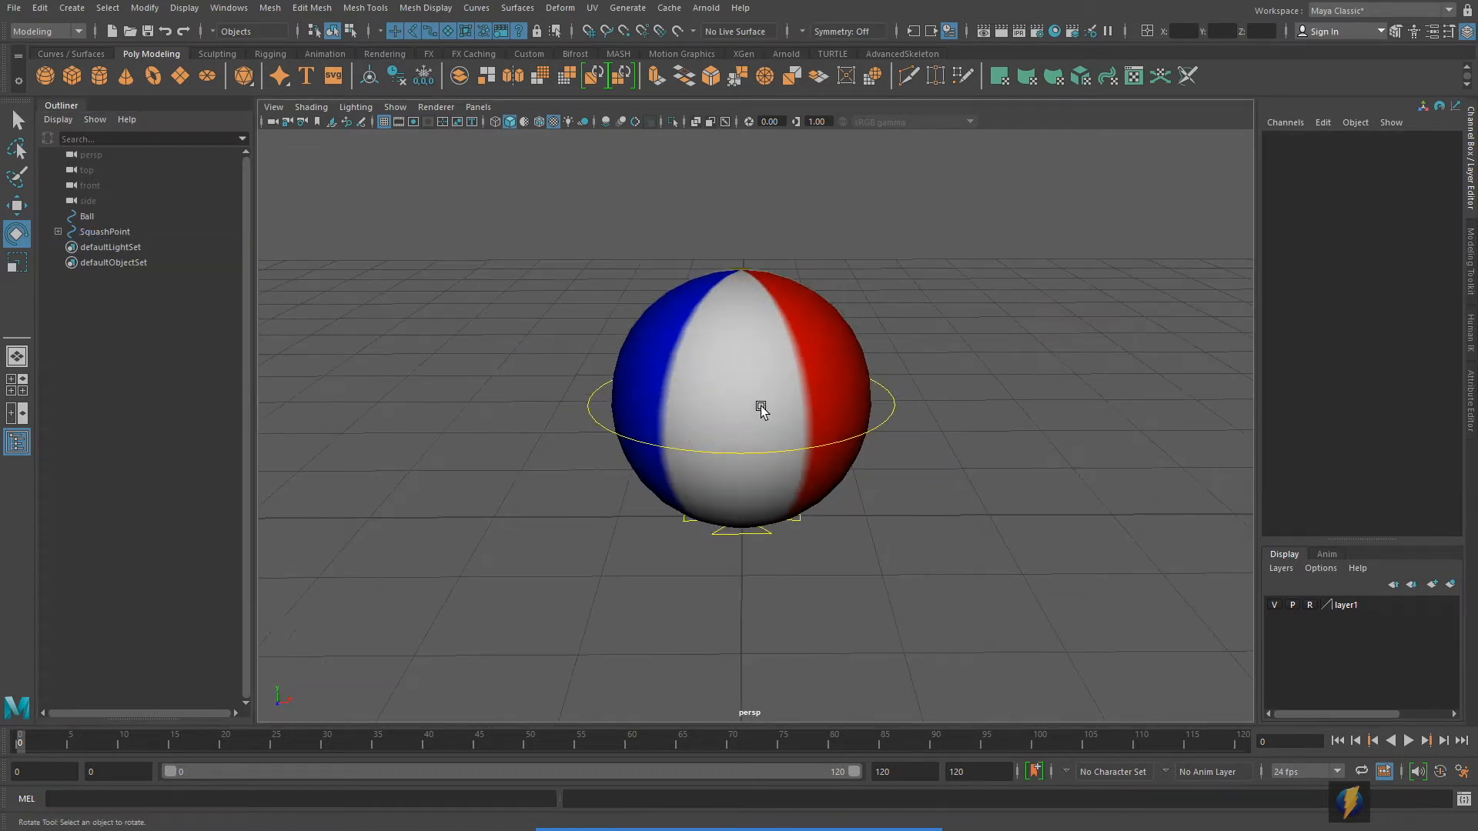
- Select the remaining striped Ball and give it a sideways test tilt before zeroing rotation
{"action": "left_click_drag", "start_coordinate": [762, 410], "coordinate": [639, 371]}
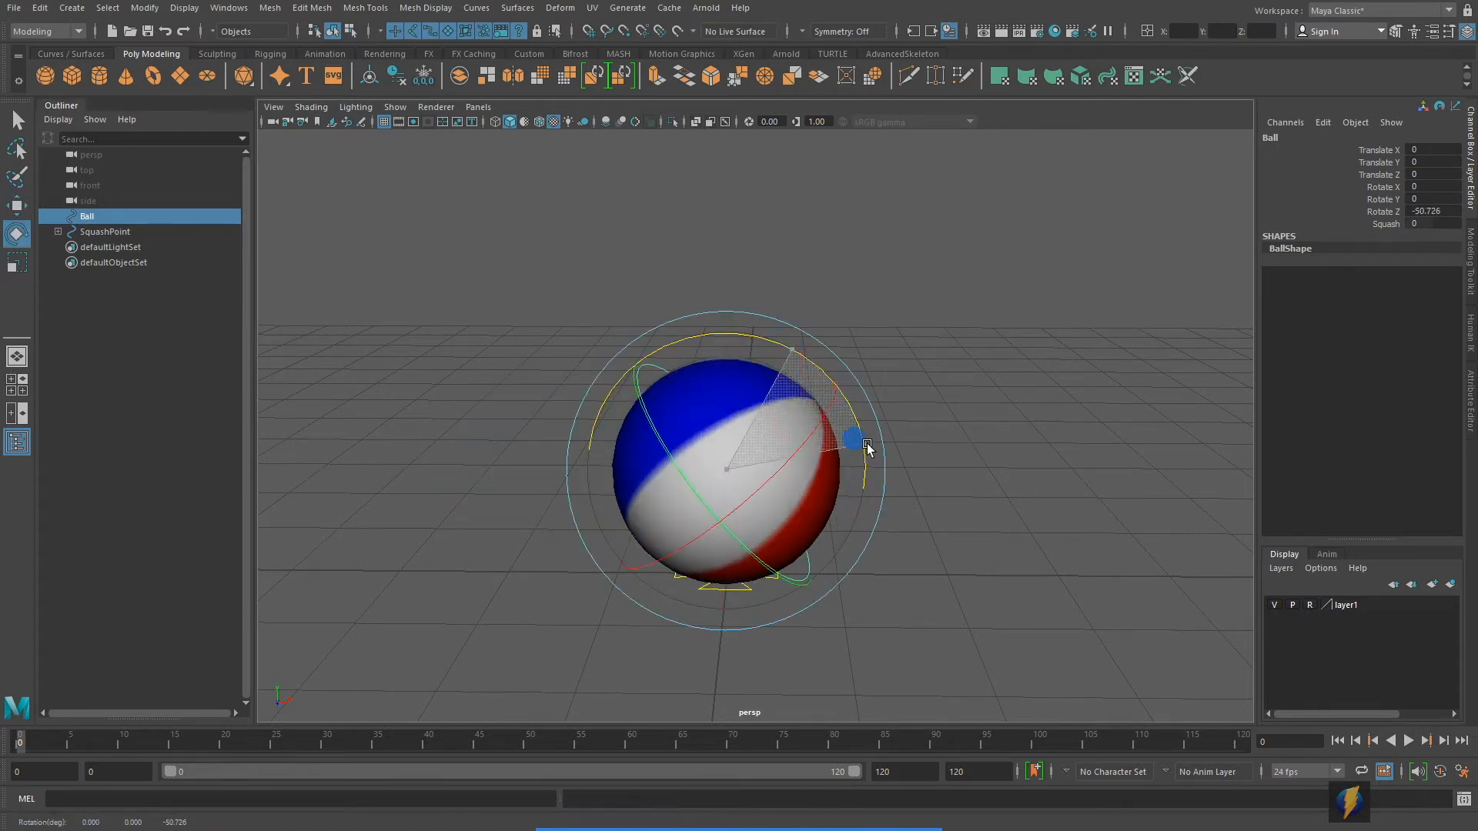
{"action": "left_click_drag", "start_coordinate": [865, 442], "coordinate": [905, 499]}
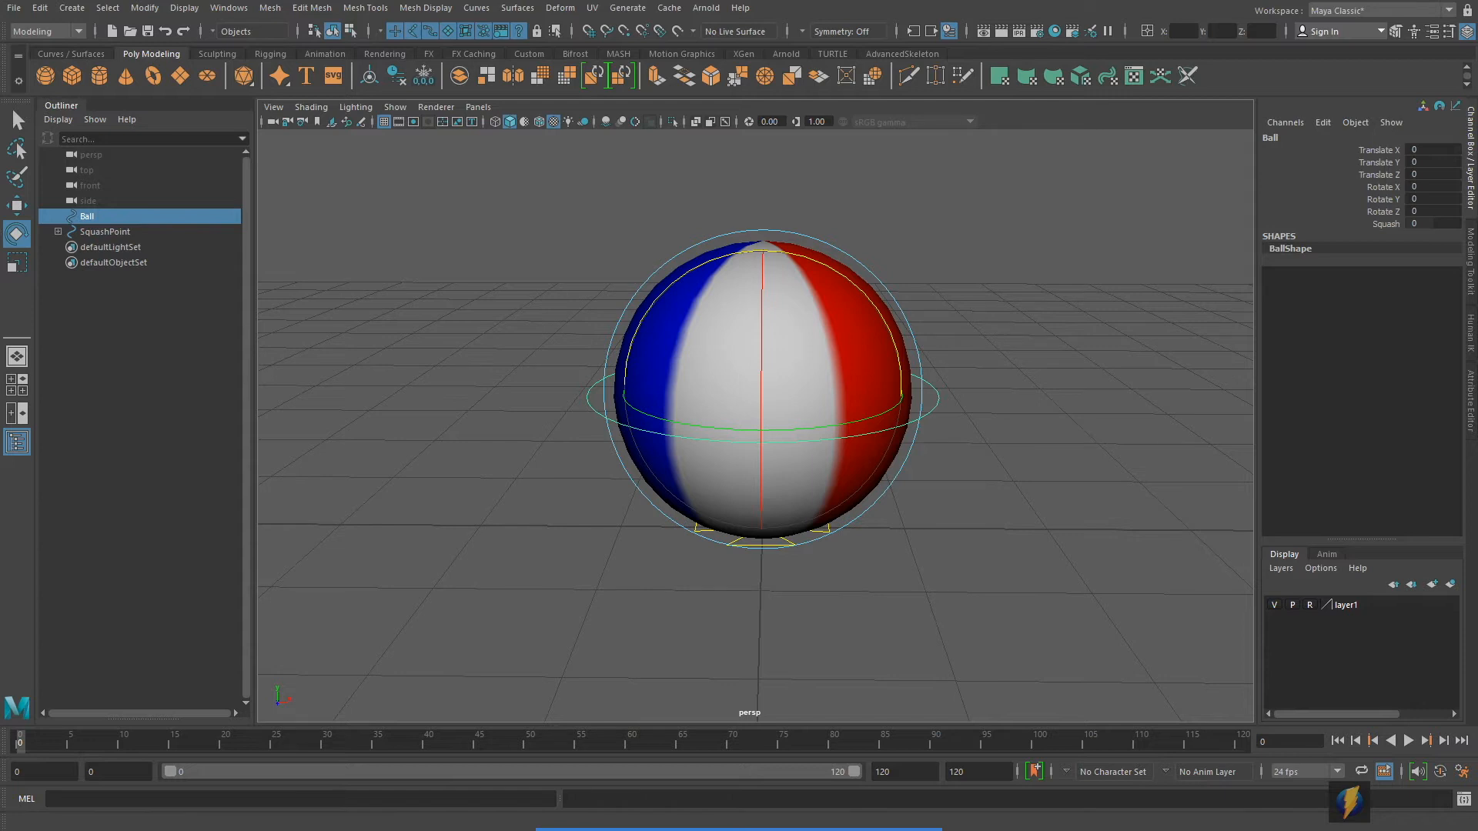
- Set the Ball's Squash attribute to 1, then rotate the stretched ball in several directions
{"action": "left_click", "coordinate": [1386, 223]}
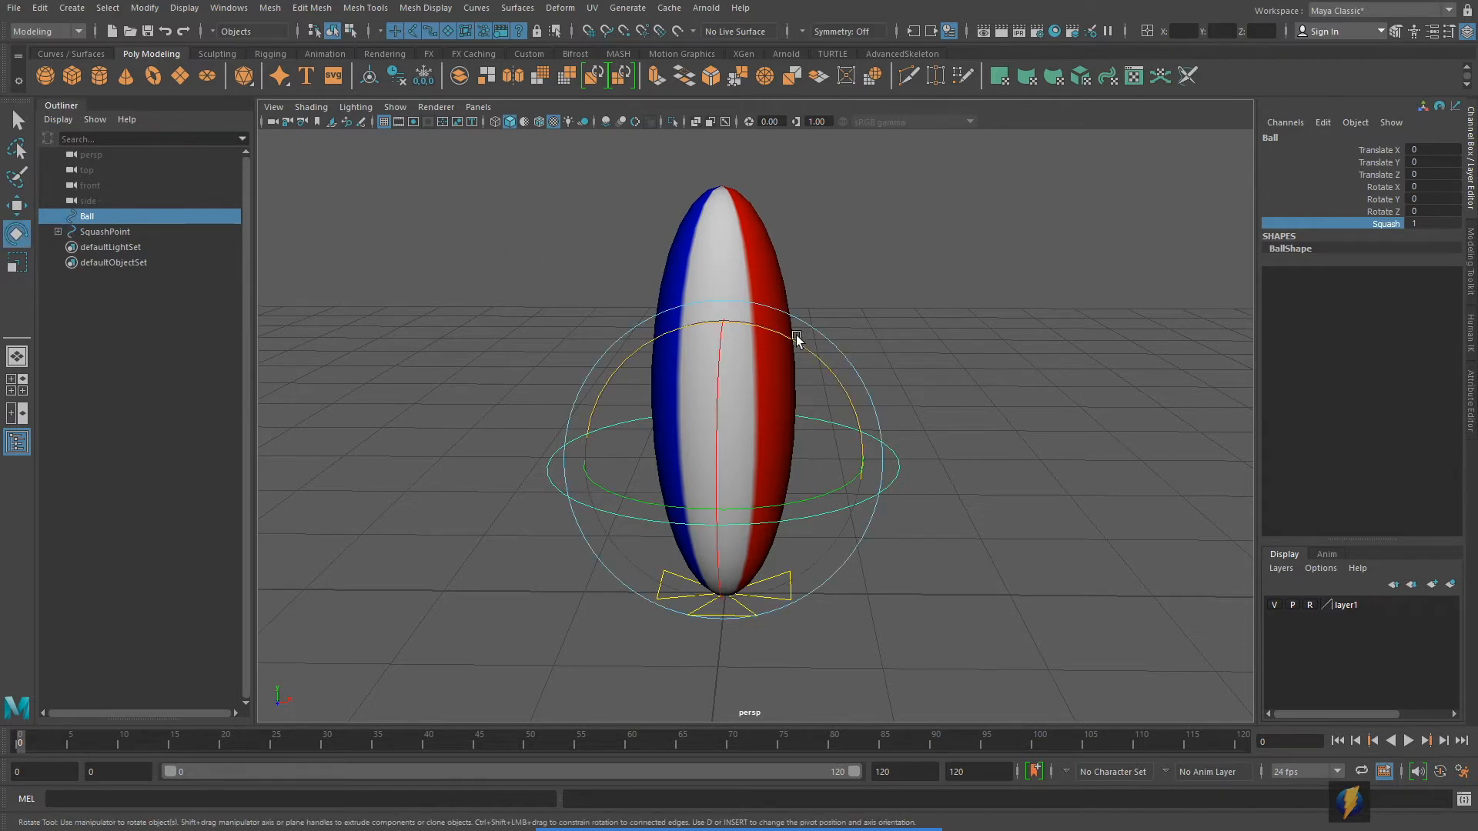
{"action": "left_click_drag", "start_coordinate": [796, 337], "coordinate": [846, 467]}
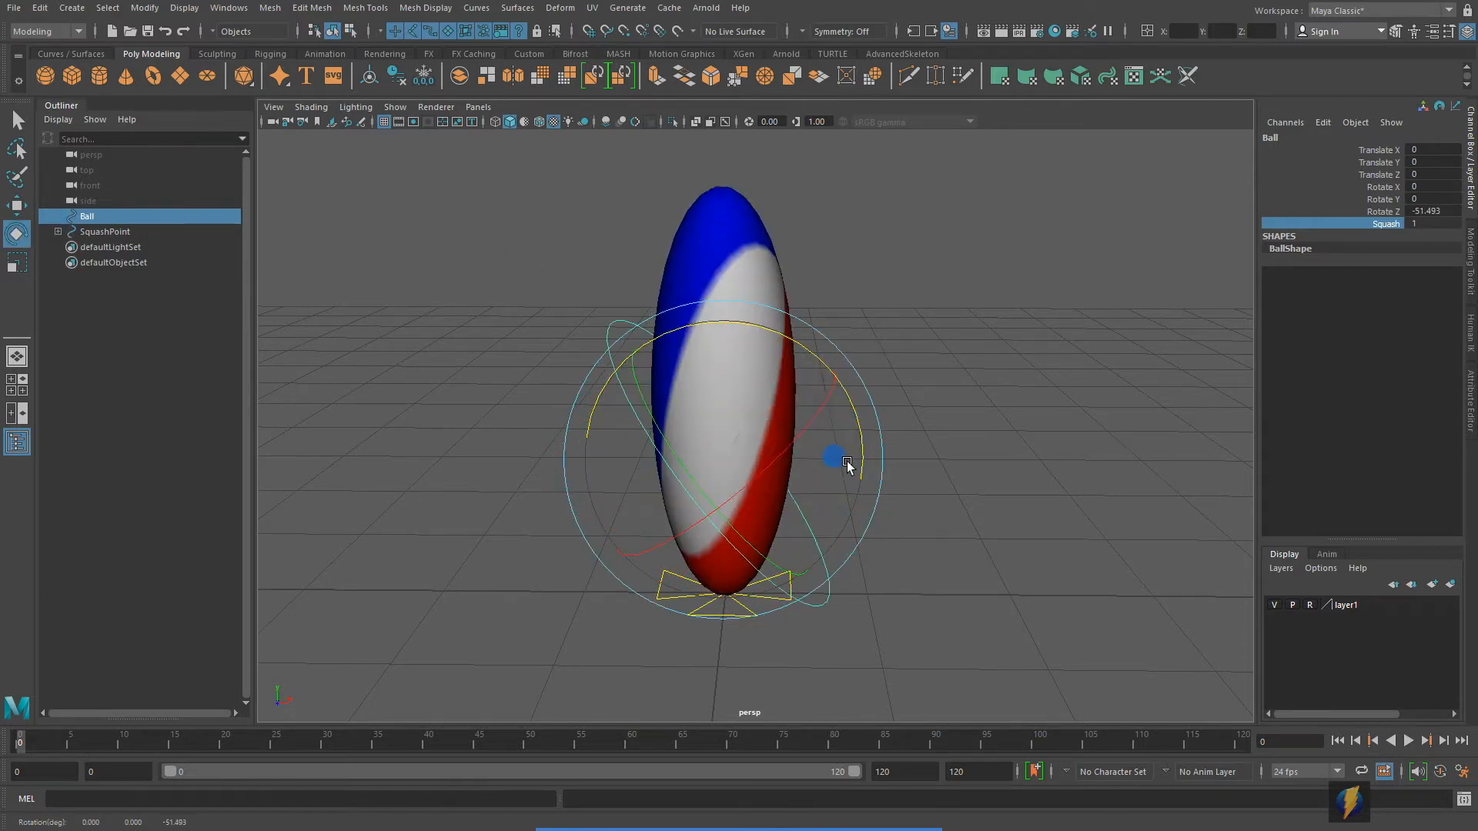
{"action": "left_click_drag", "start_coordinate": [842, 461], "coordinate": [716, 485]}
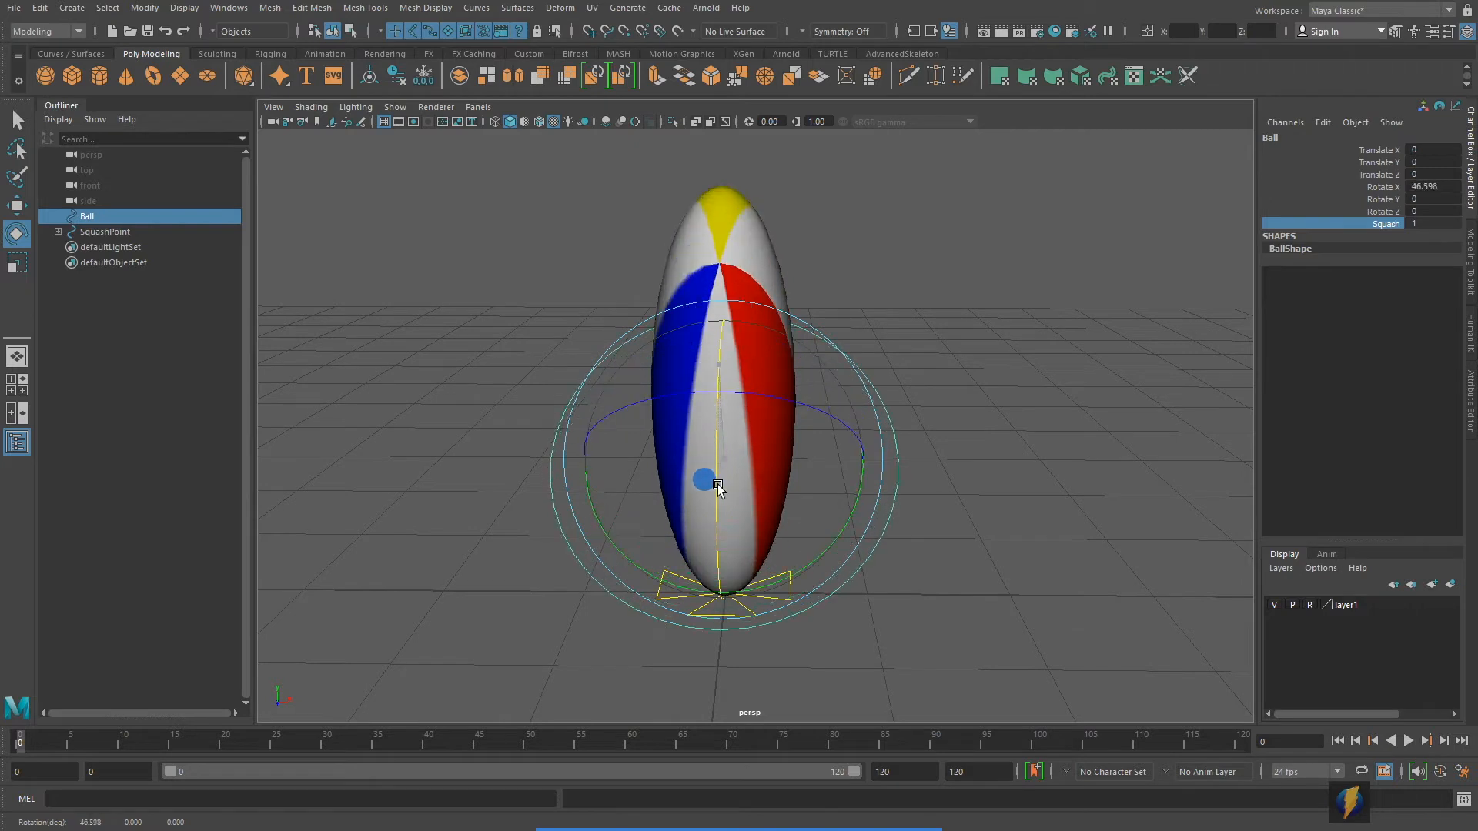
{"action": "left_click_drag", "start_coordinate": [706, 480], "coordinate": [774, 488]}
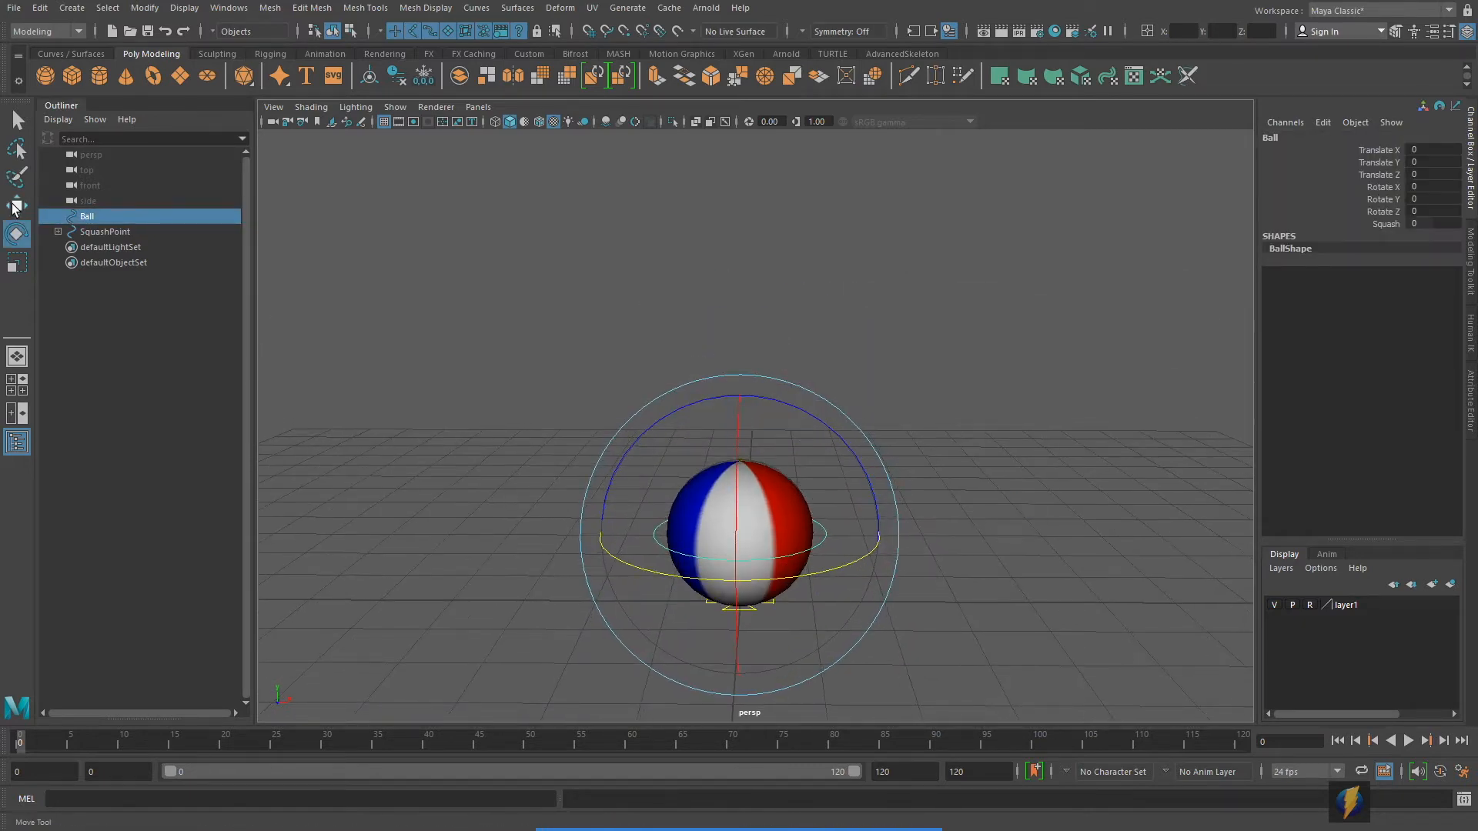
- Key the squashed Ball with the Move tool active, then advance to a later frame for the jump key
{"action": "left_click", "coordinate": [16, 203]}
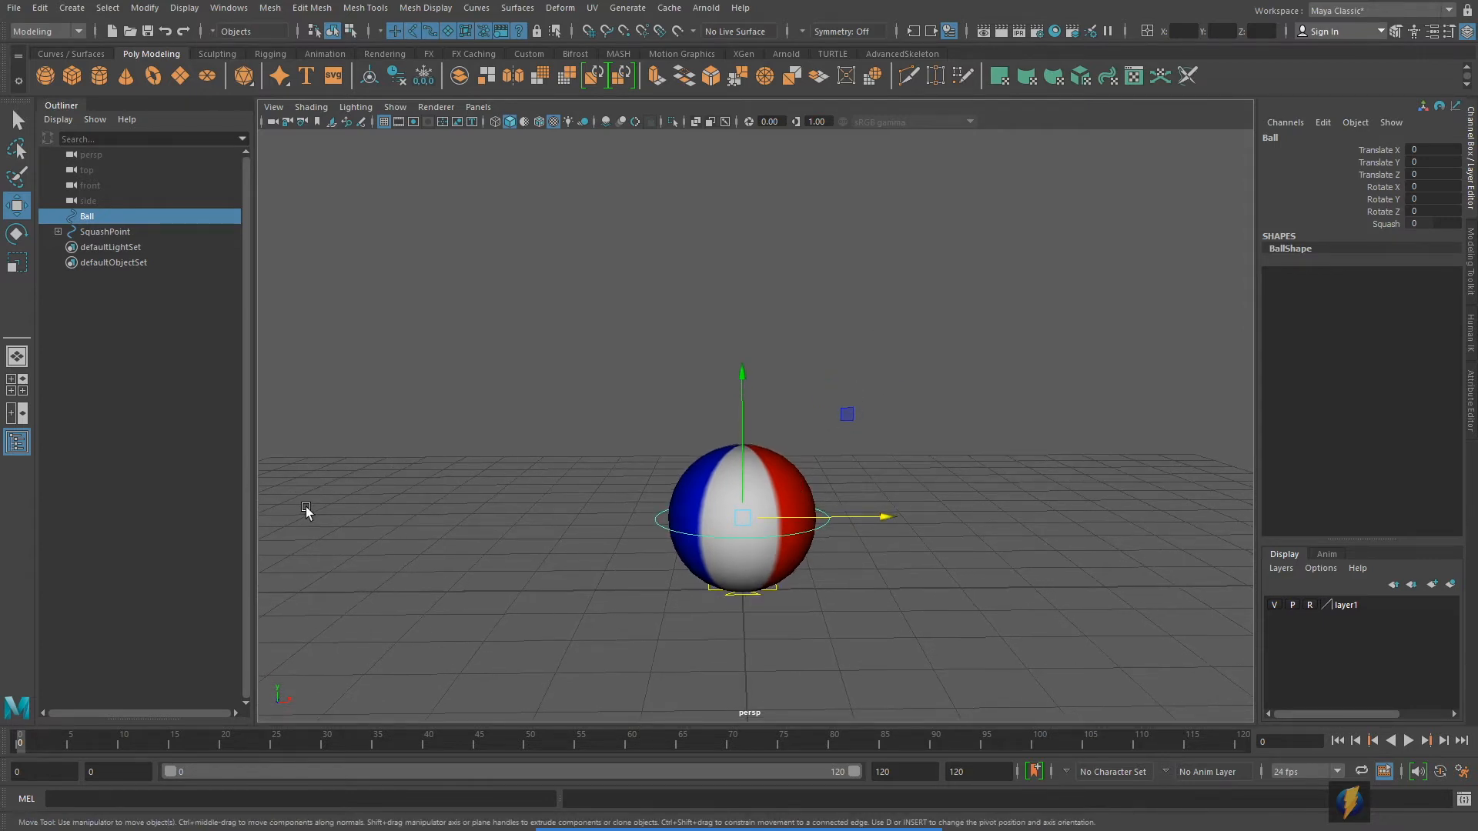
{"action": "mouse_move", "coordinate": [819, 573]}
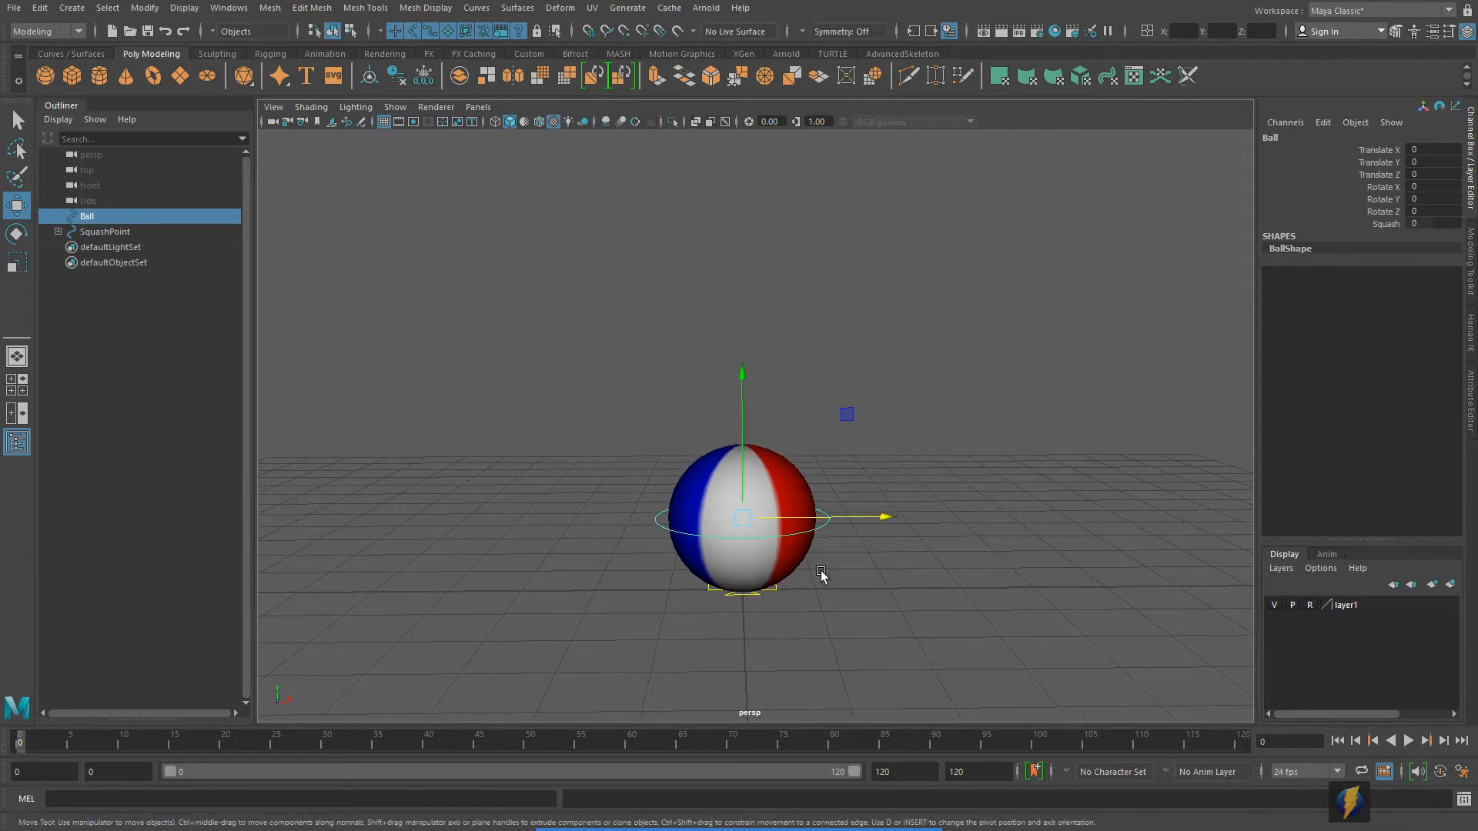
{"action": "mouse_move", "coordinate": [823, 576]}
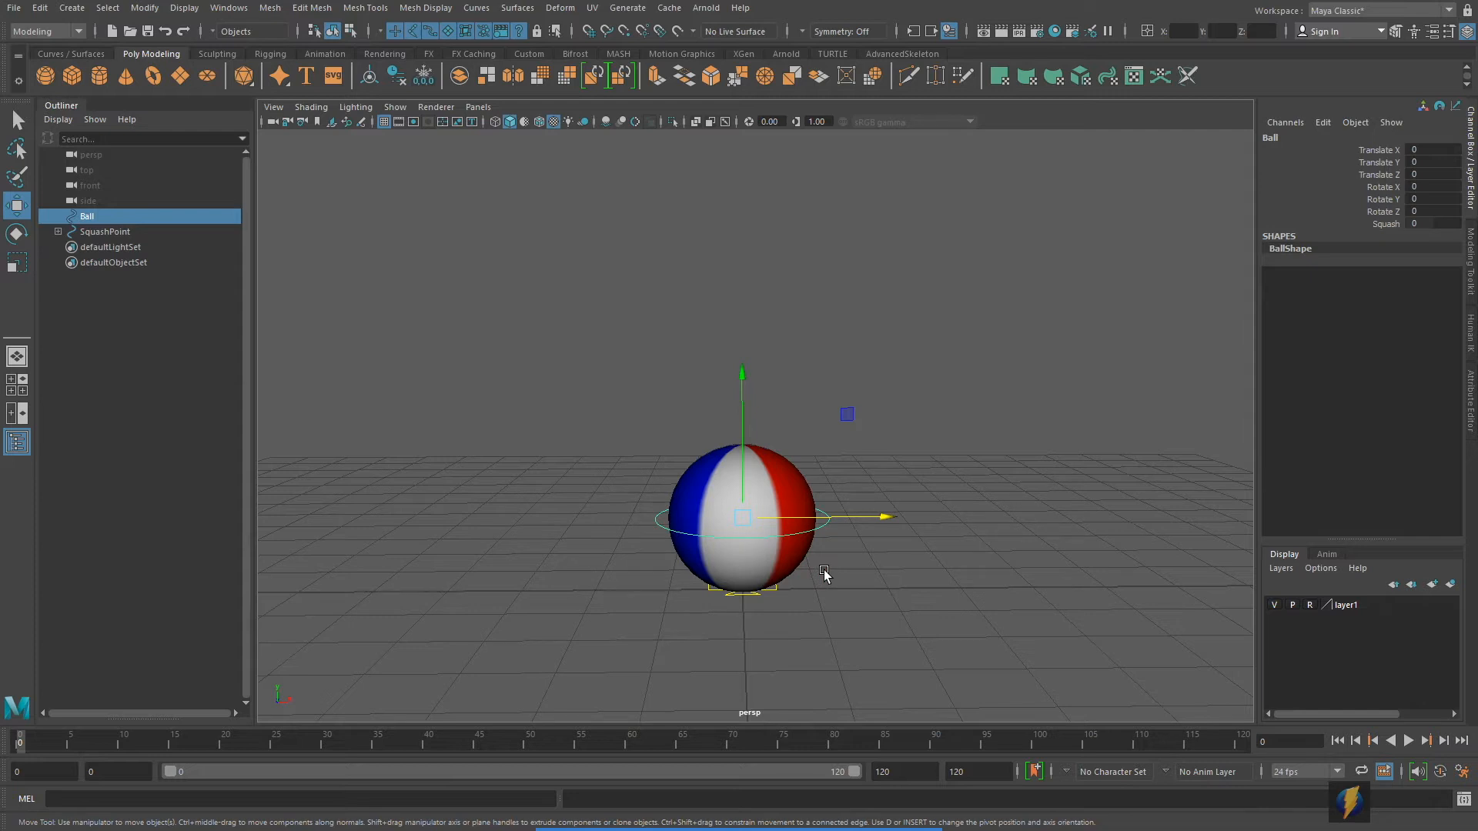
{"action": "mouse_move", "coordinate": [915, 551]}
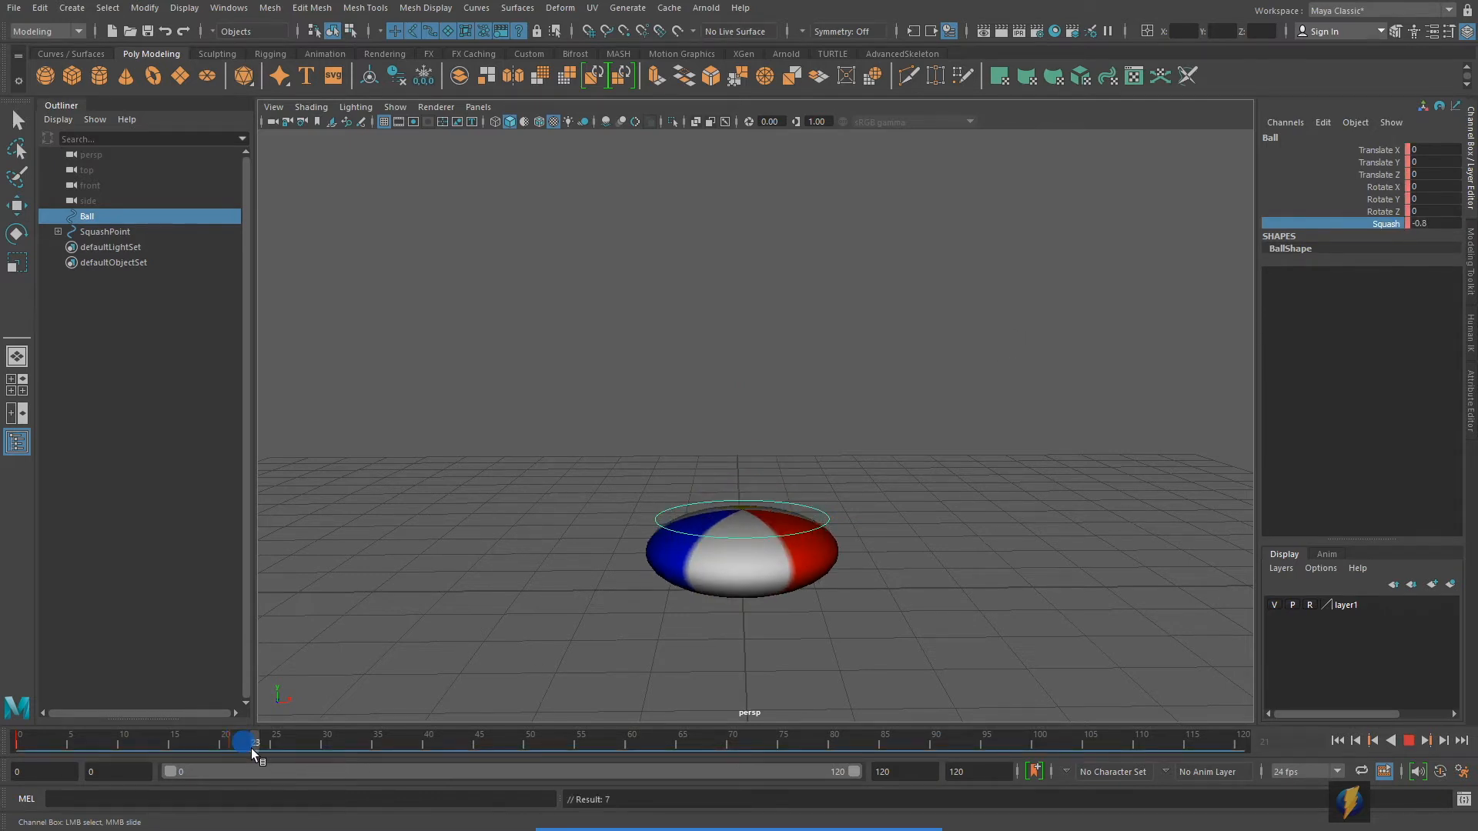
{"action": "left_click_drag", "start_coordinate": [250, 742], "coordinate": [235, 742]}
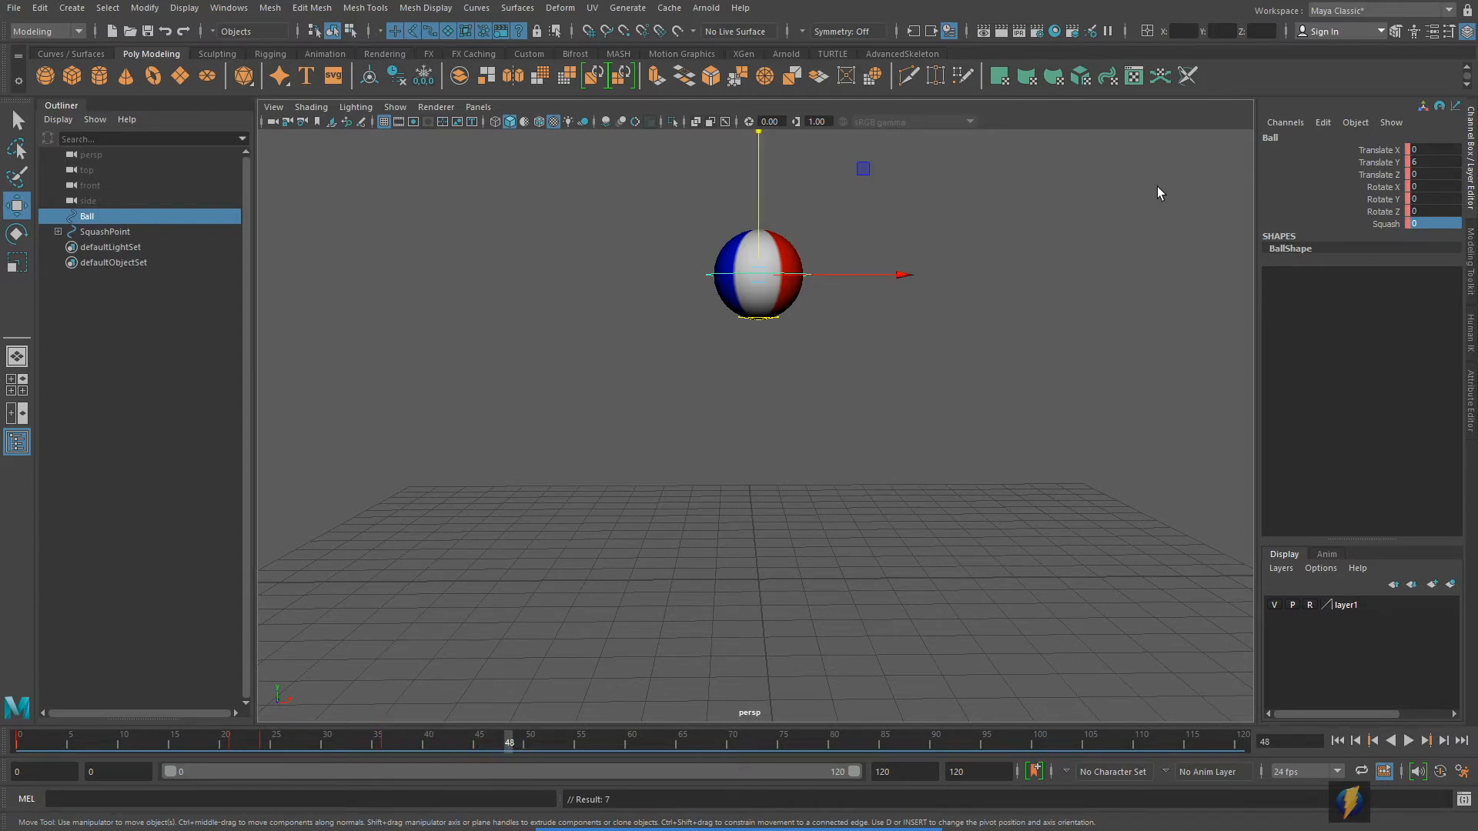
- At frame 51 set the Ball's Squash to -0.4 for the landing and key it
{"action": "left_click", "coordinate": [756, 275]}
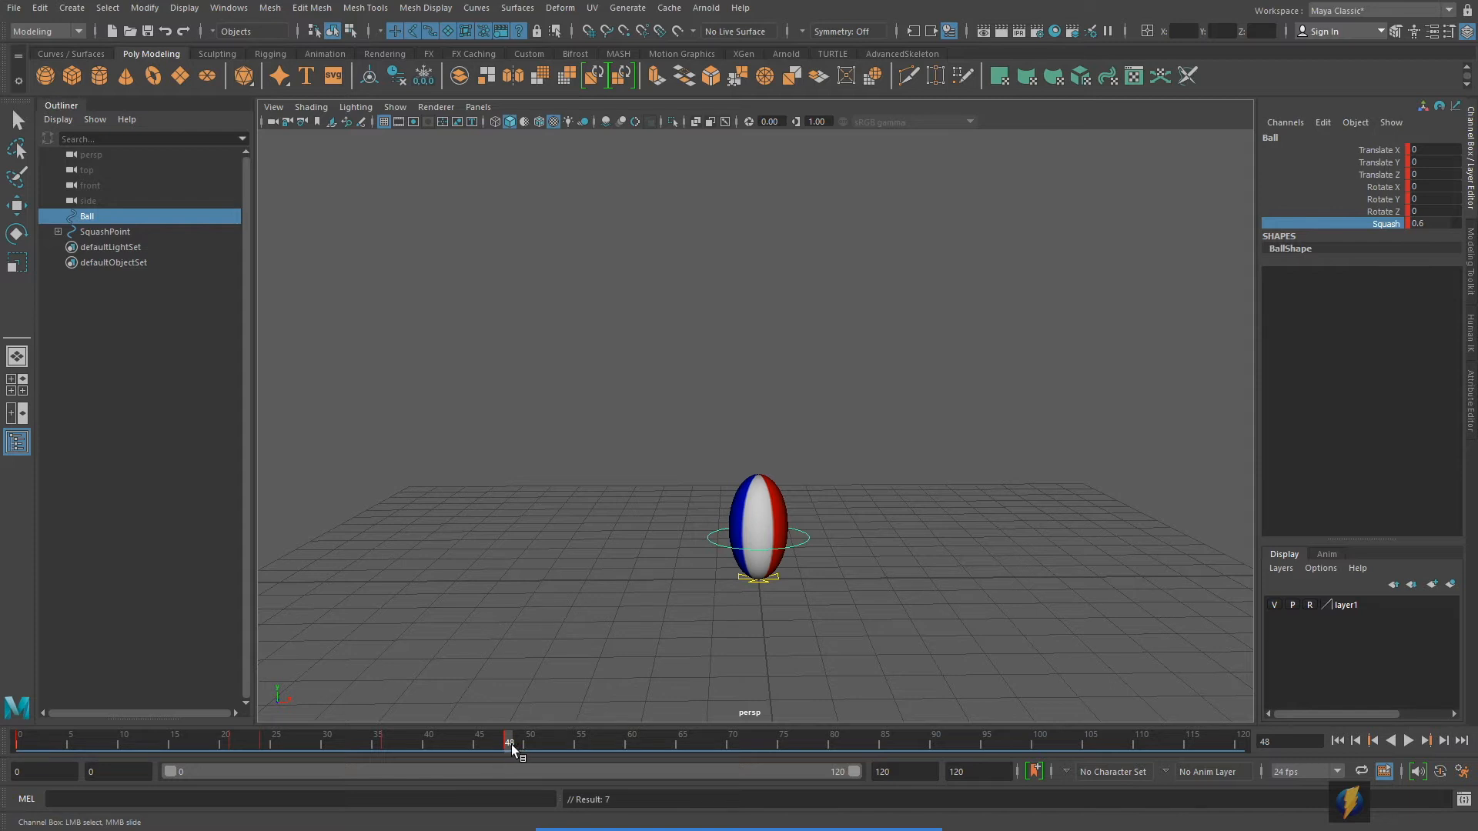
{"action": "left_click_drag", "start_coordinate": [510, 742], "coordinate": [537, 743]}
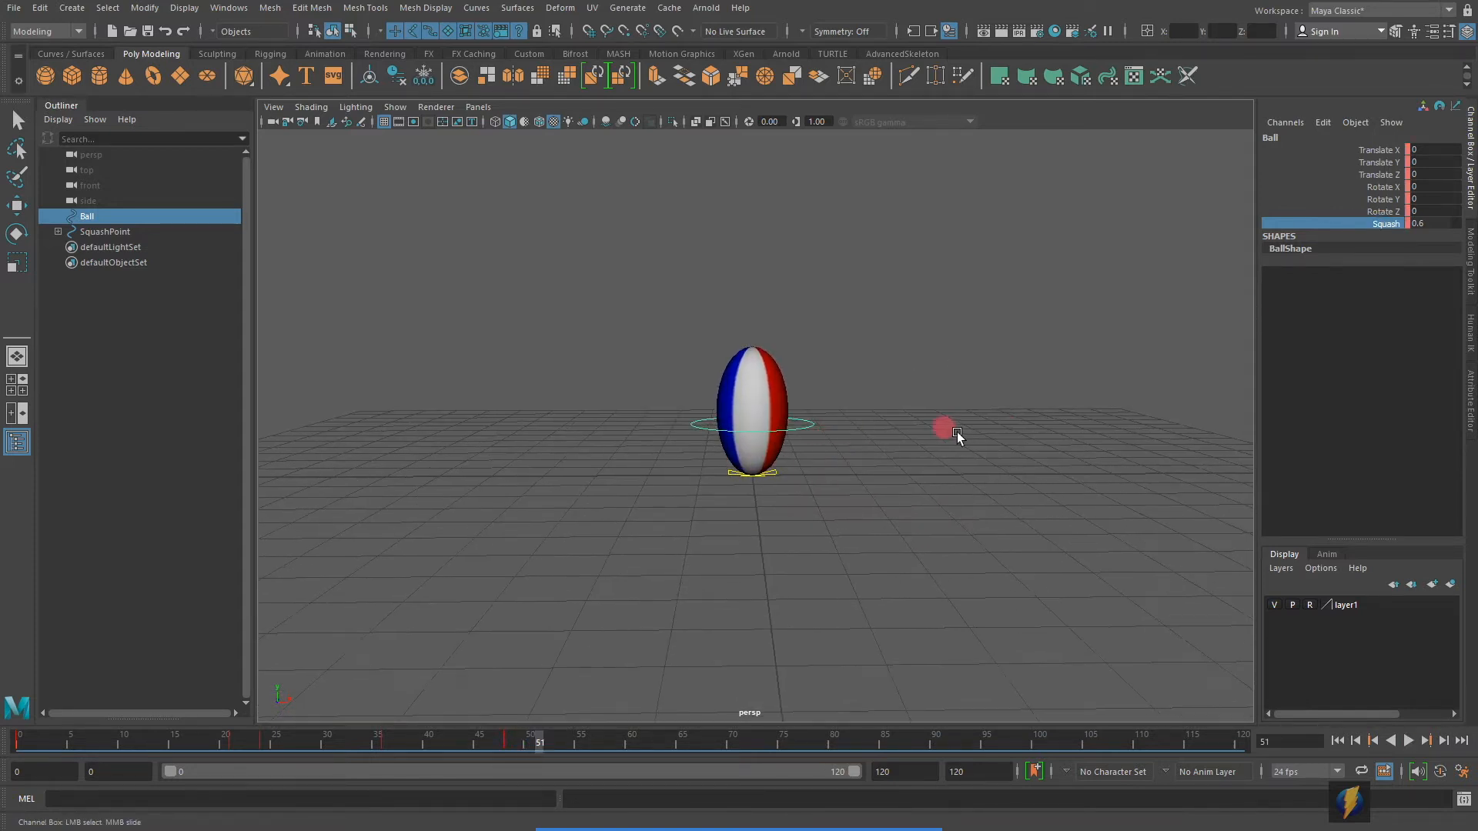
{"action": "left_click_drag", "start_coordinate": [945, 427], "coordinate": [1013, 422]}
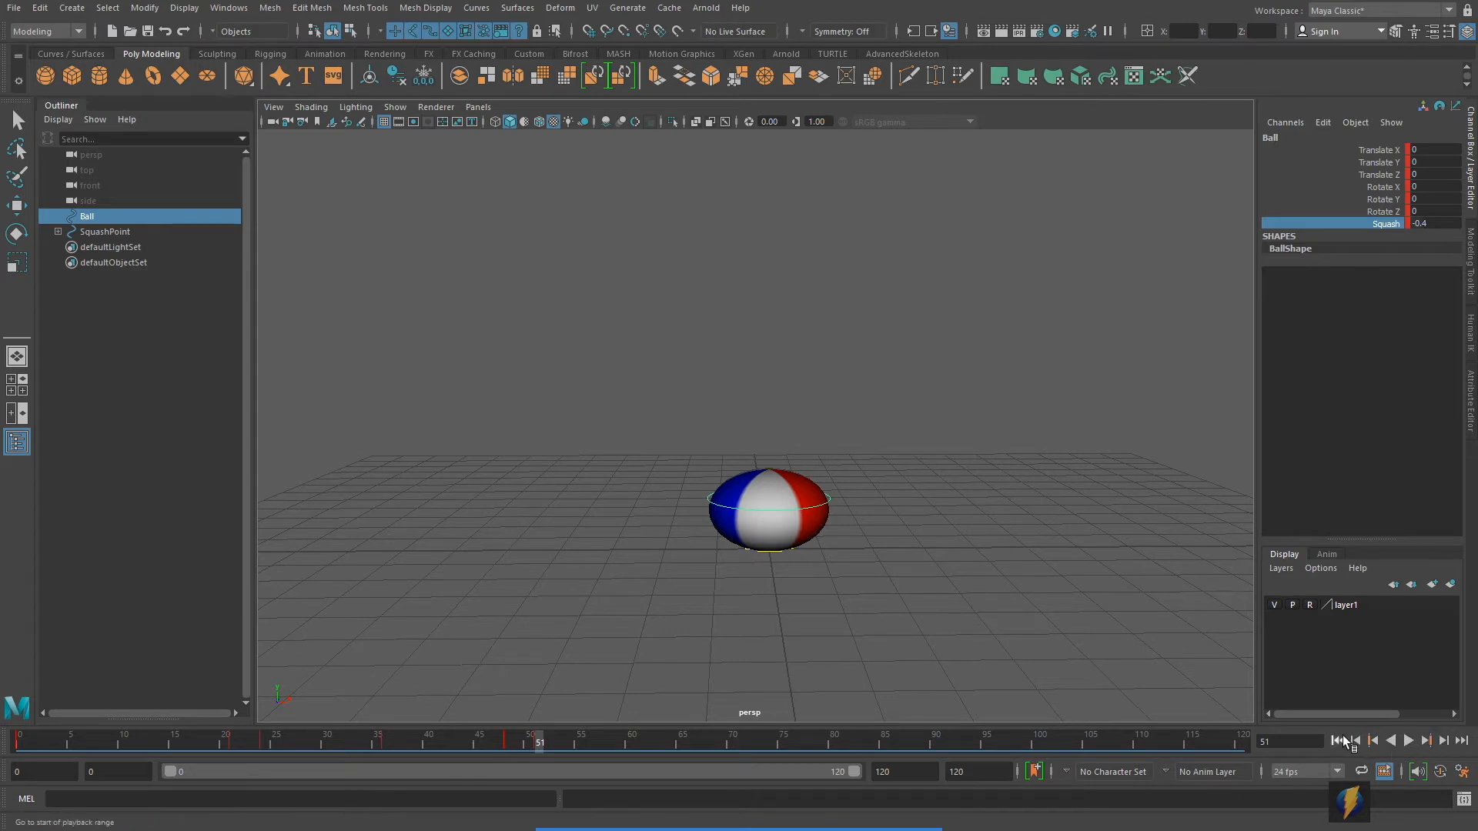
- Rewind to the start, play the jump animation through, then stop playback
{"action": "left_click", "coordinate": [1346, 740]}
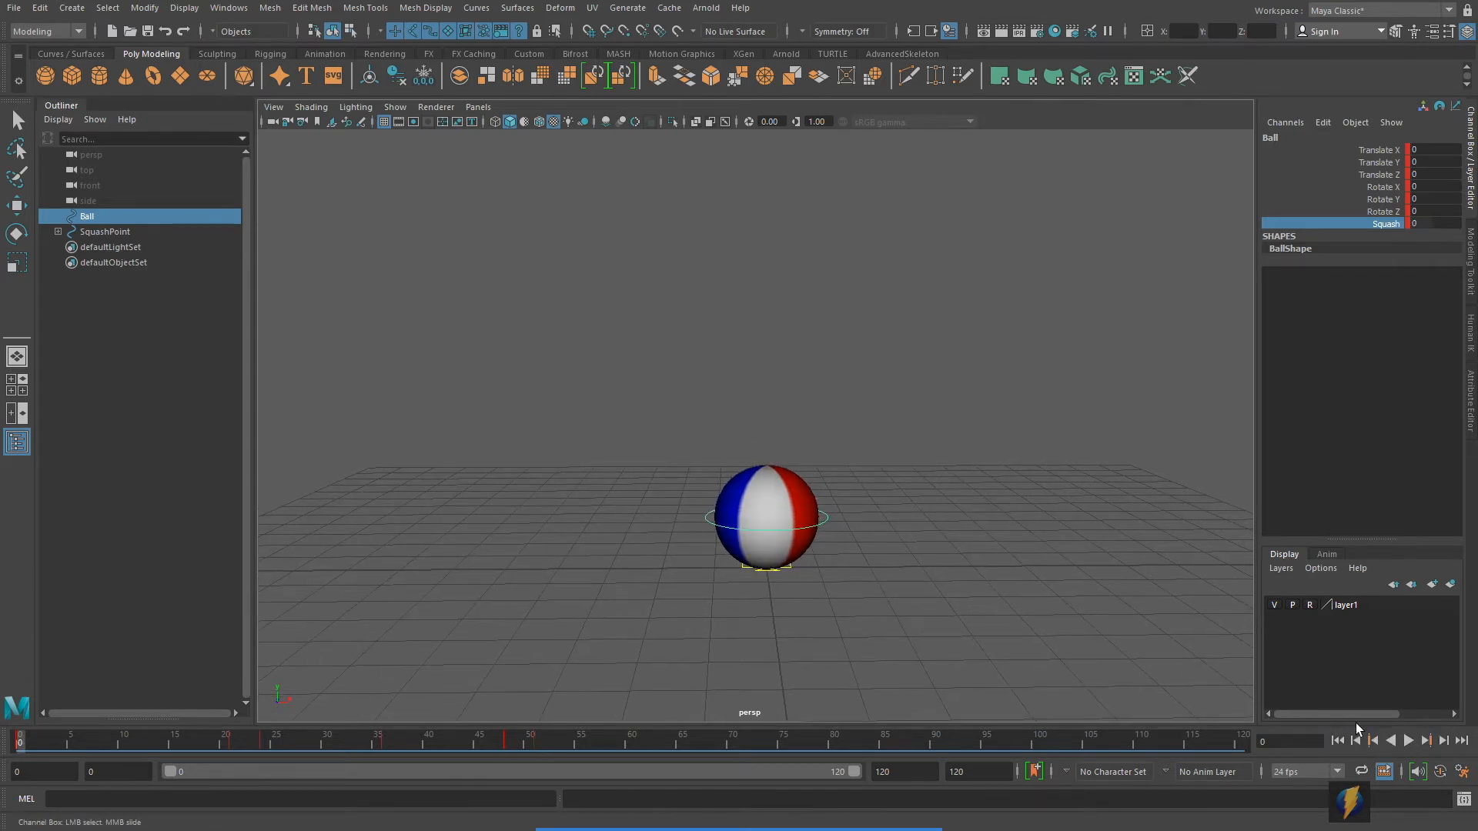
{"action": "left_click", "coordinate": [1409, 741]}
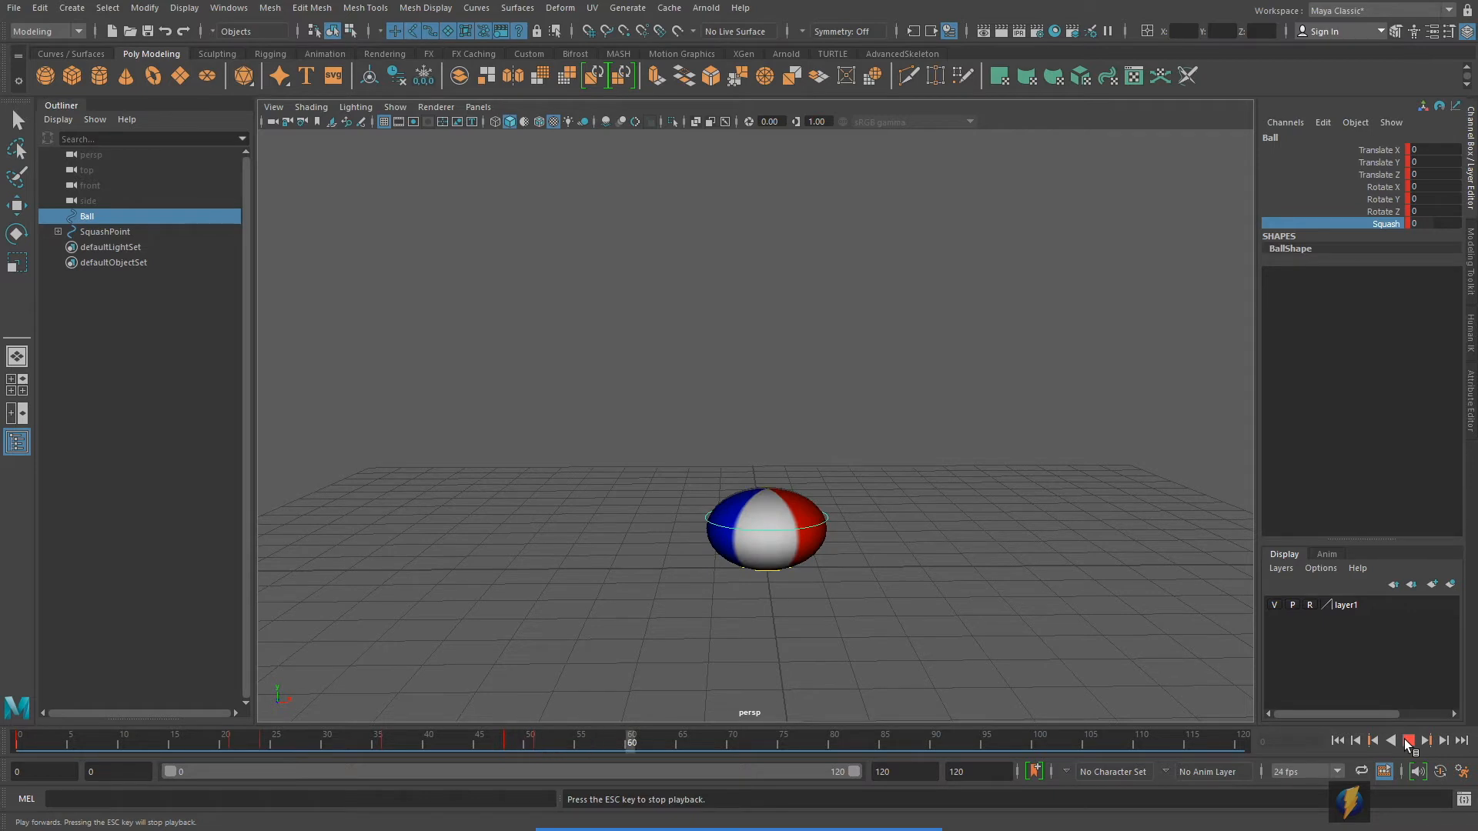
{"action": "left_click", "coordinate": [1407, 741]}
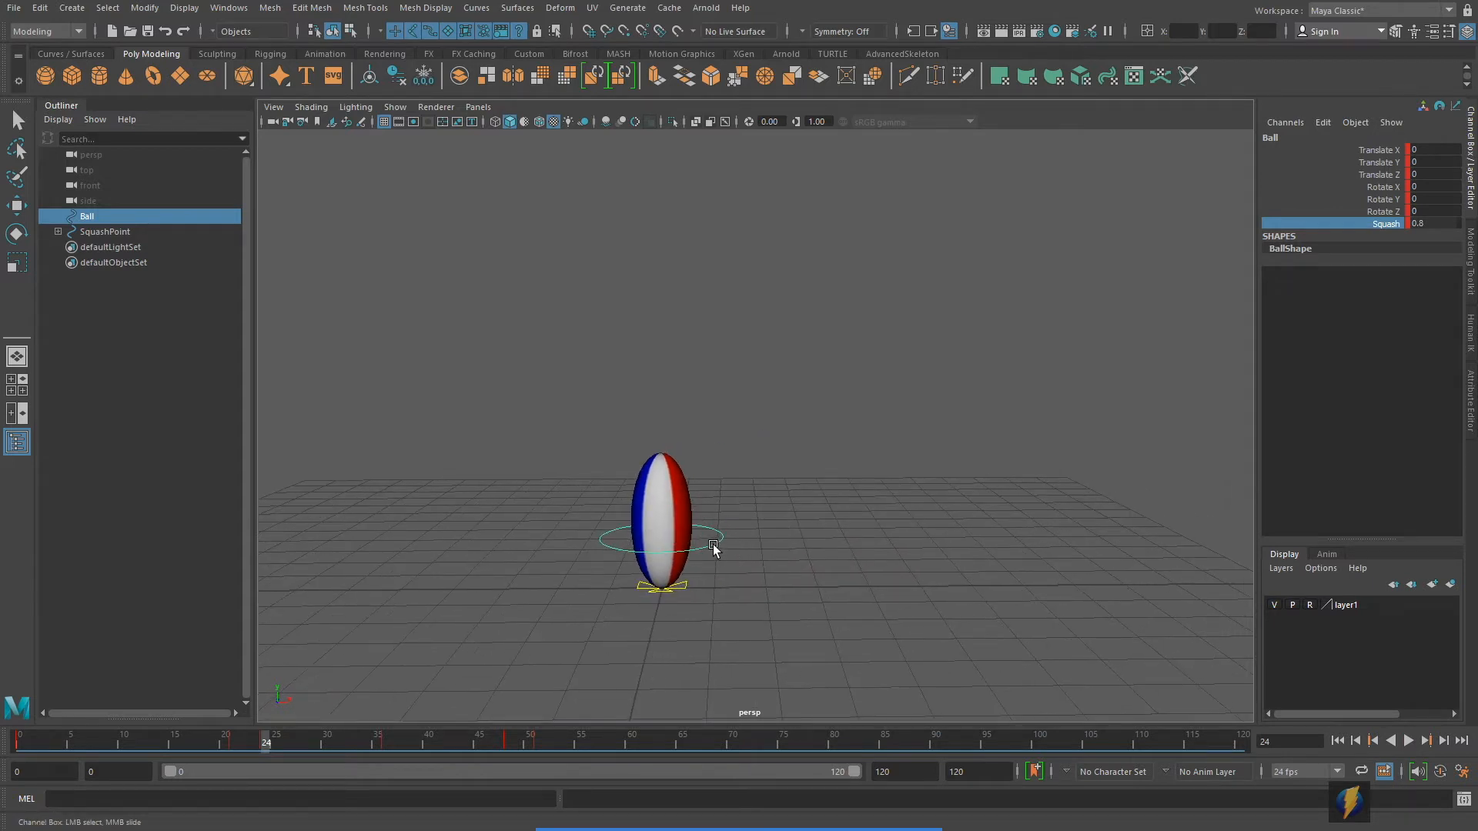
{"action": "mouse_move", "coordinate": [267, 99]}
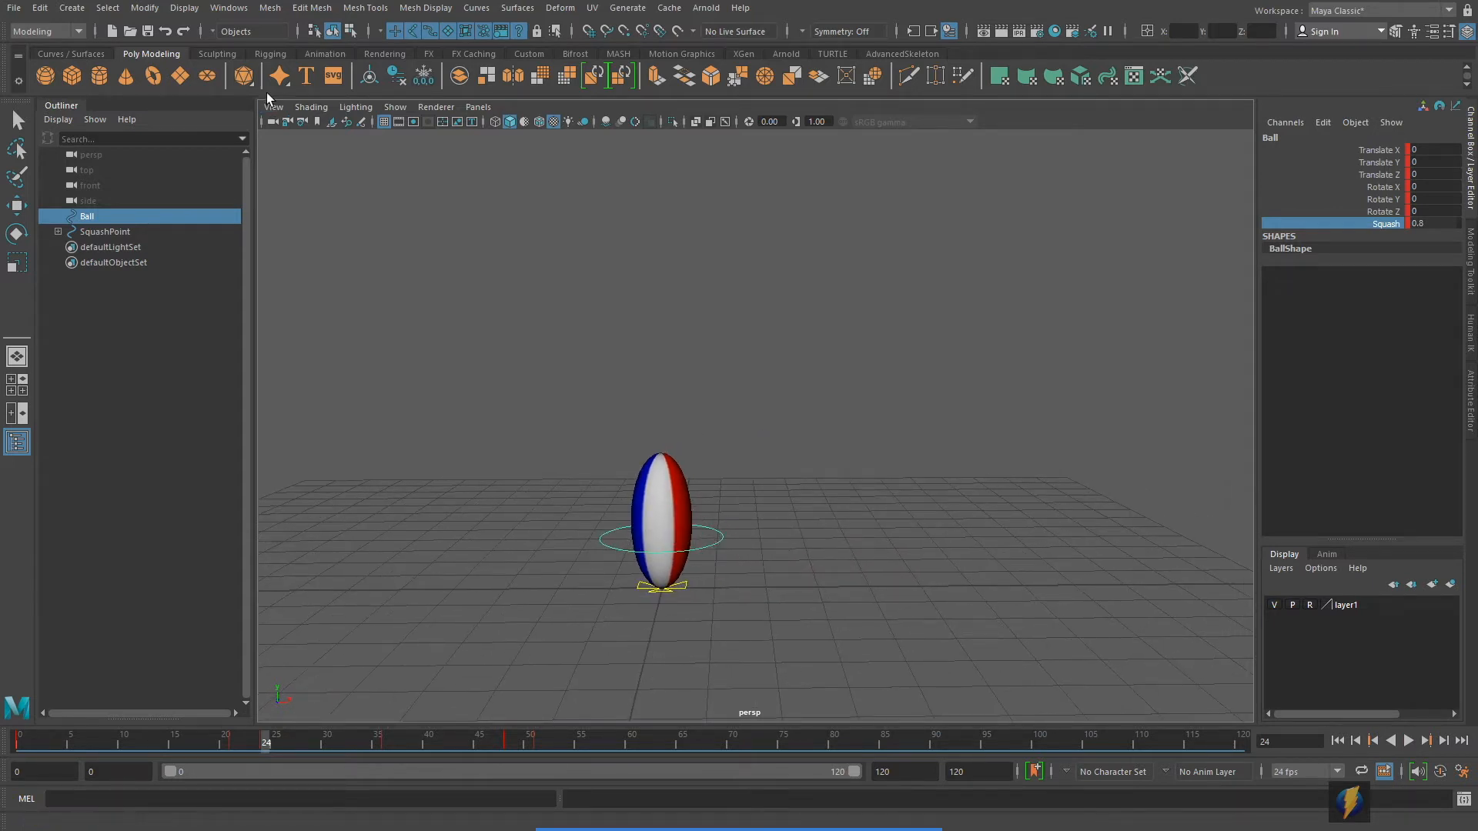
- Show only the Ball's Translate Y jump arc in the Graph Editor
{"action": "left_click", "coordinate": [228, 8]}
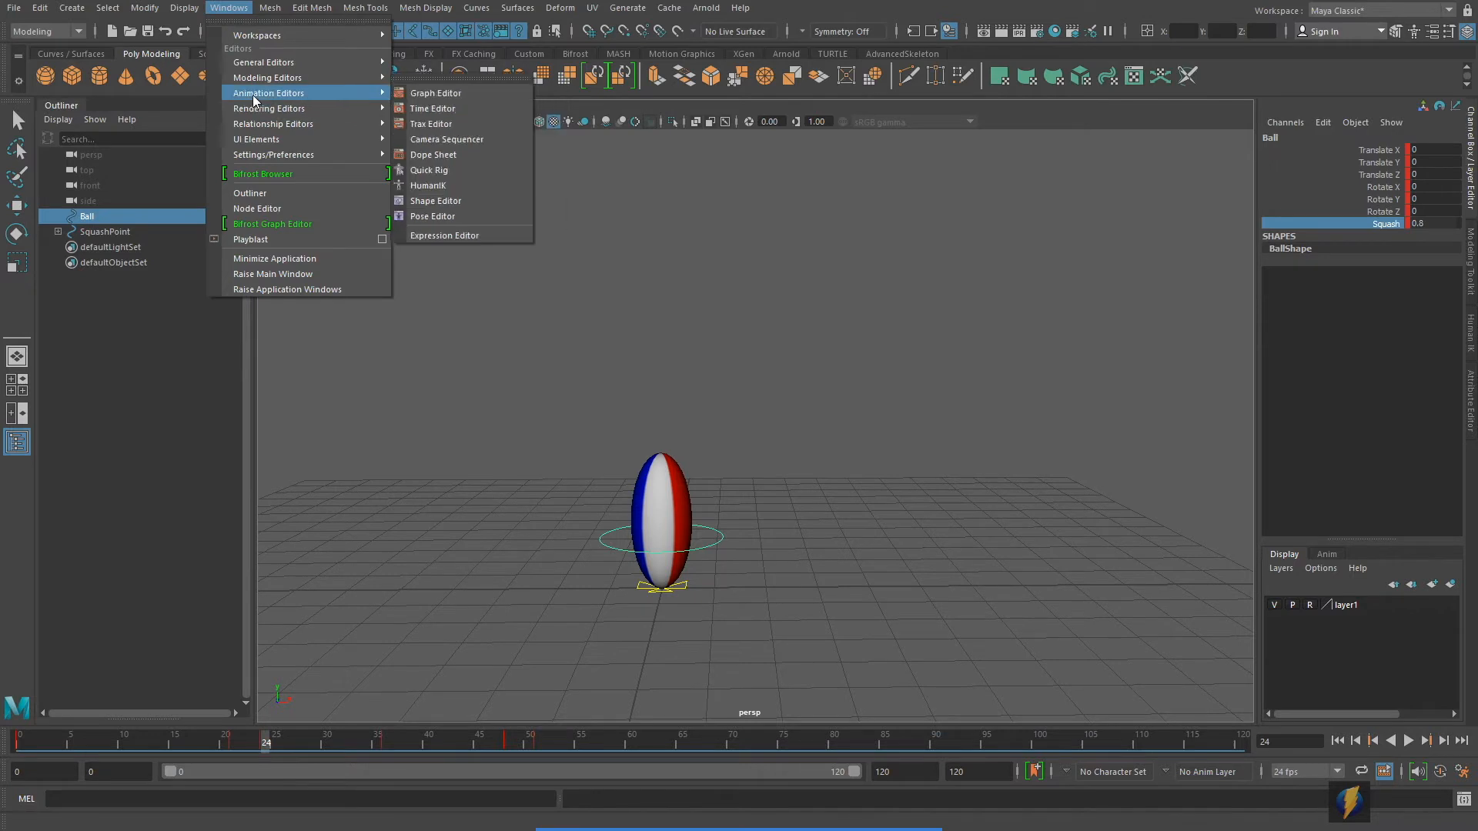
{"action": "left_click", "coordinate": [435, 92]}
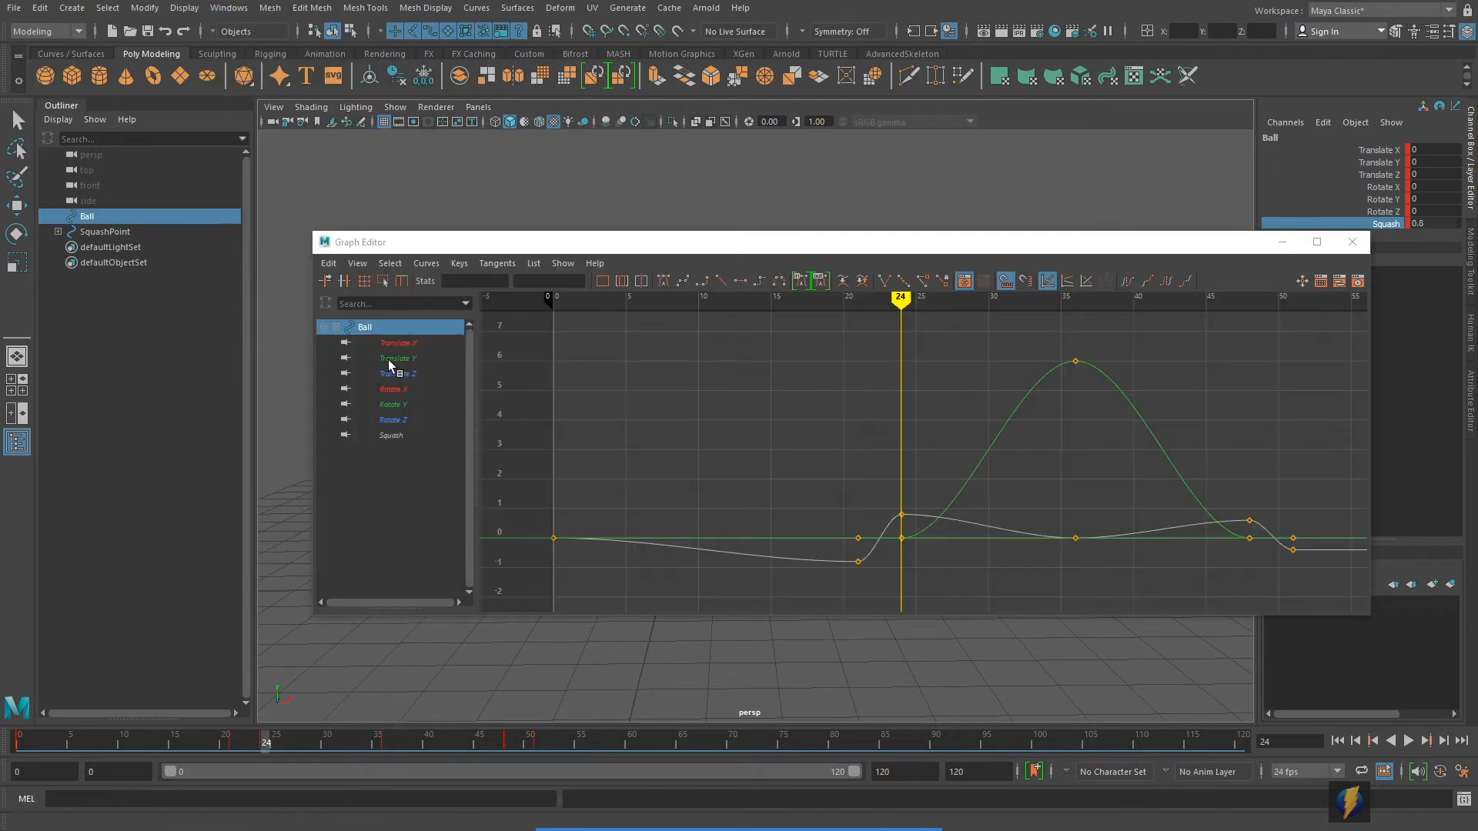
{"action": "left_click", "coordinate": [397, 357]}
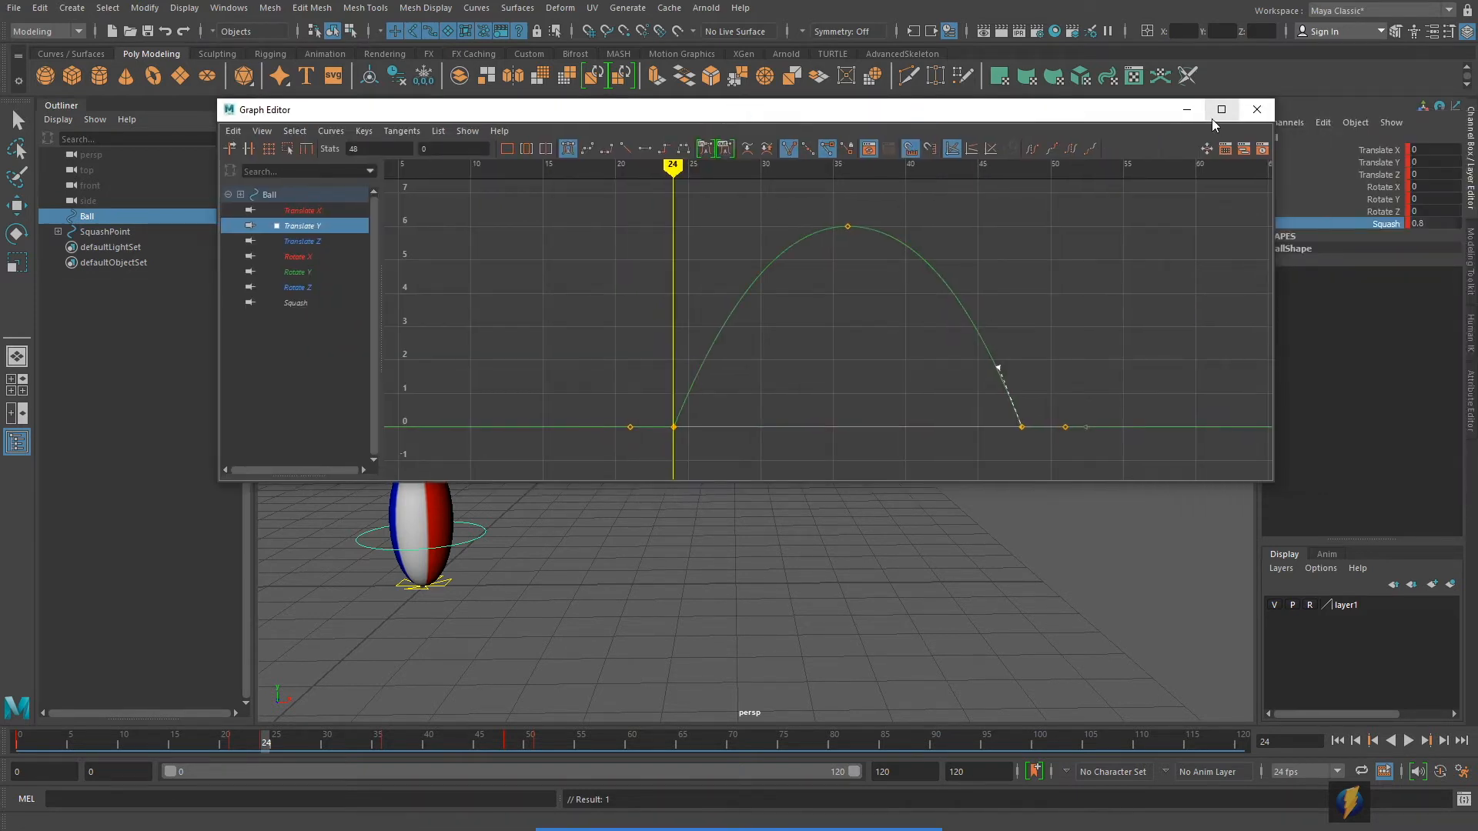
{"action": "left_click", "coordinate": [1257, 109]}
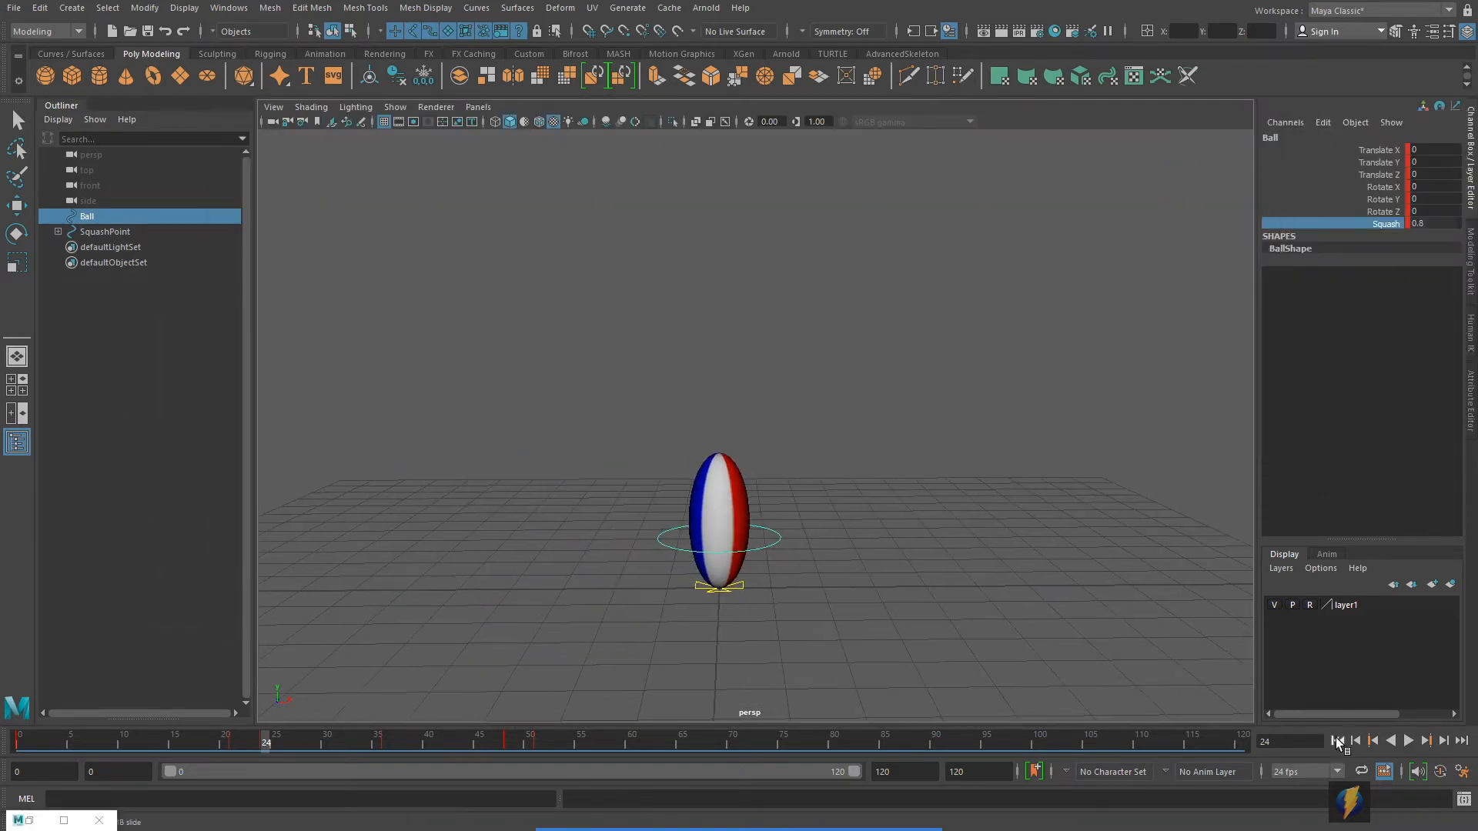
{"action": "left_click", "coordinate": [1412, 741]}
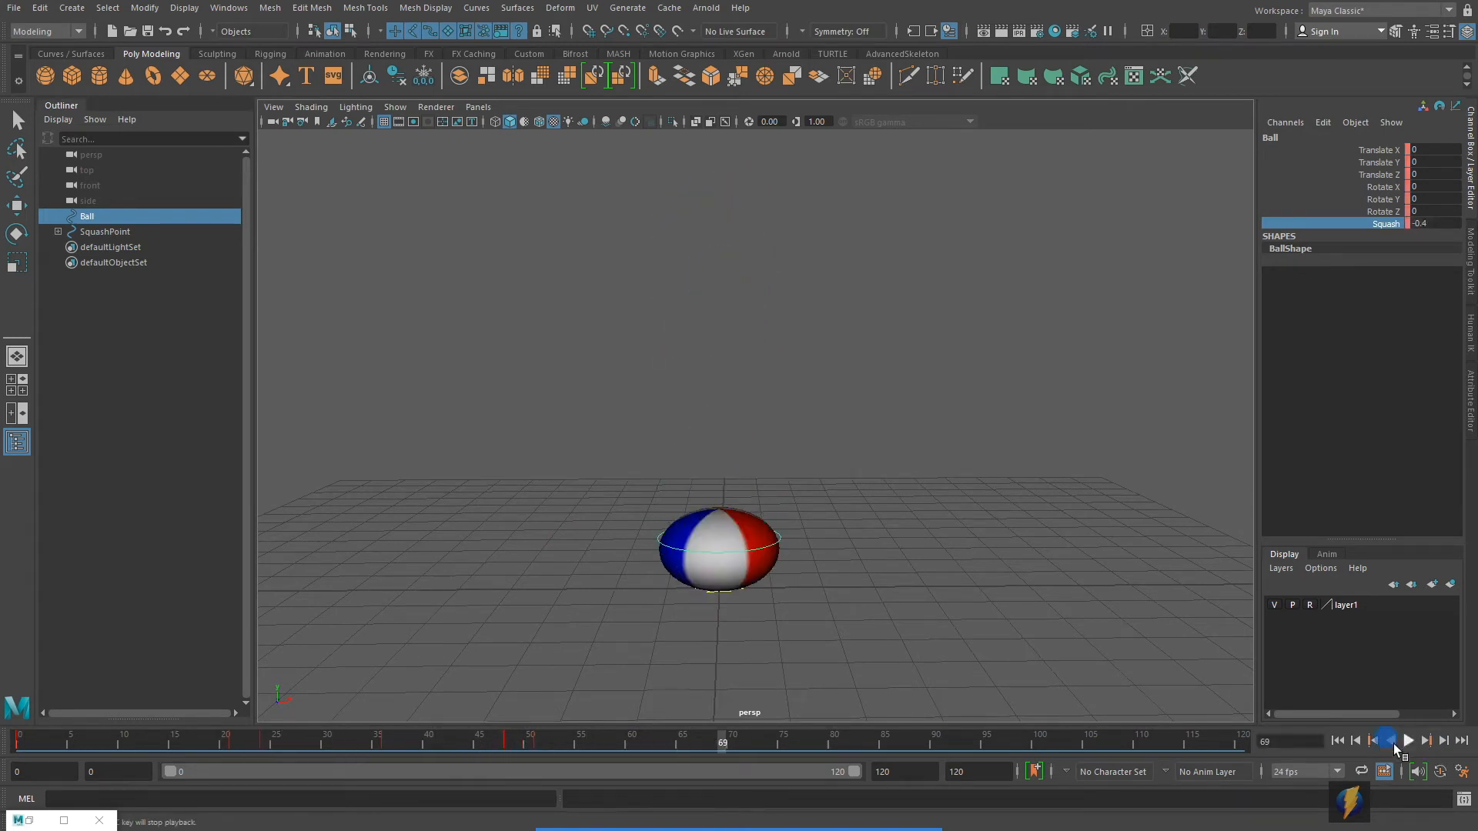
{"action": "left_click", "coordinate": [1409, 741]}
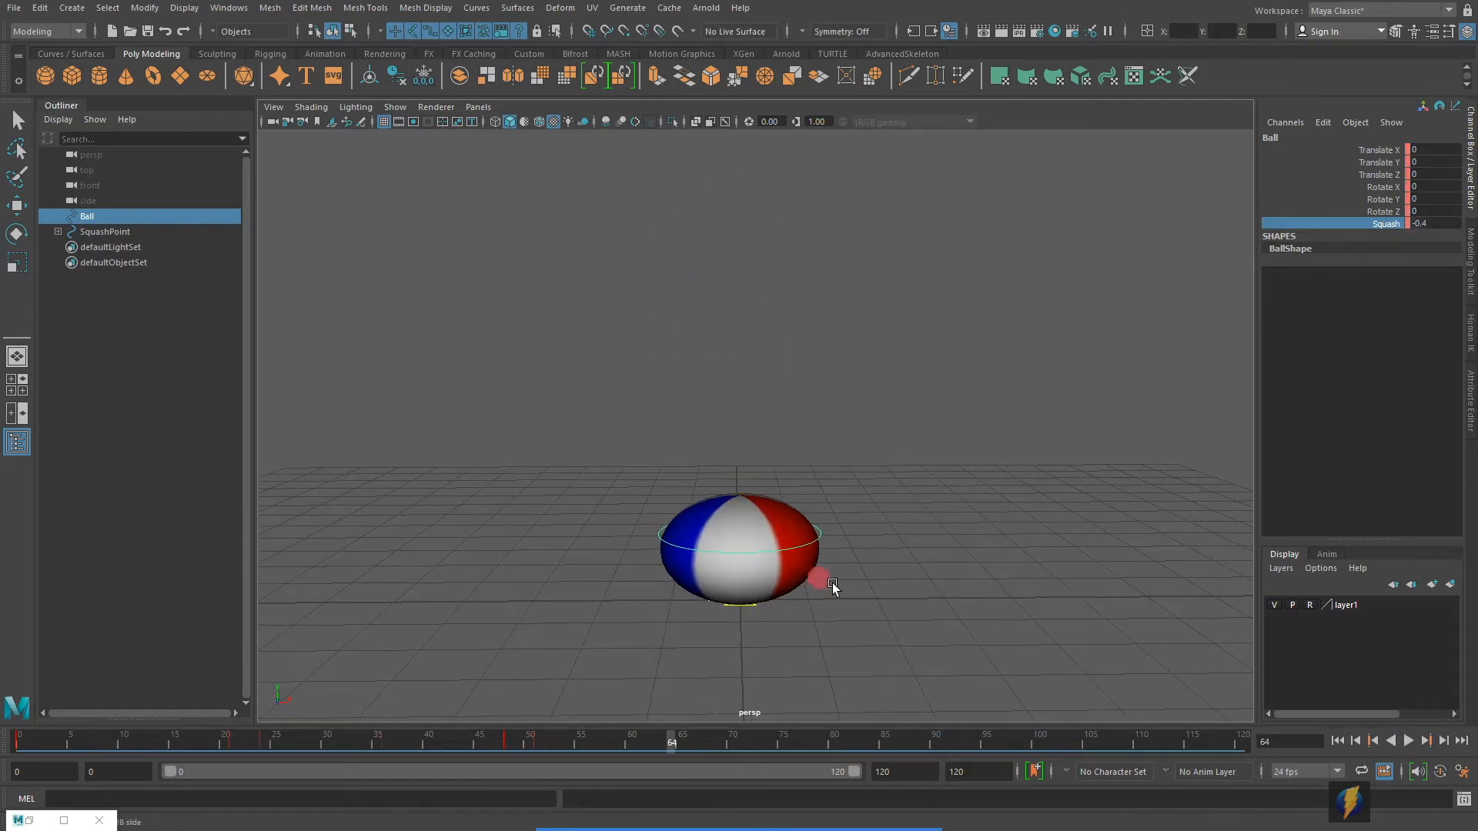
{"action": "left_click_drag", "start_coordinate": [831, 582], "coordinate": [762, 602]}
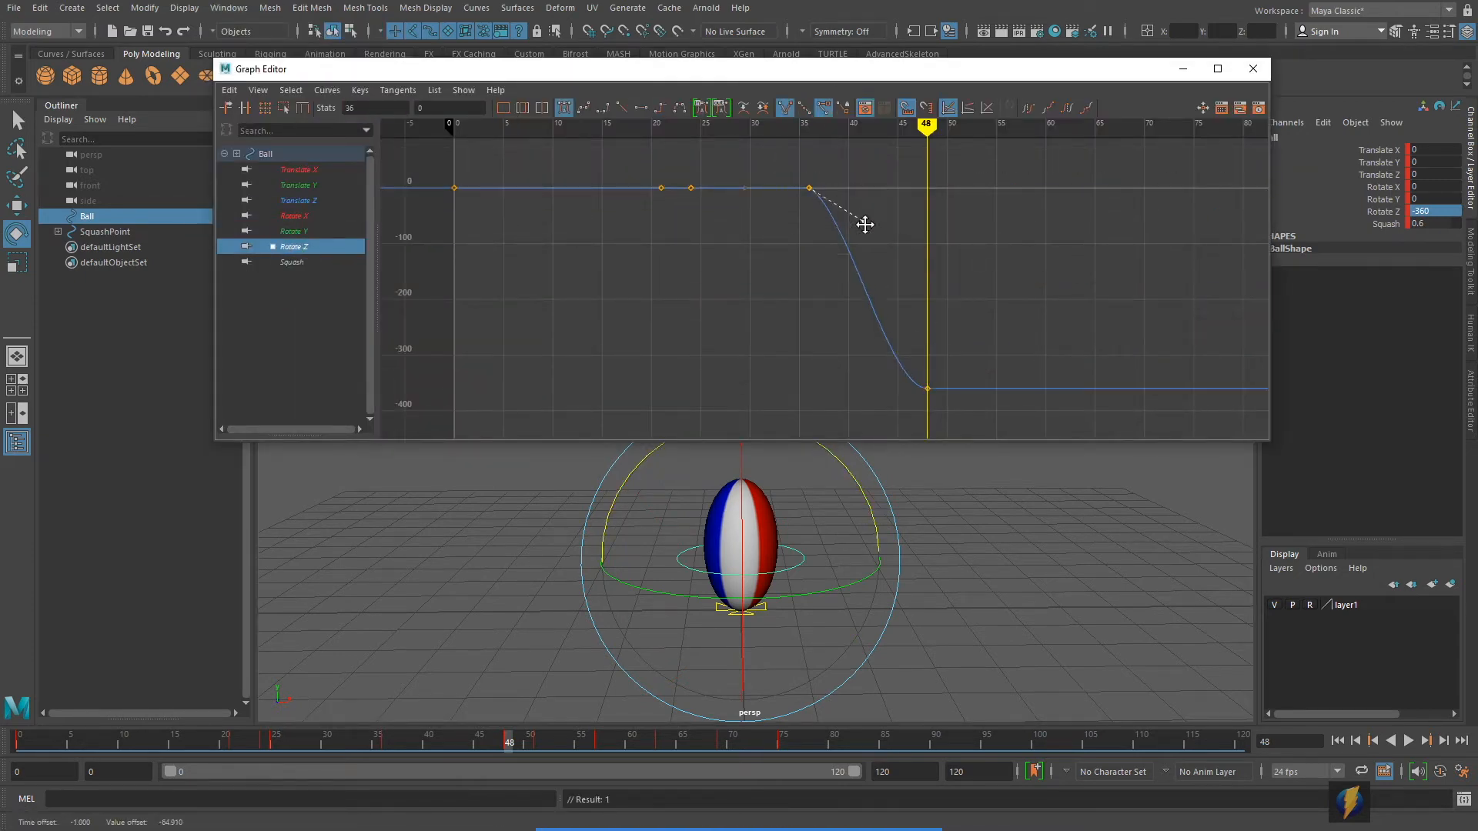
- Reopen the Graph Editor and grab a key on the Rotate Z curve to reshape the -360 turn
{"action": "left_click", "coordinate": [228, 7]}
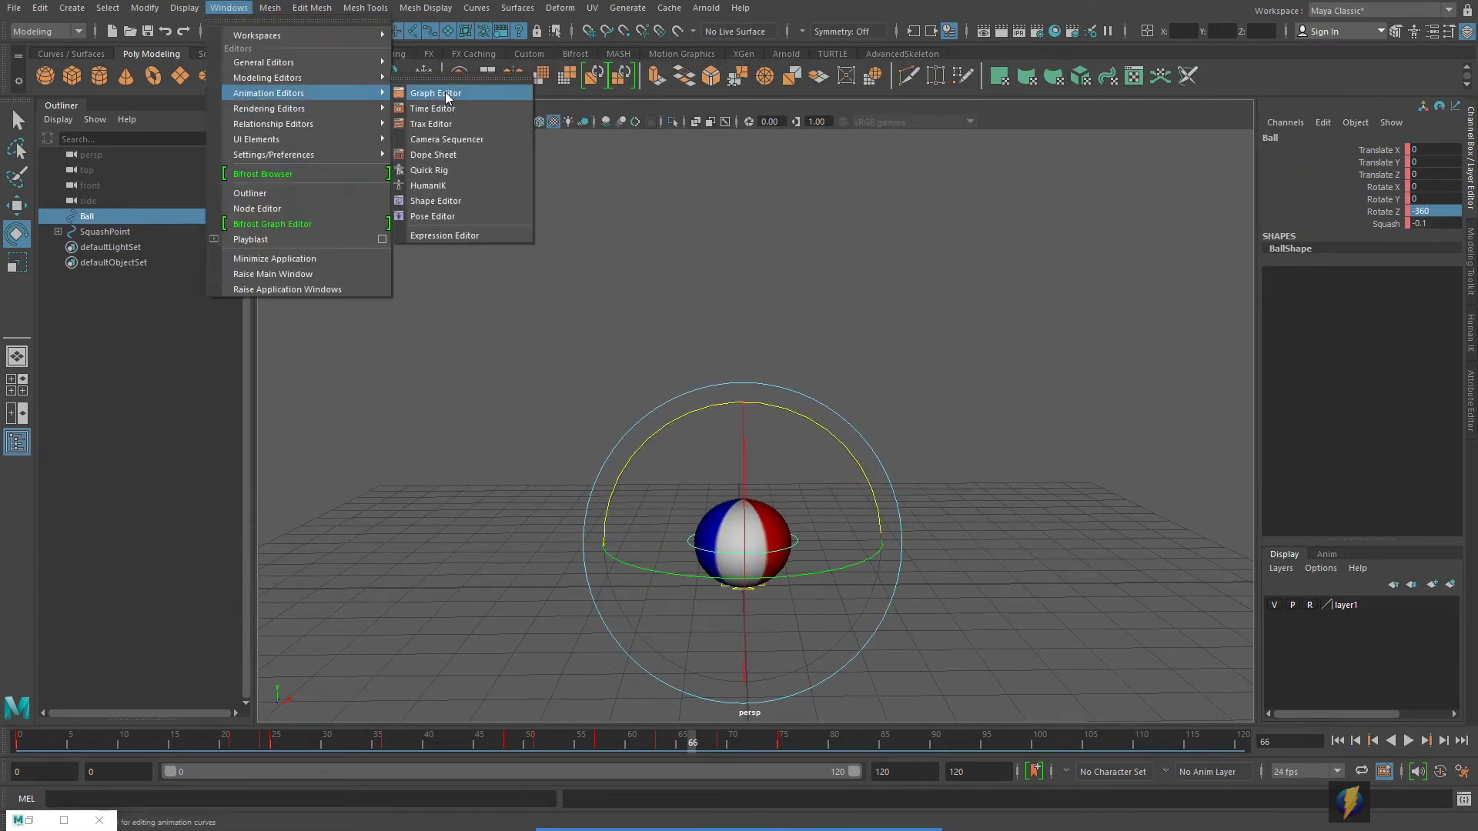
{"action": "left_click", "coordinate": [435, 92]}
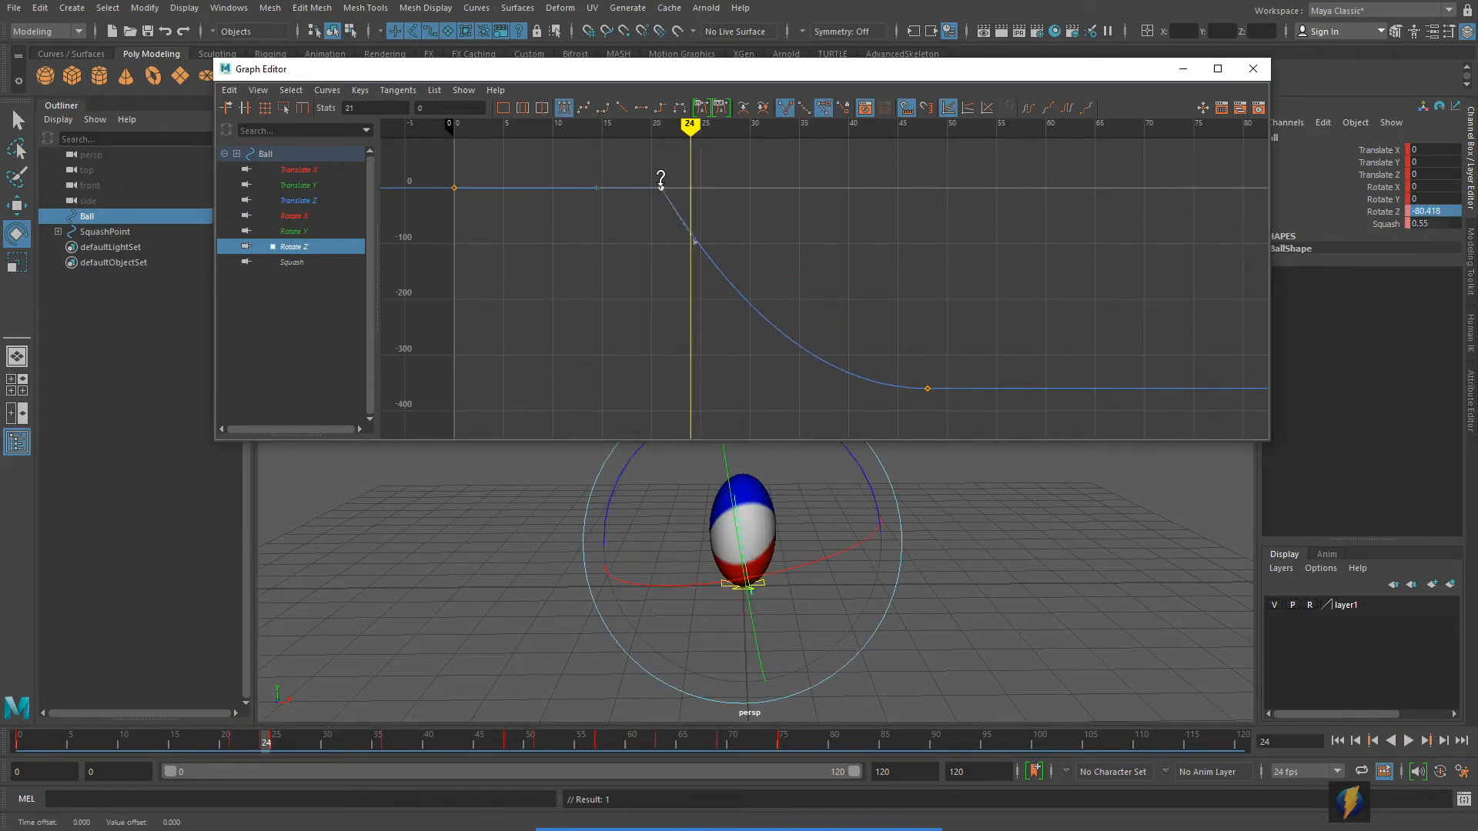
{"action": "left_click", "coordinate": [1349, 804]}
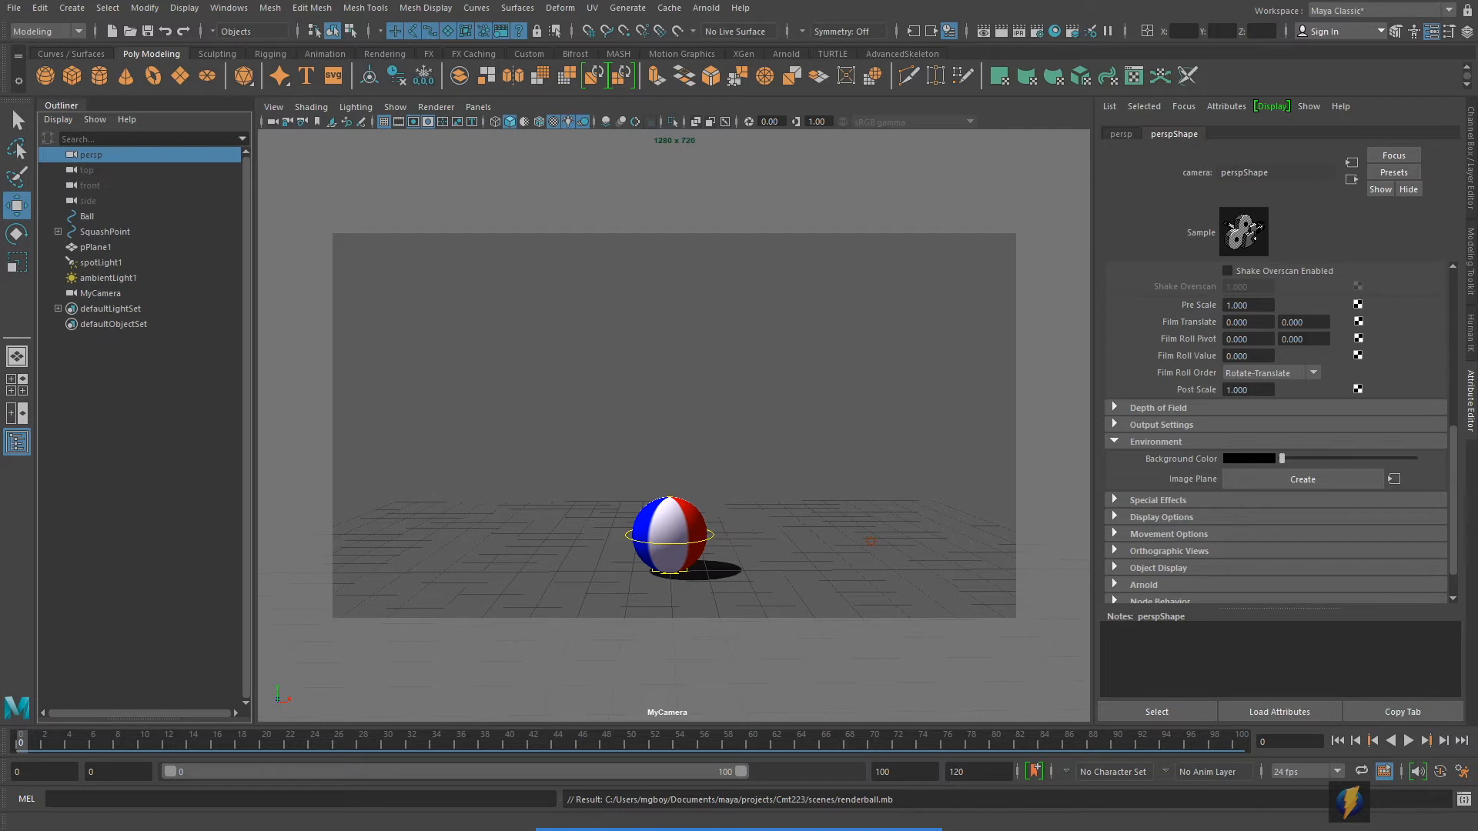
{"action": "mouse_move", "coordinate": [568, 727]}
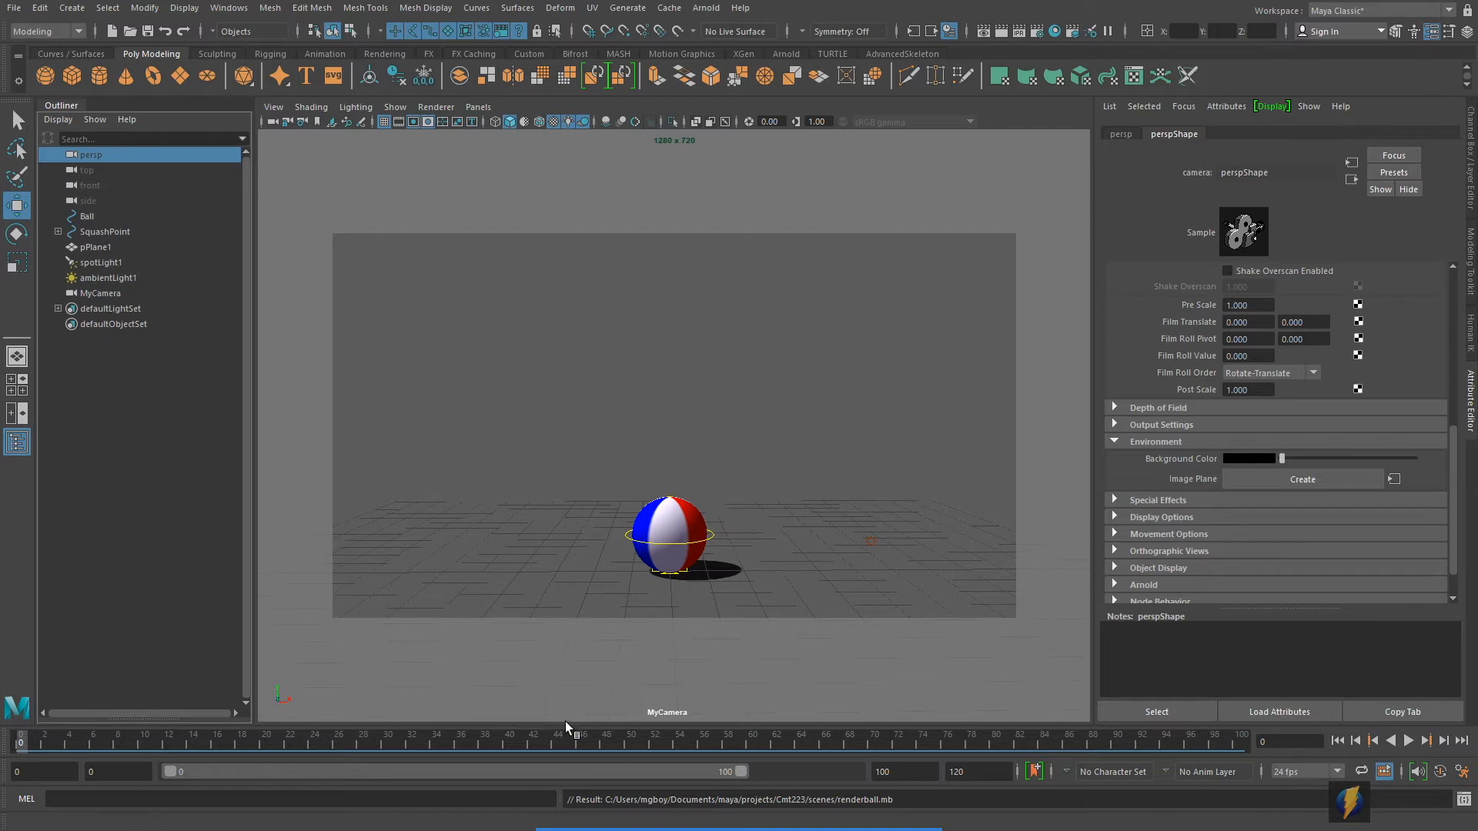
{"action": "mouse_move", "coordinate": [823, 764]}
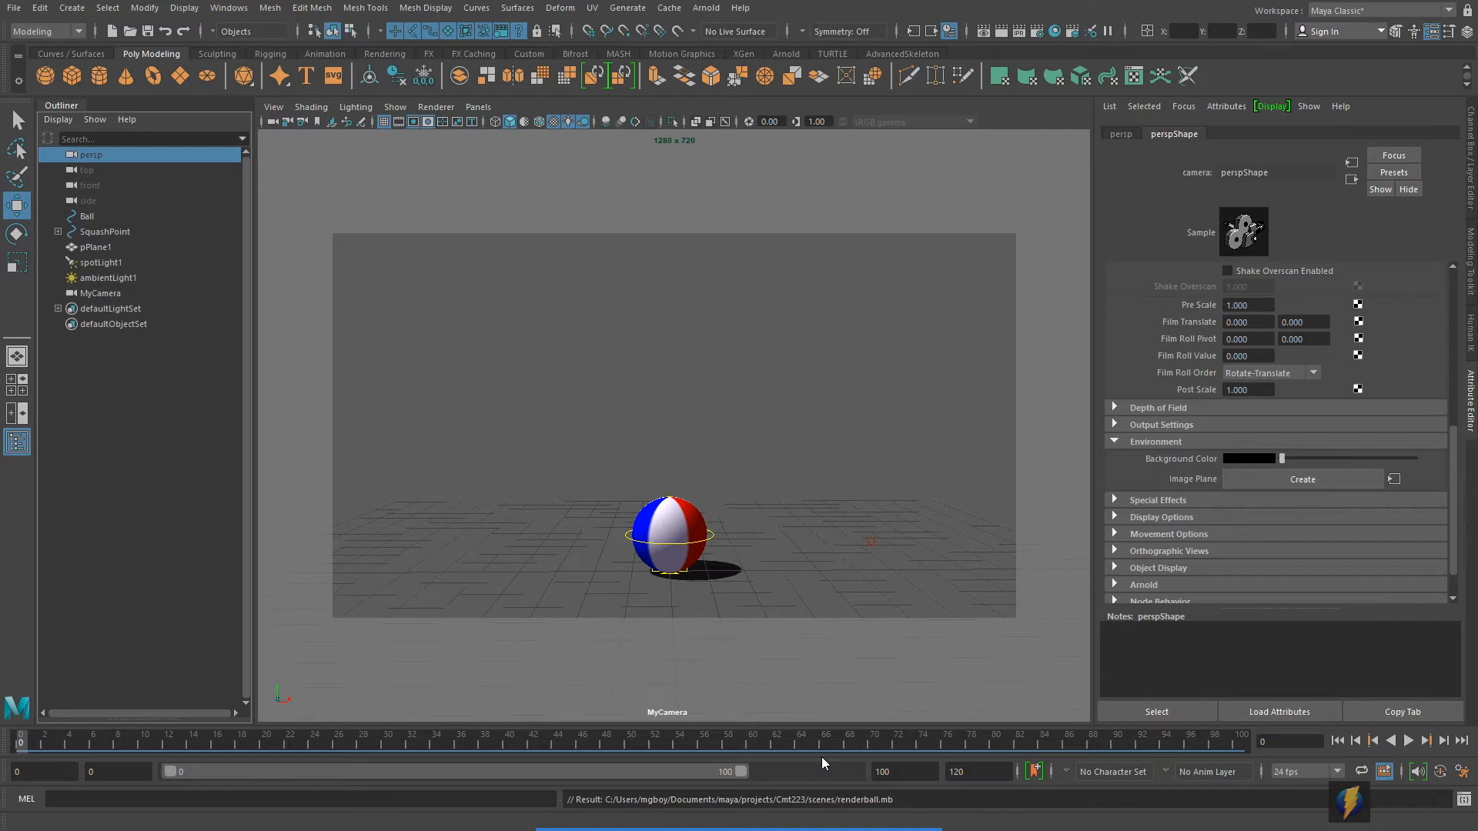
{"action": "mouse_move", "coordinate": [824, 762]}
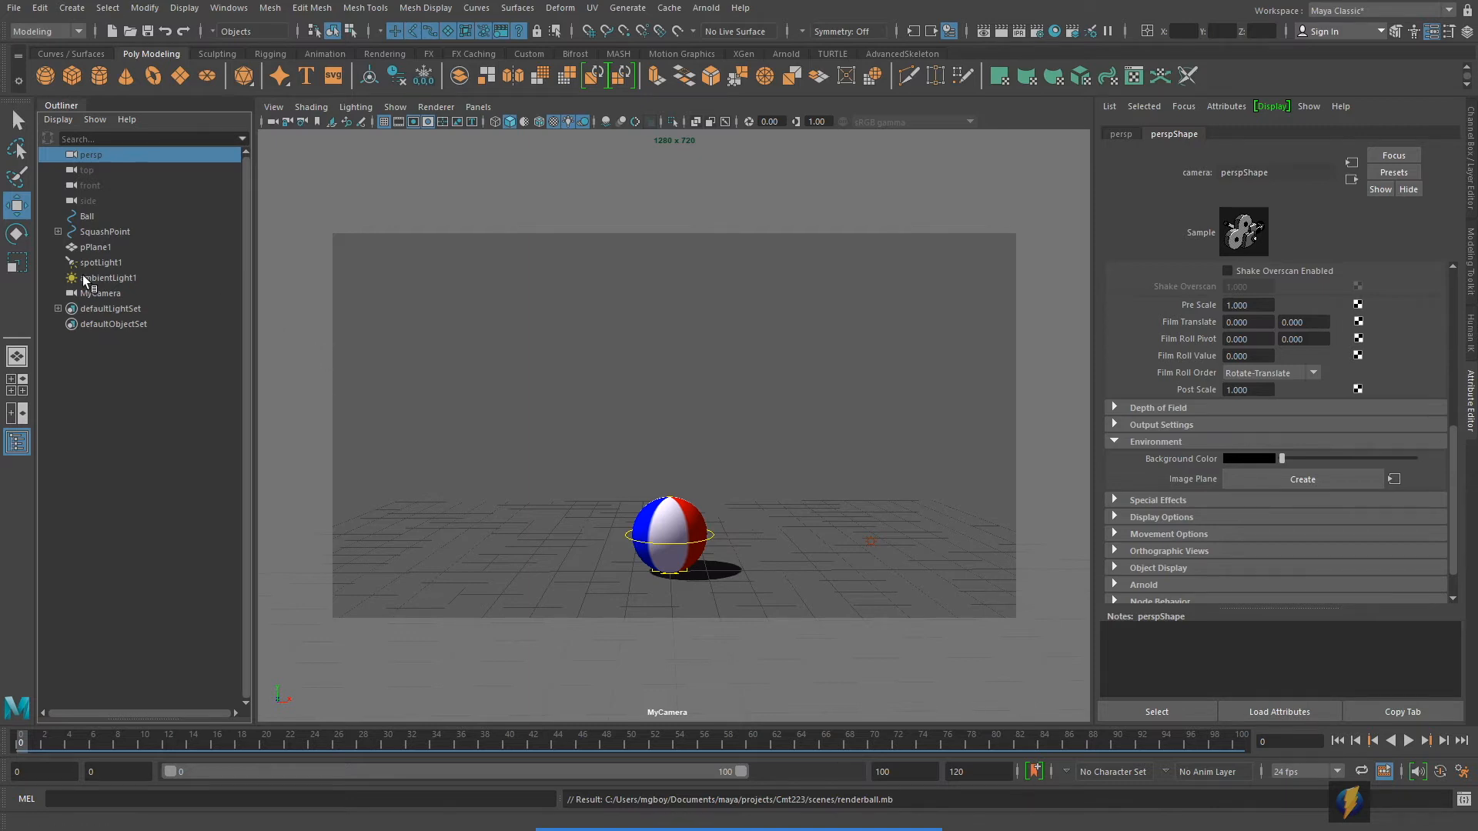
- Check spotLight1 and ambientLight1, then set MyCamera's background colour to dark purple
{"action": "left_click", "coordinate": [100, 262]}
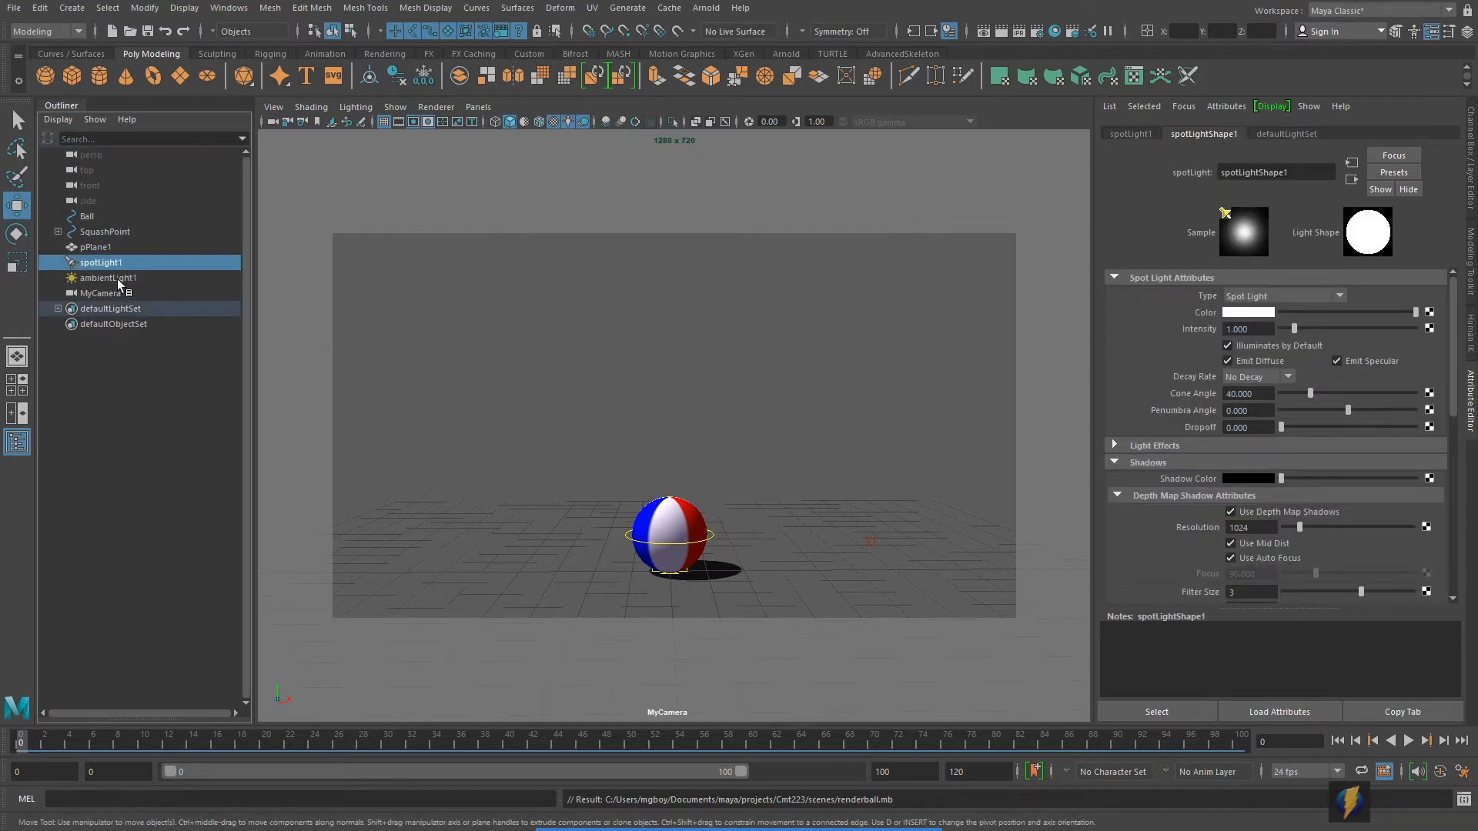
{"action": "left_click", "coordinate": [107, 277]}
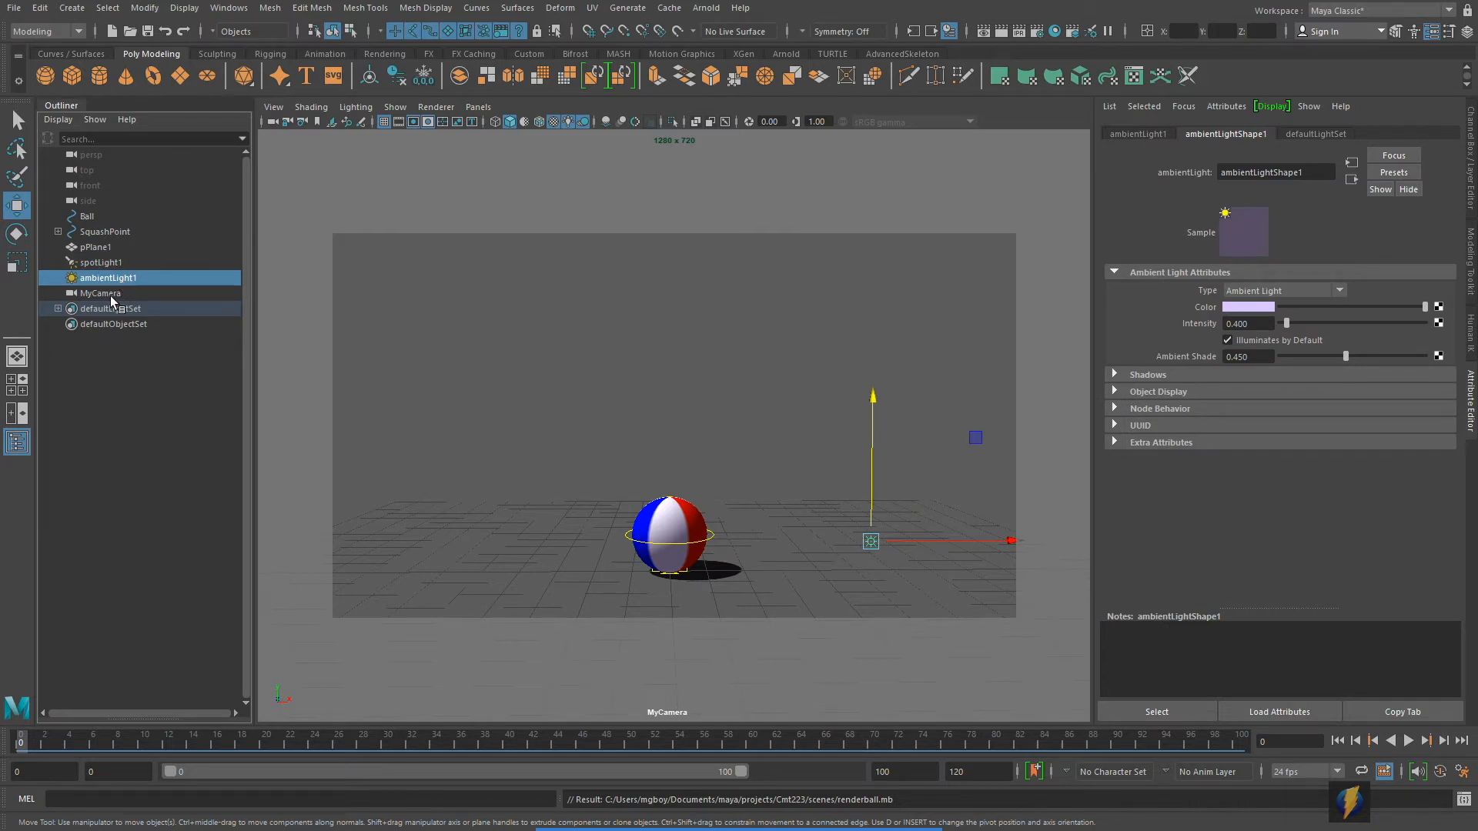
{"action": "left_click", "coordinate": [100, 293]}
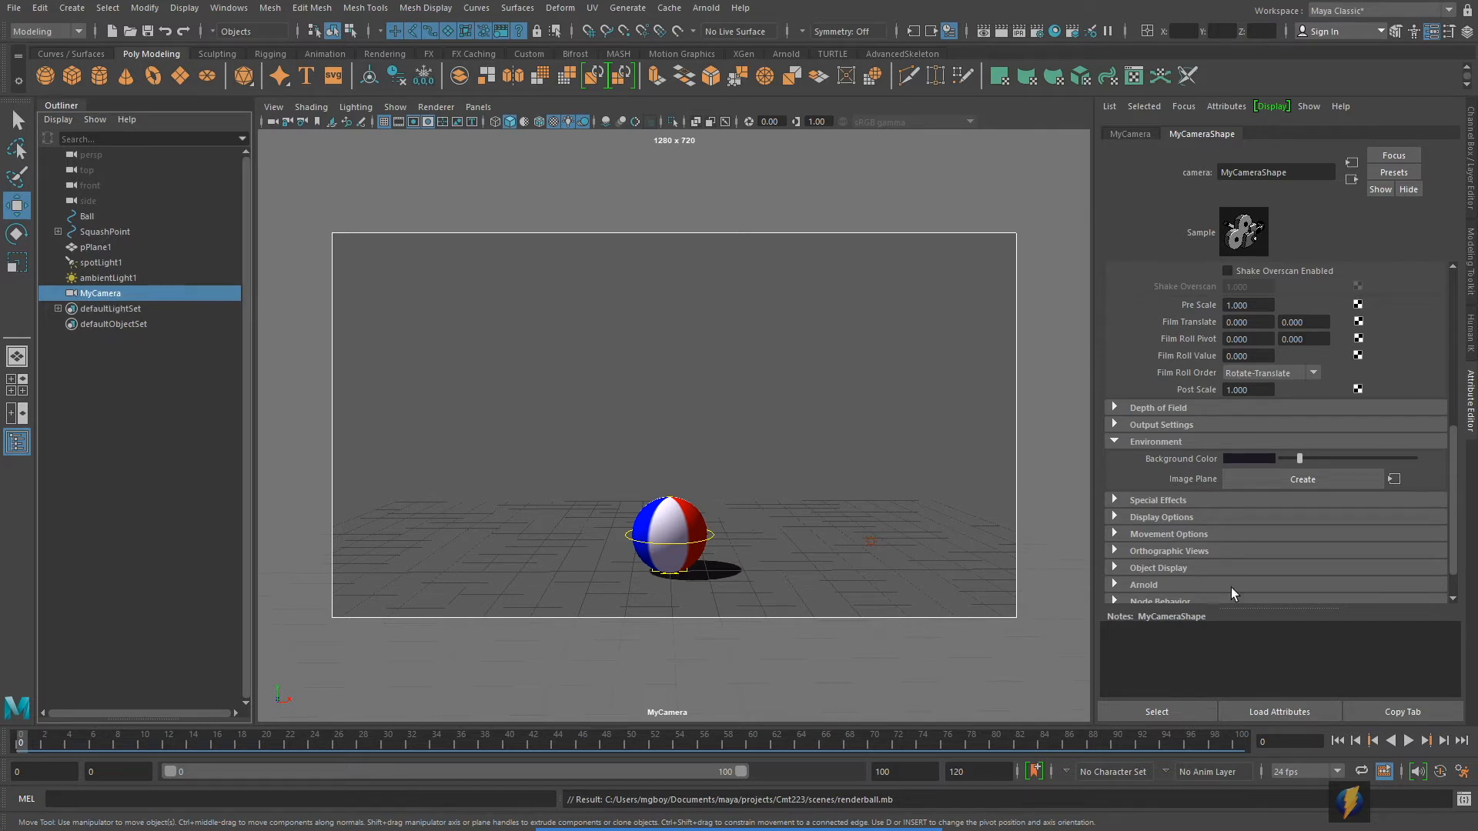
{"action": "left_click", "coordinate": [1250, 459]}
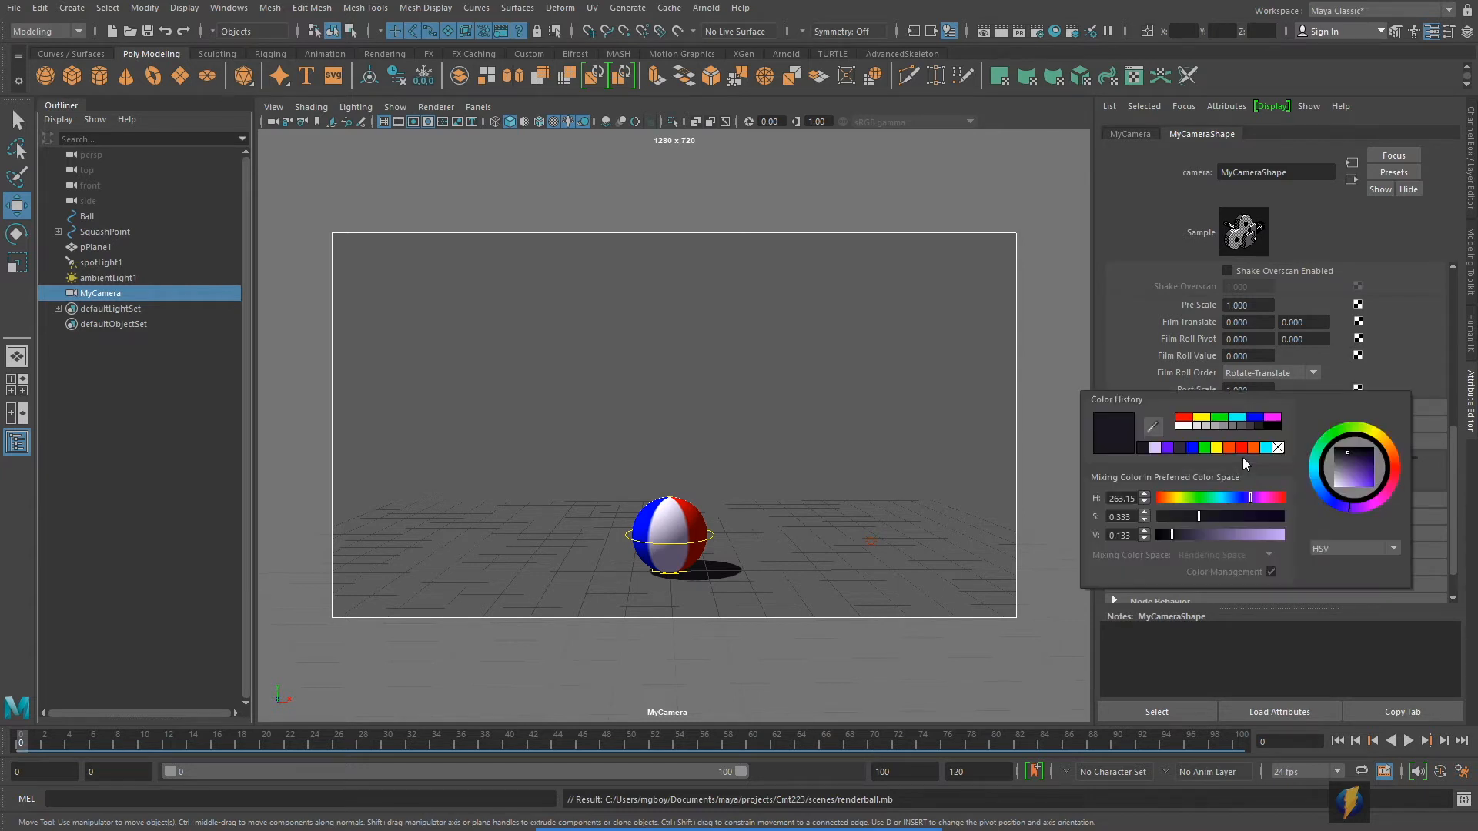
{"action": "mouse_move", "coordinate": [1109, 434]}
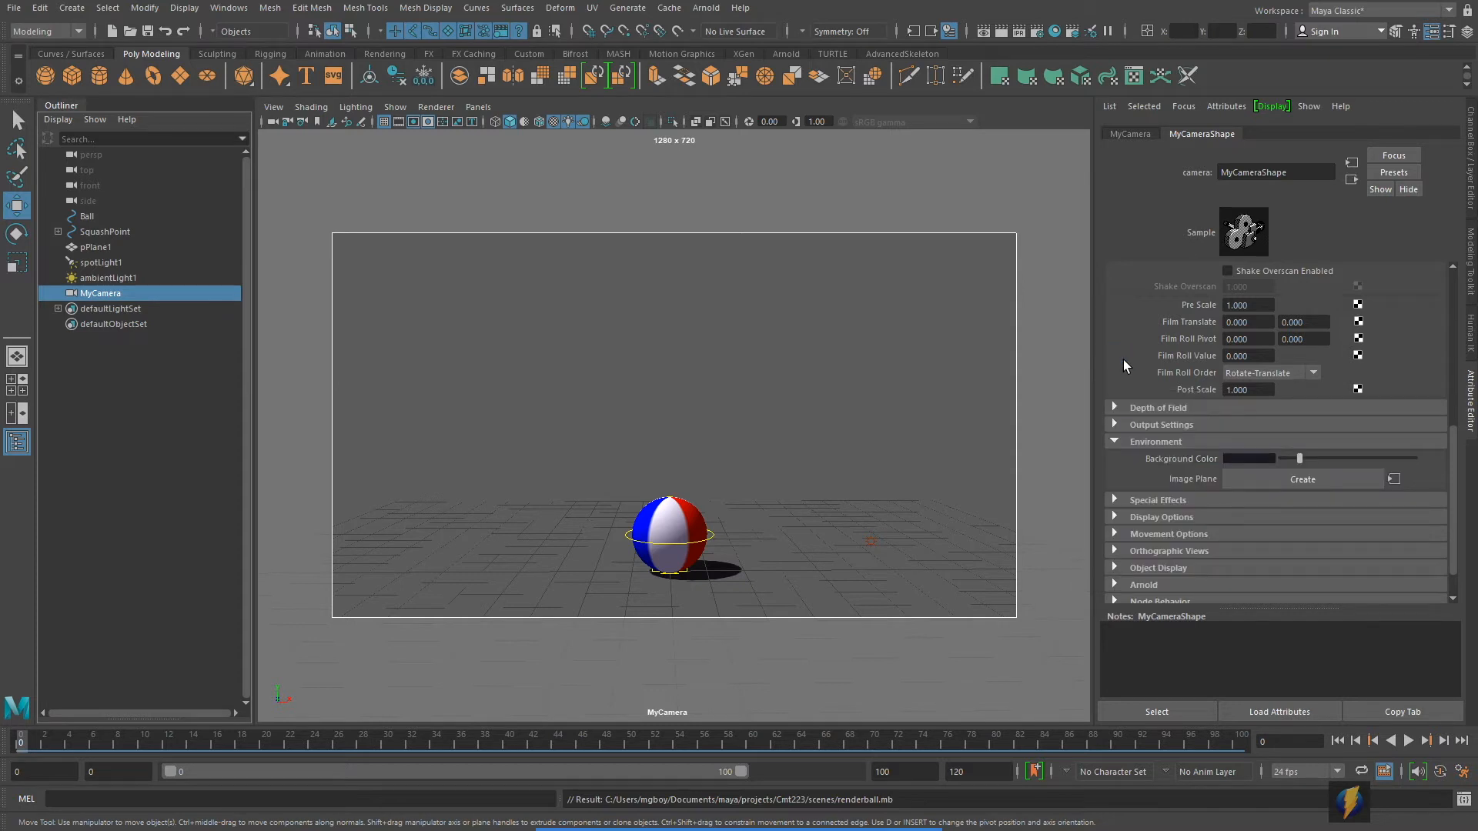
{"action": "mouse_move", "coordinate": [819, 524]}
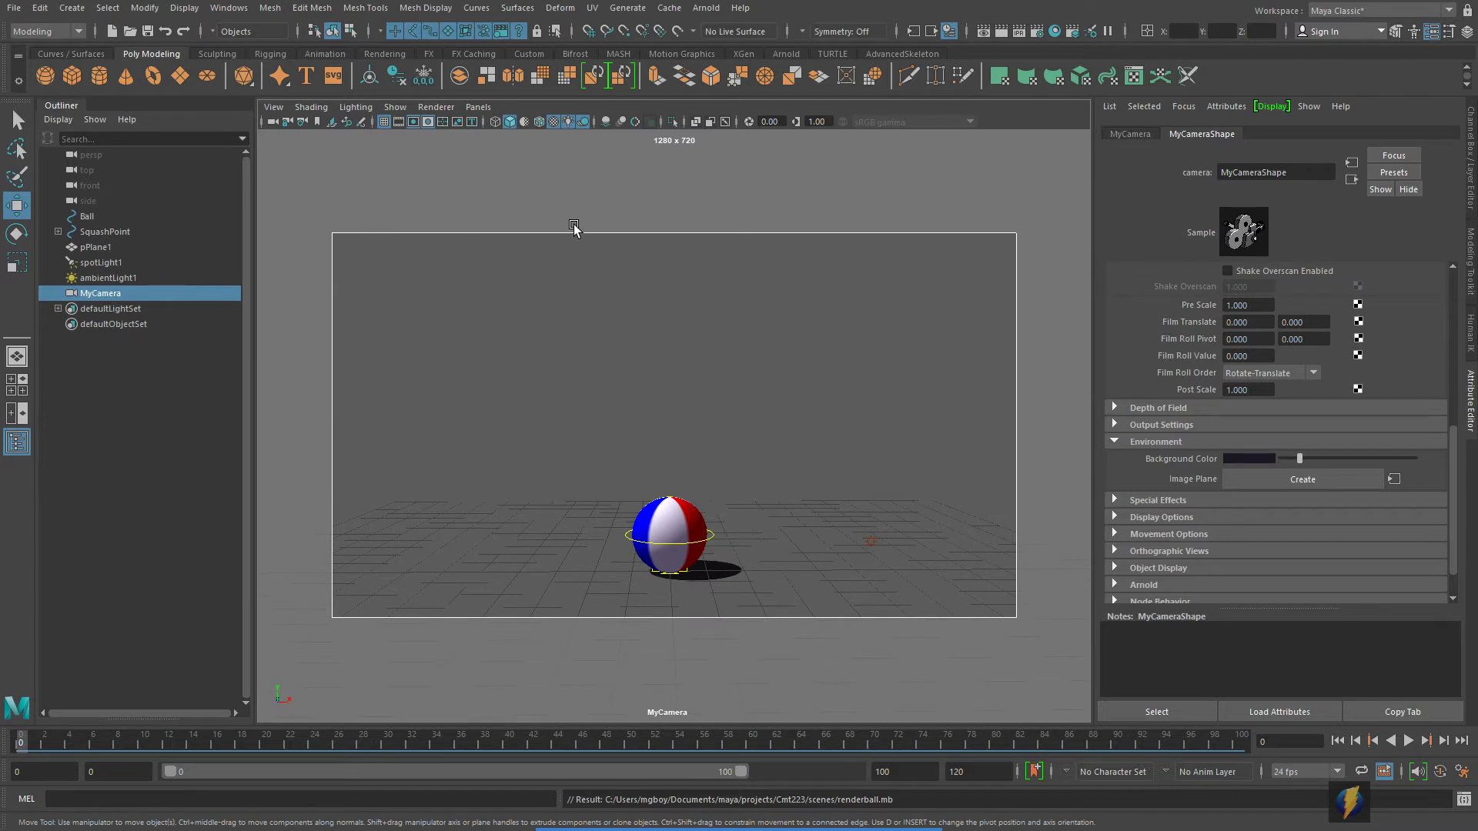
{"action": "mouse_move", "coordinate": [299, 611]}
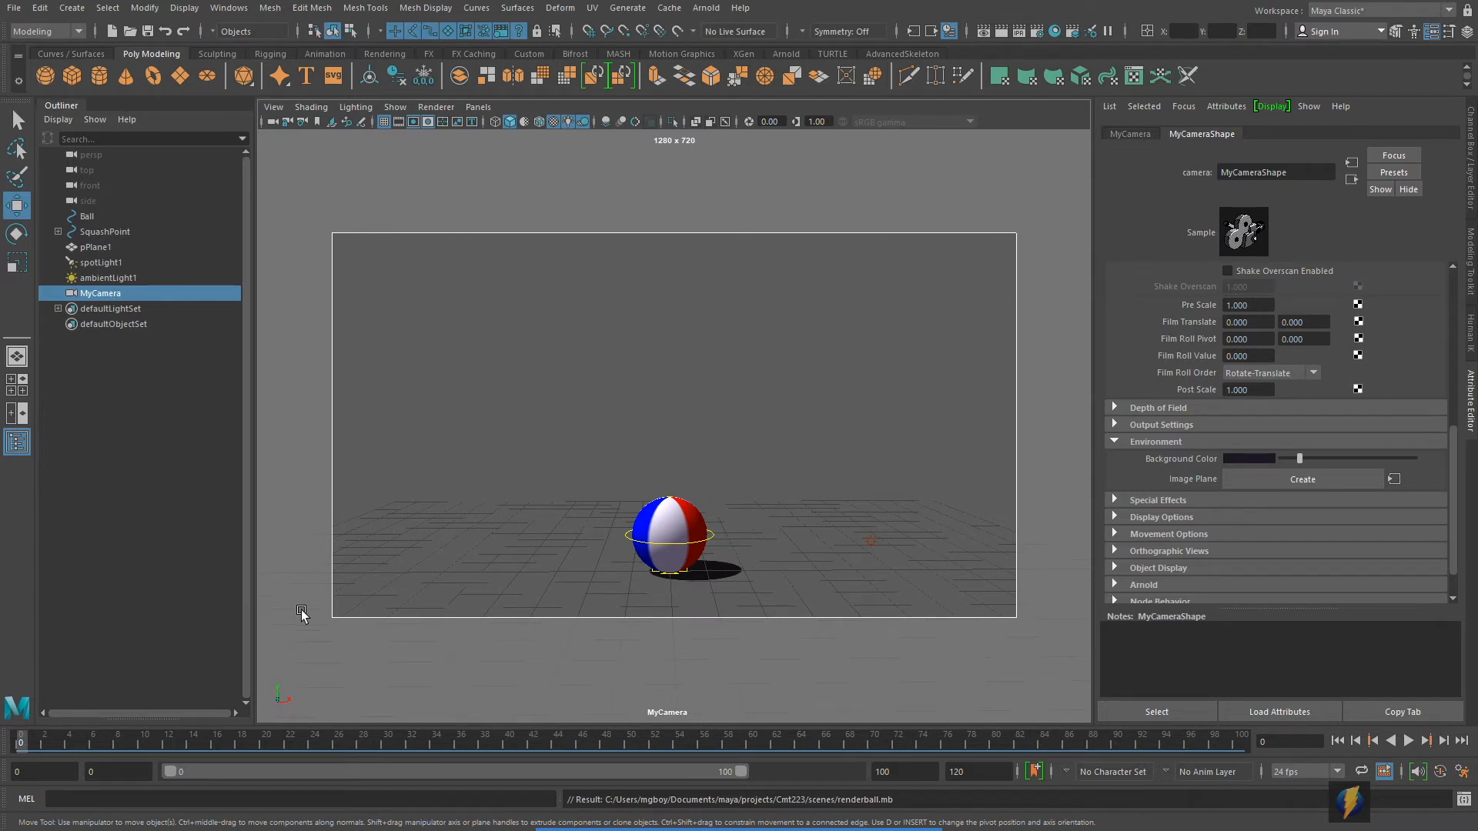
{"action": "mouse_move", "coordinate": [539, 603]}
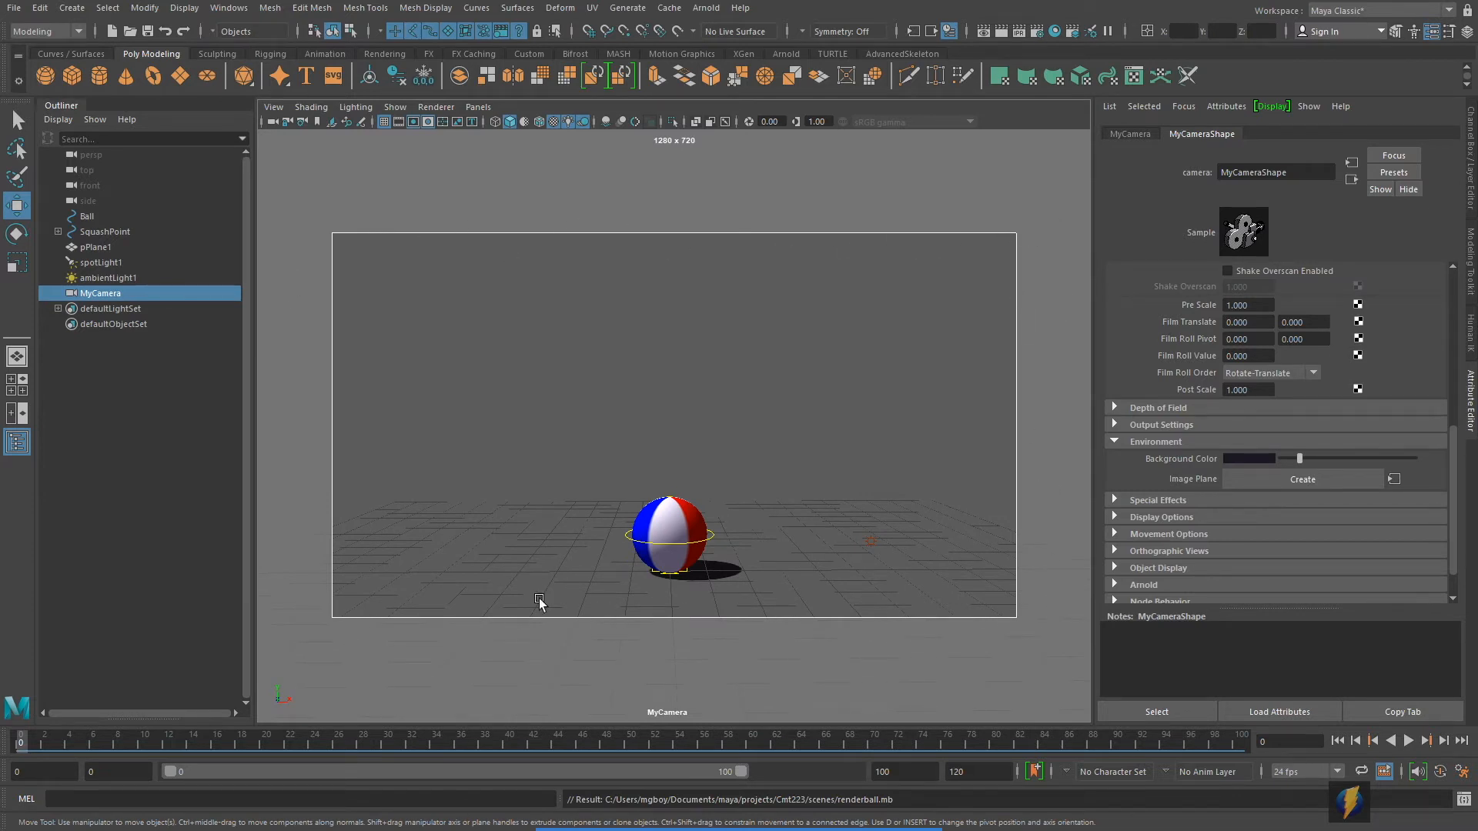
{"action": "mouse_move", "coordinate": [416, 636]}
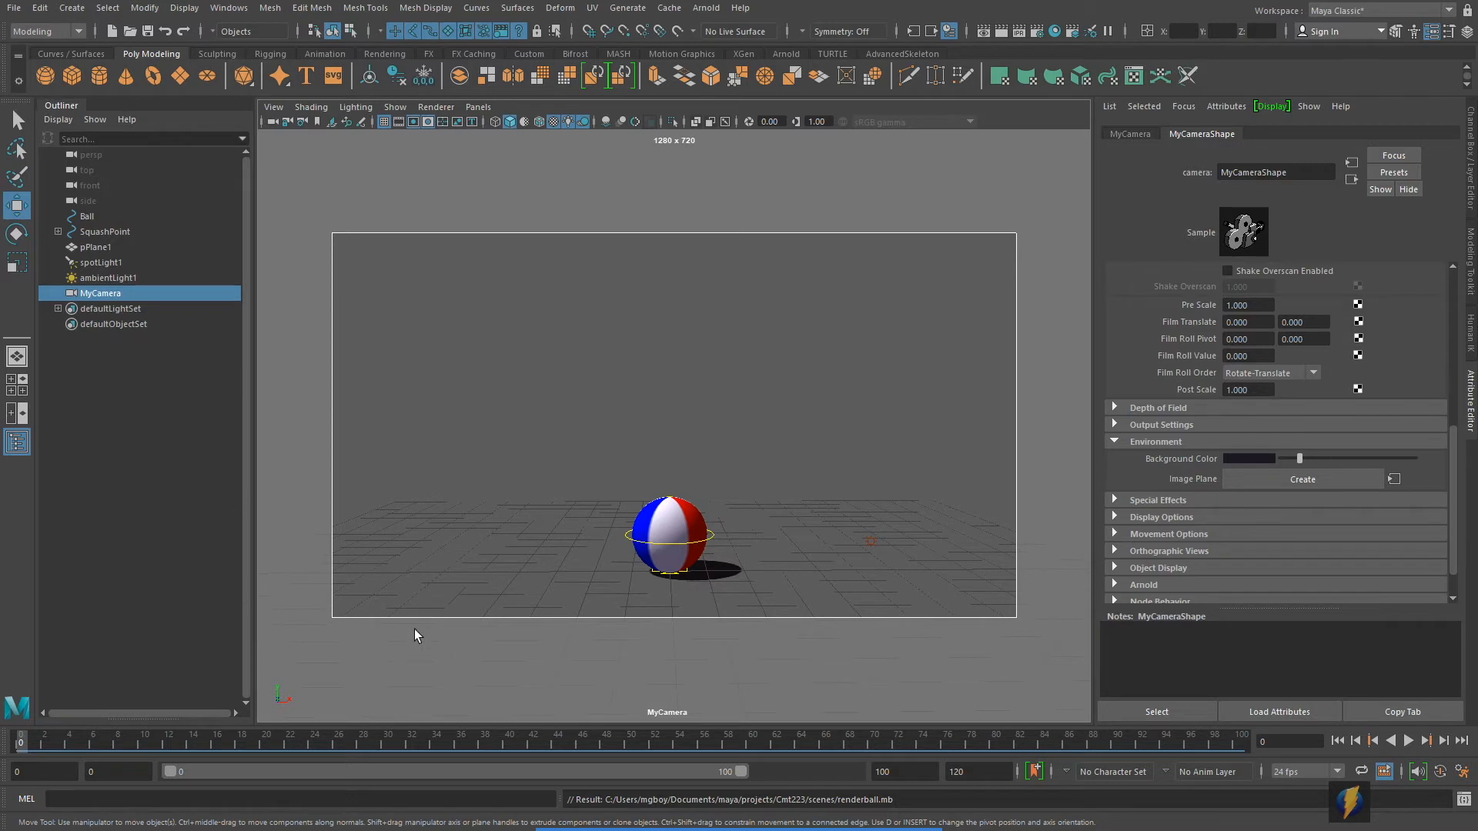
{"action": "left_click_drag", "start_coordinate": [19, 741], "coordinate": [182, 740]}
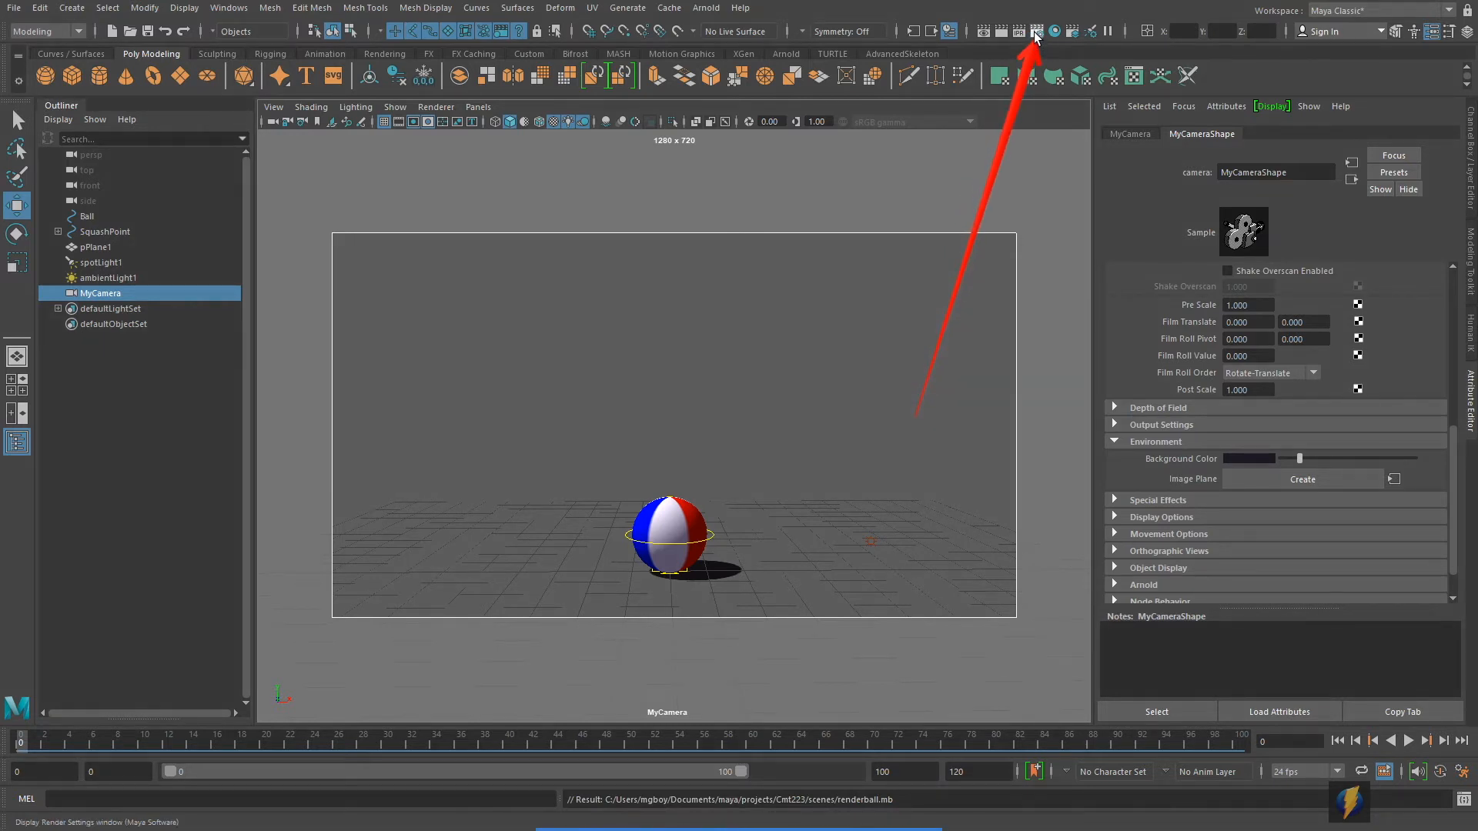
- Enter squash_and_stretch as the output file name prefix in Render Settings
{"action": "left_click", "coordinate": [1038, 31]}
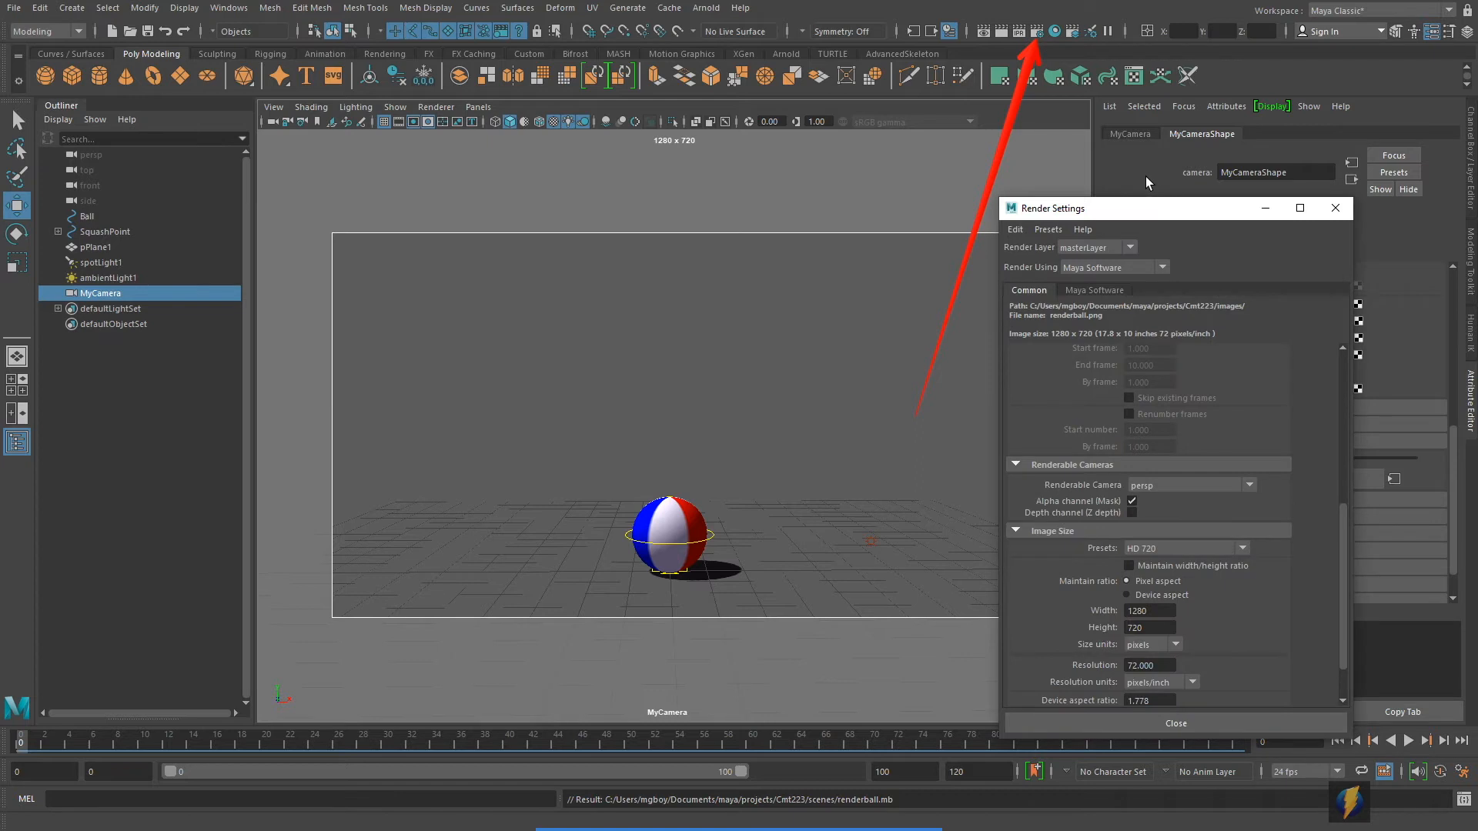
{"action": "left_click_drag", "start_coordinate": [1055, 208], "coordinate": [839, 150]}
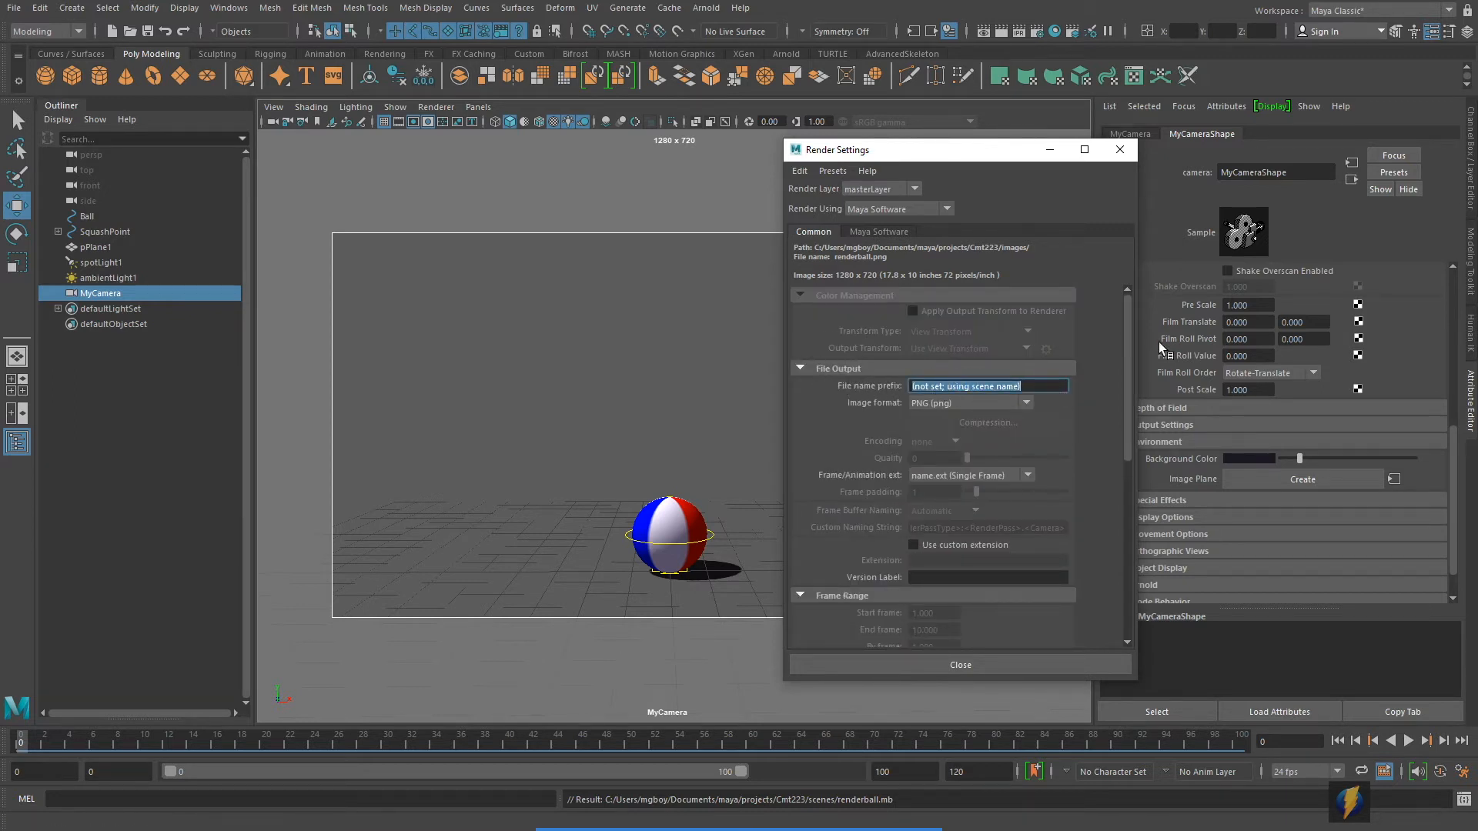
{"action": "type", "text": "ba"}
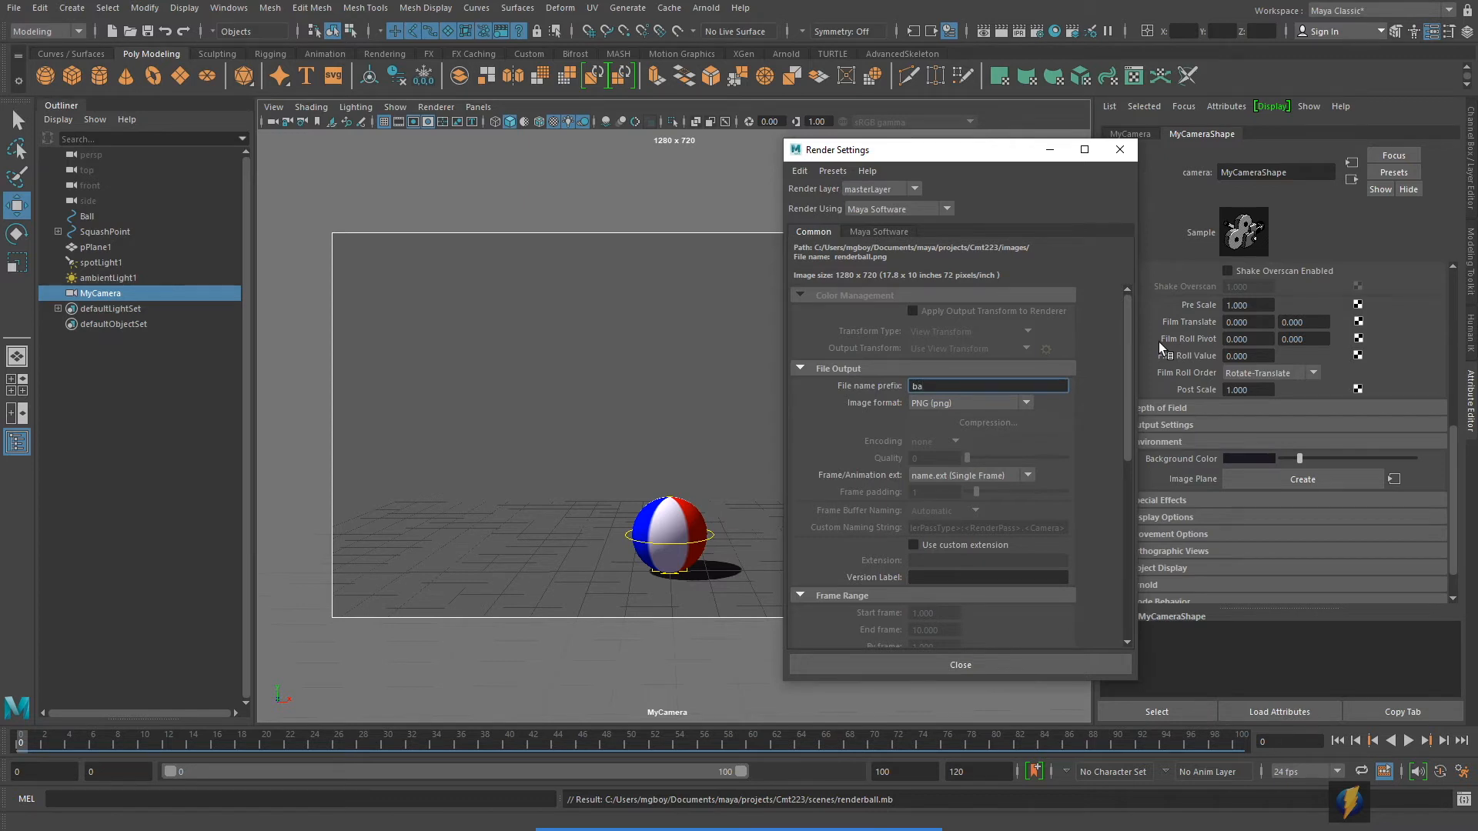
{"action": "type", "text": "squash"}
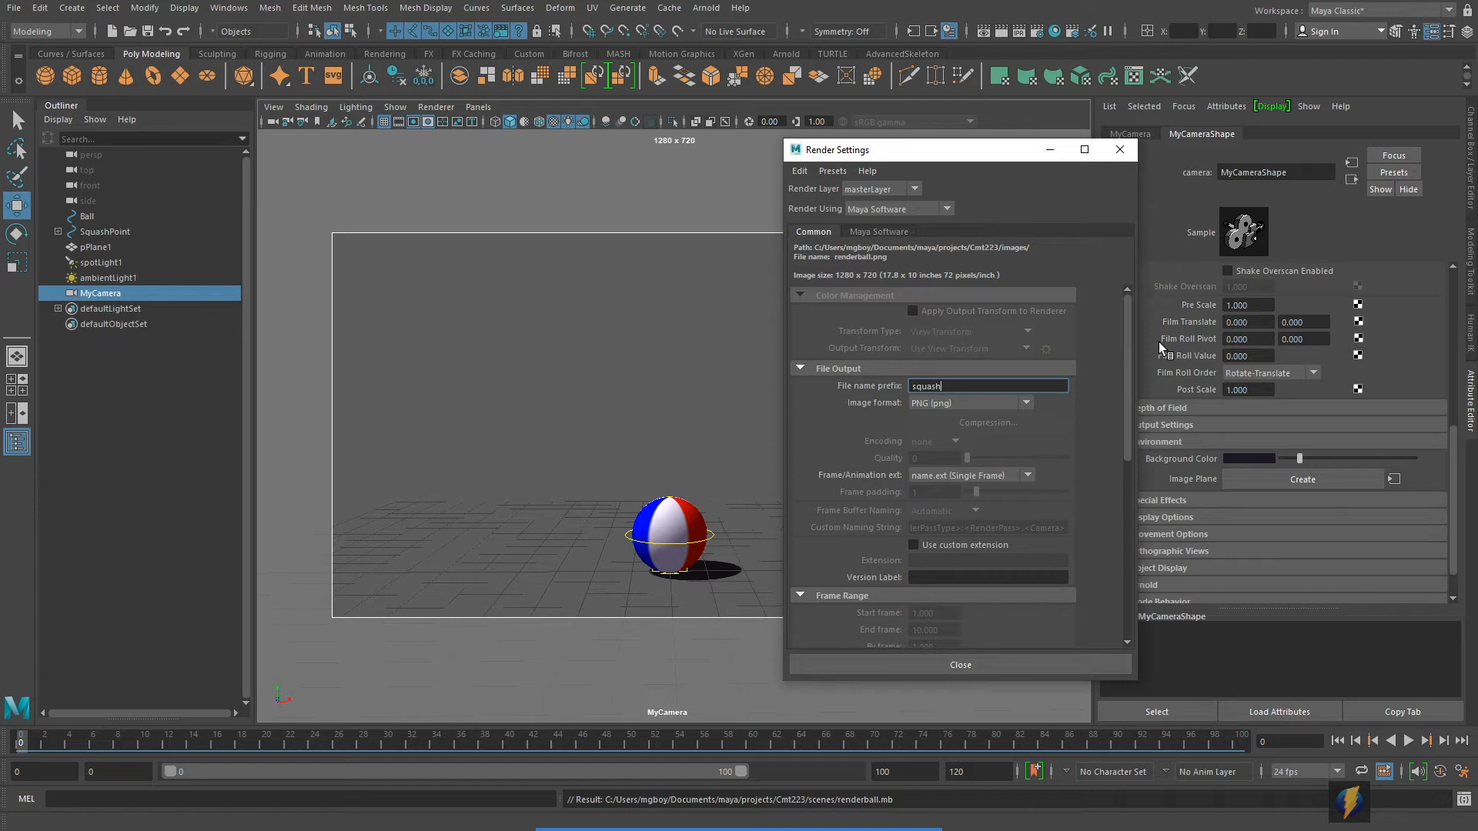
{"action": "type", "text": "_and"}
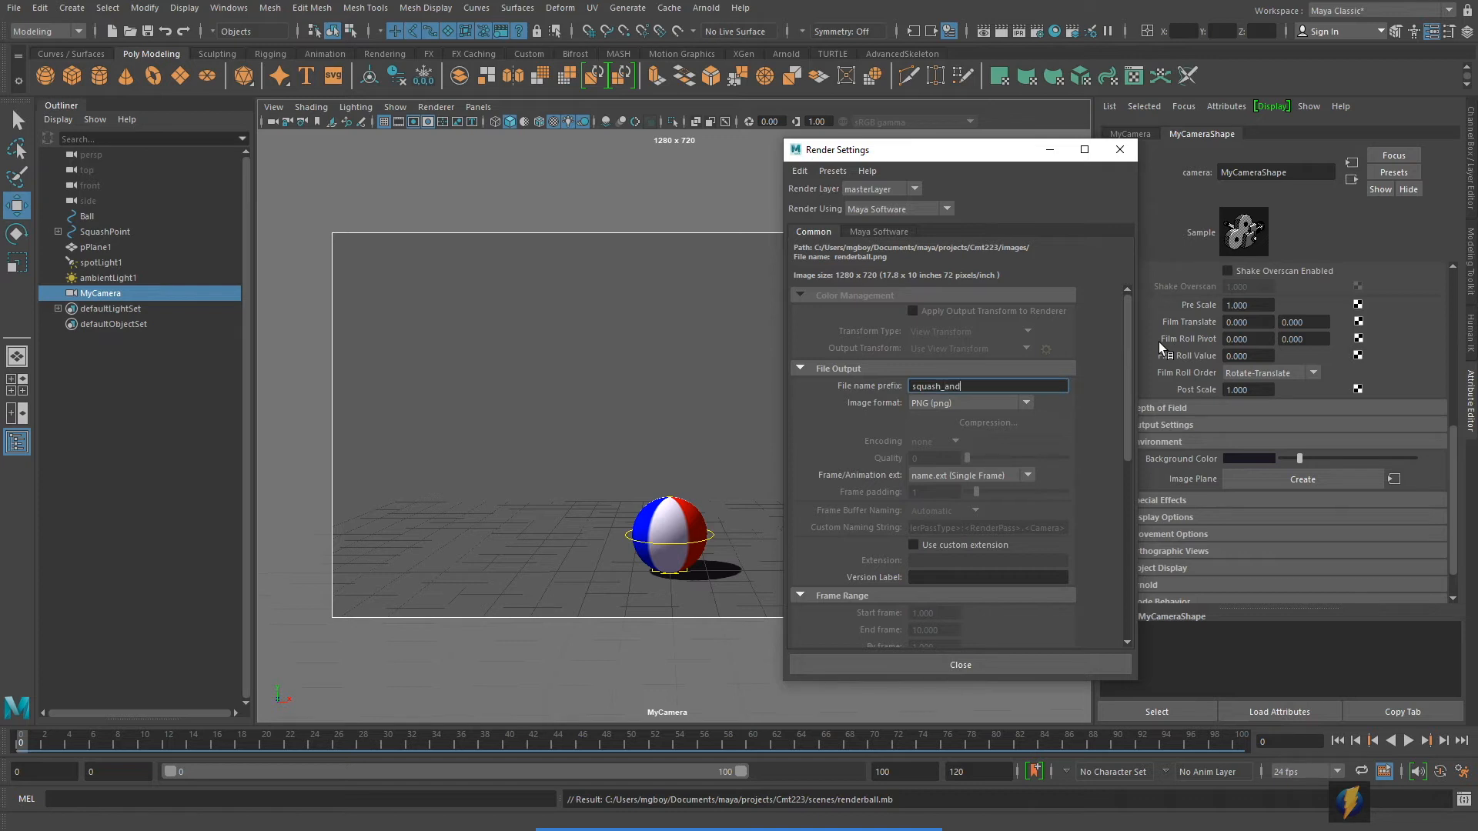
{"action": "type", "text": "_stre"}
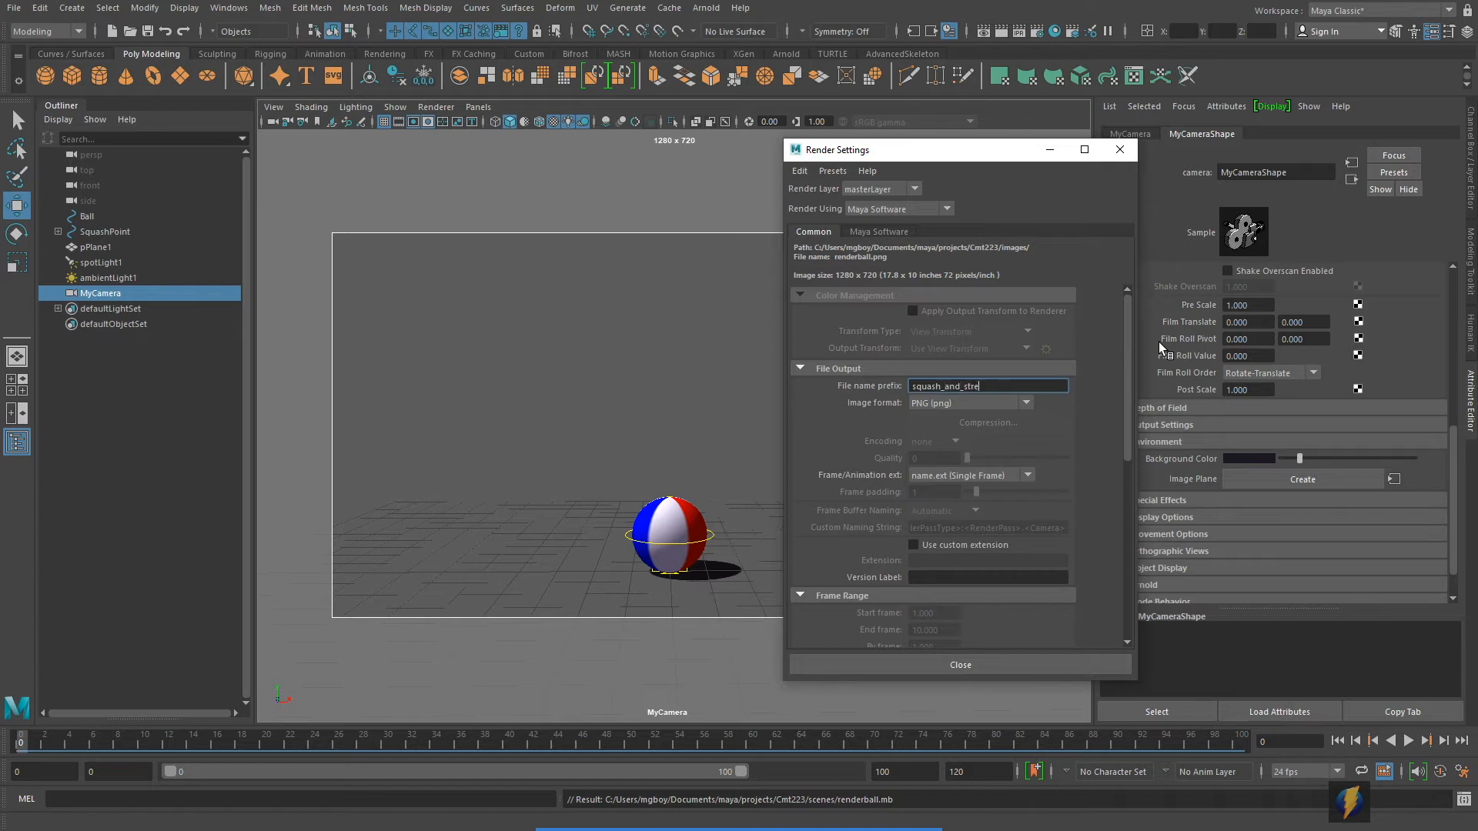
{"action": "type", "text": "tch"}
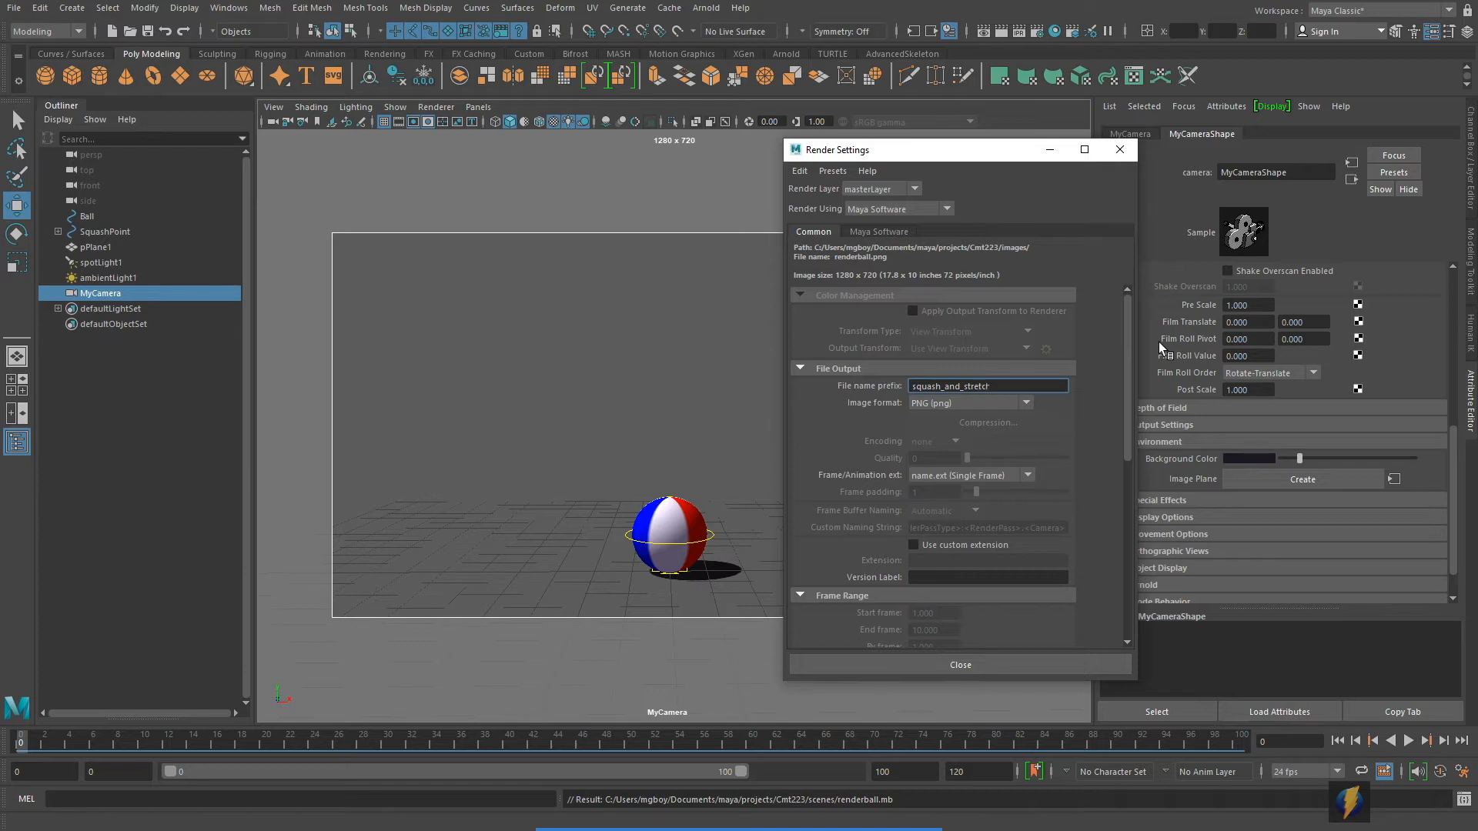
{"action": "mouse_move", "coordinate": [1066, 417]}
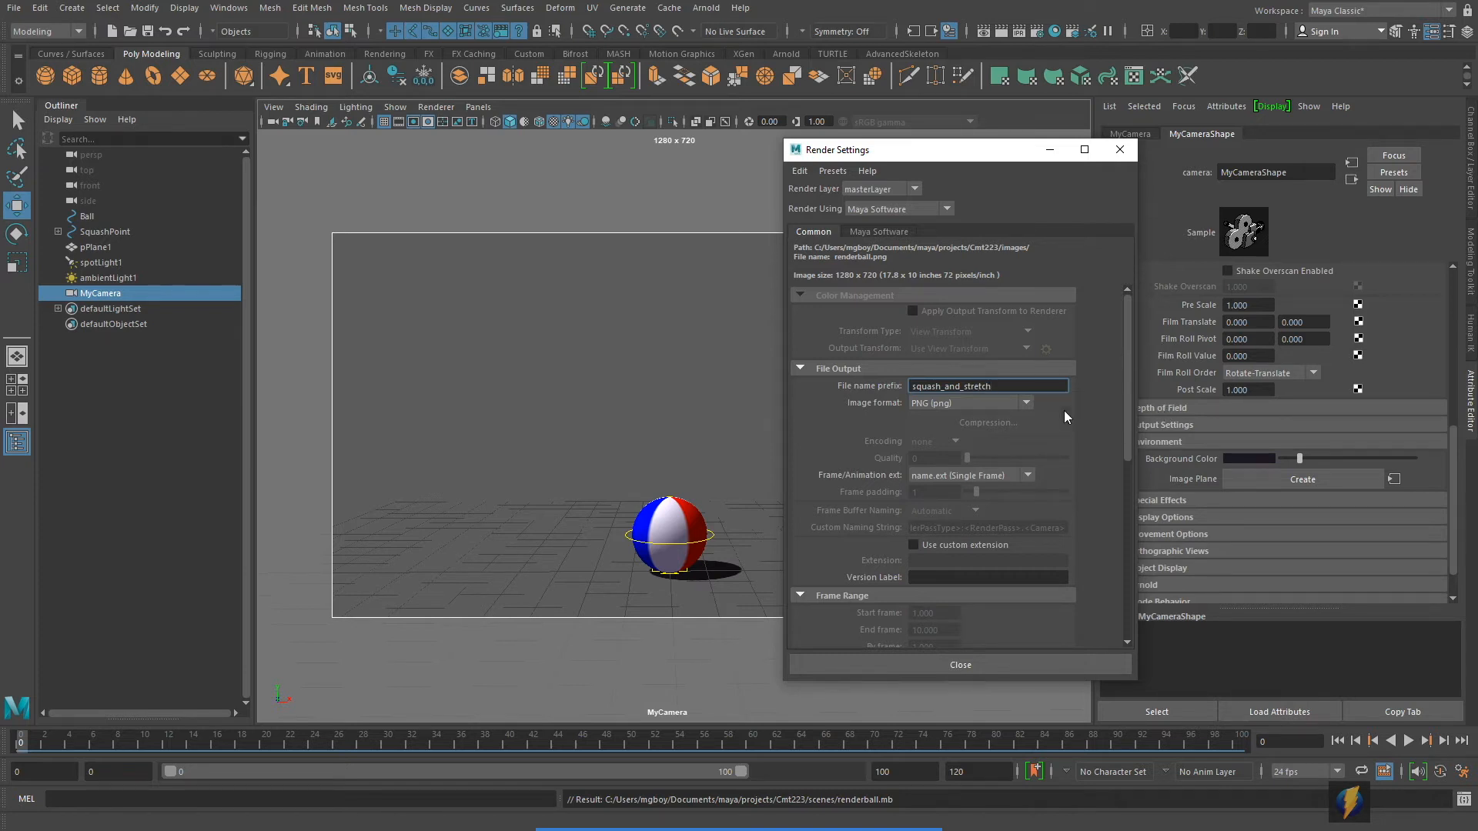
- Choose AVI as the image format and set the end frame to 100
{"action": "left_click", "coordinate": [1026, 404]}
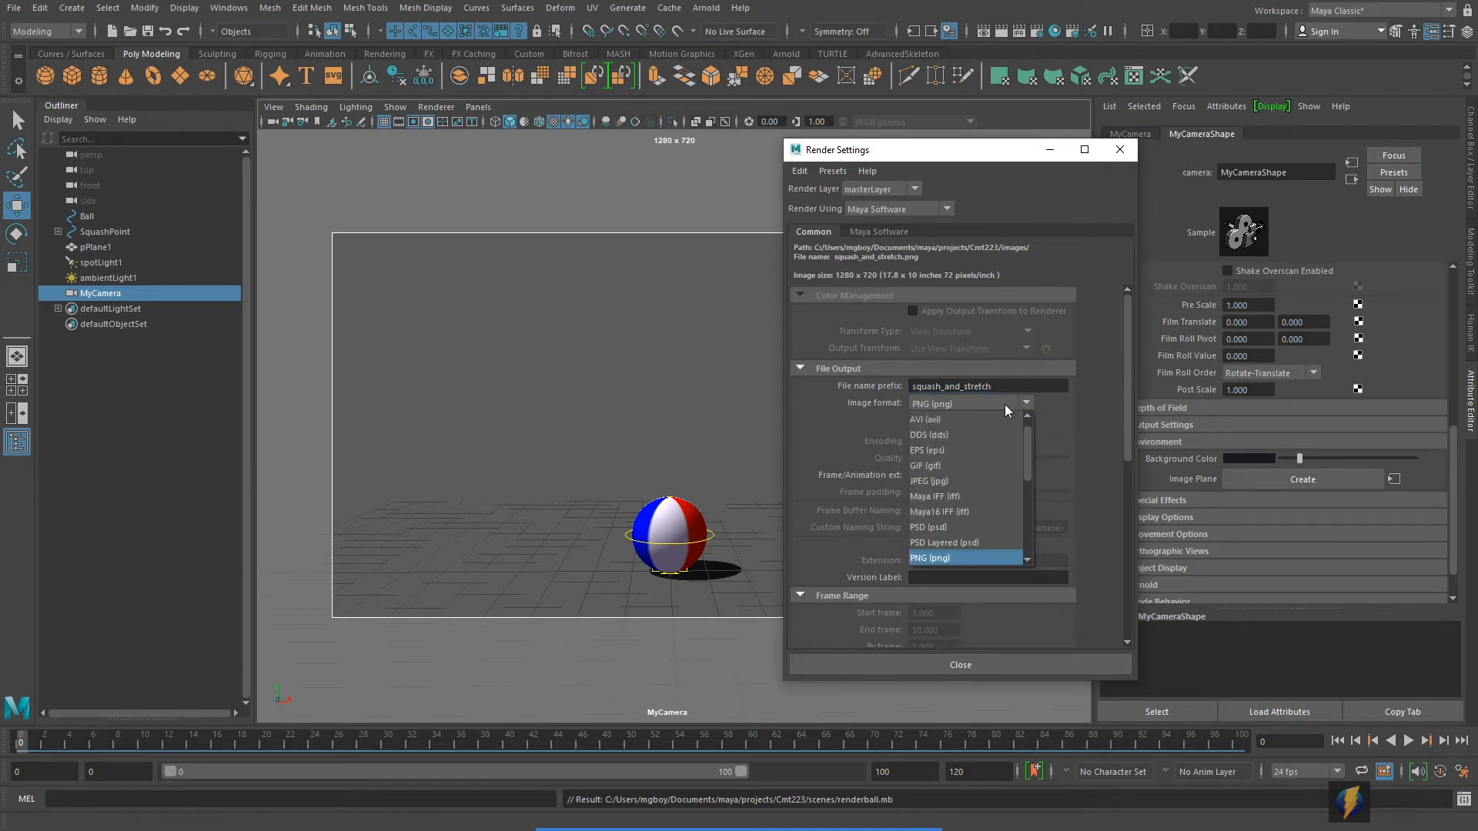
{"action": "left_click", "coordinate": [925, 419]}
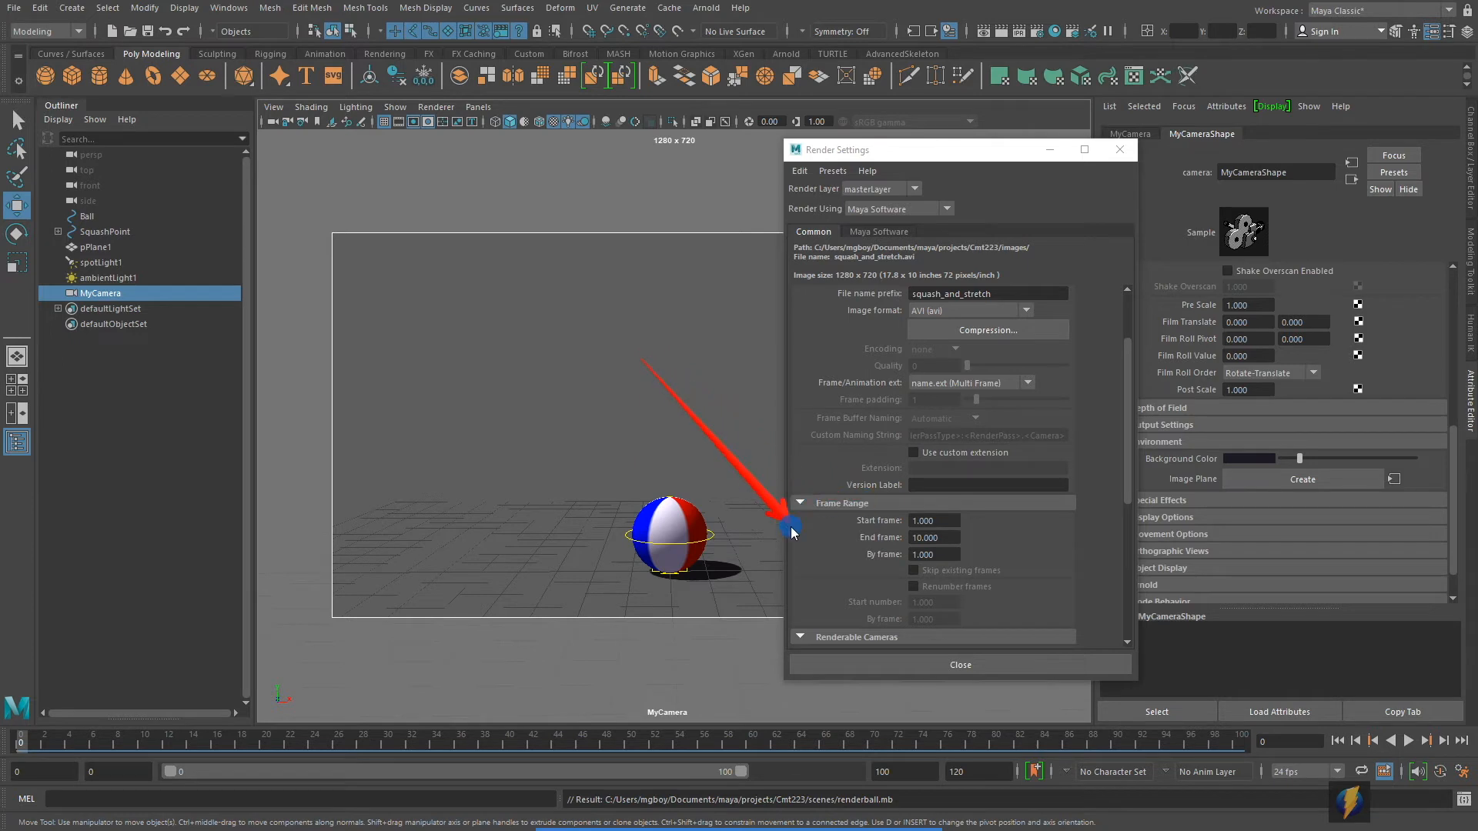
{"action": "mouse_move", "coordinate": [882, 537]}
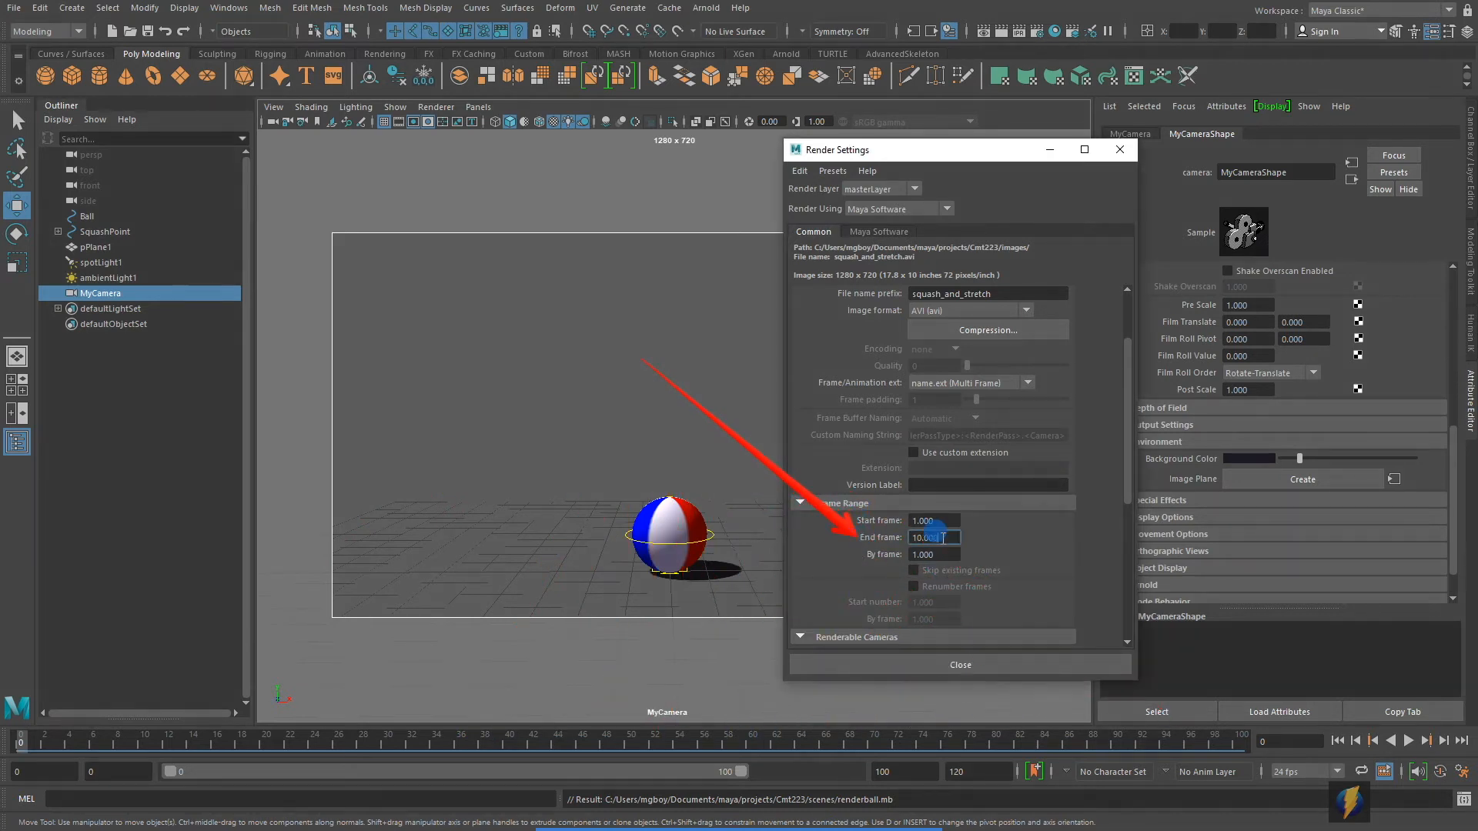
{"action": "type", "text": "100"}
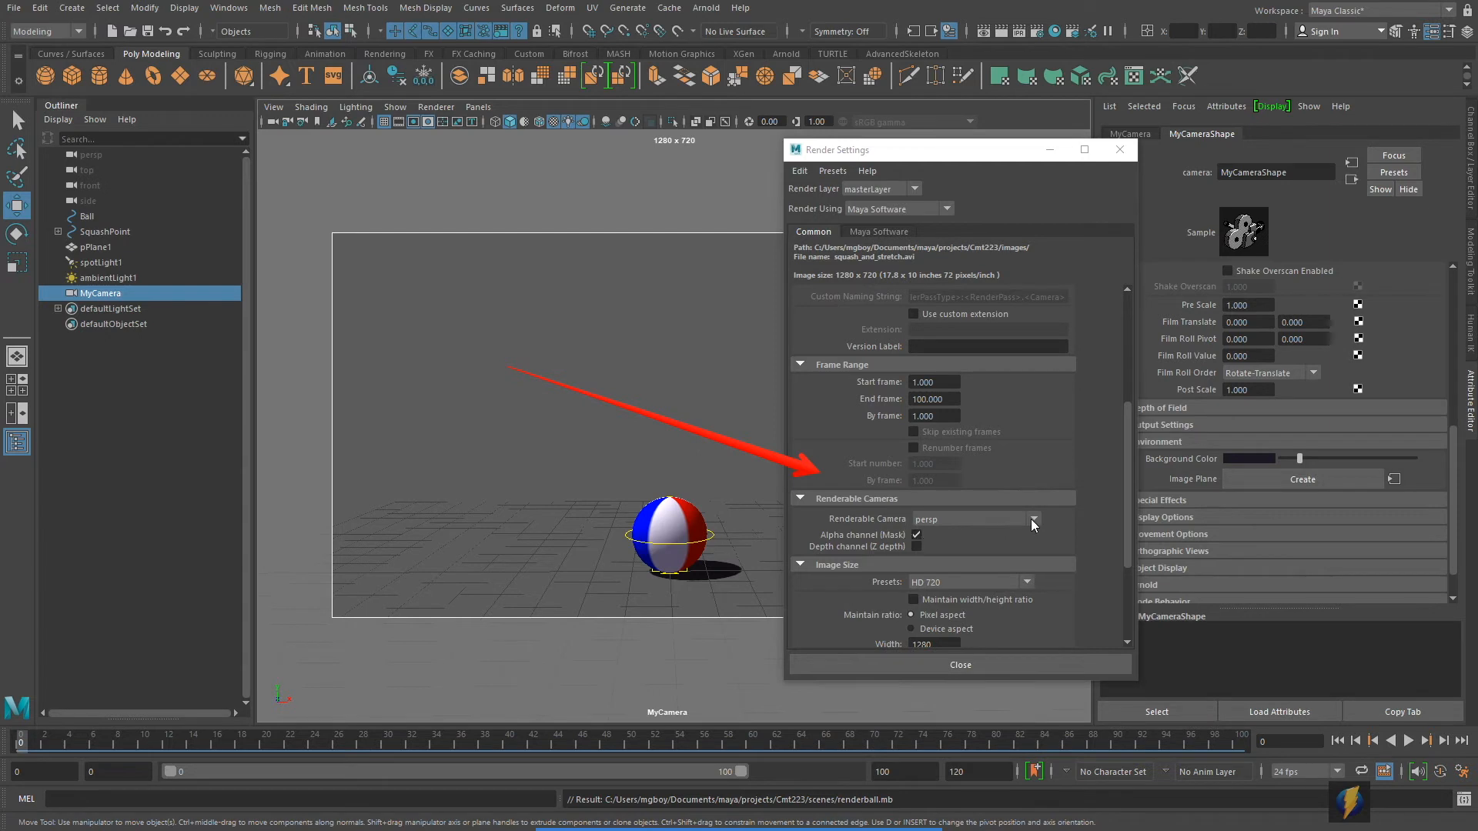
- Change the renderable camera from persp to MyCamera
{"action": "left_click", "coordinate": [1033, 520]}
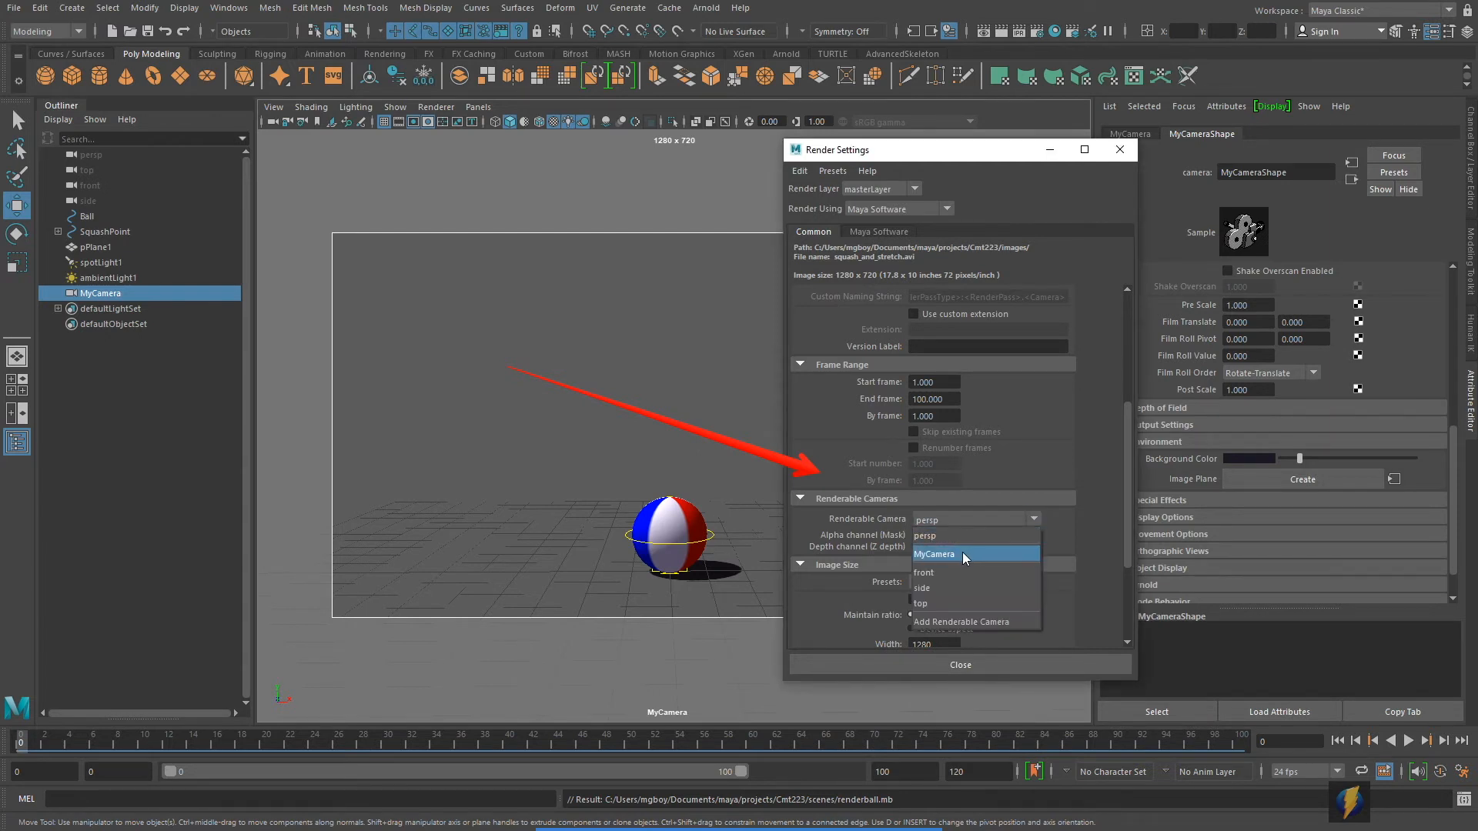
{"action": "left_click", "coordinate": [935, 555]}
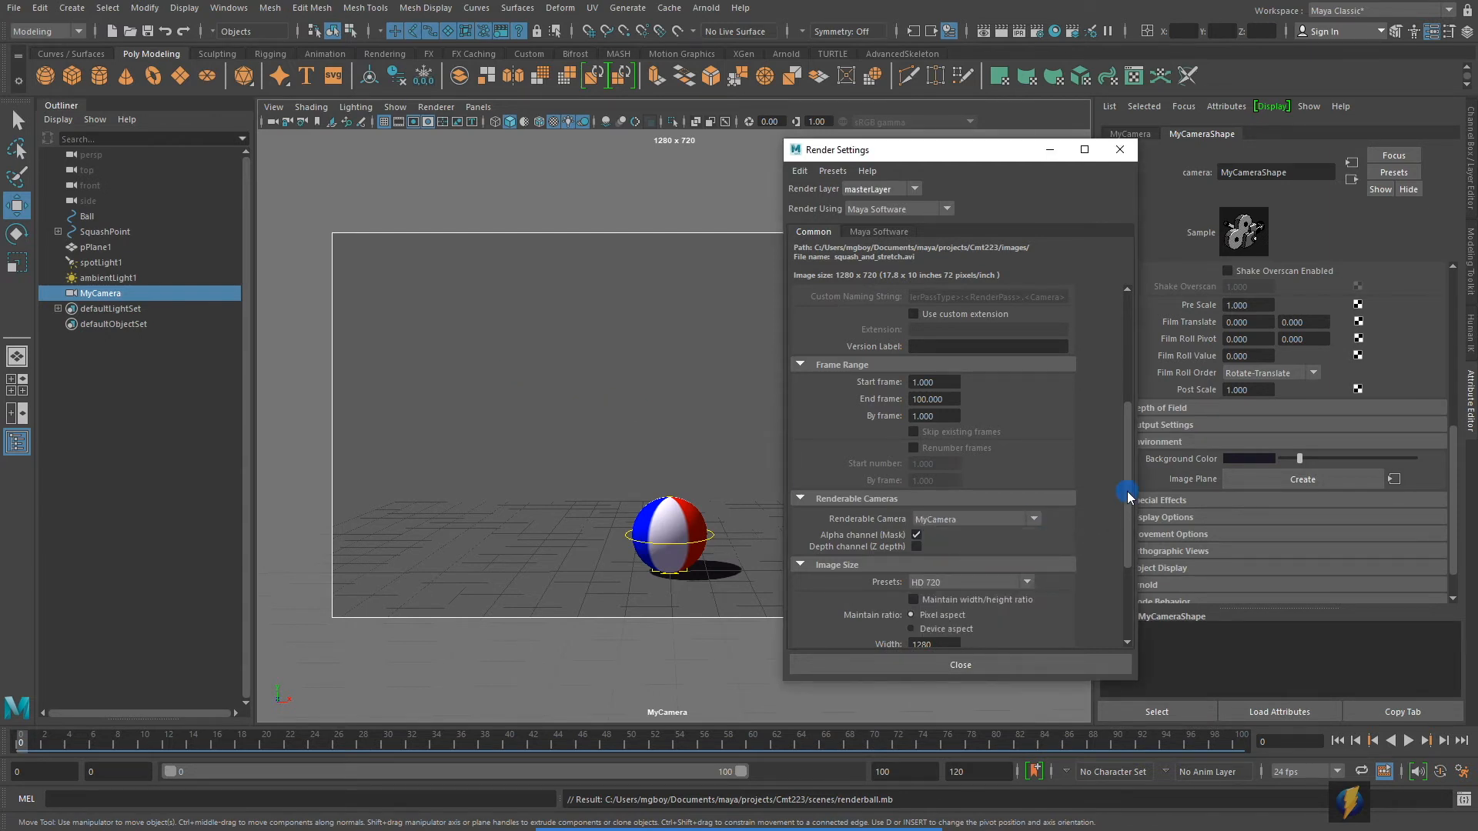
{"action": "scroll", "scroll_direction": "down", "scroll_amount": 3}
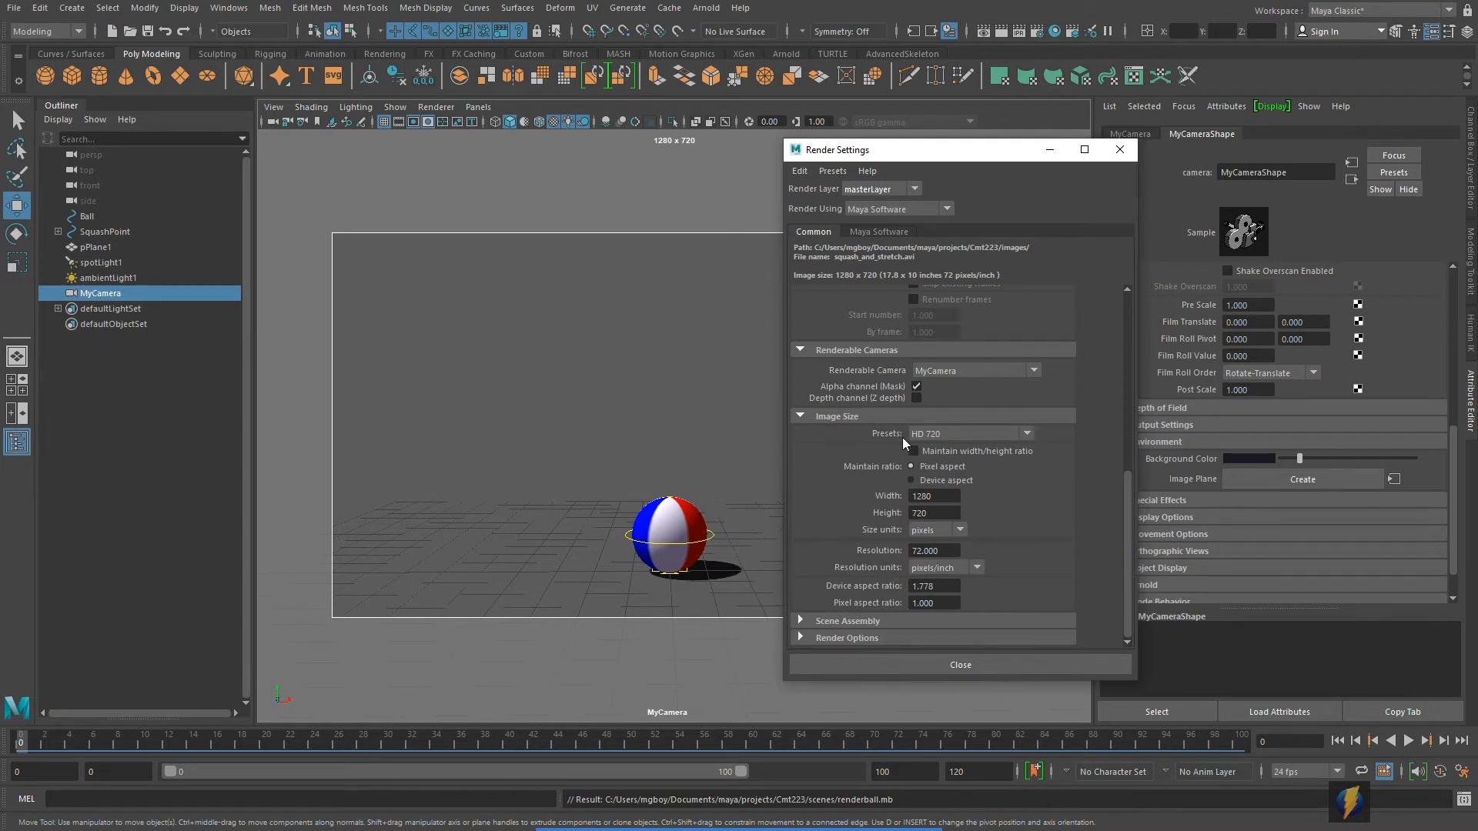
{"action": "mouse_move", "coordinate": [917, 444]}
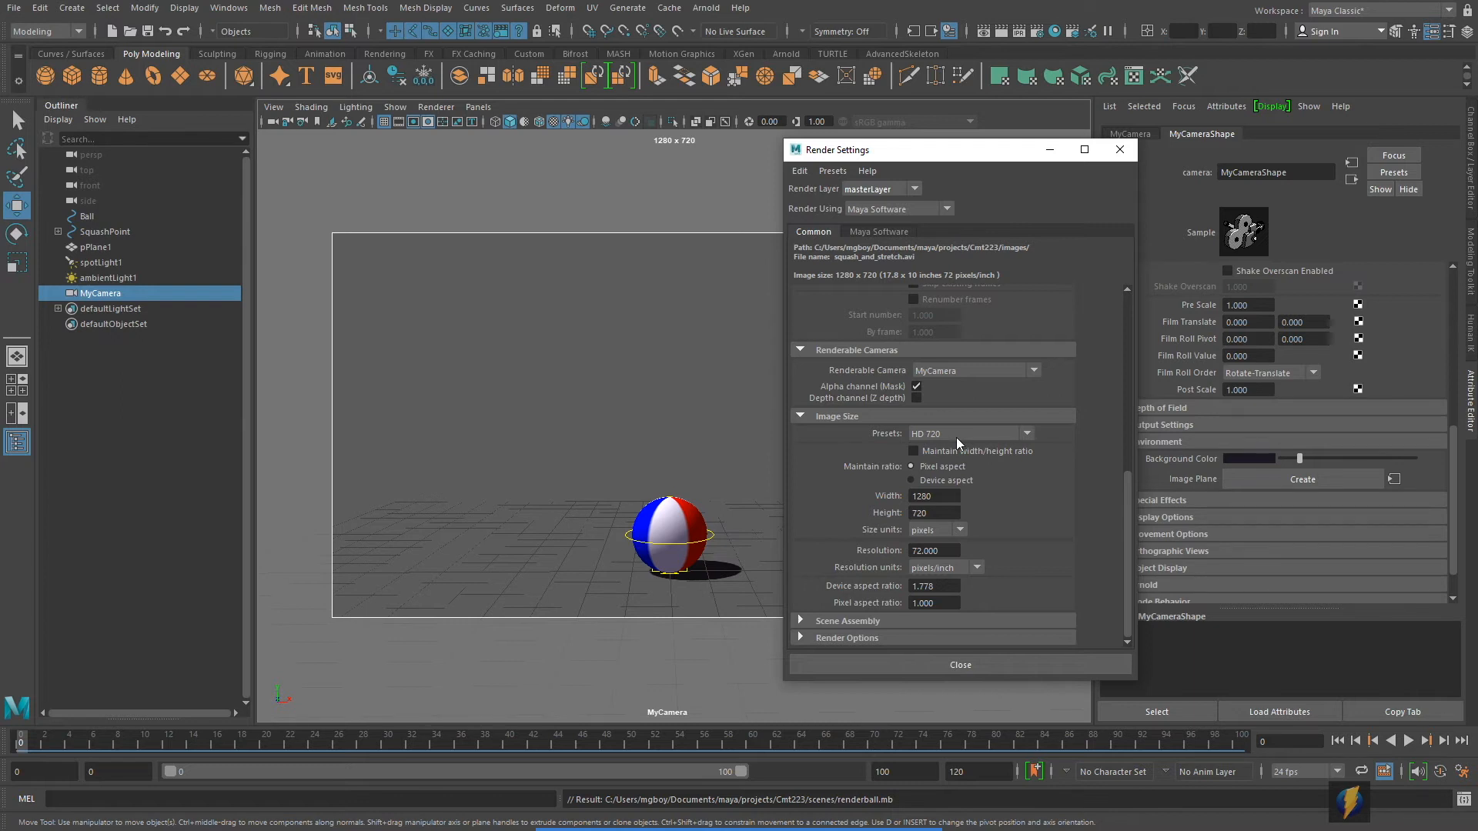
{"action": "mouse_move", "coordinate": [1118, 502]}
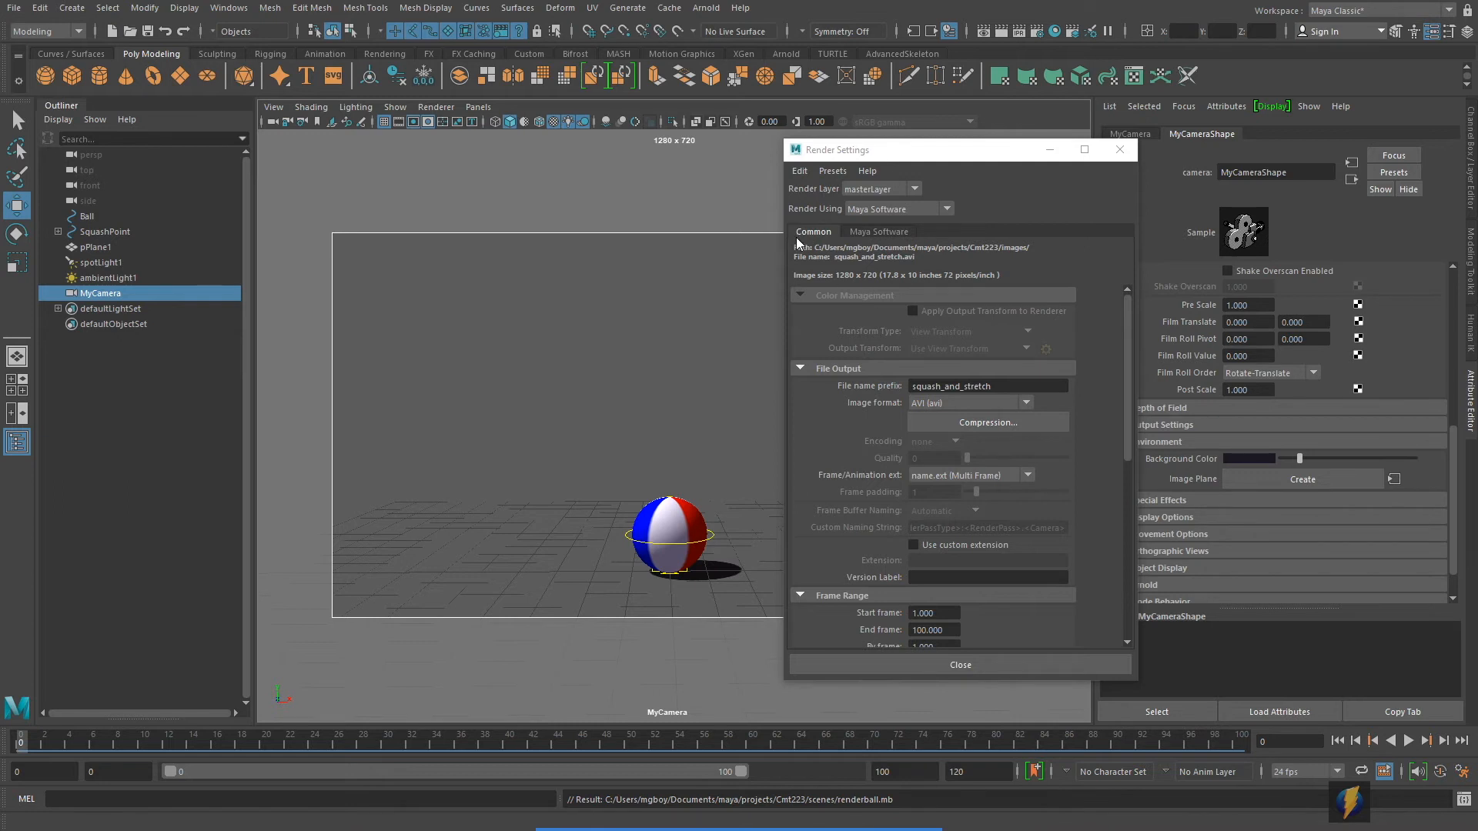
- Show the Maya Software settings with Production quality anti-aliasing
{"action": "left_click", "coordinate": [876, 231]}
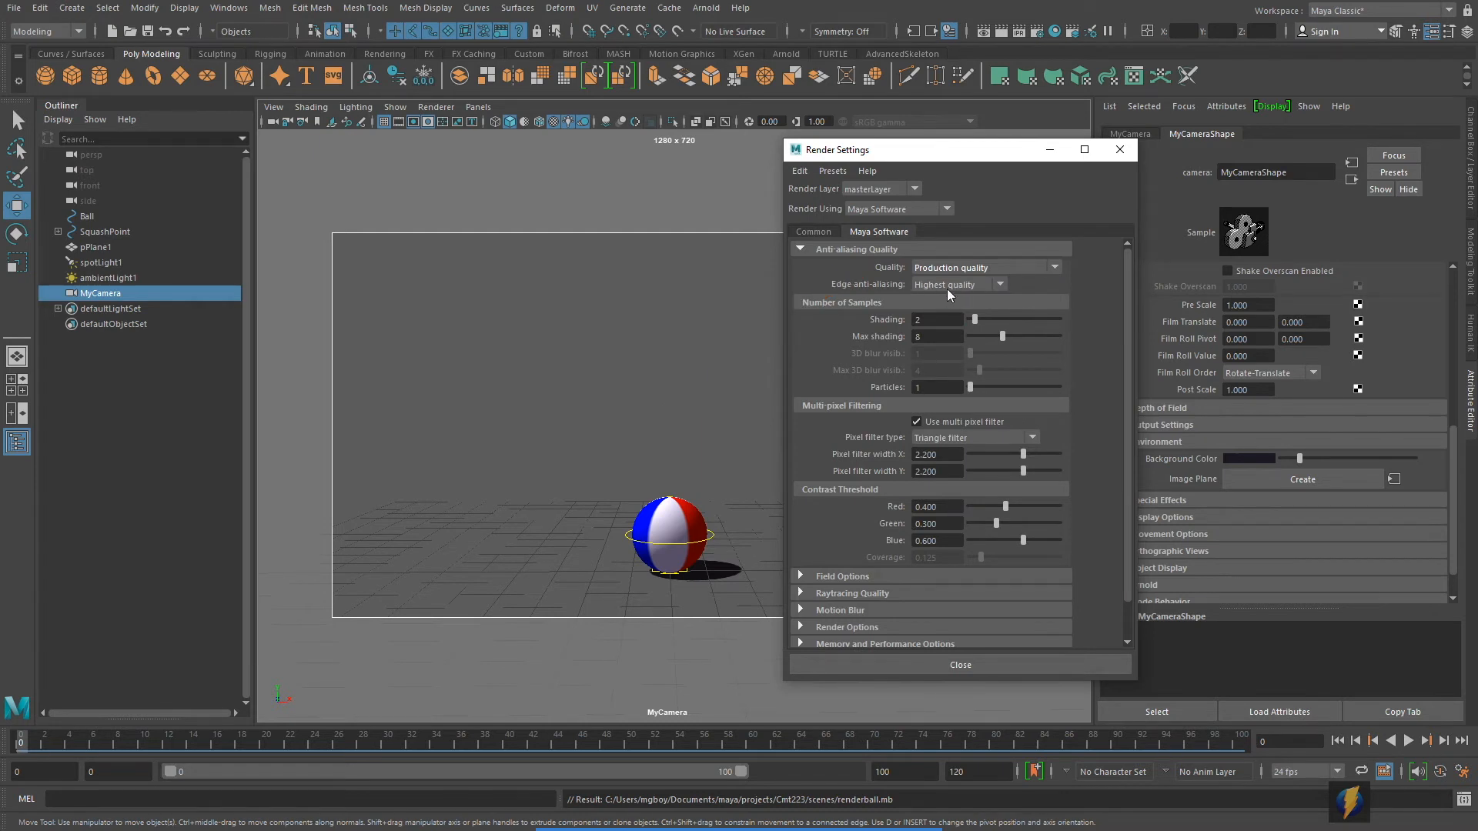
{"action": "mouse_move", "coordinate": [973, 294]}
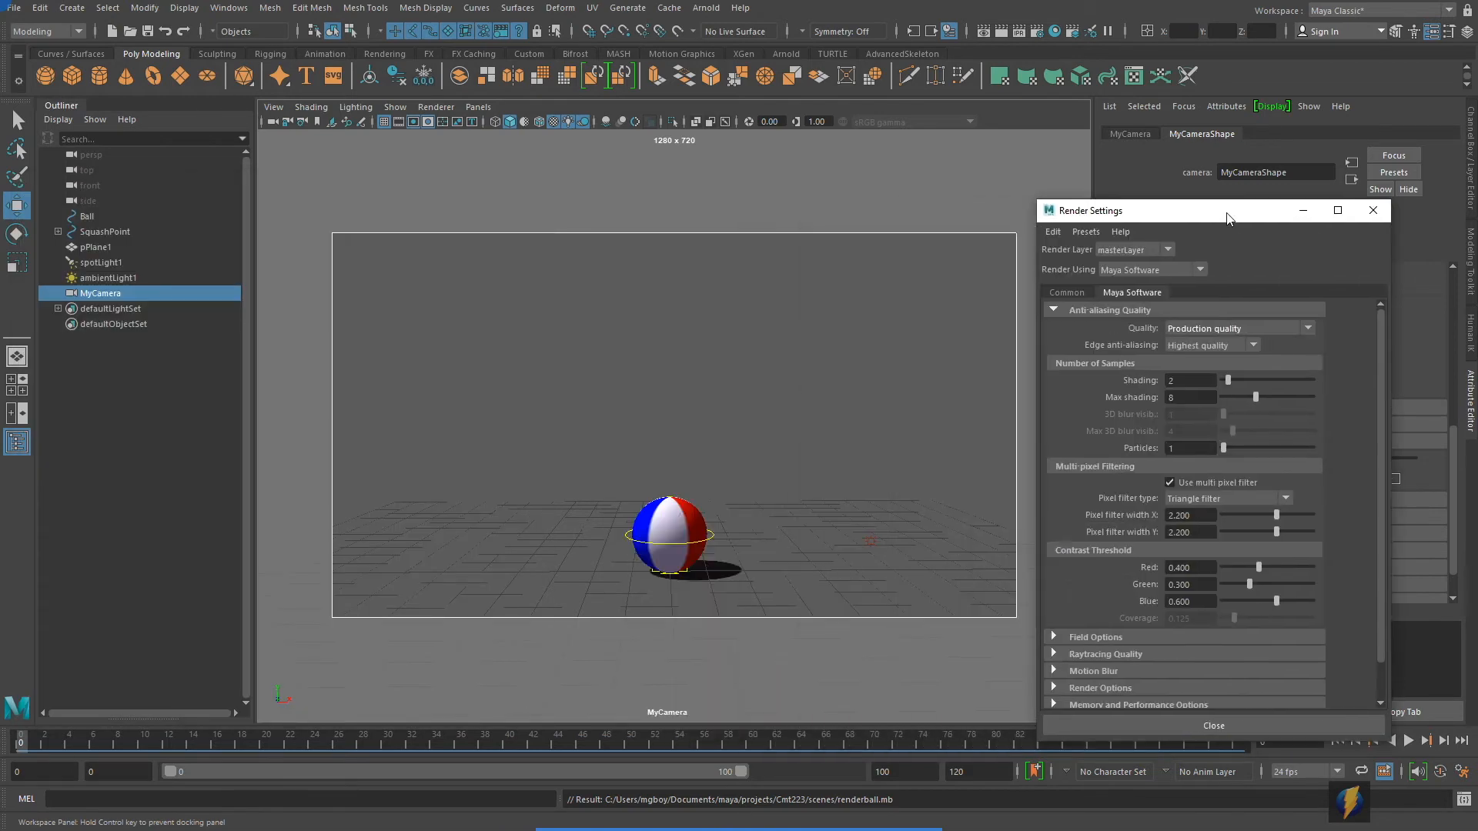
- Advance the animation to frame 48, where the ball is stretched tall
{"action": "left_click_drag", "start_coordinate": [1225, 211], "coordinate": [1241, 197]}
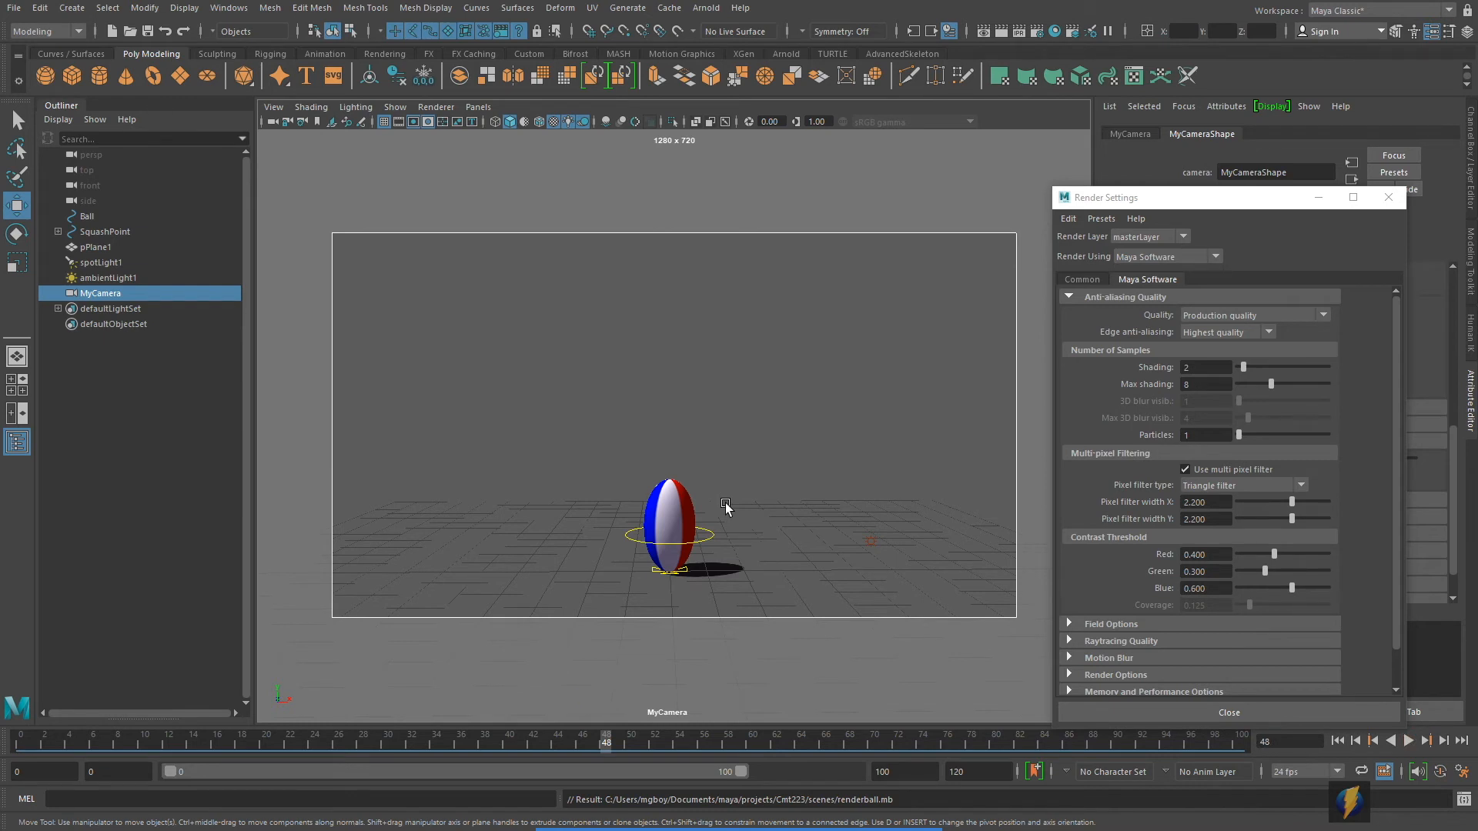
{"action": "mouse_move", "coordinate": [742, 373]}
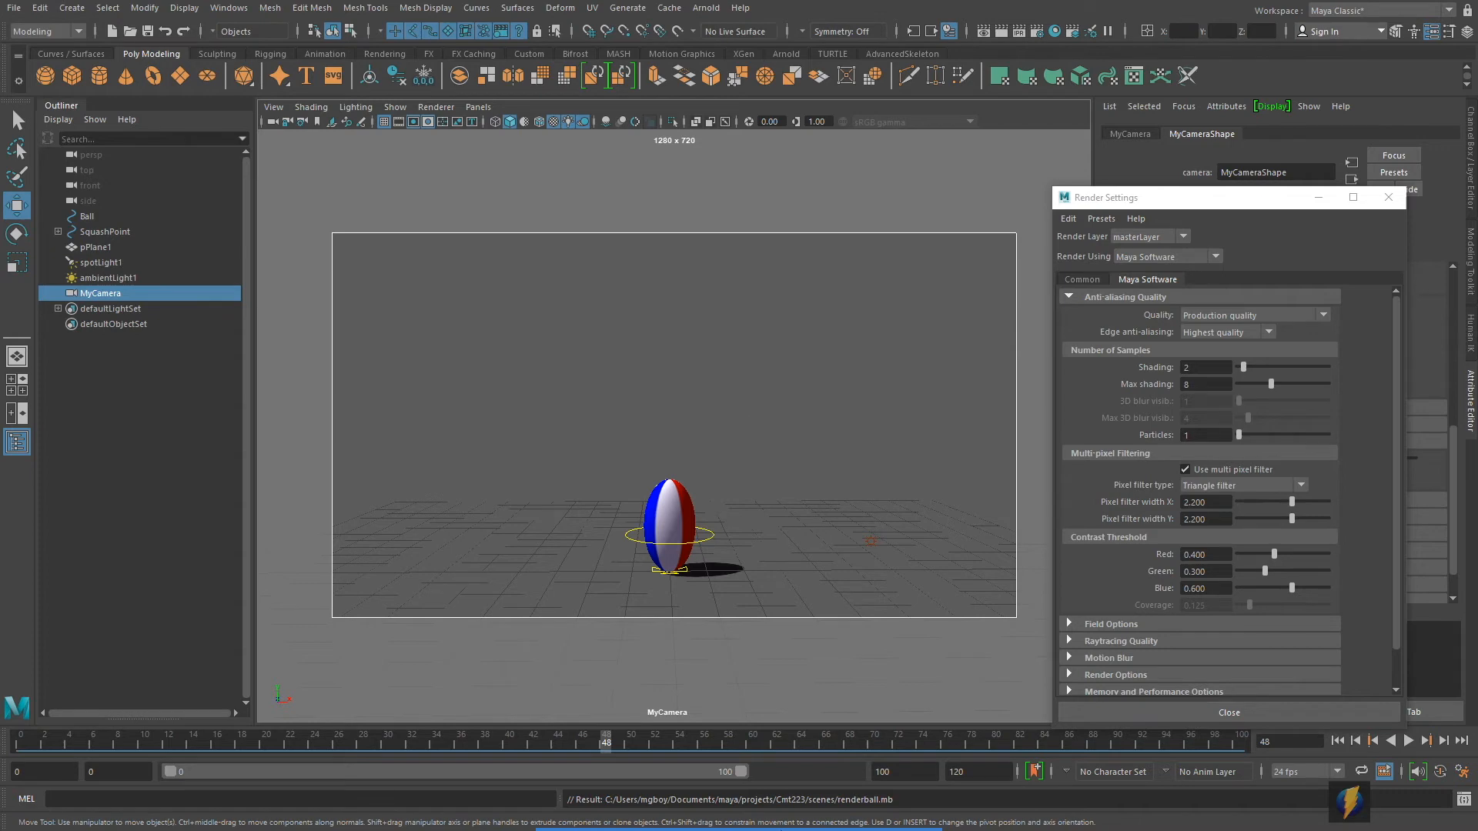
{"action": "mouse_move", "coordinate": [896, 421]}
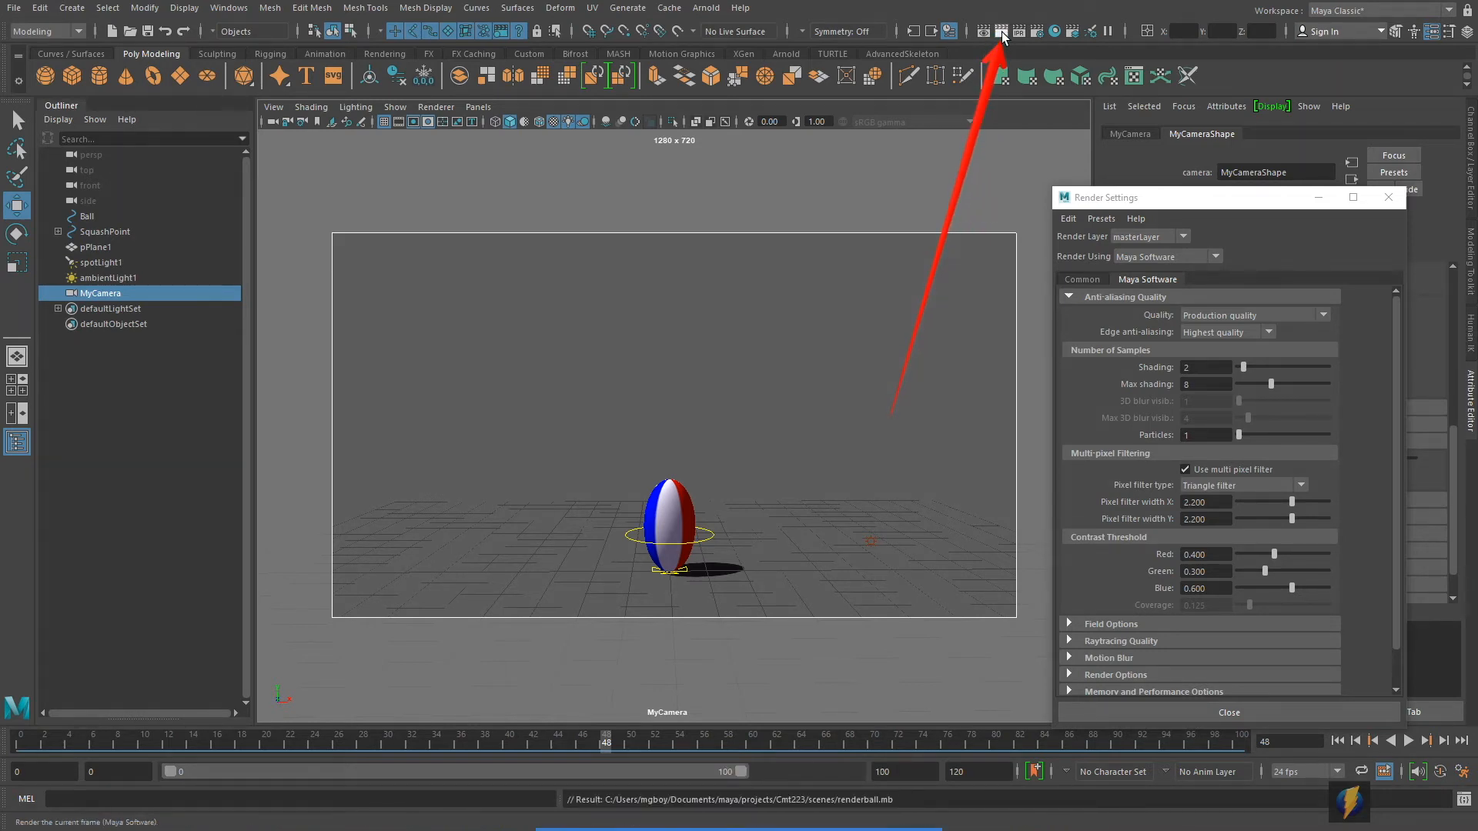
- Render a test of frame 48 through MyCamera in the Render View
{"action": "left_click", "coordinate": [1003, 30]}
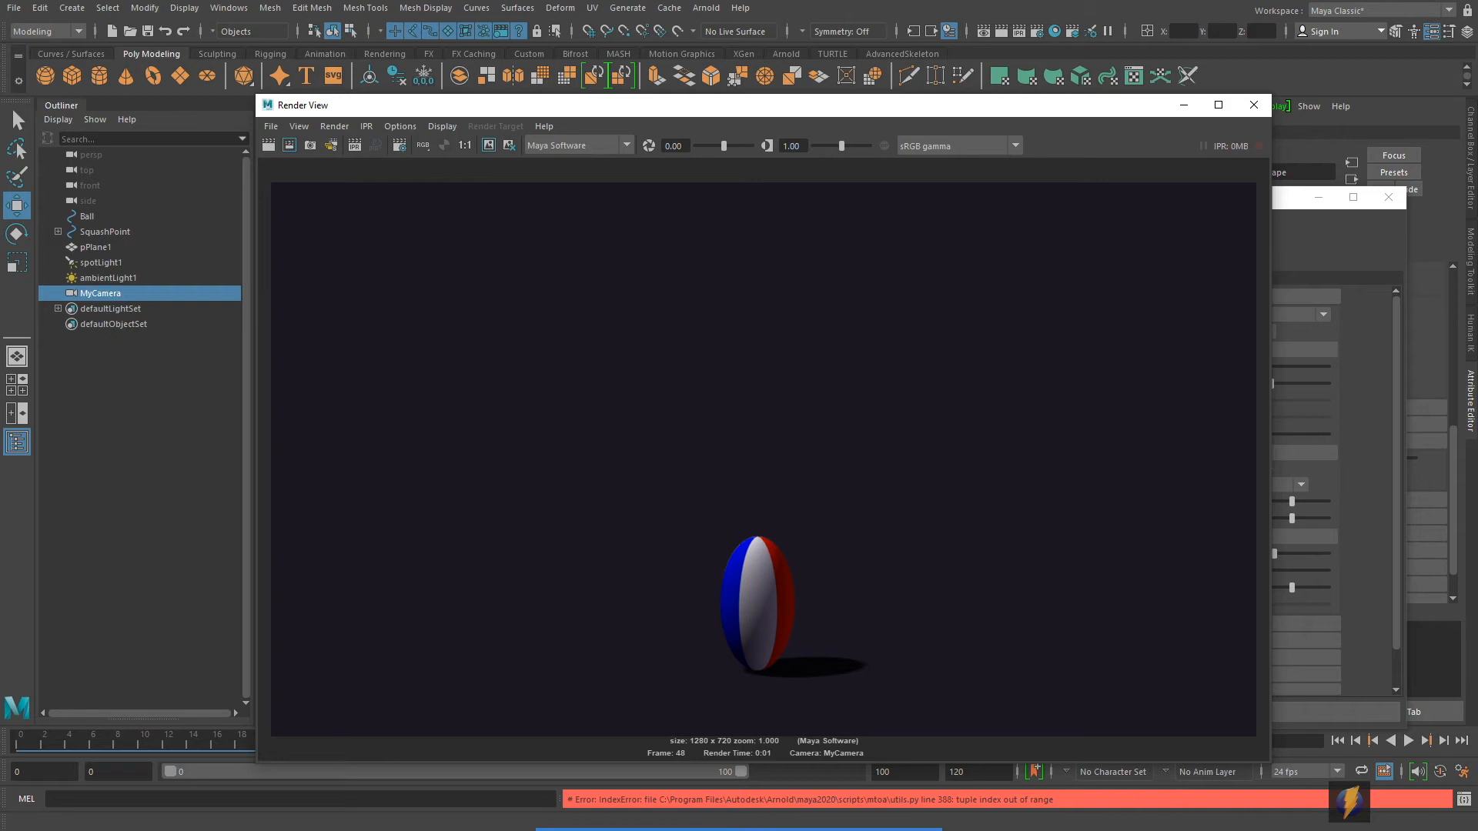
{"action": "mouse_move", "coordinate": [870, 184]}
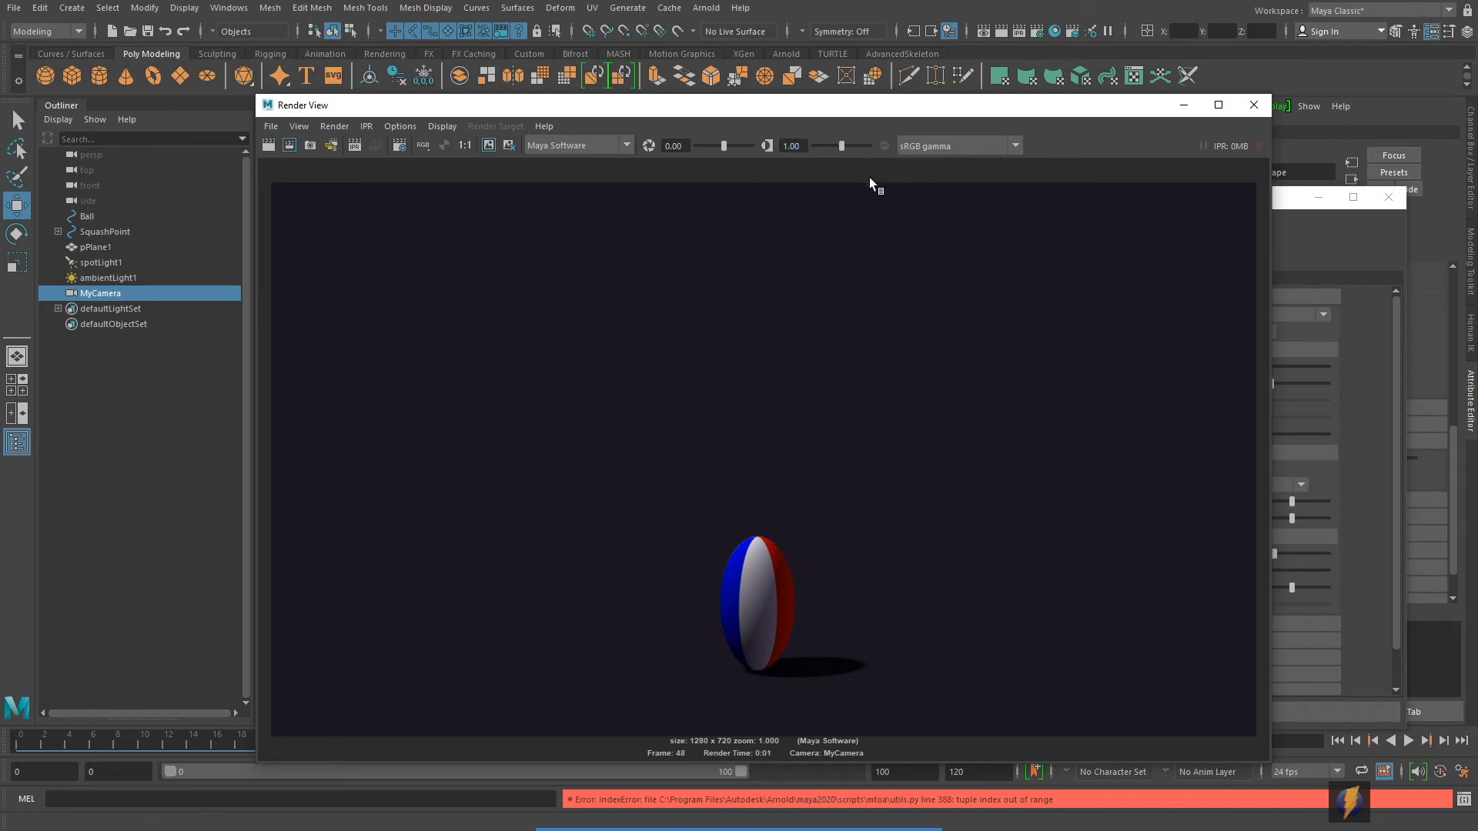
{"action": "mouse_move", "coordinate": [488, 145]}
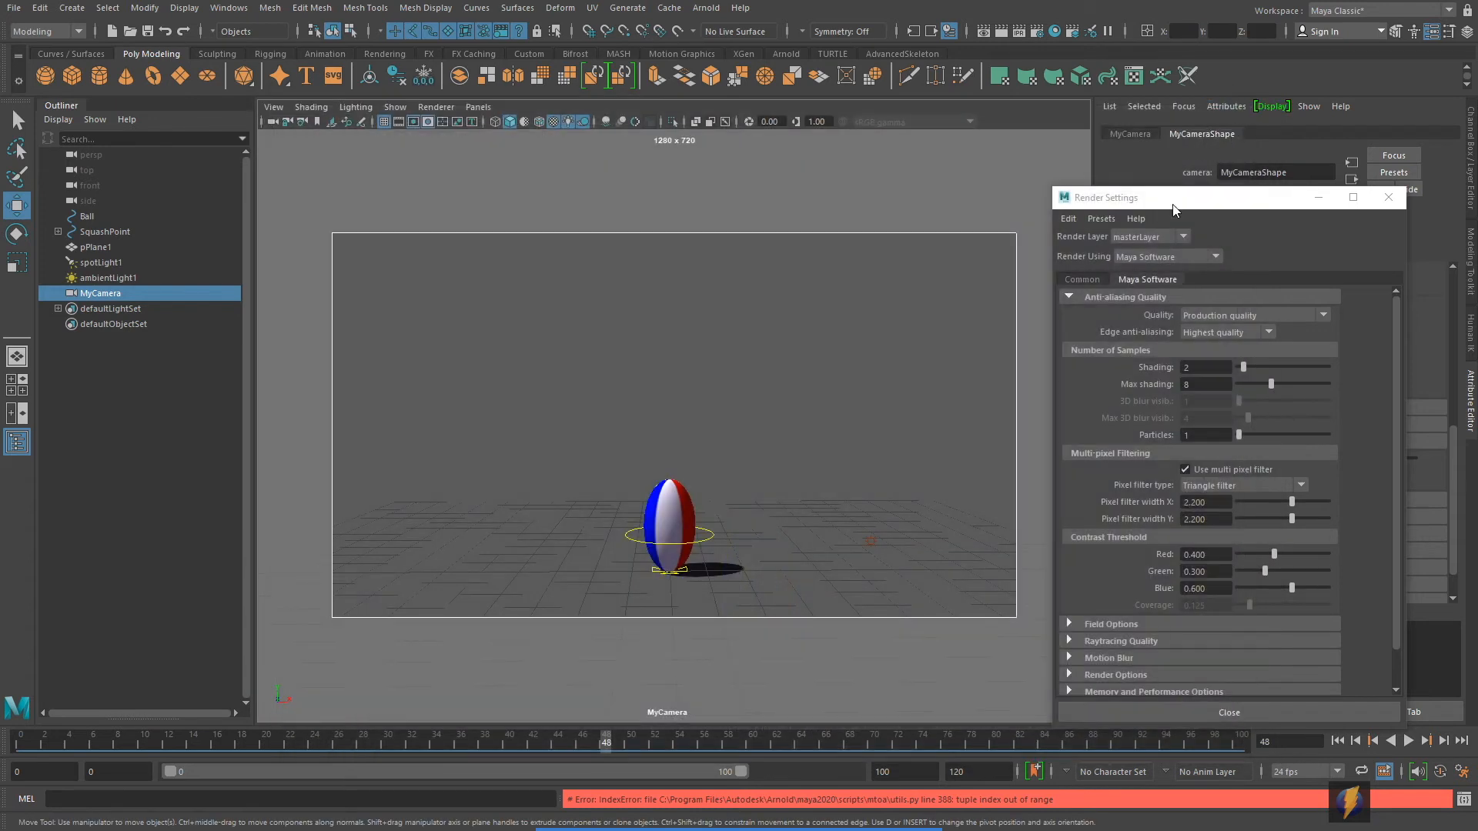
{"action": "mouse_move", "coordinate": [922, 498]}
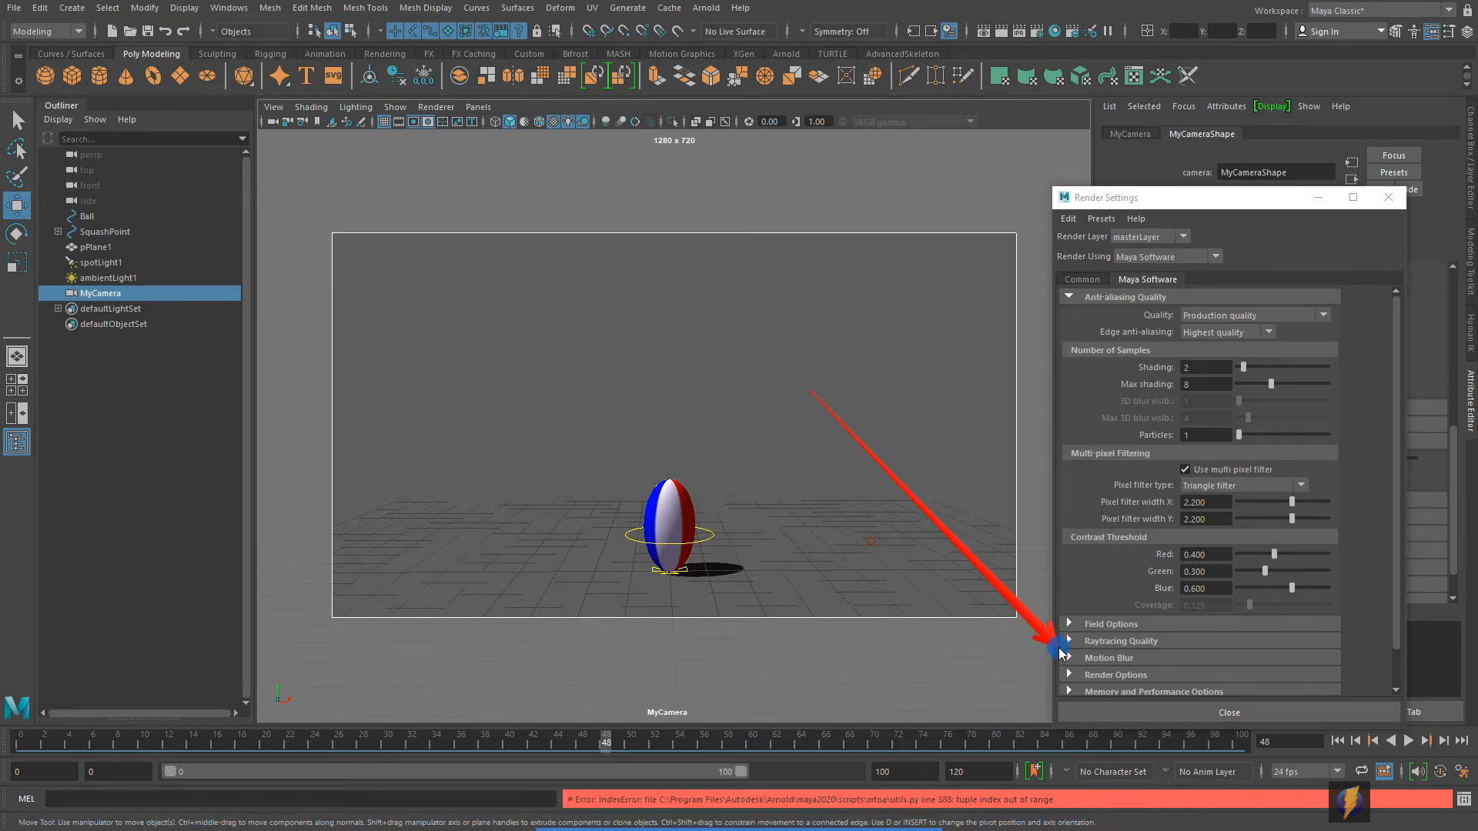
- Expand Motion Blur and switch on 3D motion blur with blur by frame 1
{"action": "scroll", "scroll_direction": "down", "scroll_amount": 3}
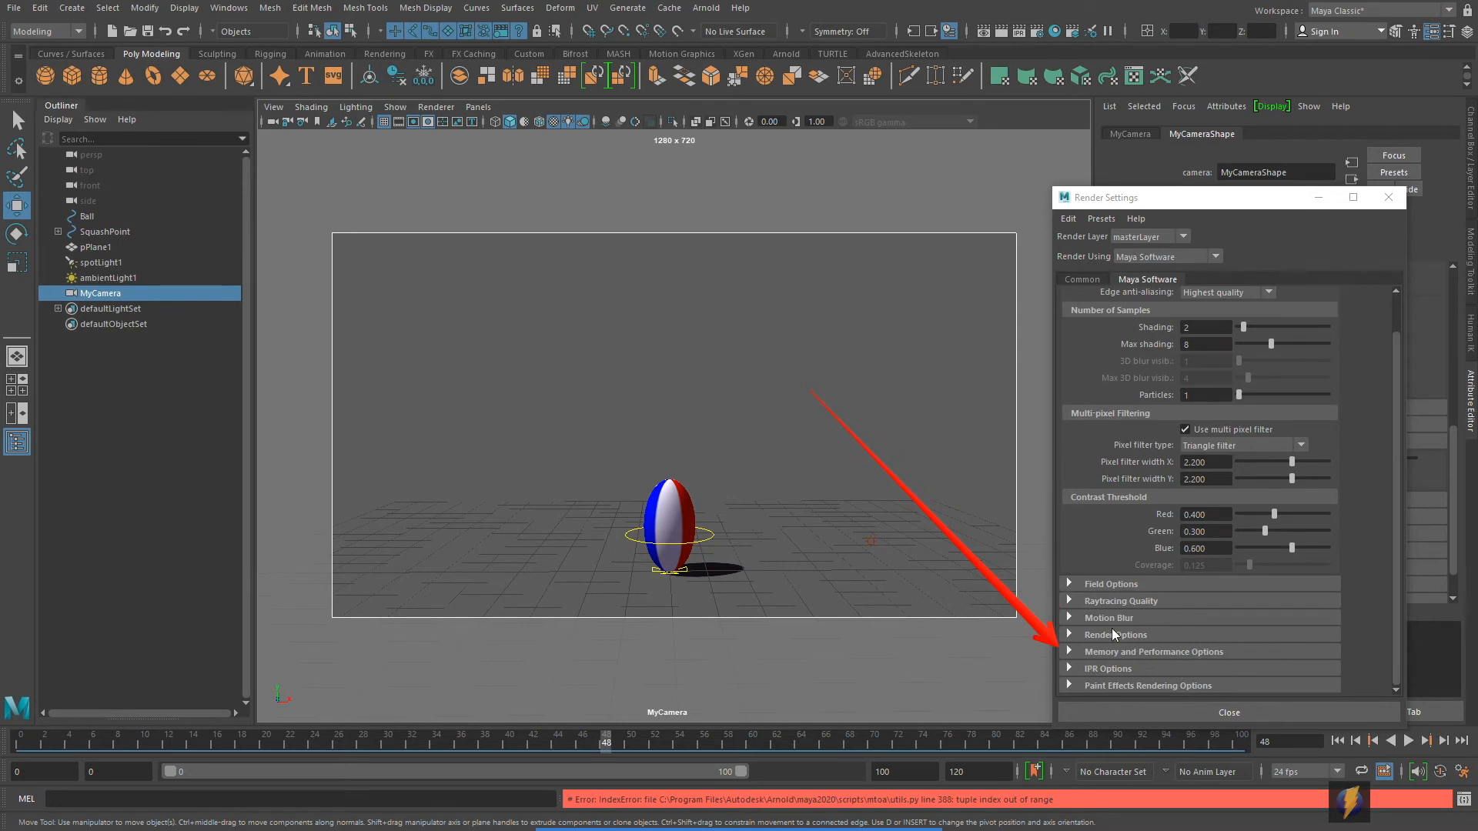
{"action": "left_click", "coordinate": [1109, 618]}
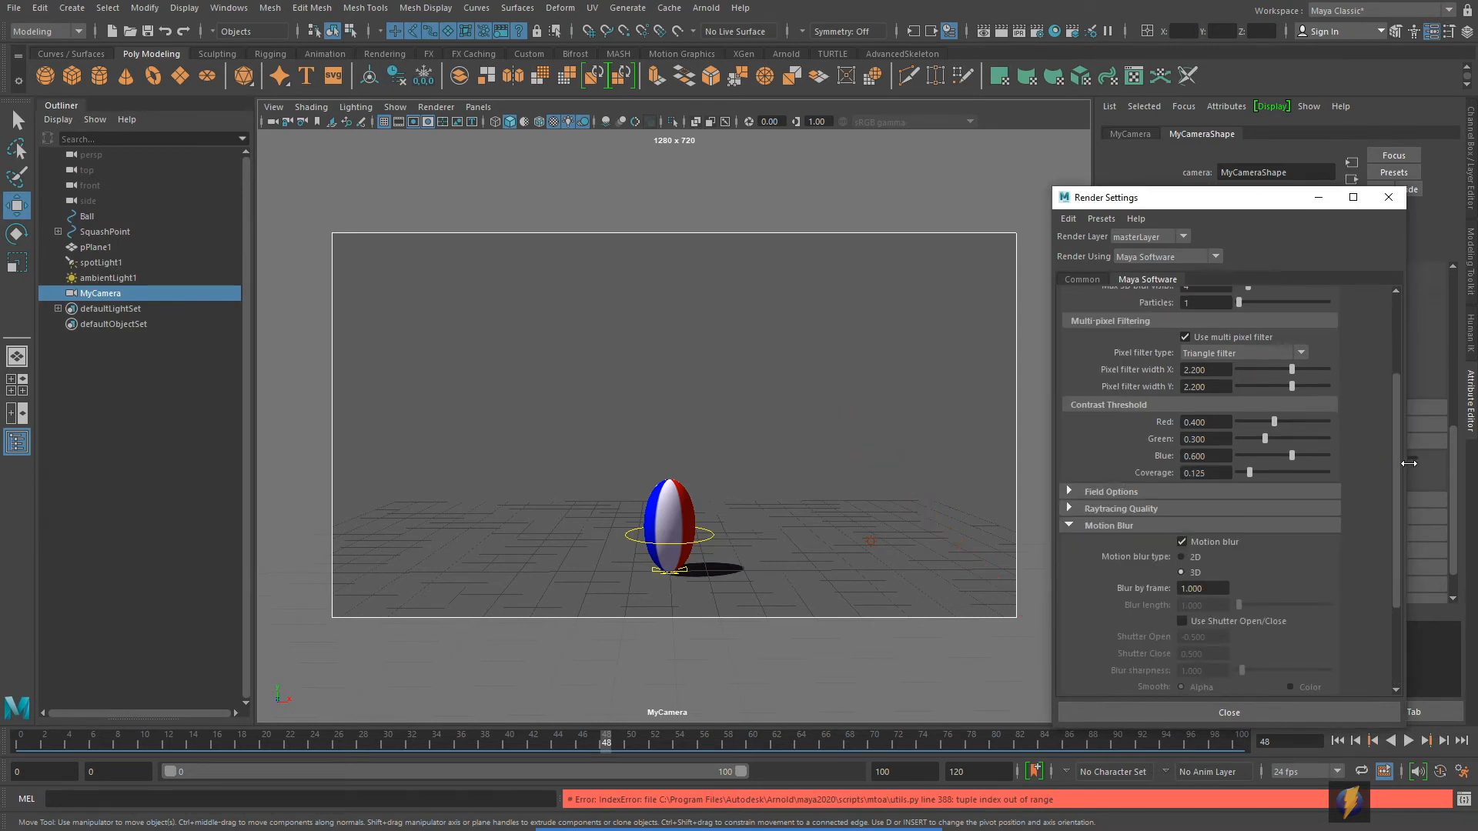
{"action": "mouse_move", "coordinate": [901, 399]}
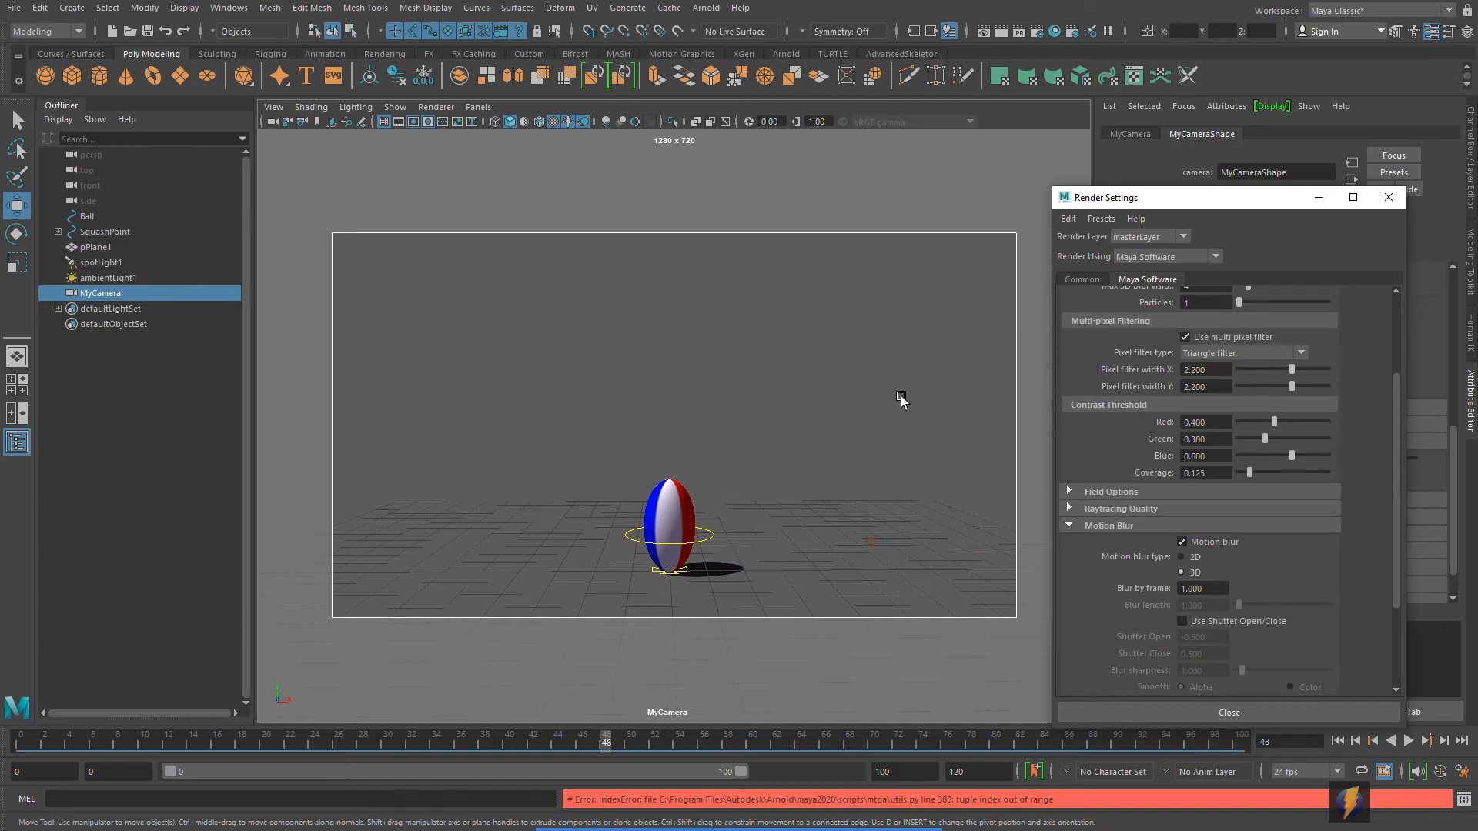
{"action": "mouse_move", "coordinate": [944, 166]}
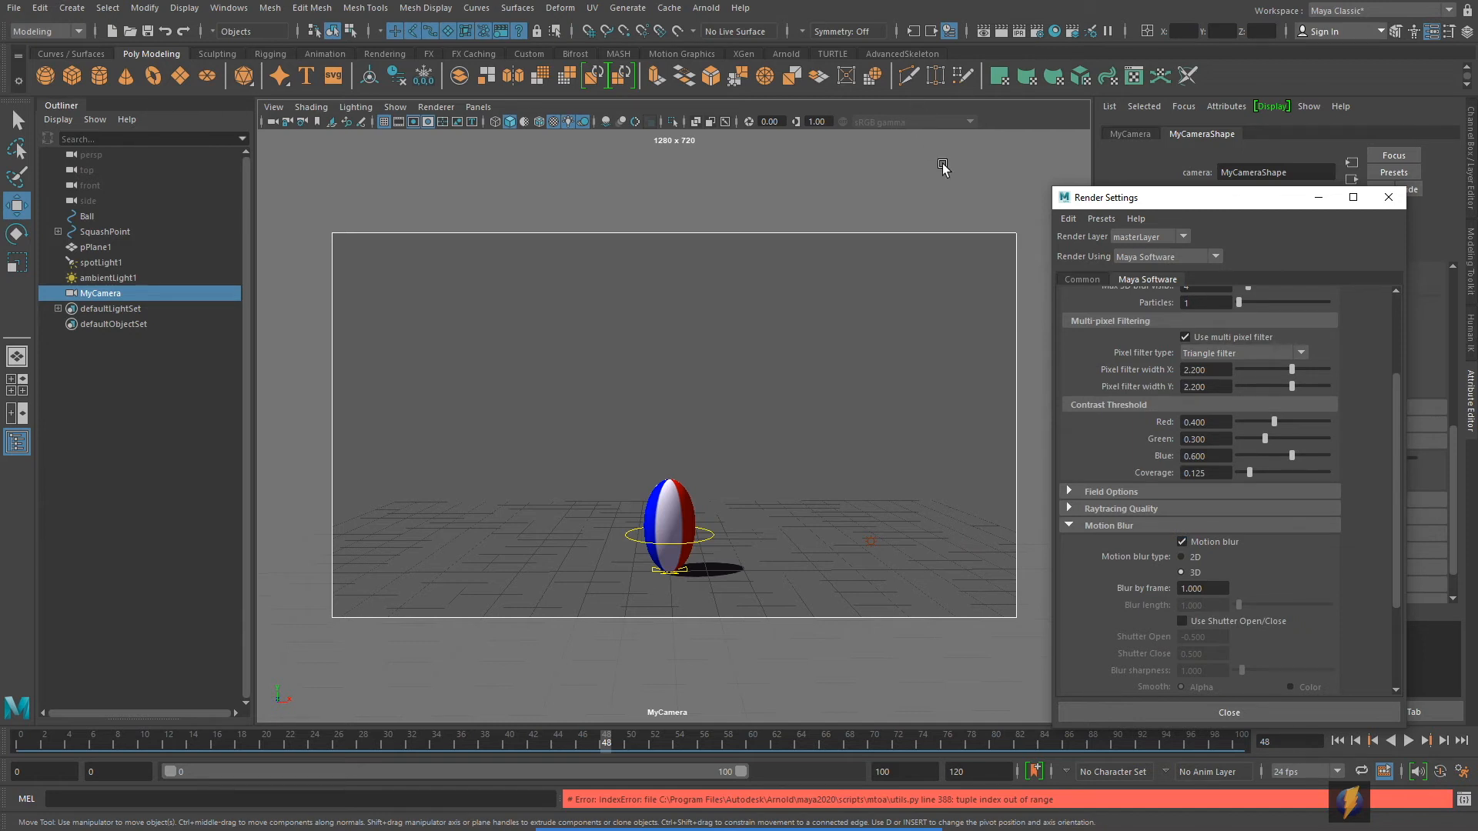
{"action": "mouse_move", "coordinate": [1004, 102]}
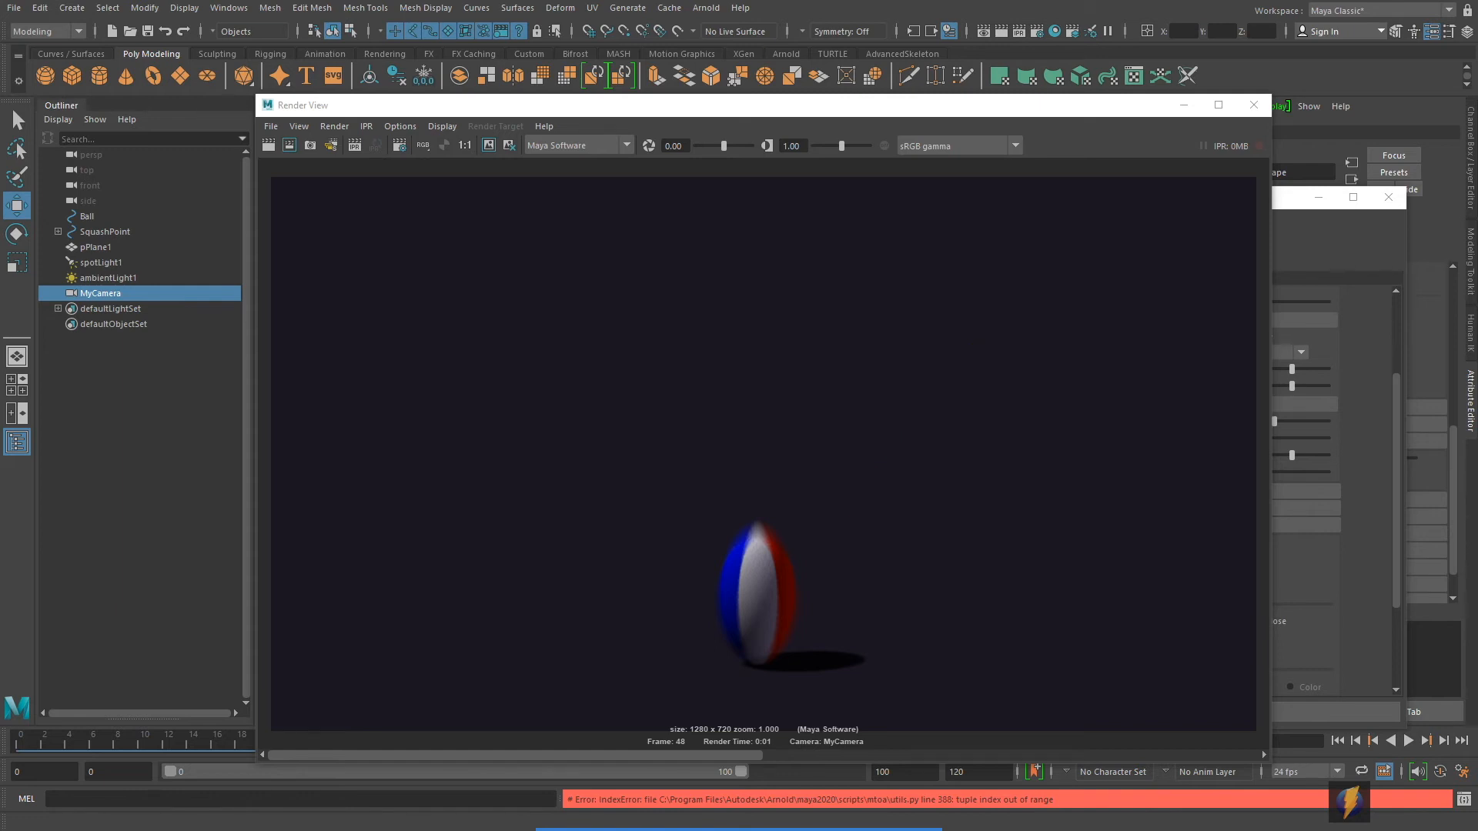
{"action": "mouse_move", "coordinate": [939, 352]}
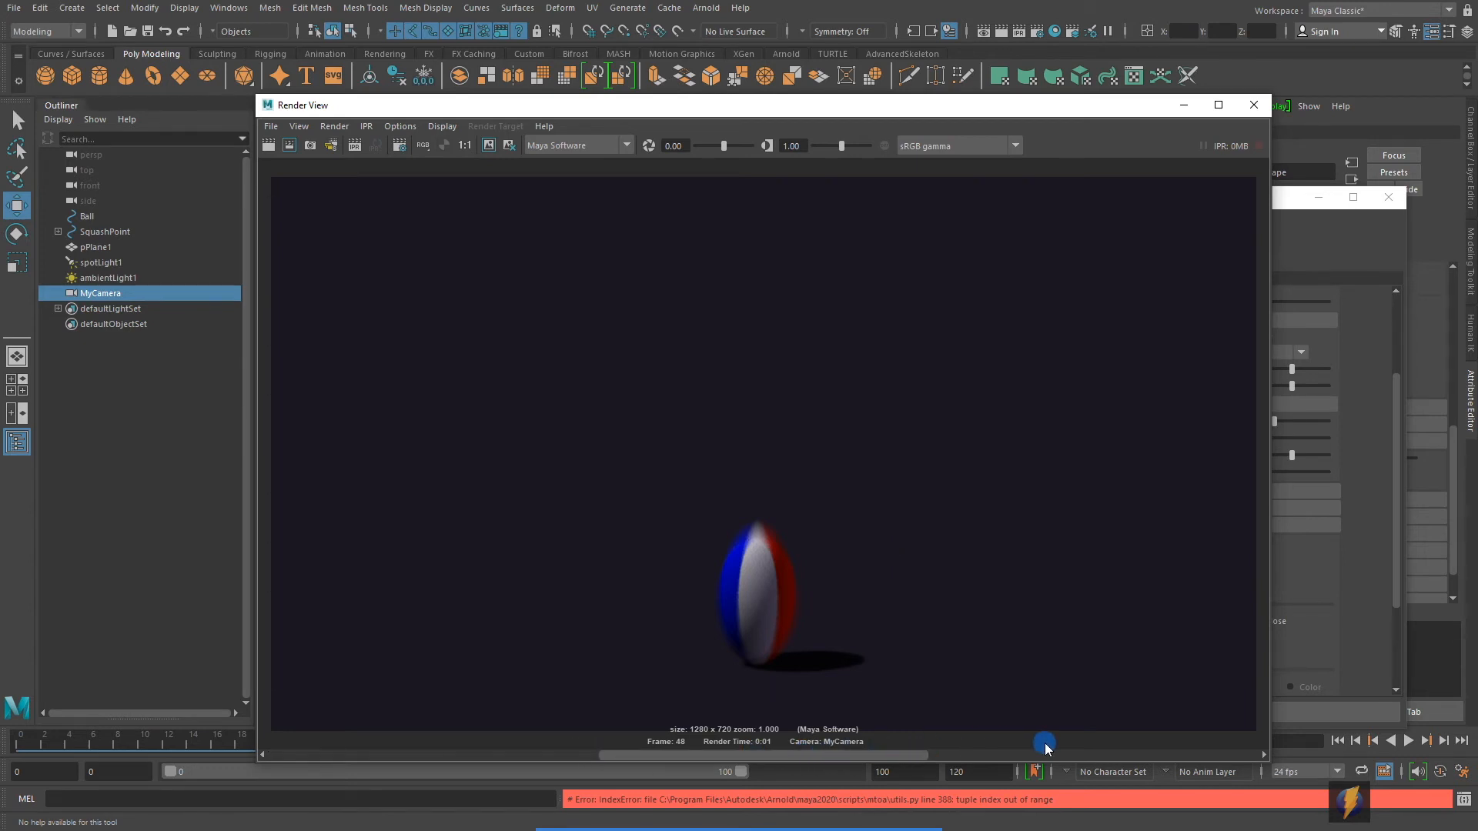
{"action": "mouse_move", "coordinate": [856, 748]}
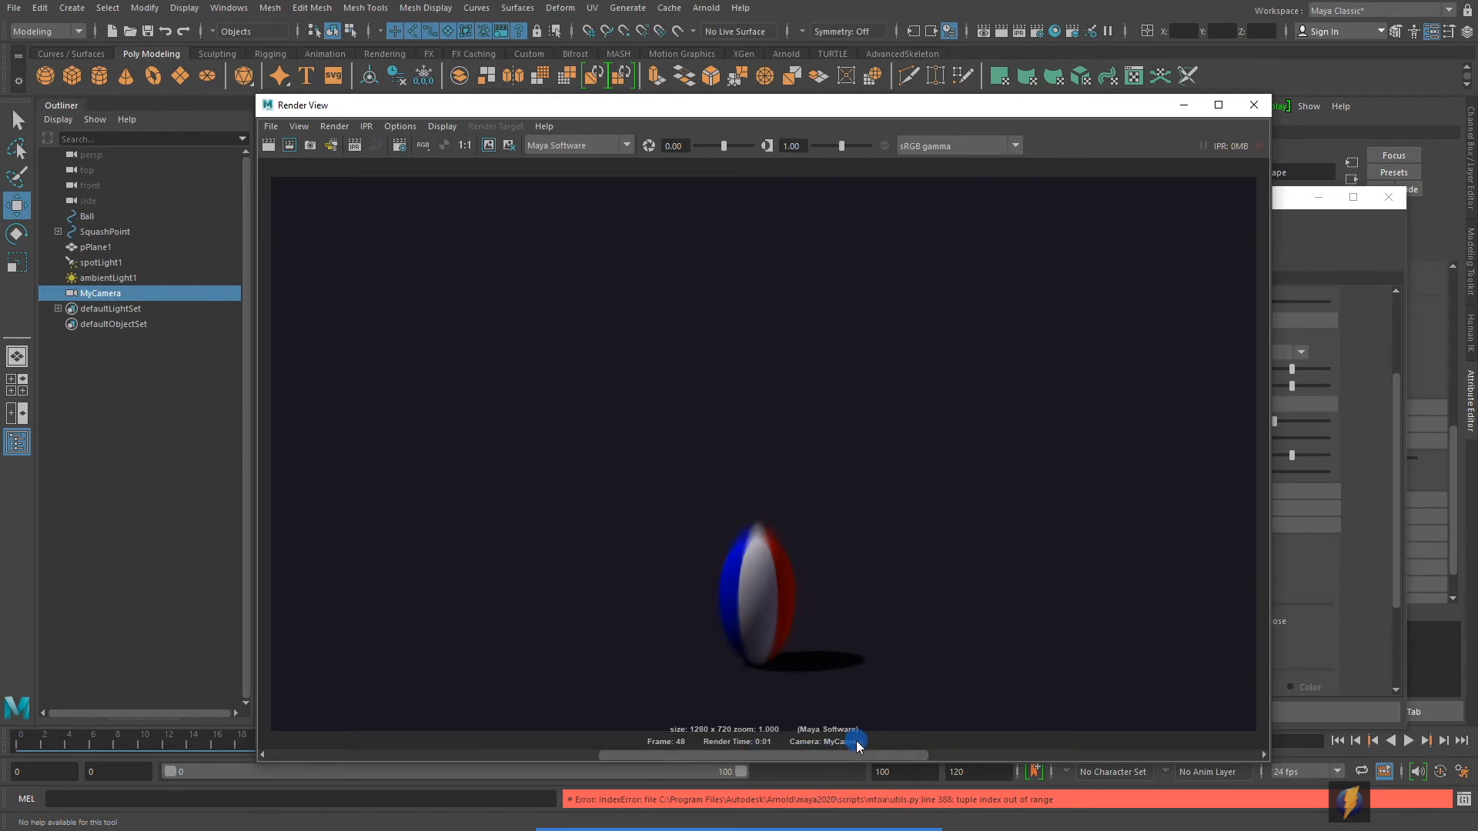
{"action": "mouse_move", "coordinate": [924, 120]}
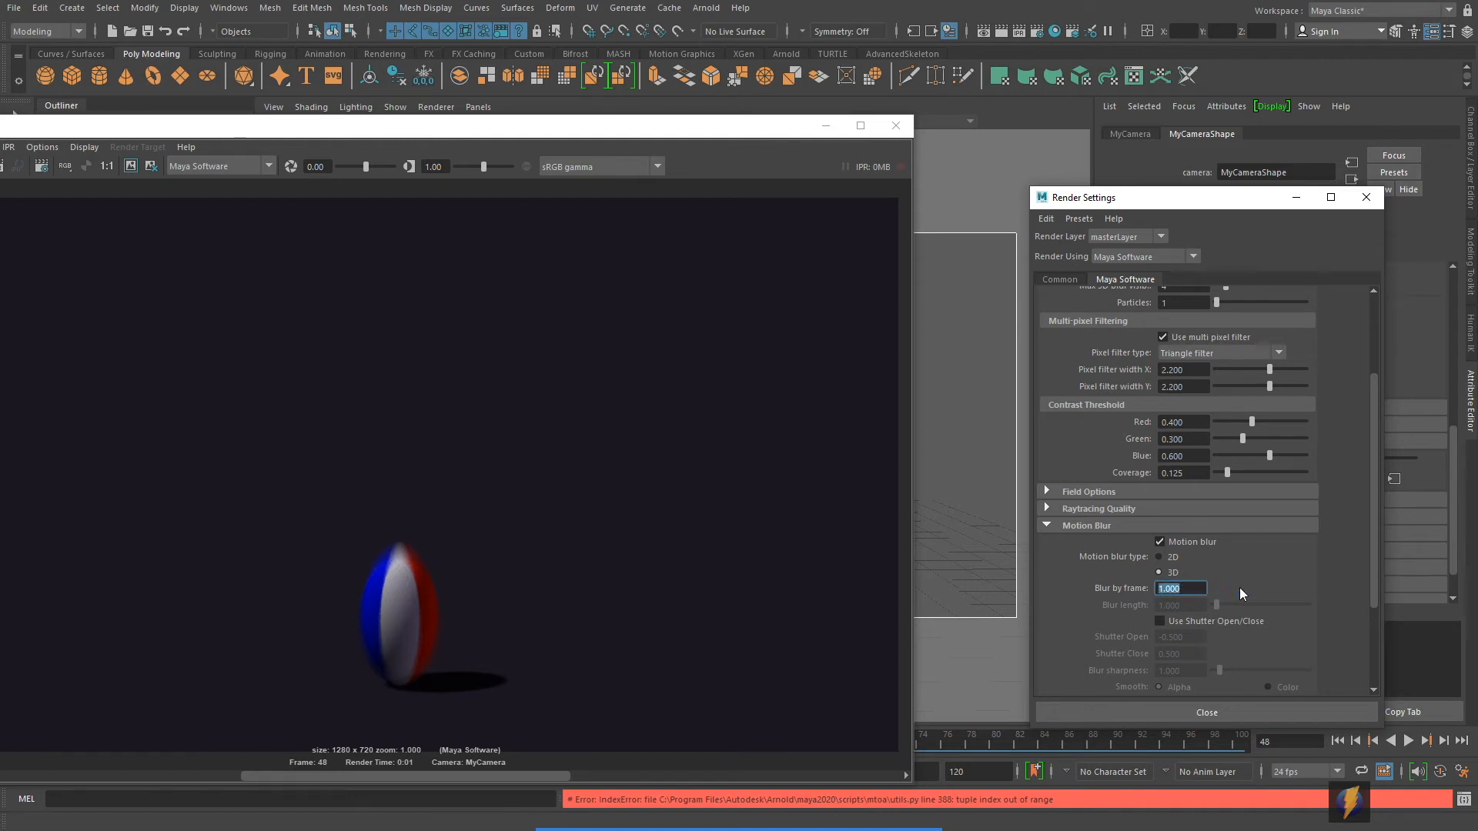
- Test-render a blur by frame of 3, then settle on 2 frames of blur
{"action": "type", "text": "3"}
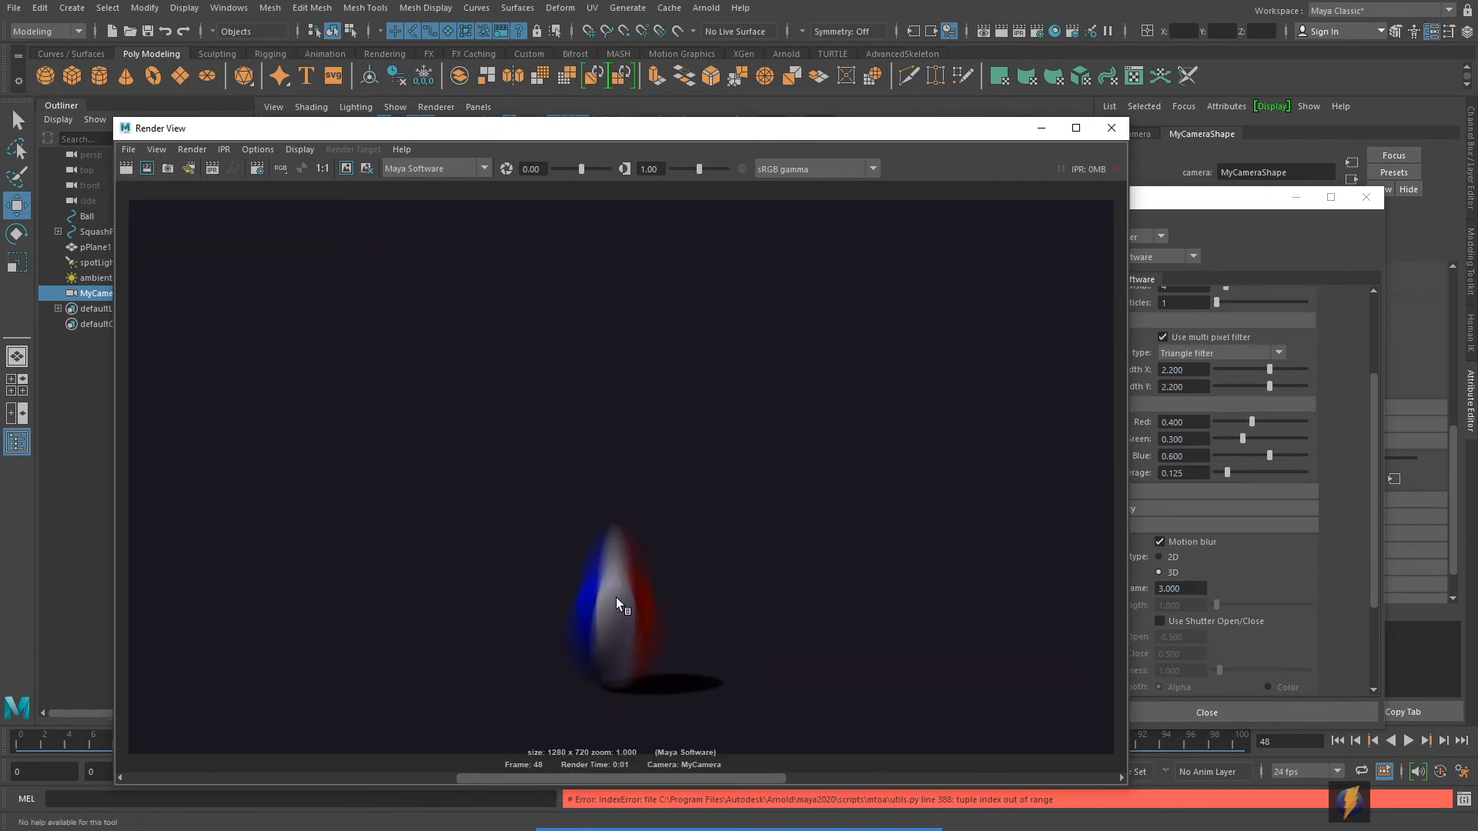
{"action": "mouse_move", "coordinate": [678, 616]}
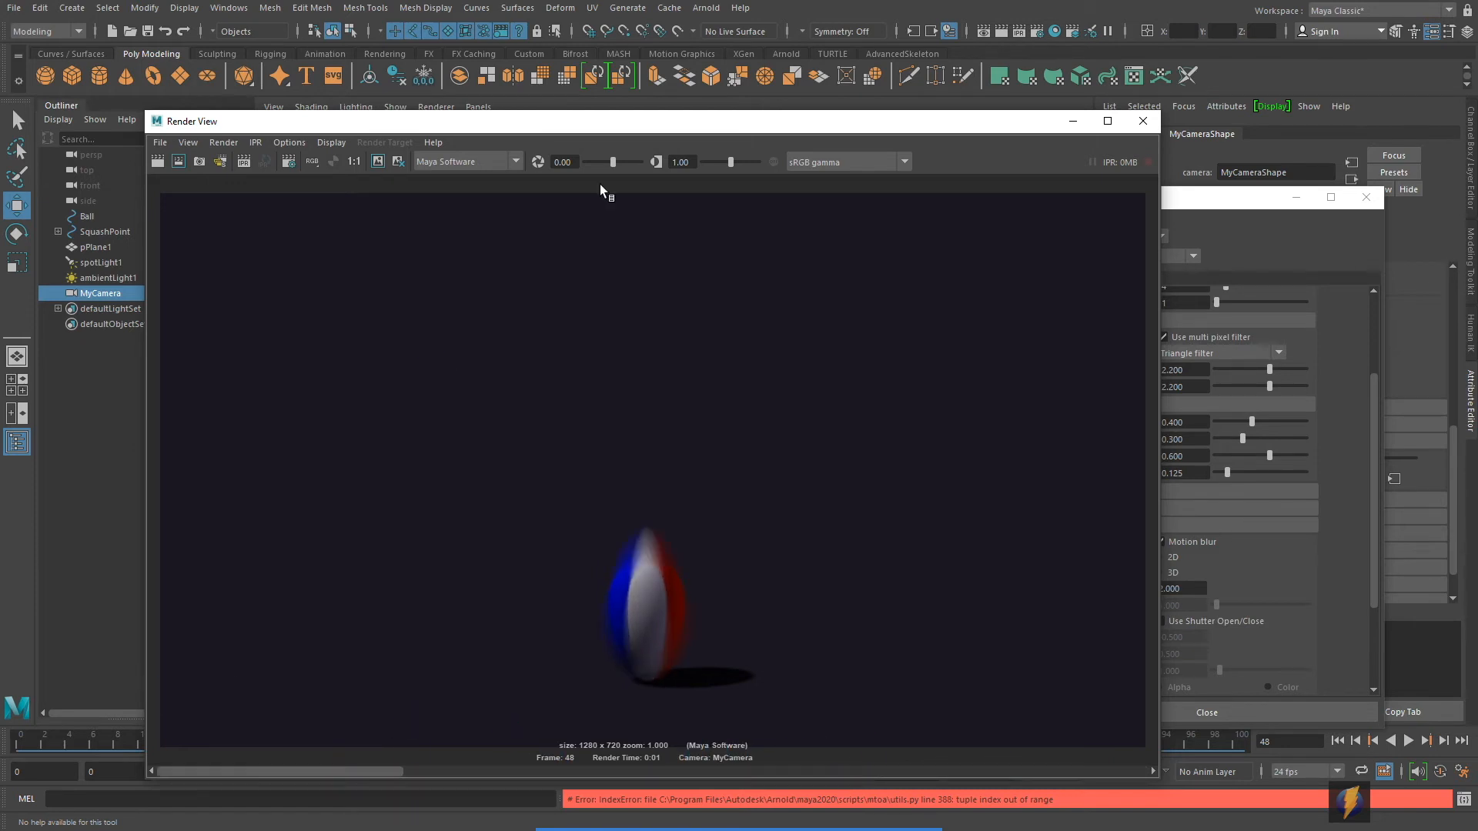
{"action": "left_click_drag", "start_coordinate": [602, 121], "coordinate": [616, 146]}
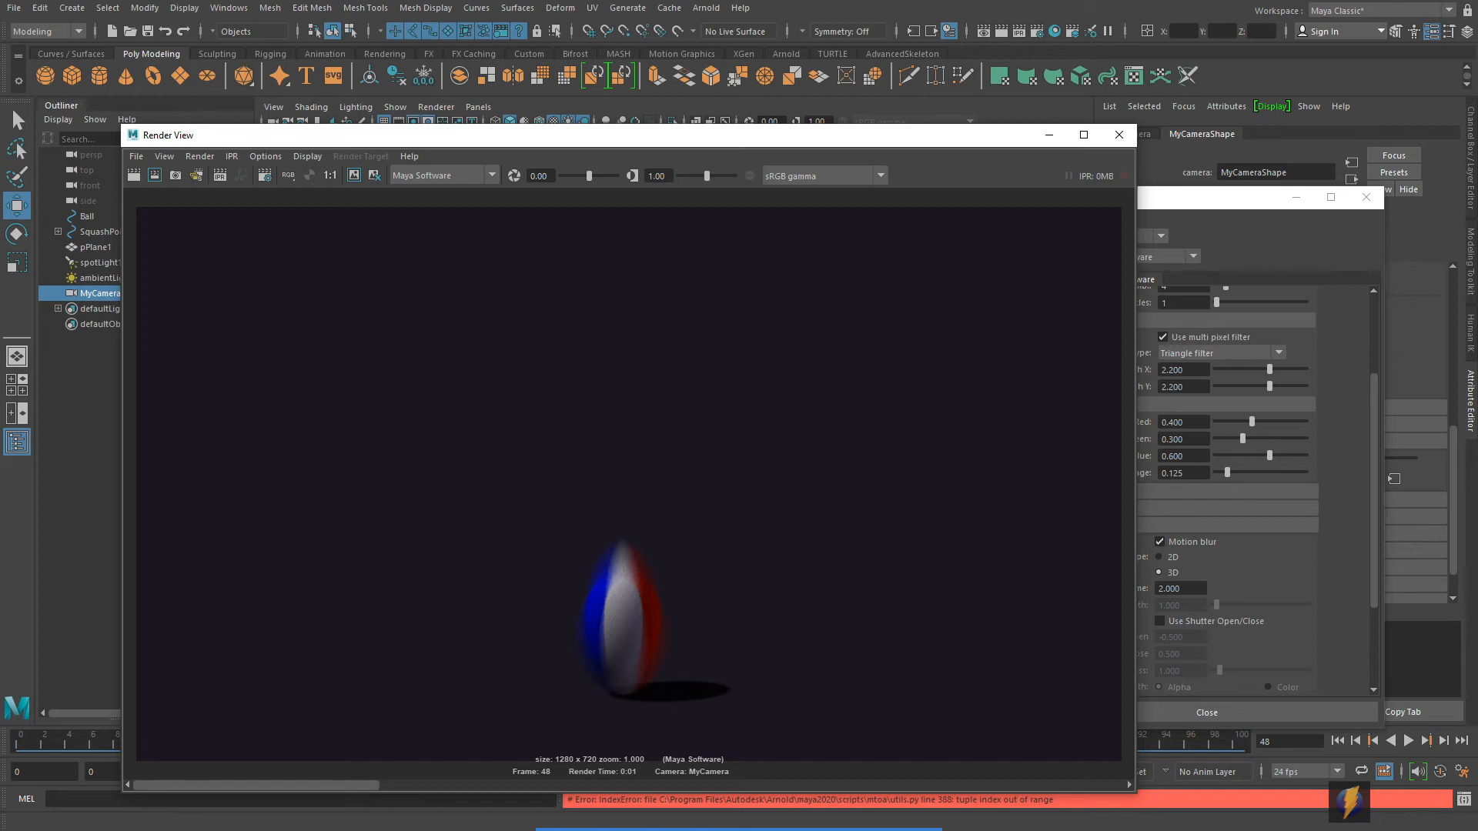
{"action": "mouse_move", "coordinate": [1048, 136]}
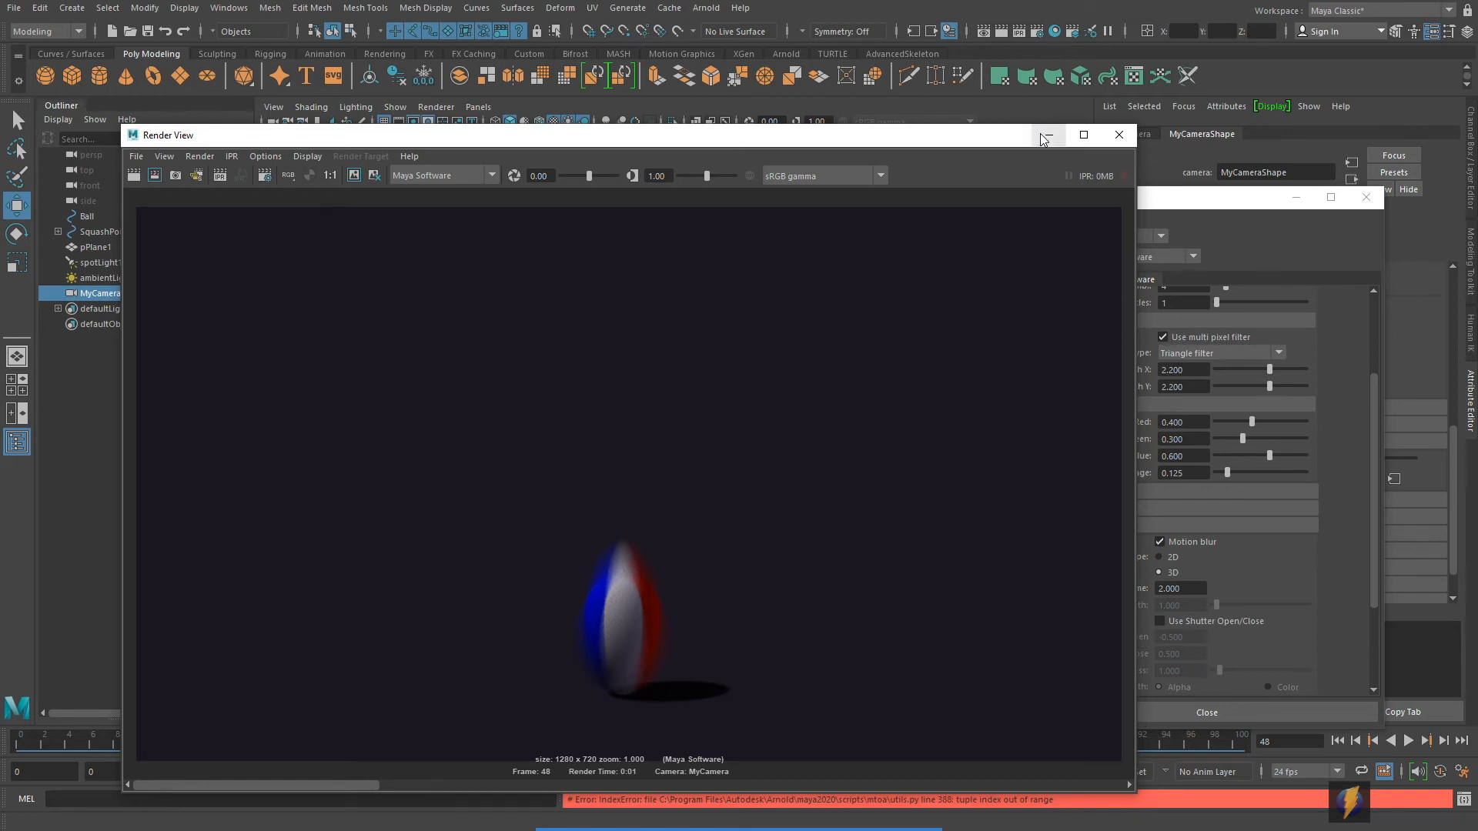
{"action": "mouse_move", "coordinate": [1052, 140]}
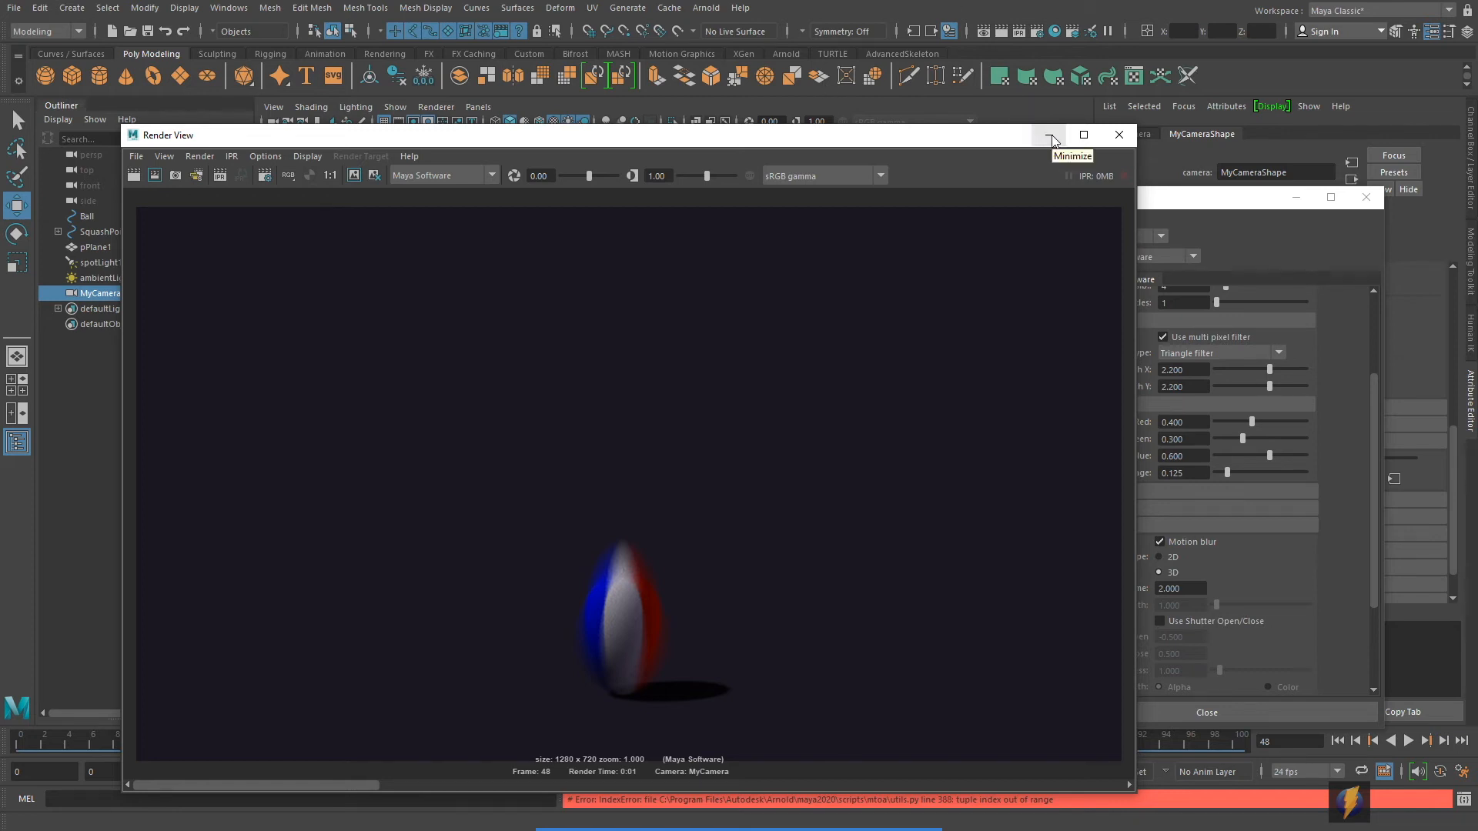
{"action": "mouse_move", "coordinate": [1049, 136]}
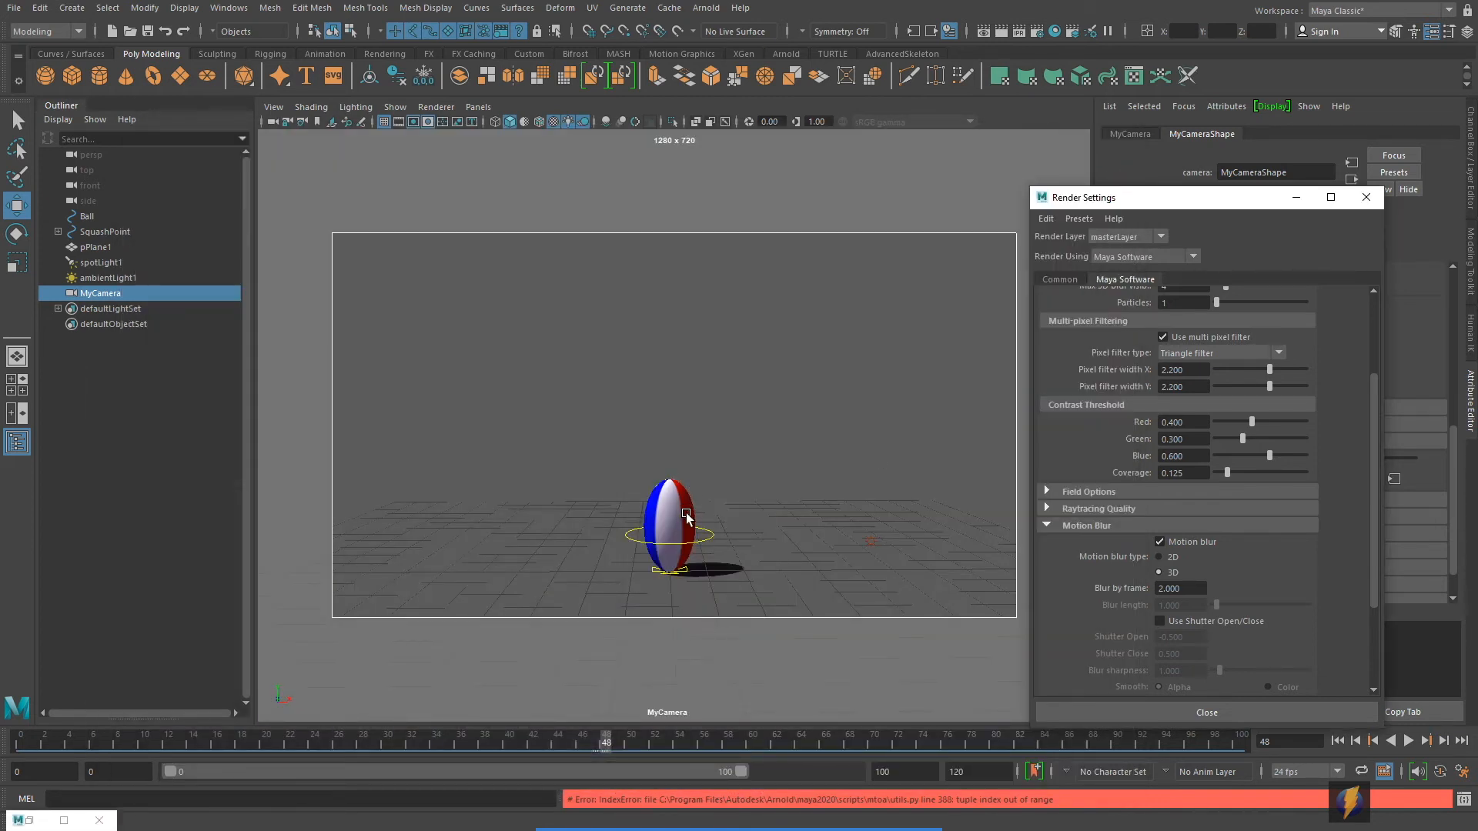
- Scrub to frame 36 and preview a motion-blurred render of the airborne ball
{"action": "left_click_drag", "start_coordinate": [607, 744], "coordinate": [581, 744]}
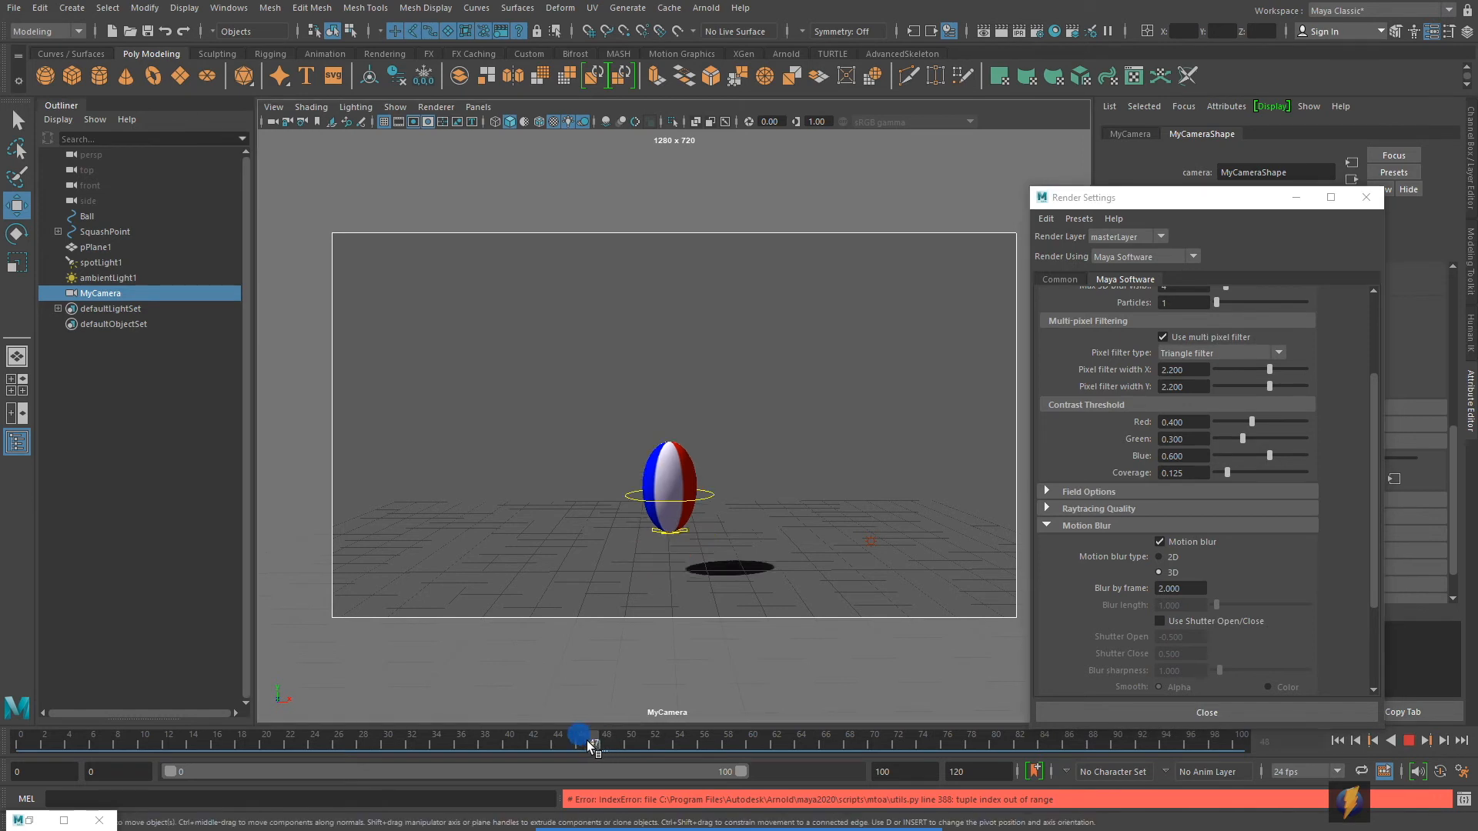
{"action": "left_click_drag", "start_coordinate": [580, 733], "coordinate": [445, 713]}
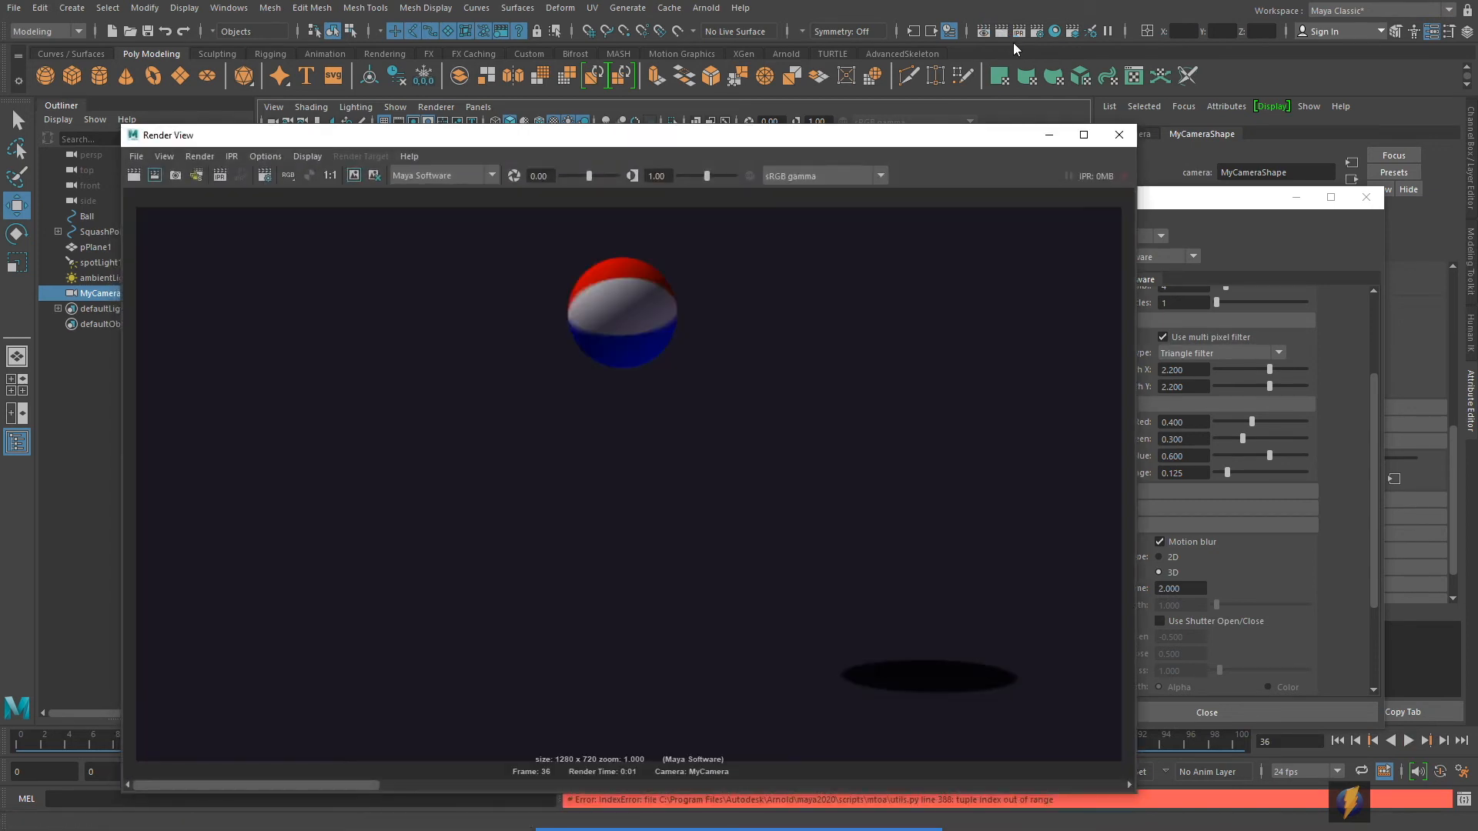
{"action": "mouse_move", "coordinate": [766, 368]}
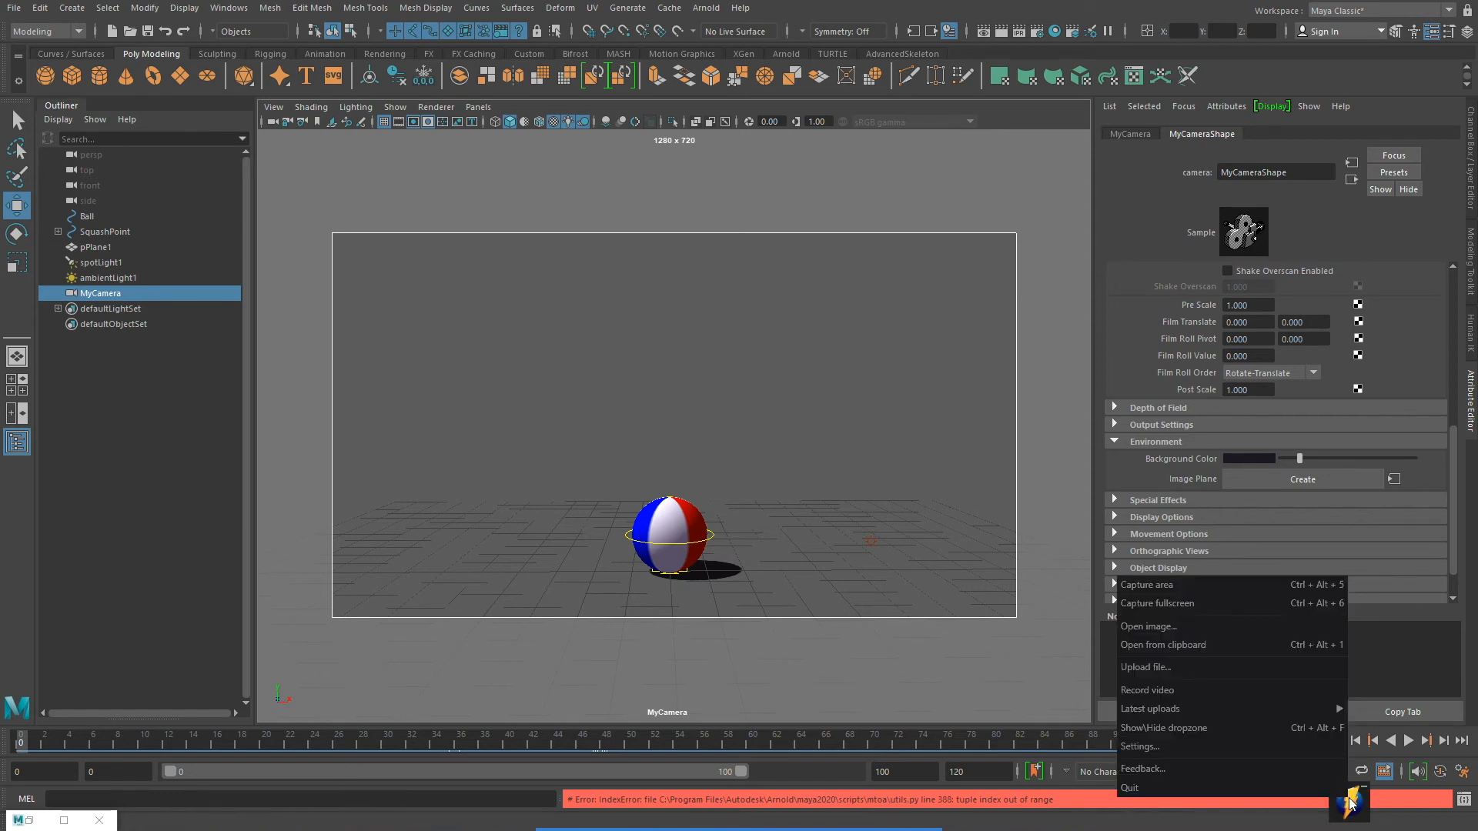
{"action": "mouse_move", "coordinate": [905, 536]}
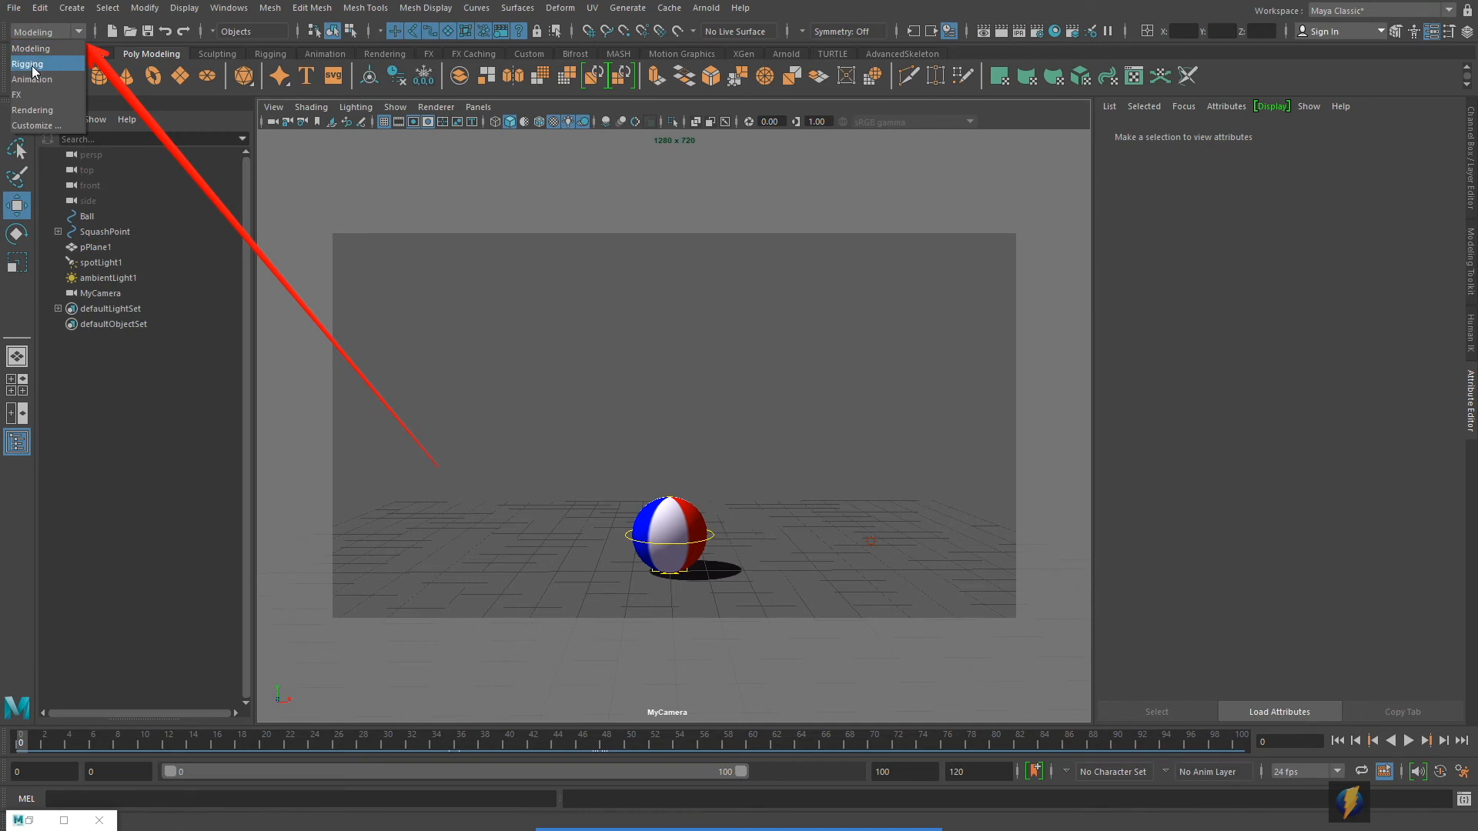
- Launch Render > Batch Render from the Rendering menu set, accepting the student notice
{"action": "left_click", "coordinate": [33, 102]}
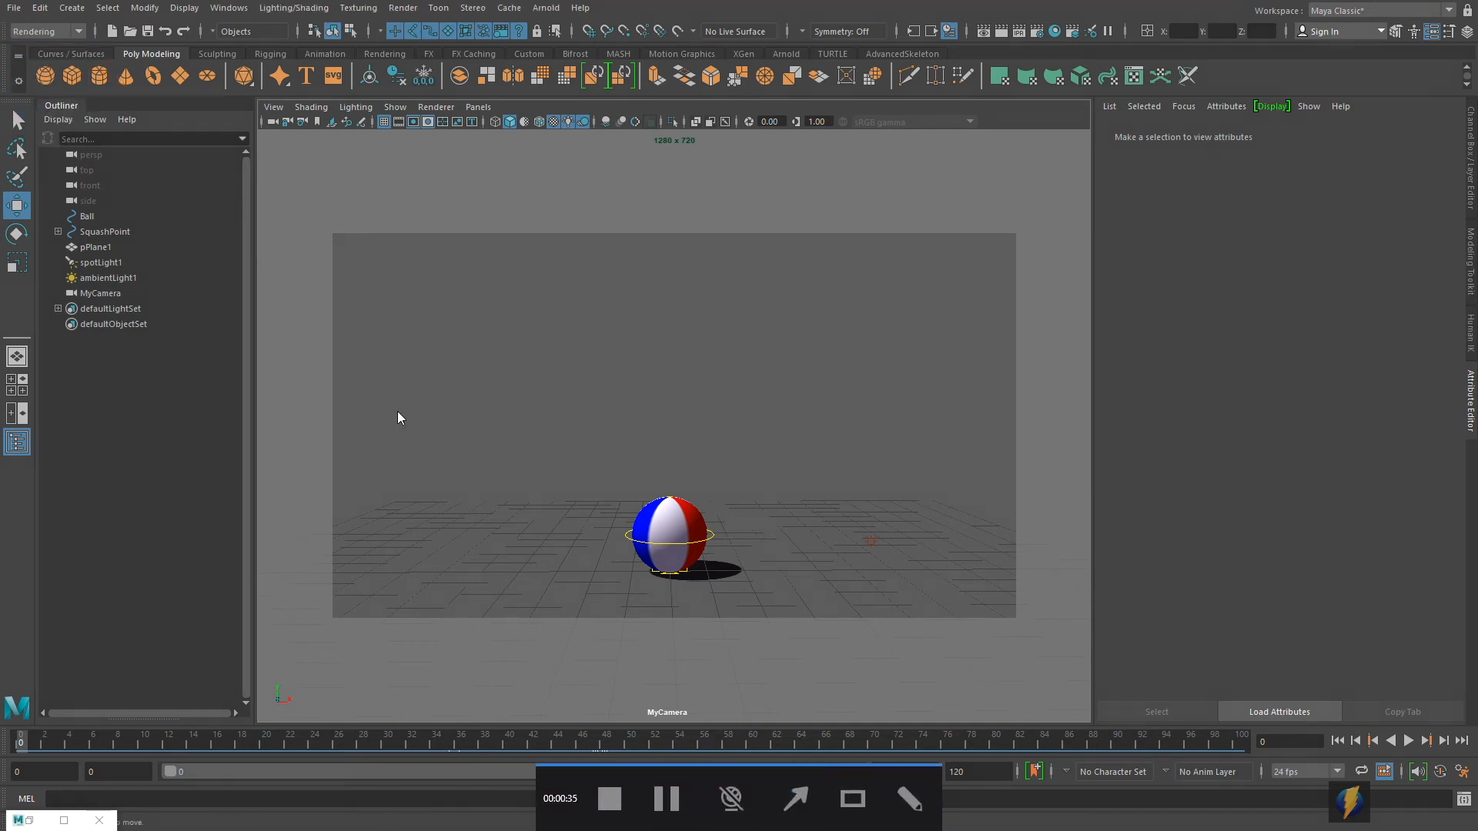
{"action": "left_click", "coordinate": [409, 6]}
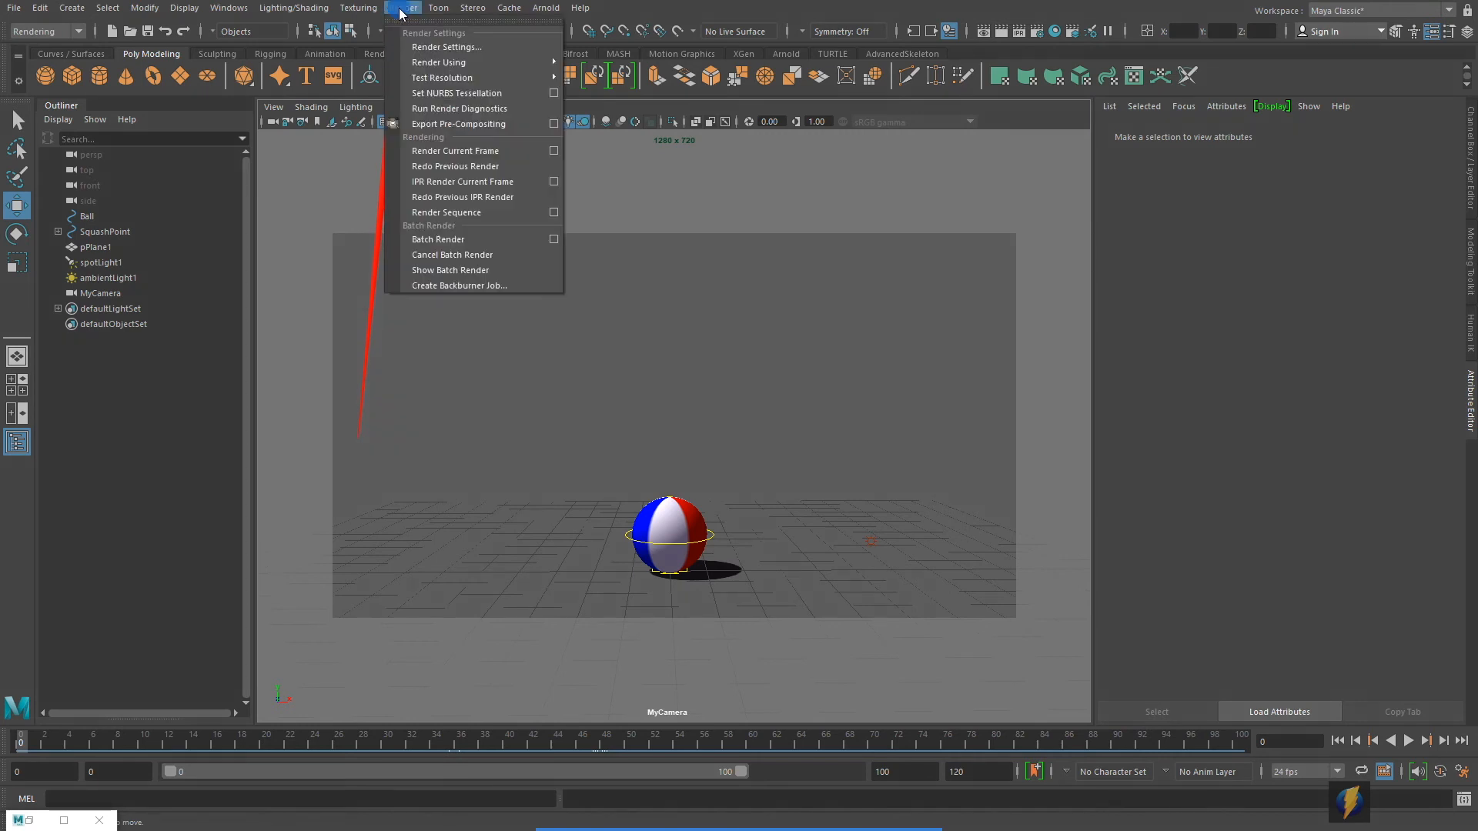
{"action": "mouse_move", "coordinate": [437, 239]}
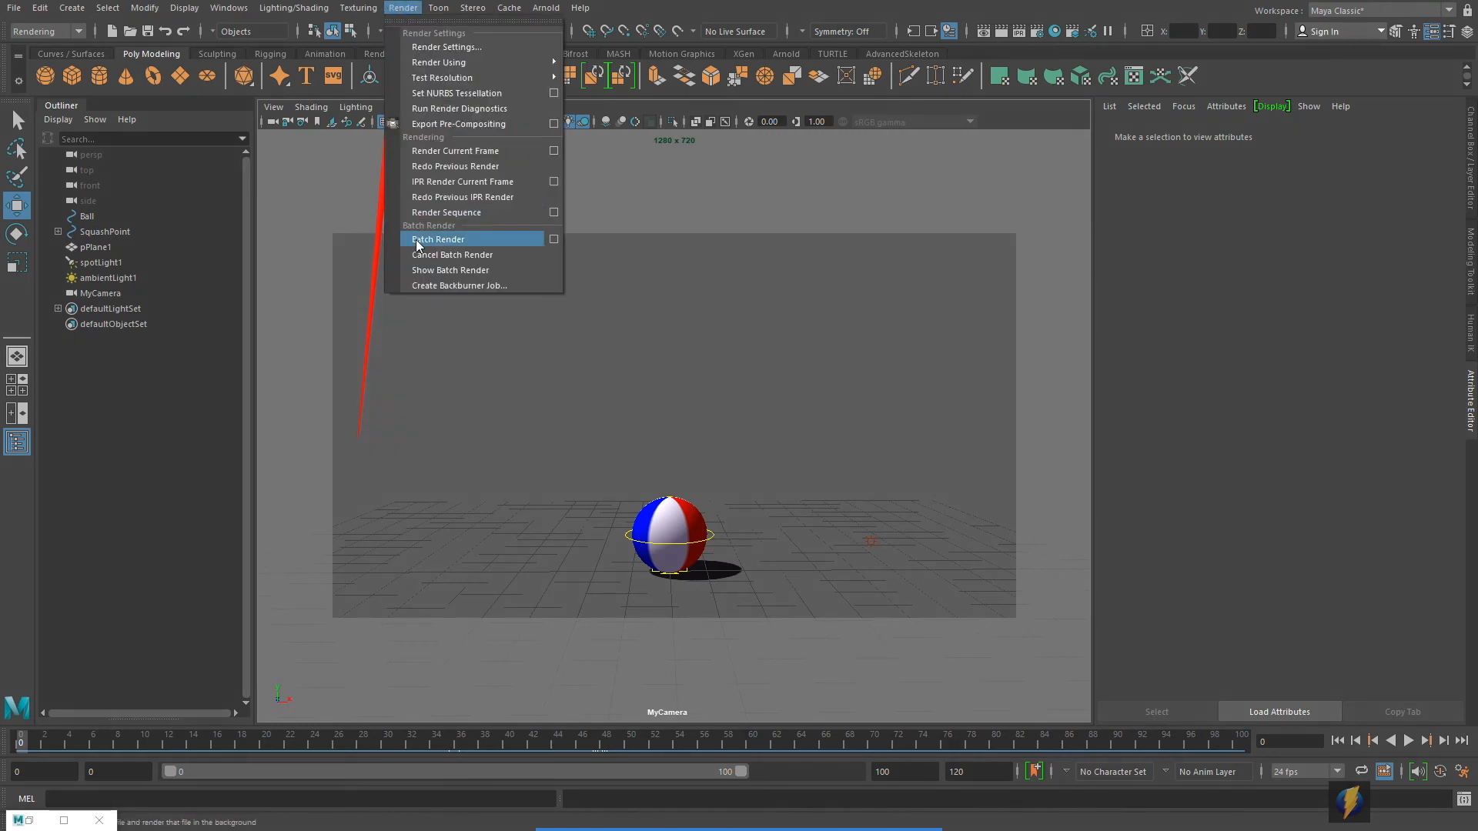
{"action": "mouse_move", "coordinate": [474, 240]}
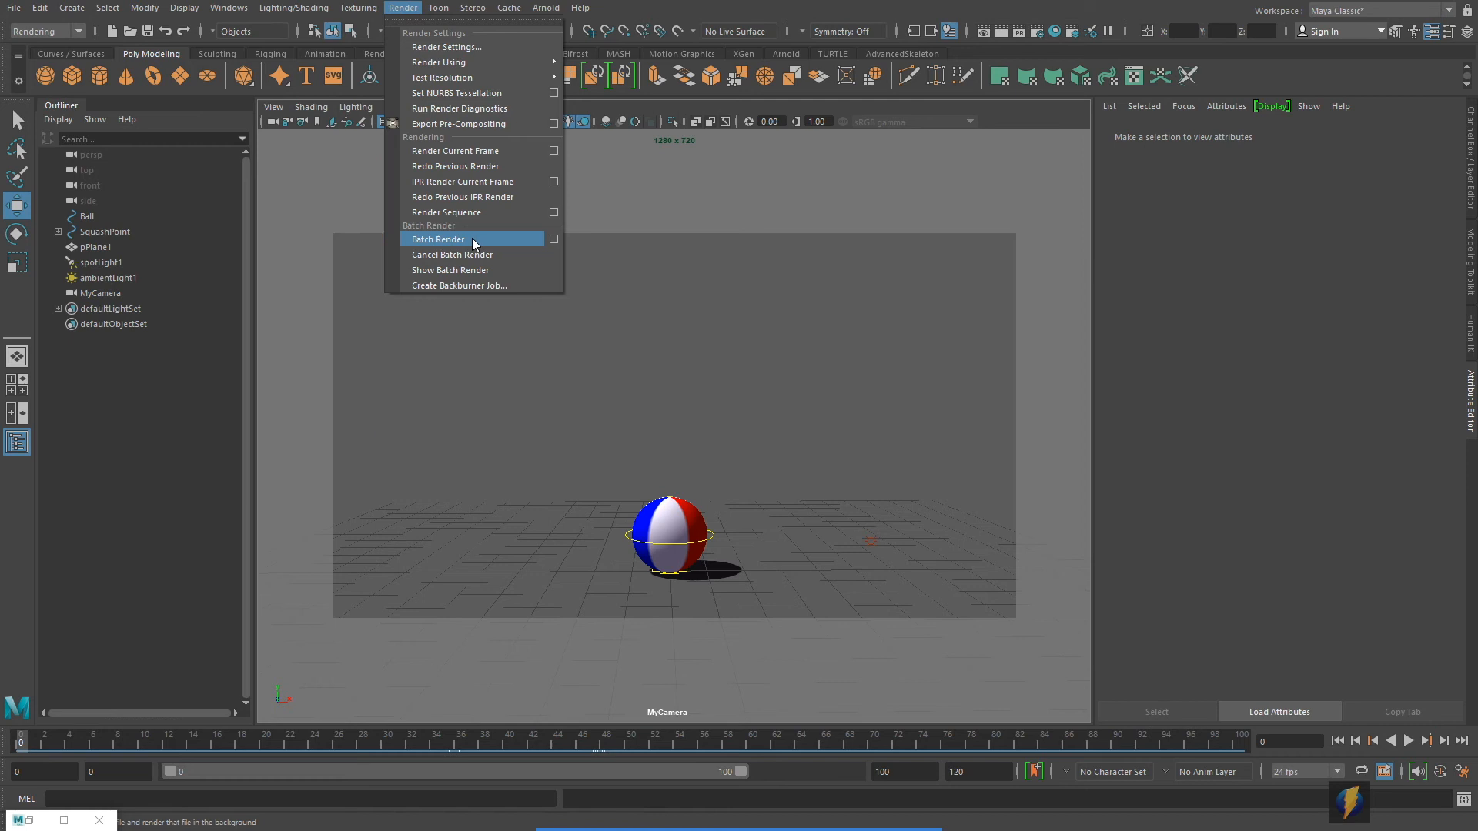
{"action": "left_click", "coordinate": [437, 239]}
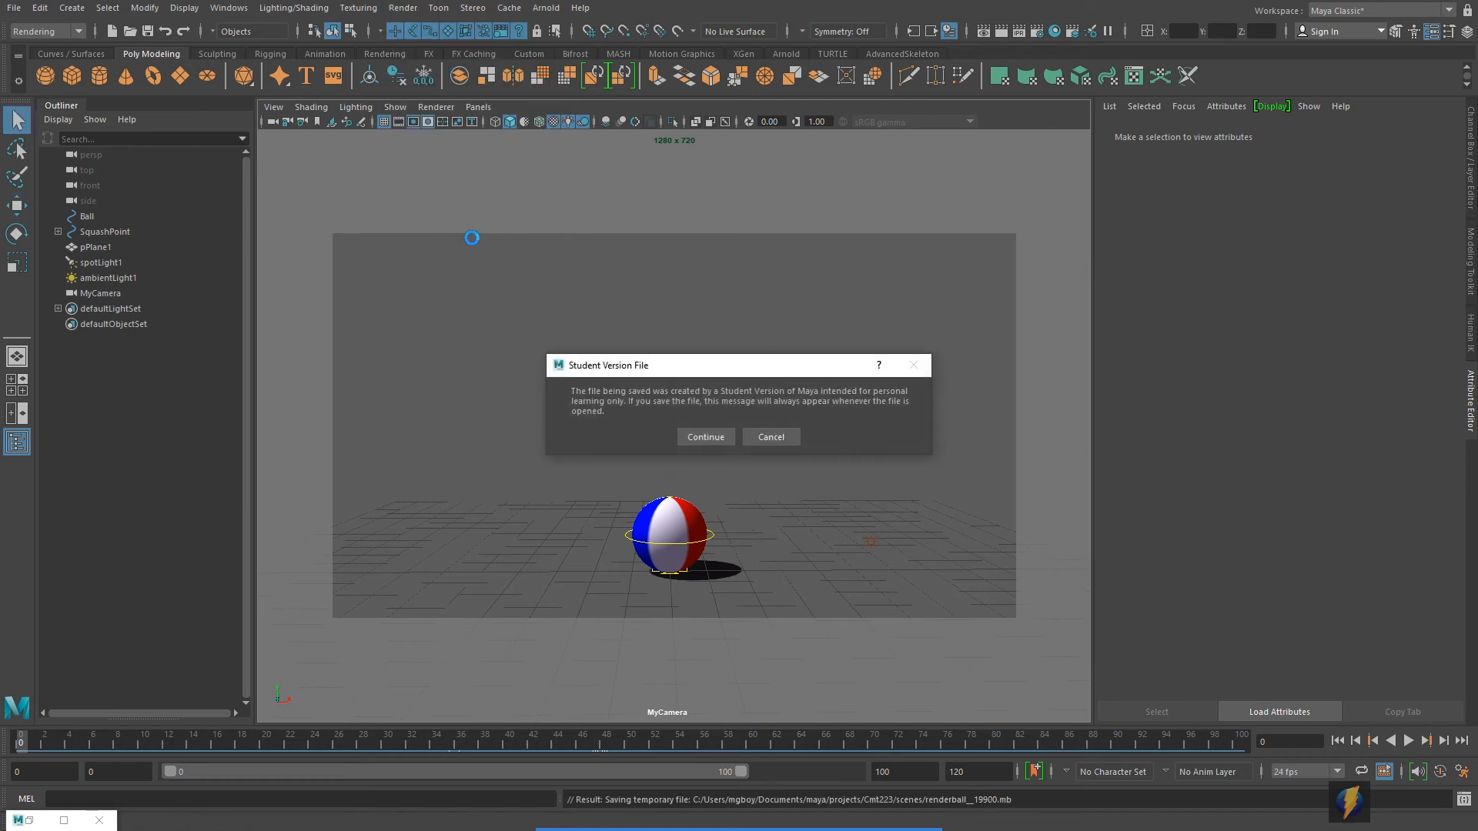
{"action": "left_click", "coordinate": [705, 437]}
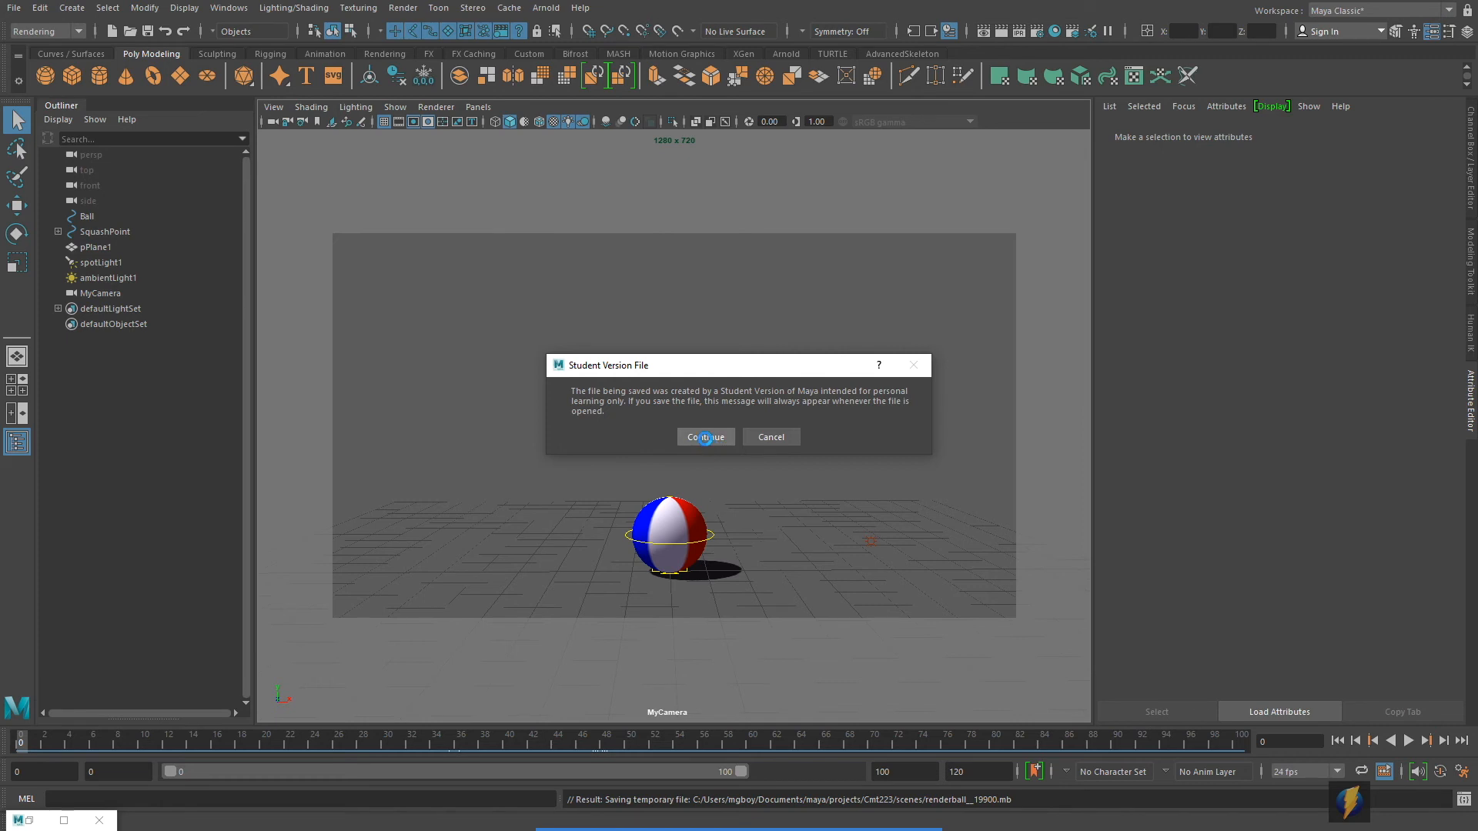
{"action": "left_click", "coordinate": [705, 437]}
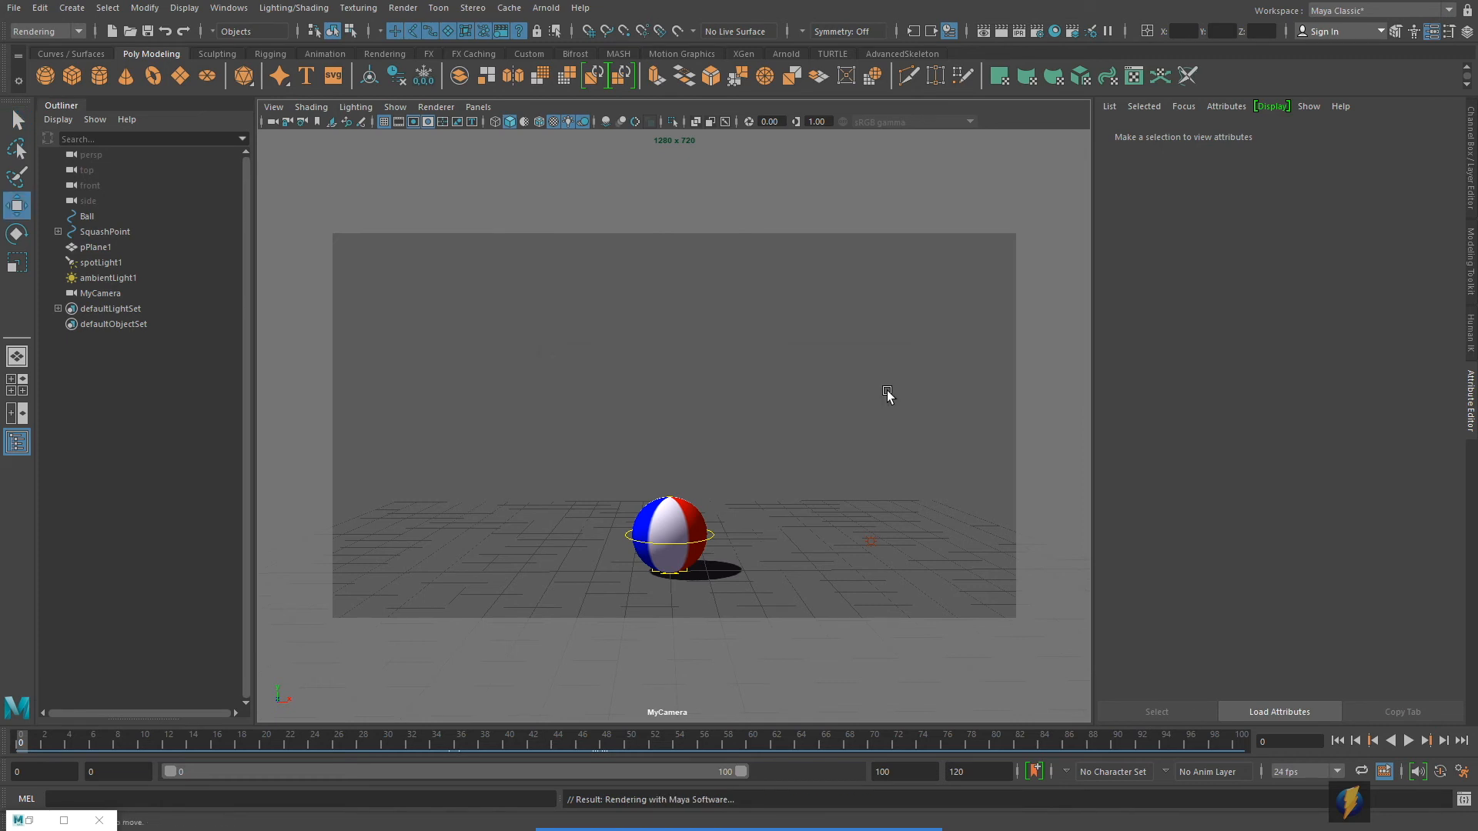
{"action": "mouse_move", "coordinate": [777, 781]}
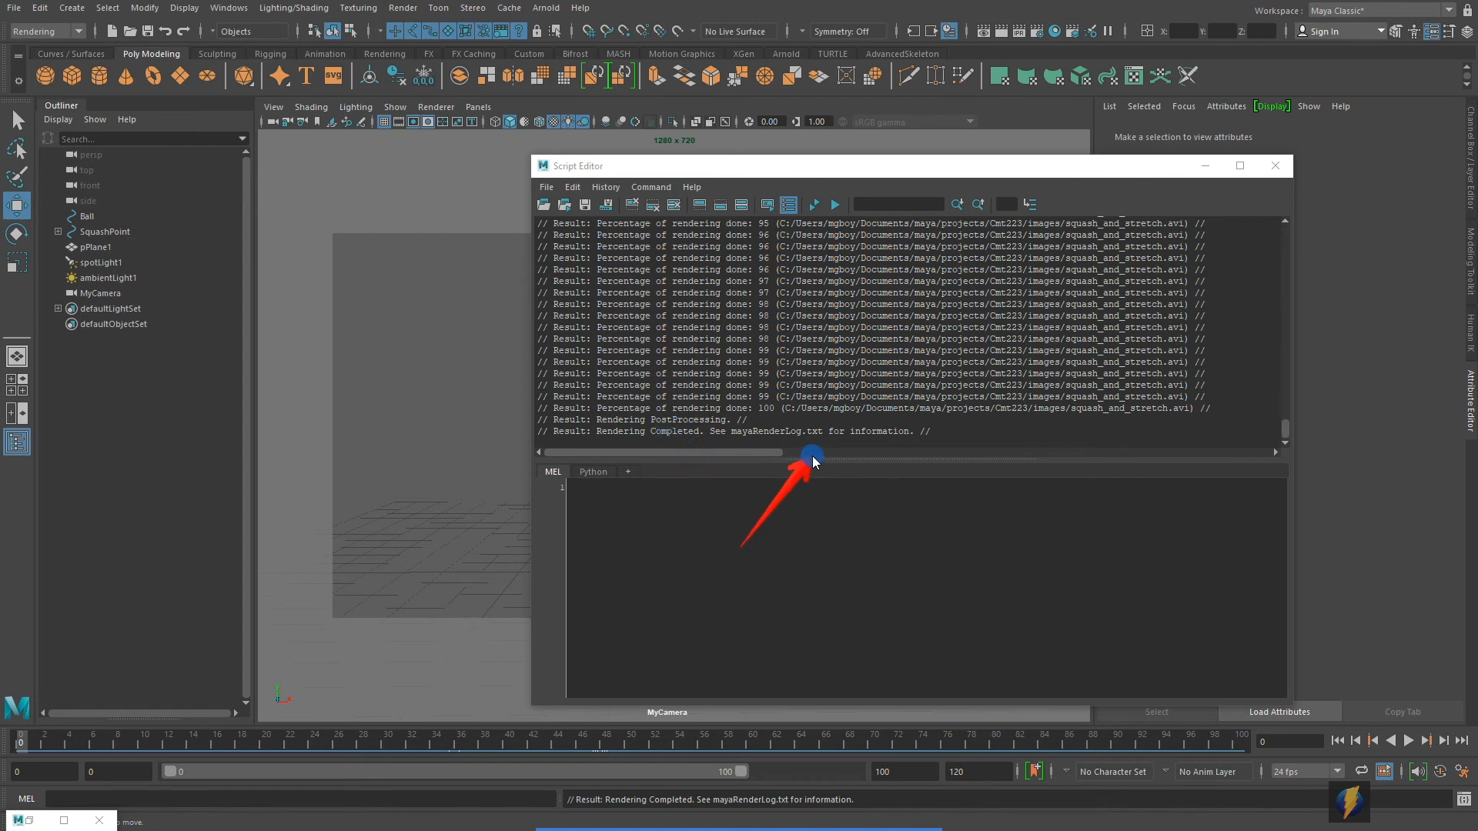
{"action": "mouse_move", "coordinate": [1028, 444]}
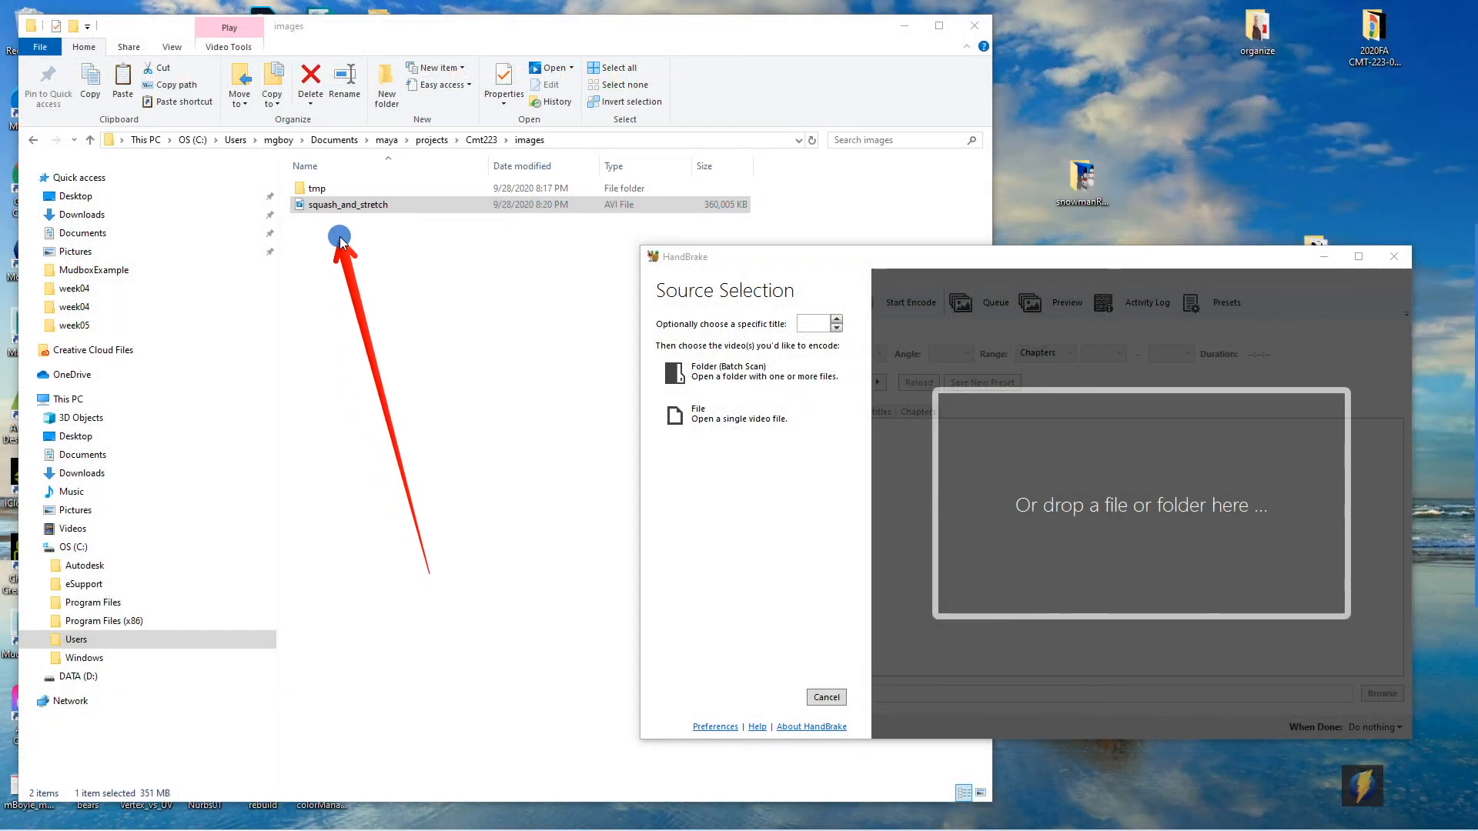
{"action": "mouse_move", "coordinate": [385, 220]}
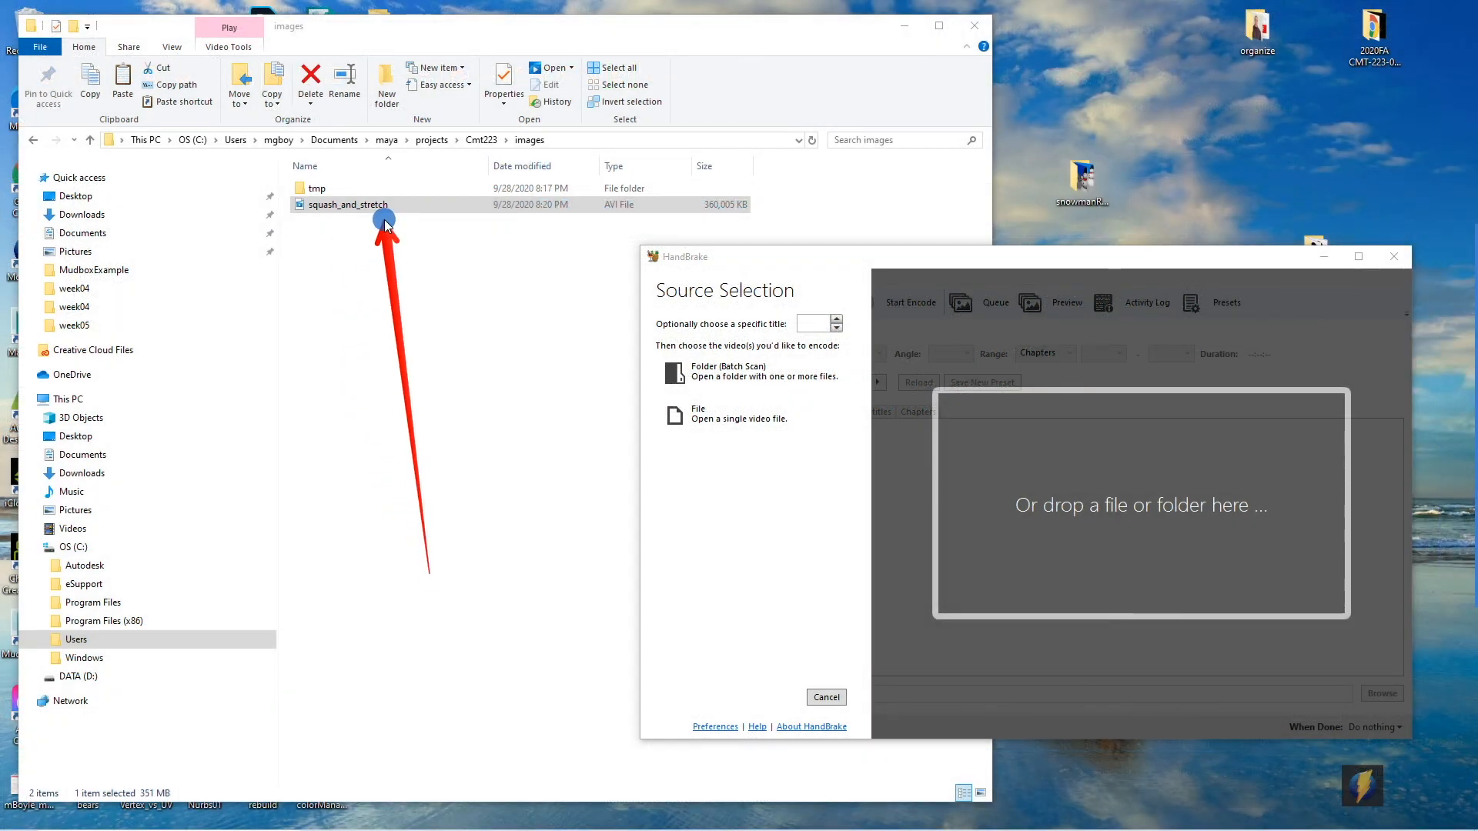
{"action": "mouse_move", "coordinate": [413, 260]}
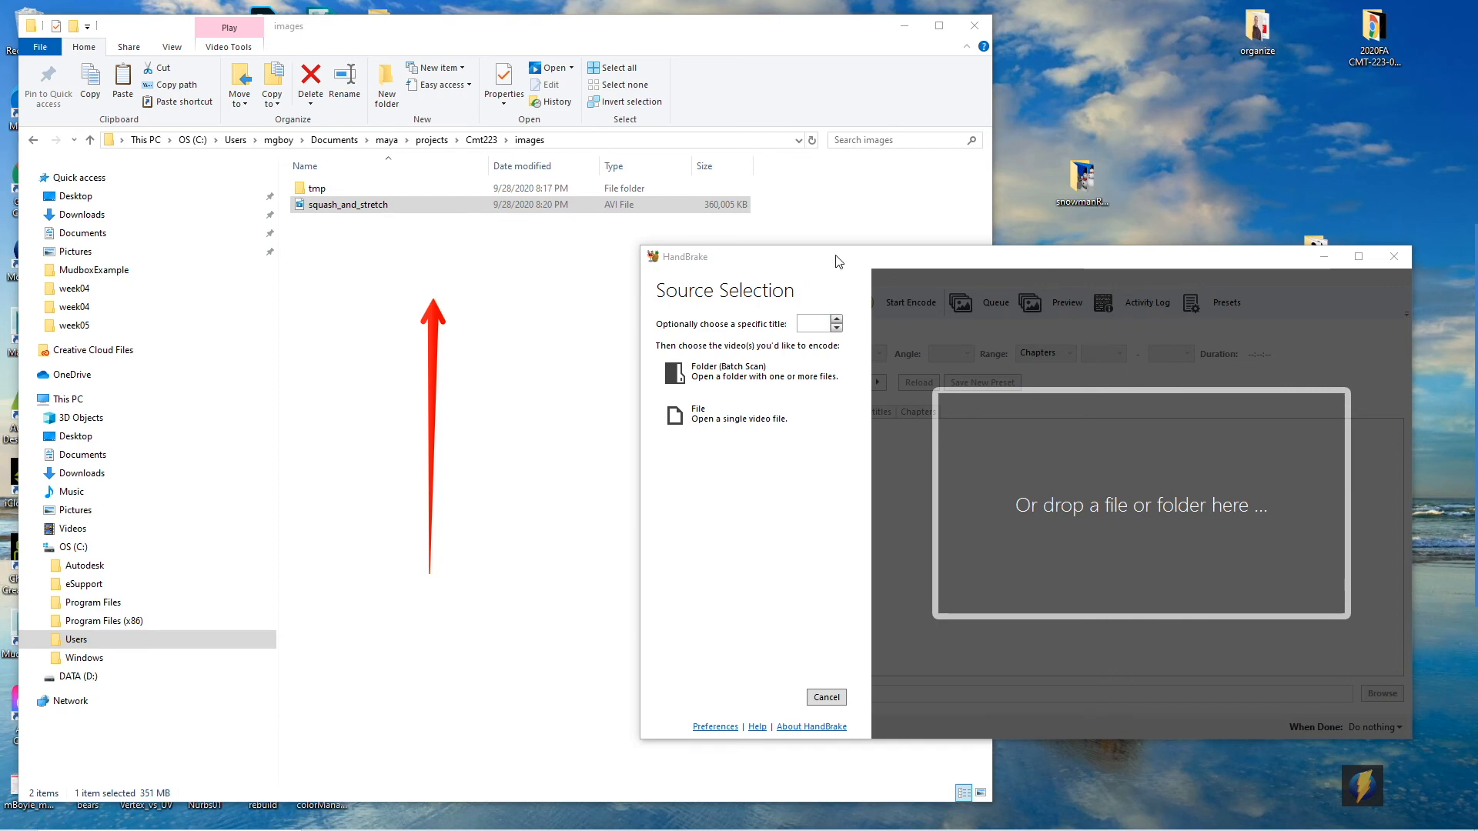
{"action": "mouse_move", "coordinate": [782, 274]}
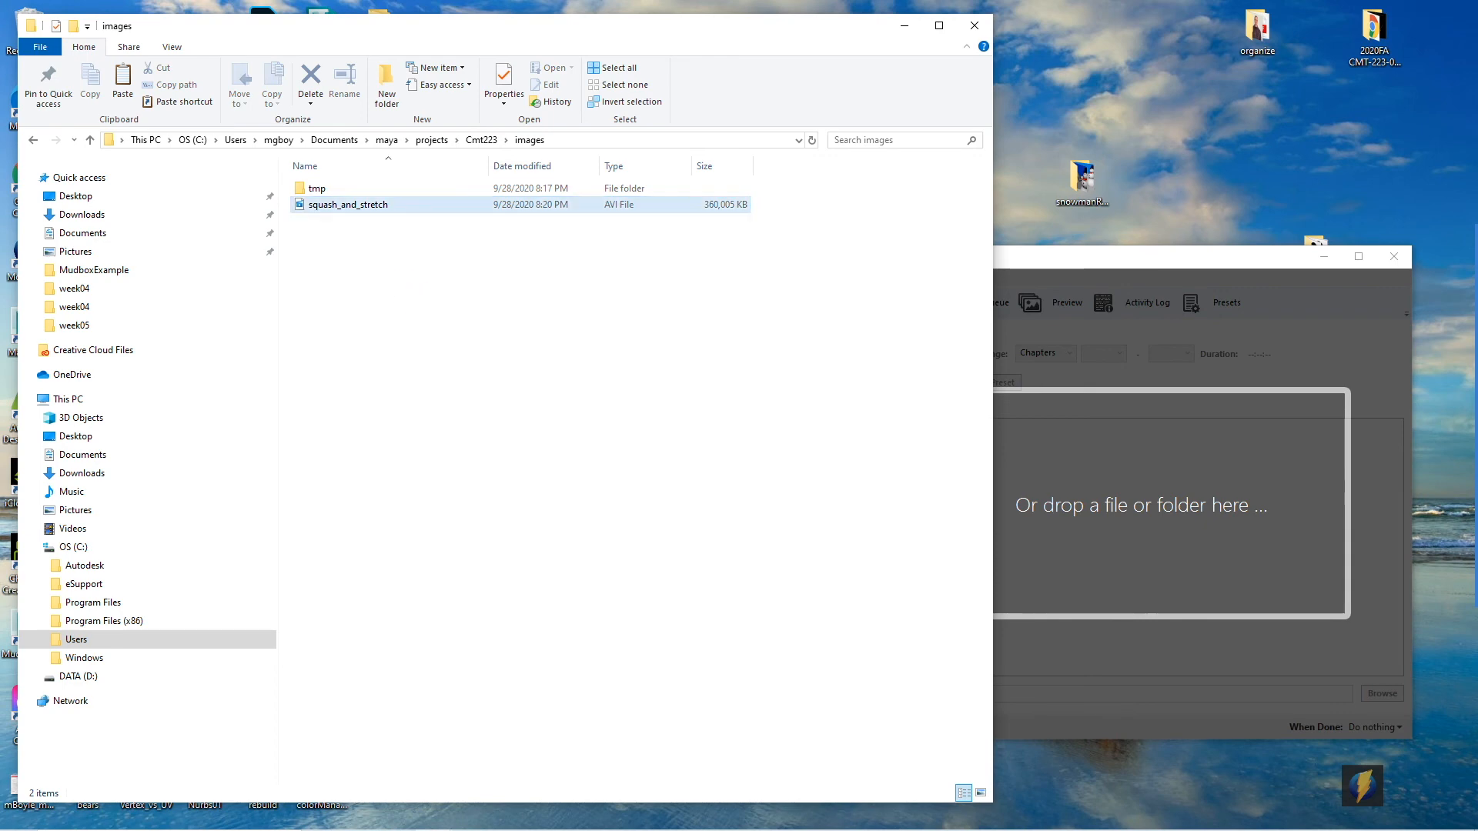
- Select the rendered 360,005 KB squash_and_stretch.avi in the project's images folder
{"action": "left_click", "coordinate": [320, 203]}
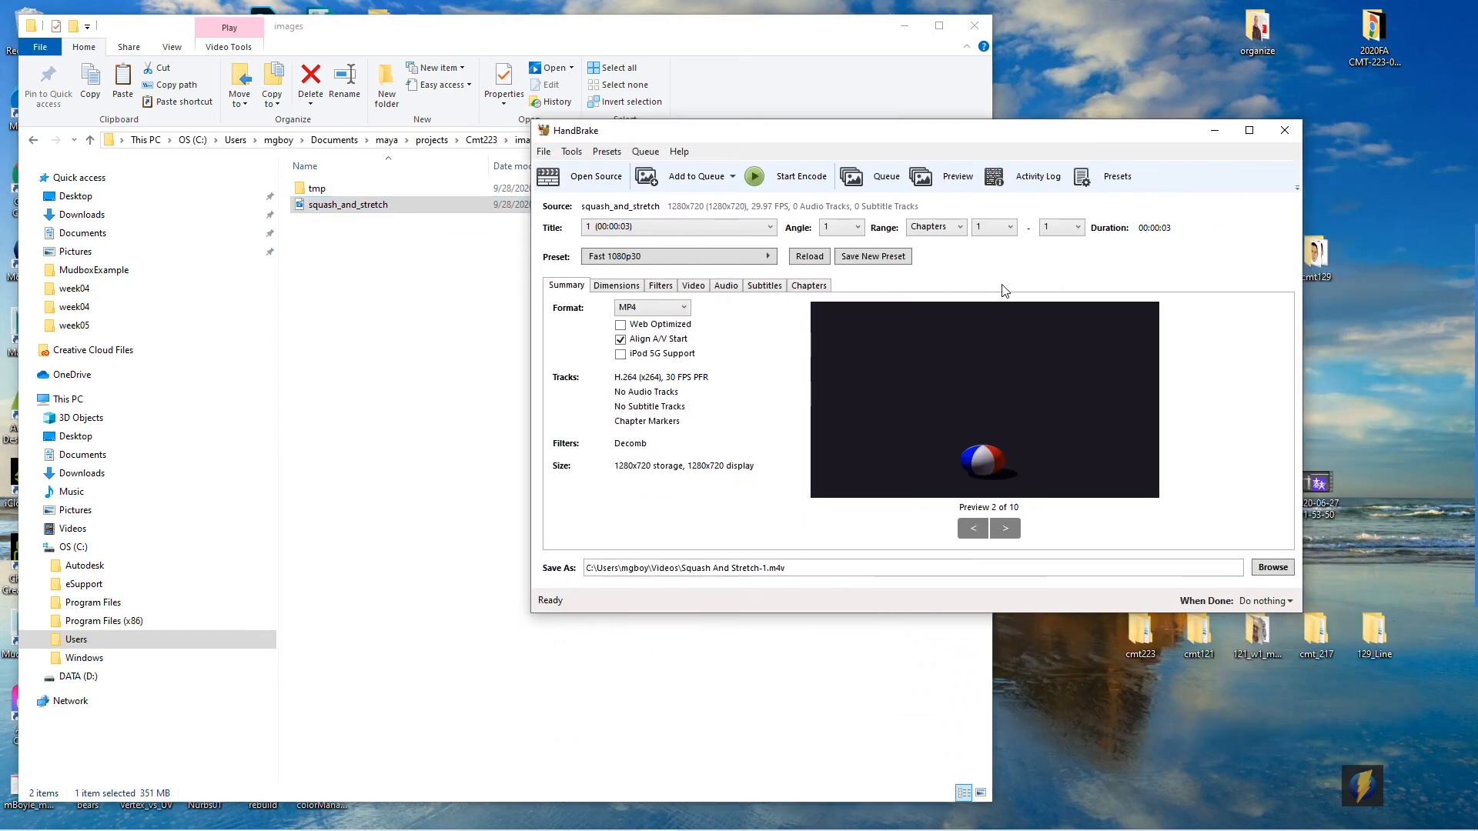
- Confirm the output dimensions are 1280×720 with automatic cropping, then review the Summary
{"action": "left_click", "coordinate": [616, 285]}
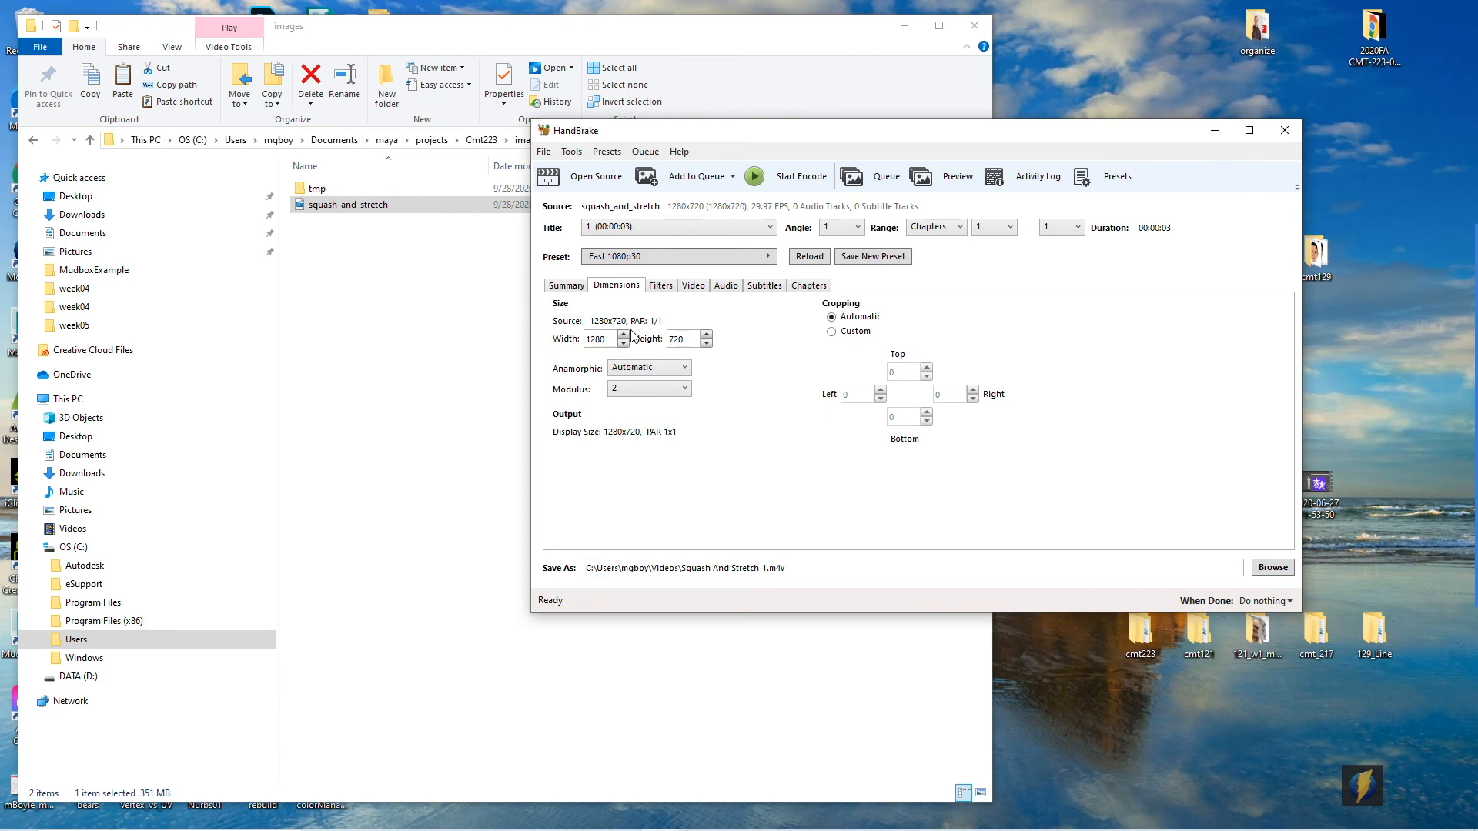
{"action": "mouse_move", "coordinate": [579, 352]}
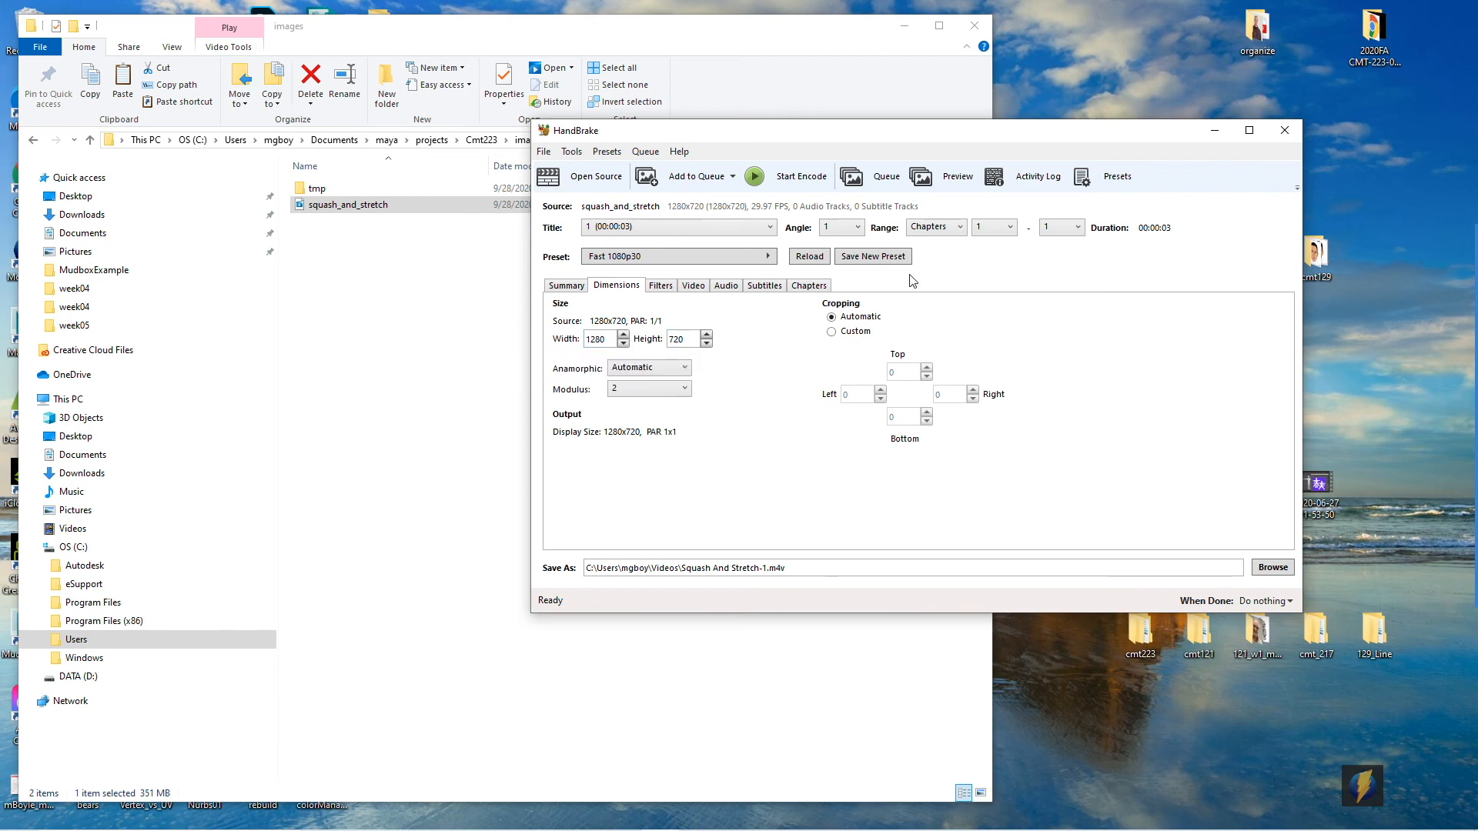
{"action": "mouse_move", "coordinate": [933, 474]}
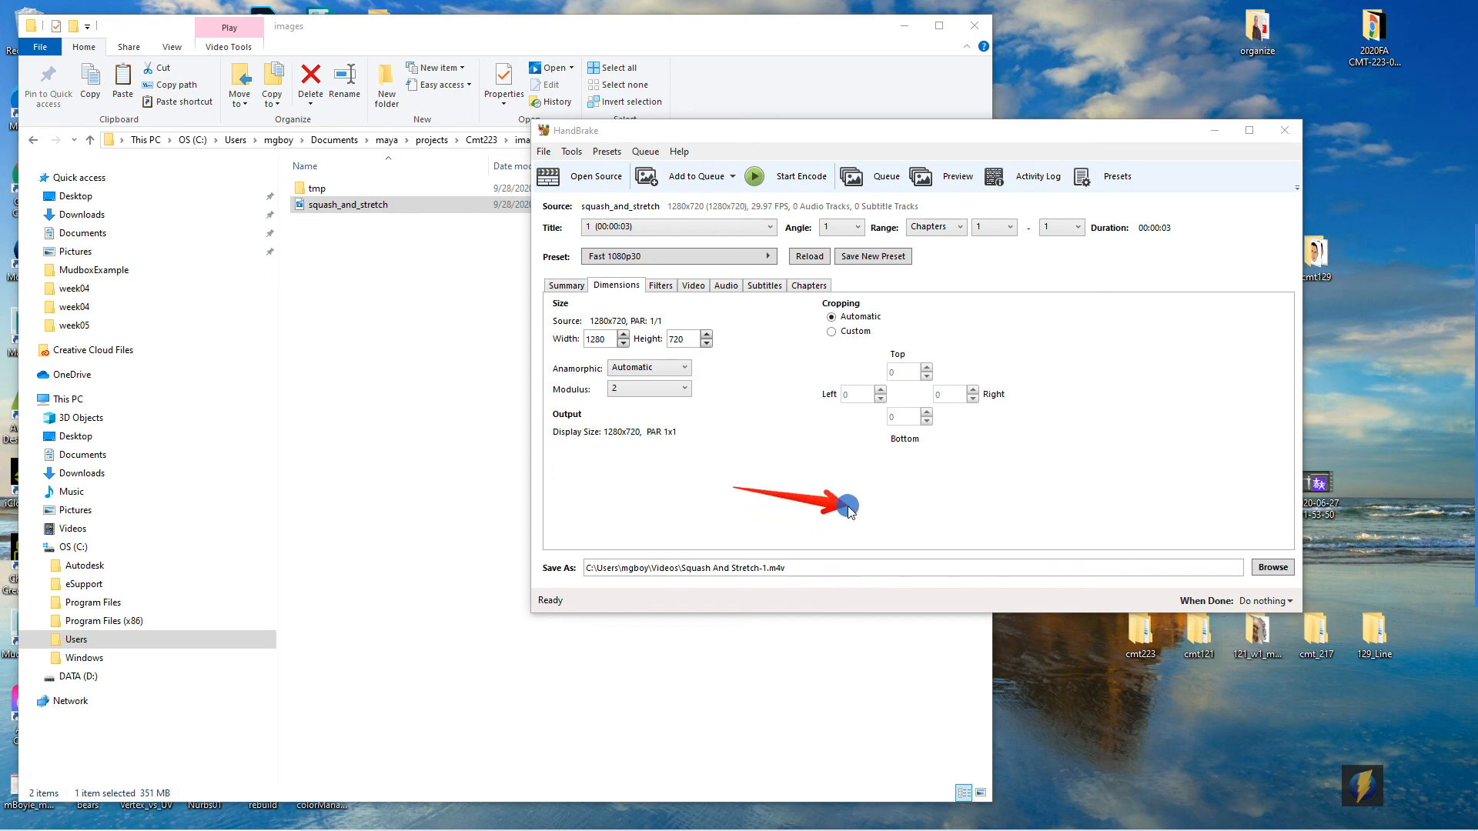
{"action": "mouse_move", "coordinate": [902, 363]}
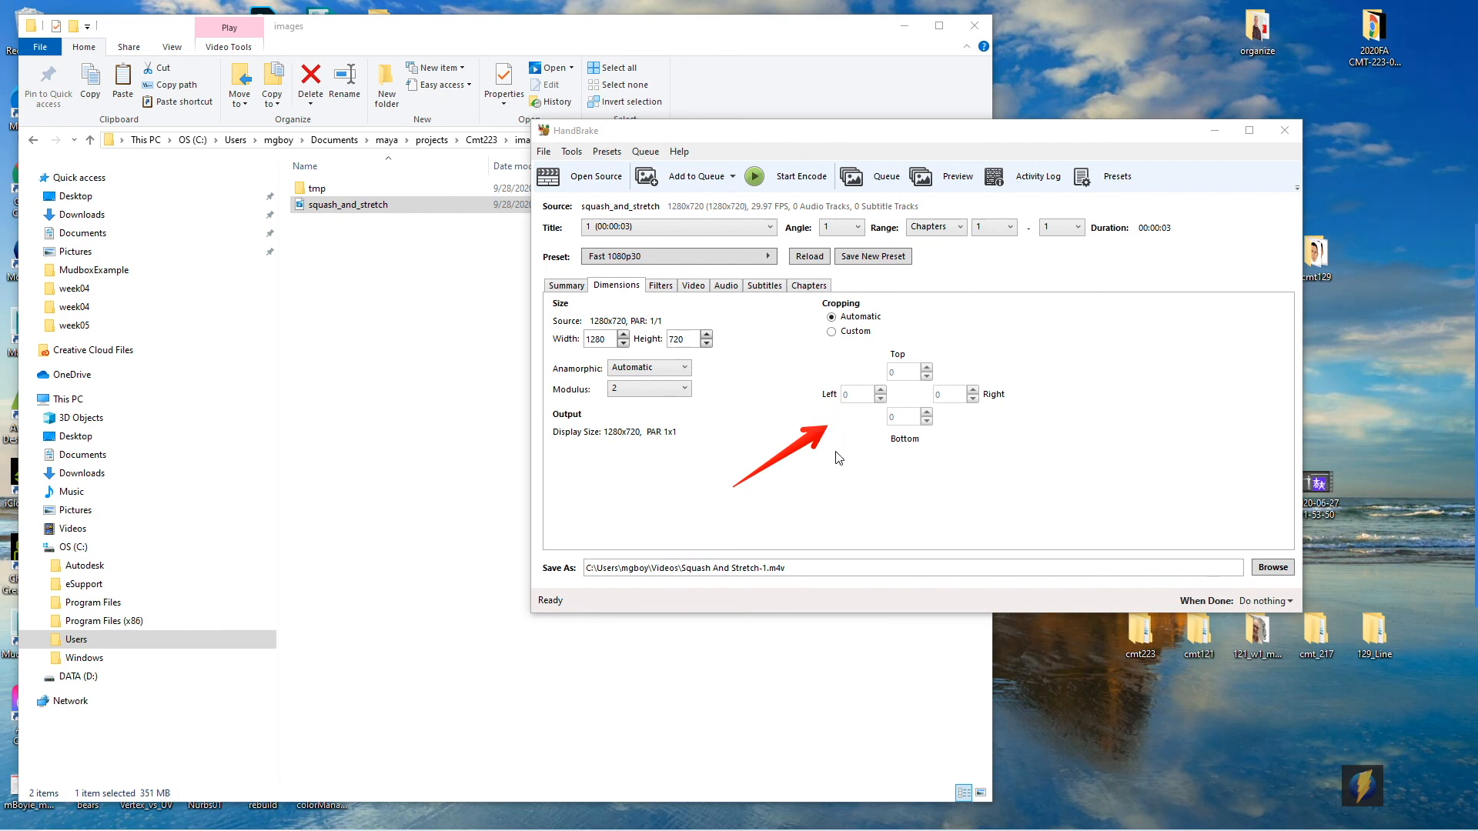
{"action": "left_click", "coordinate": [567, 285]}
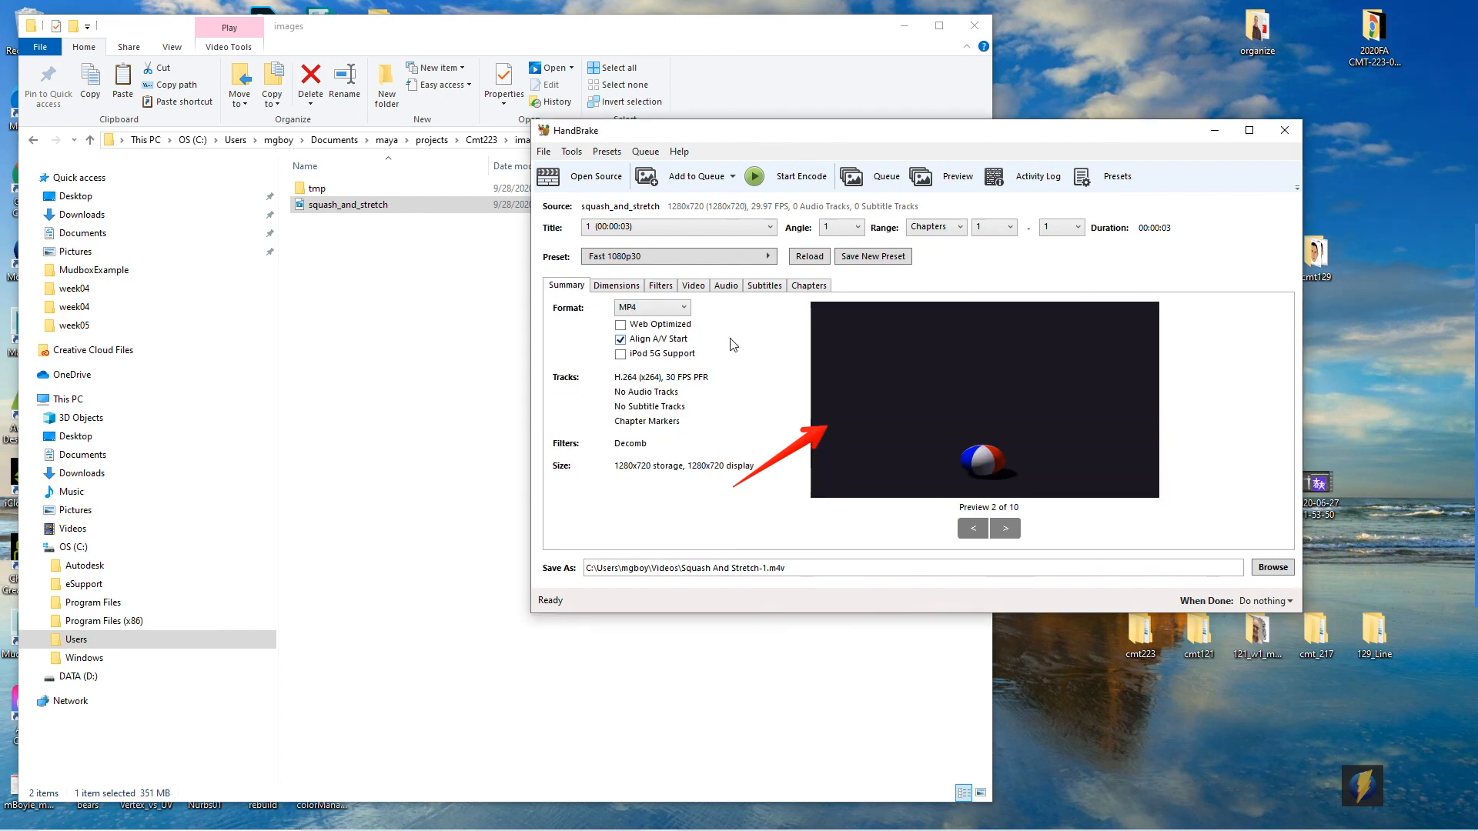
{"action": "mouse_move", "coordinate": [659, 339]}
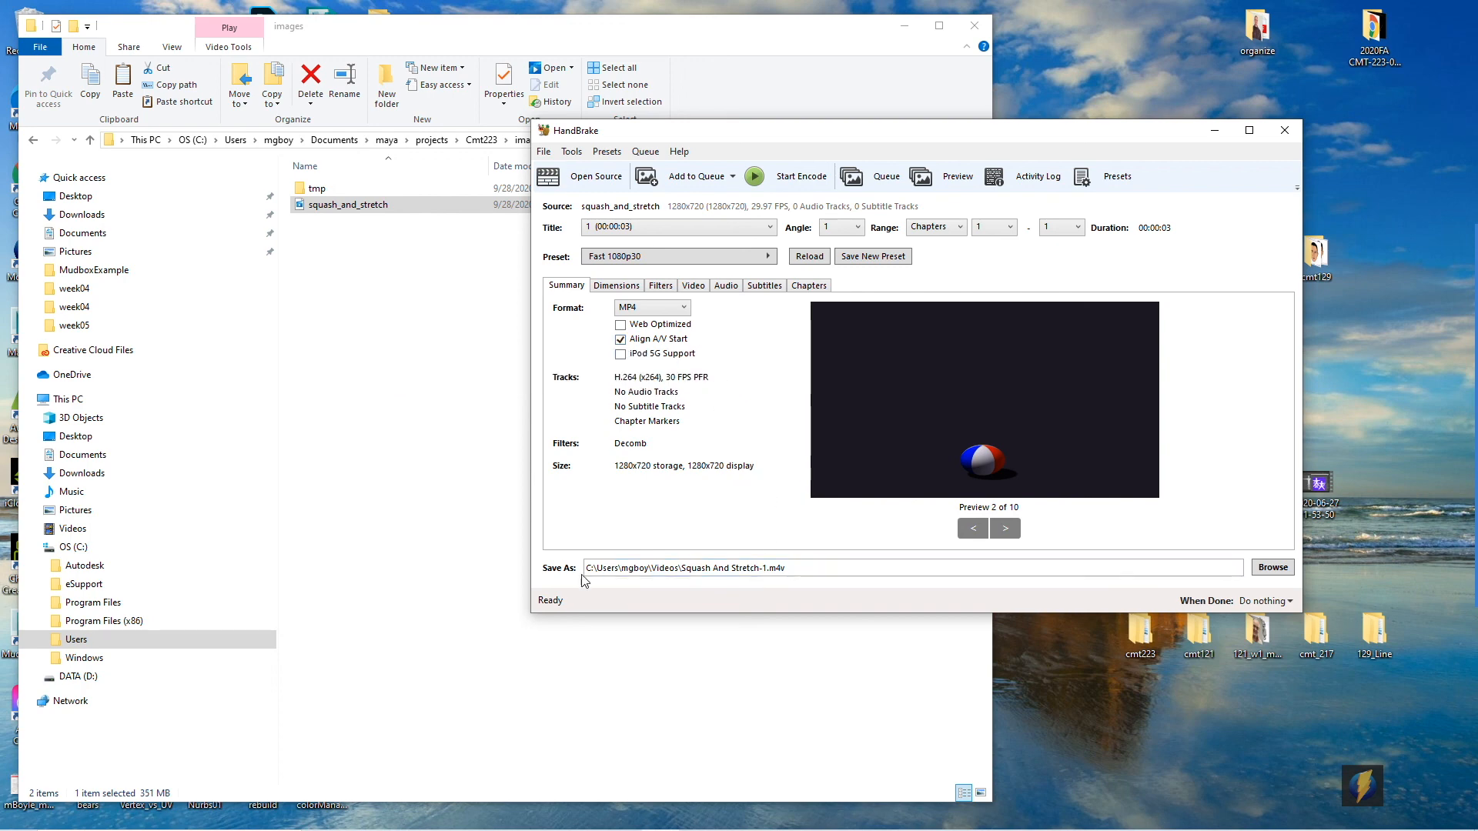
{"action": "mouse_move", "coordinate": [705, 568]}
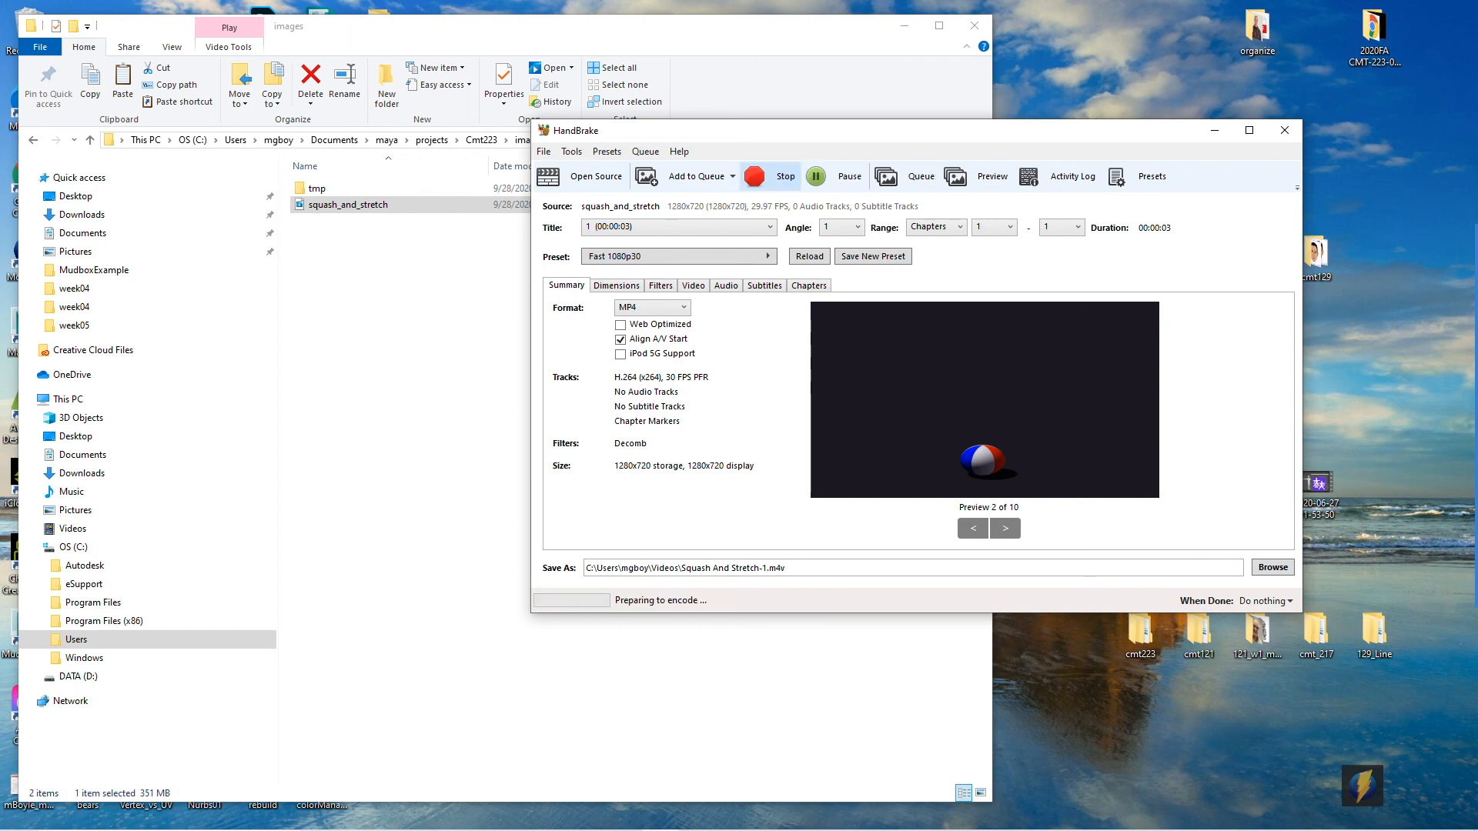
- Start the encode to produce the compressed Squash And Stretch-1.m4v
{"action": "left_click", "coordinate": [755, 176]}
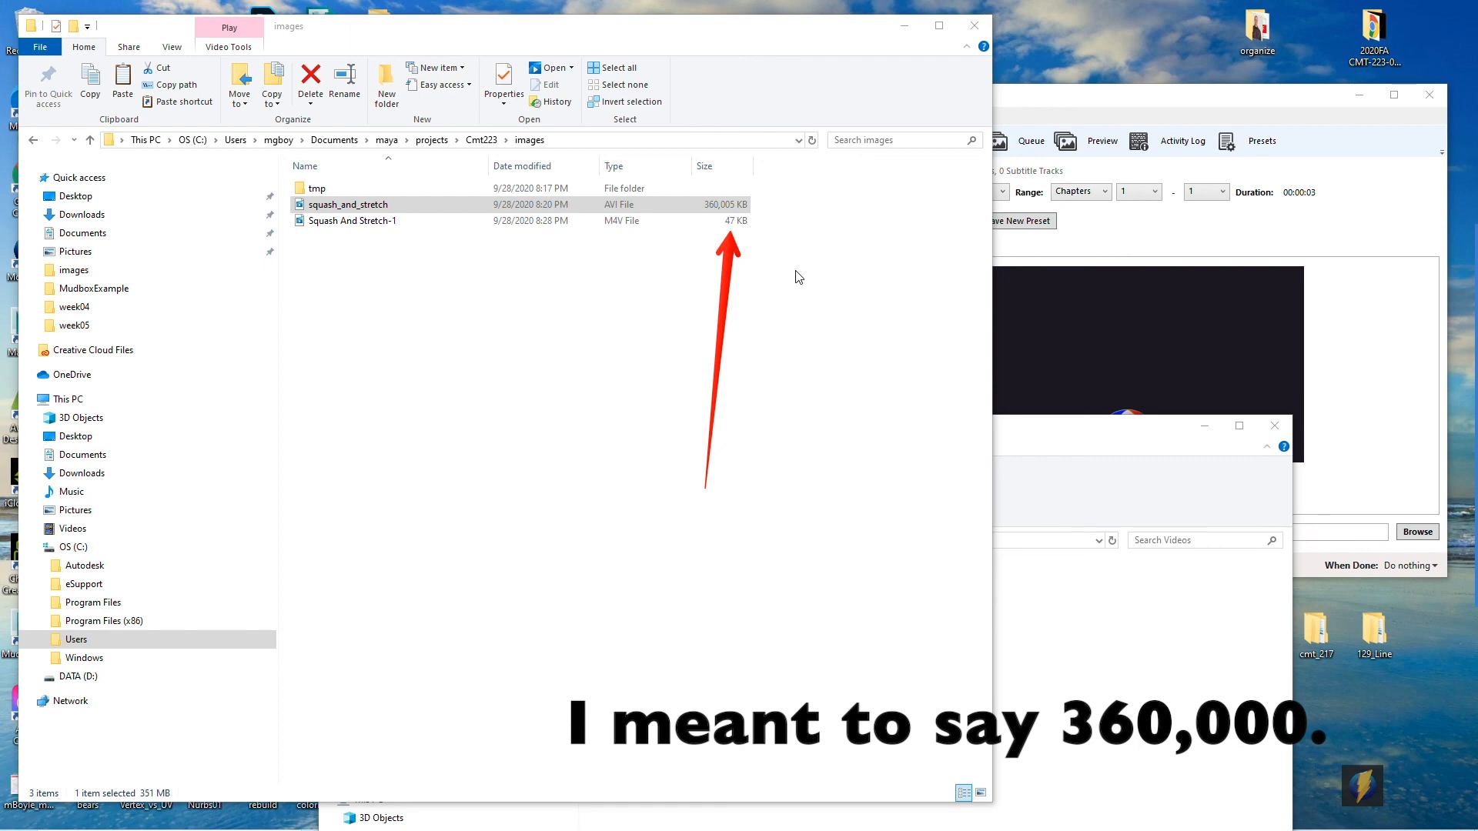
- Select the 47 KB Squash And Stretch-1.m4v and bring up its Open with app choices
{"action": "left_click", "coordinate": [378, 221]}
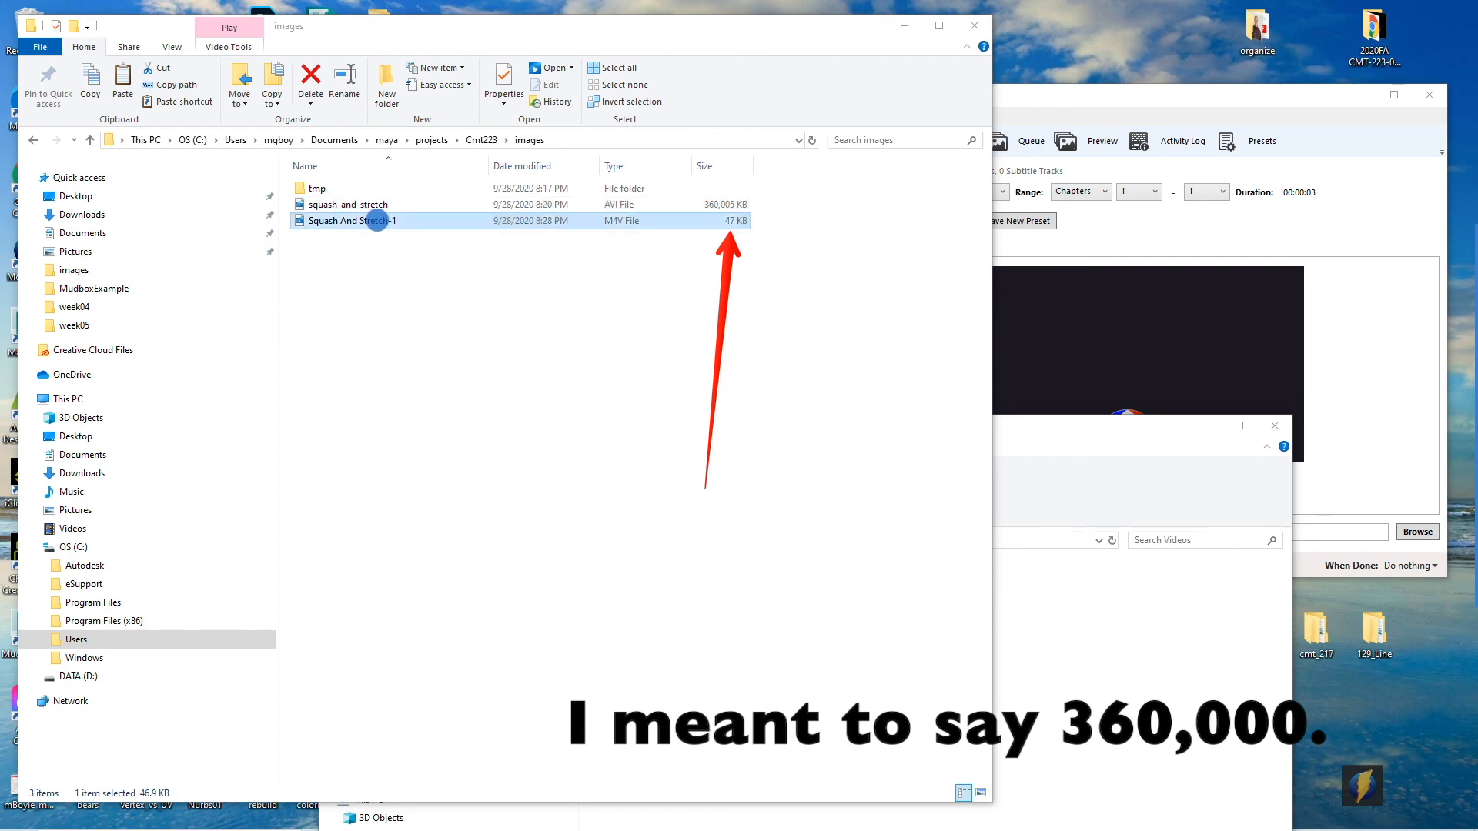
{"action": "right_click", "coordinate": [372, 220]}
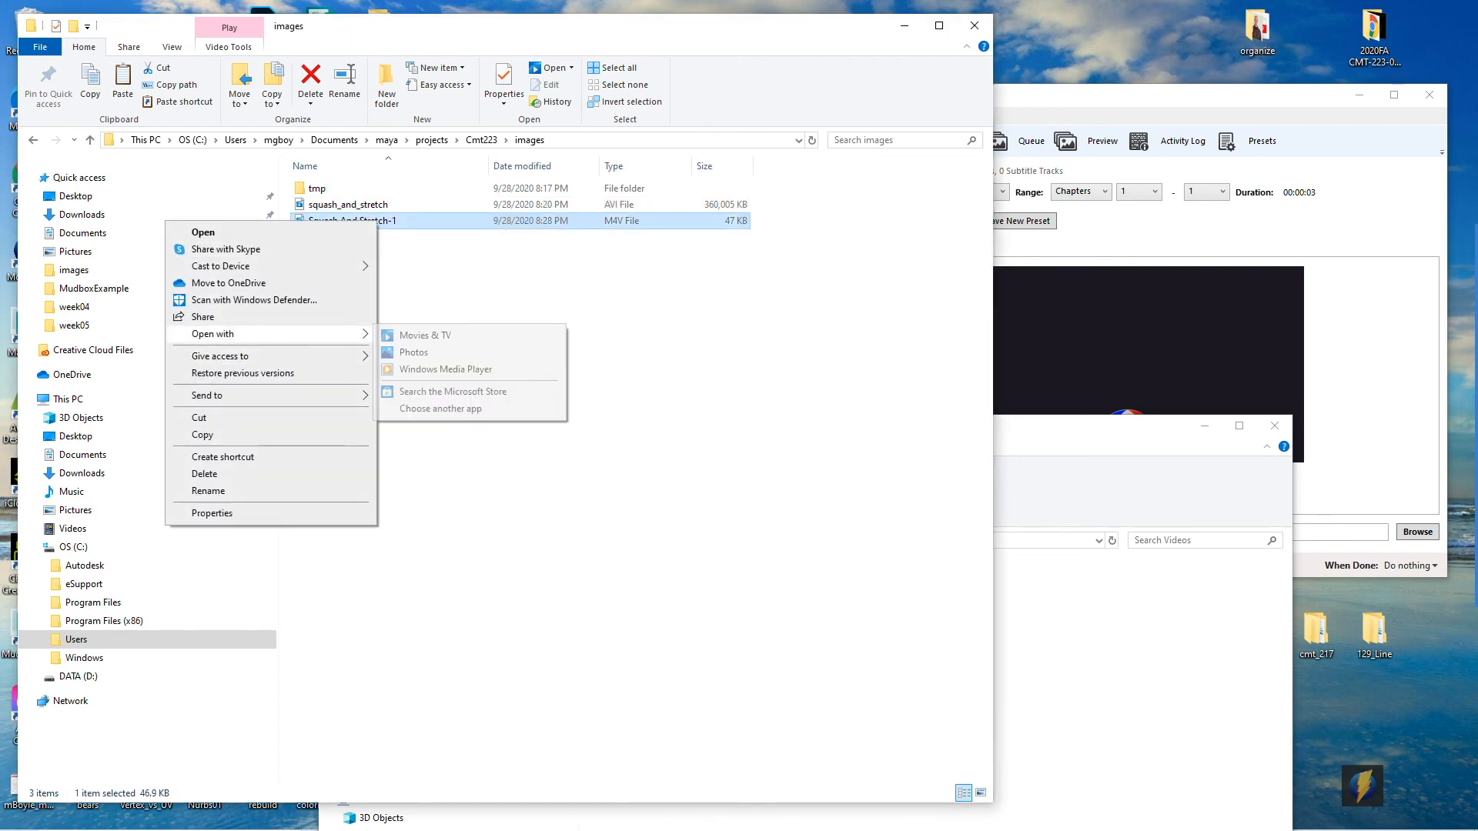